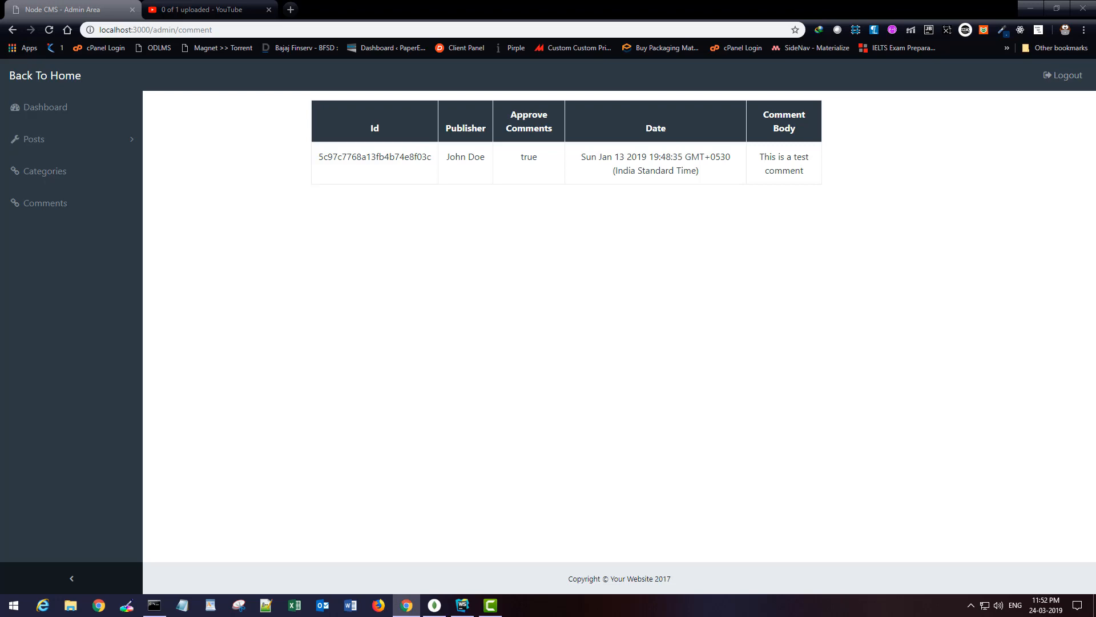
mouse_move(146, 389)
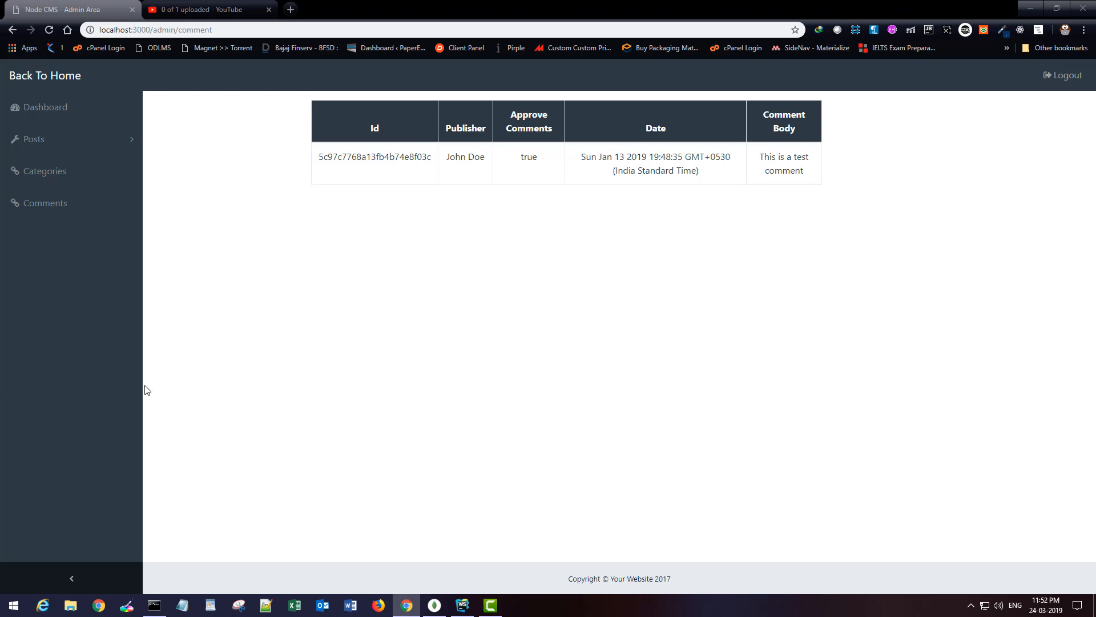
mouse_move(486, 365)
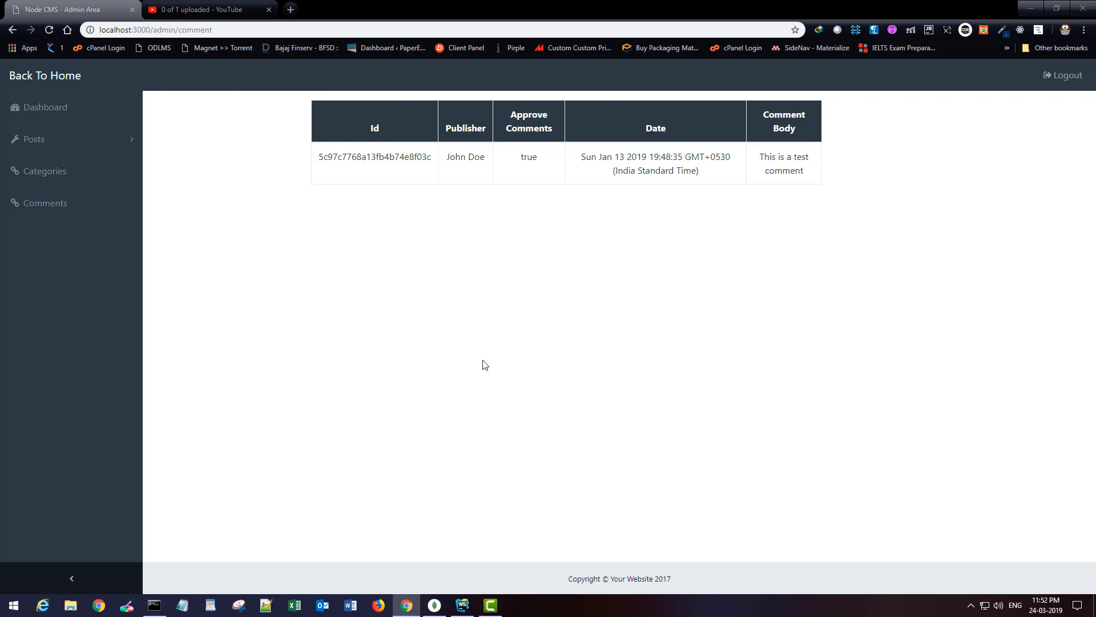
mouse_move(410, 169)
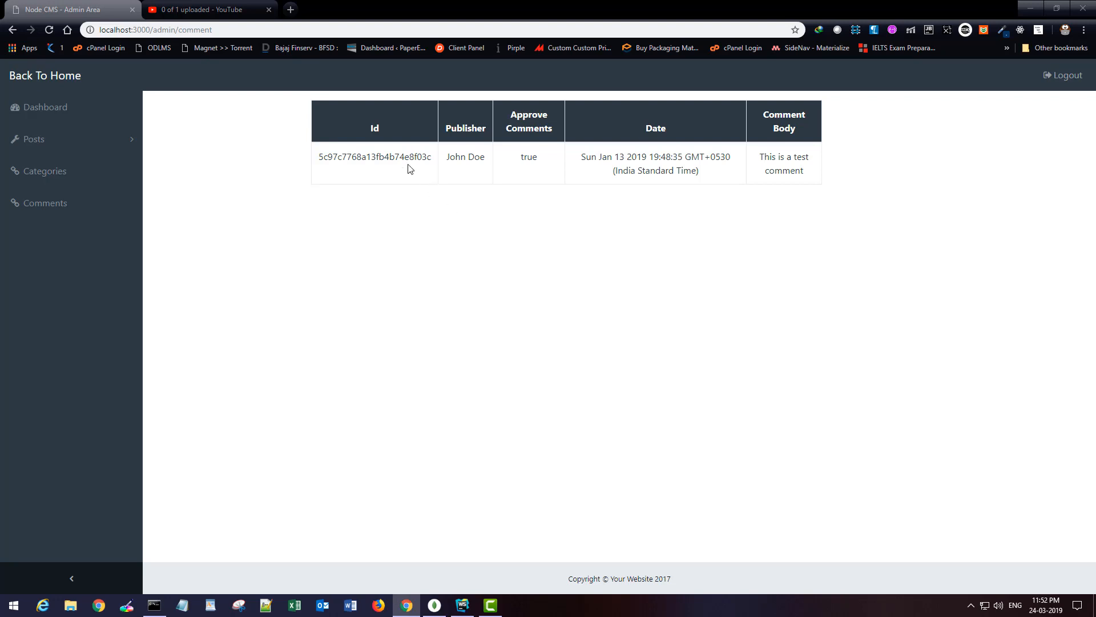
mouse_move(316, 159)
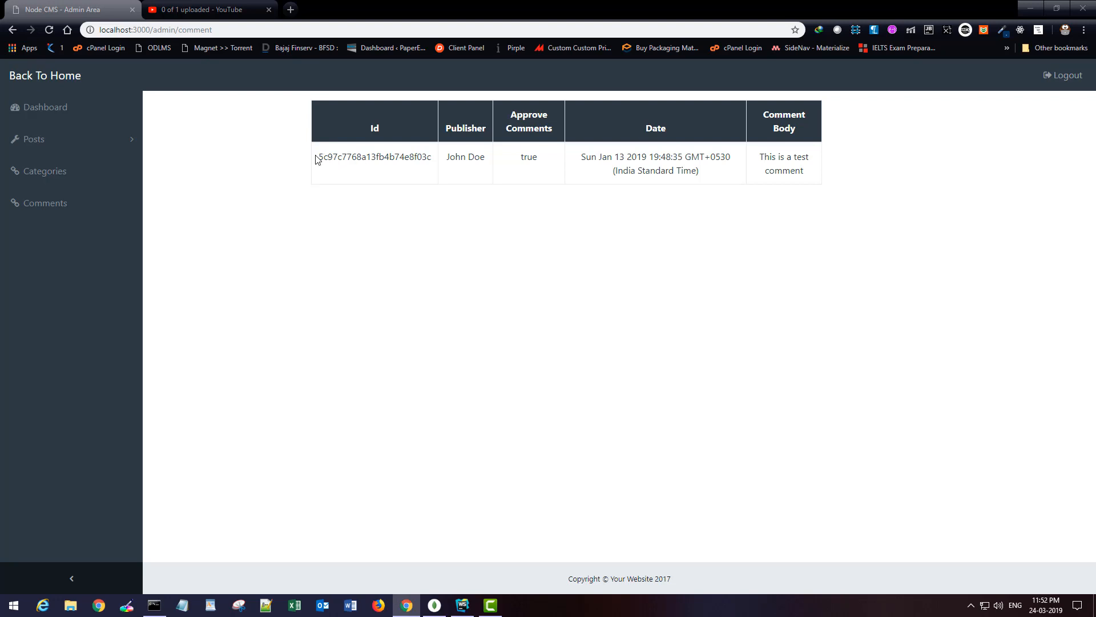
mouse_move(526, 161)
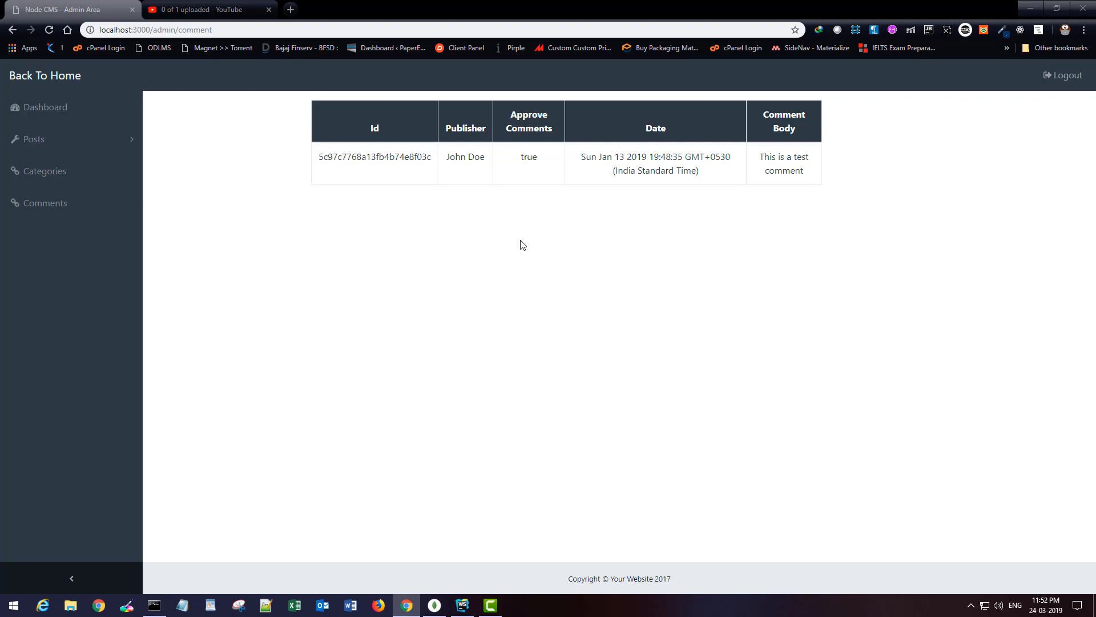
Step: Compare the comment's approval value in Chrome with the commentIsApproved placeholder in the admin template
double_click(529, 157)
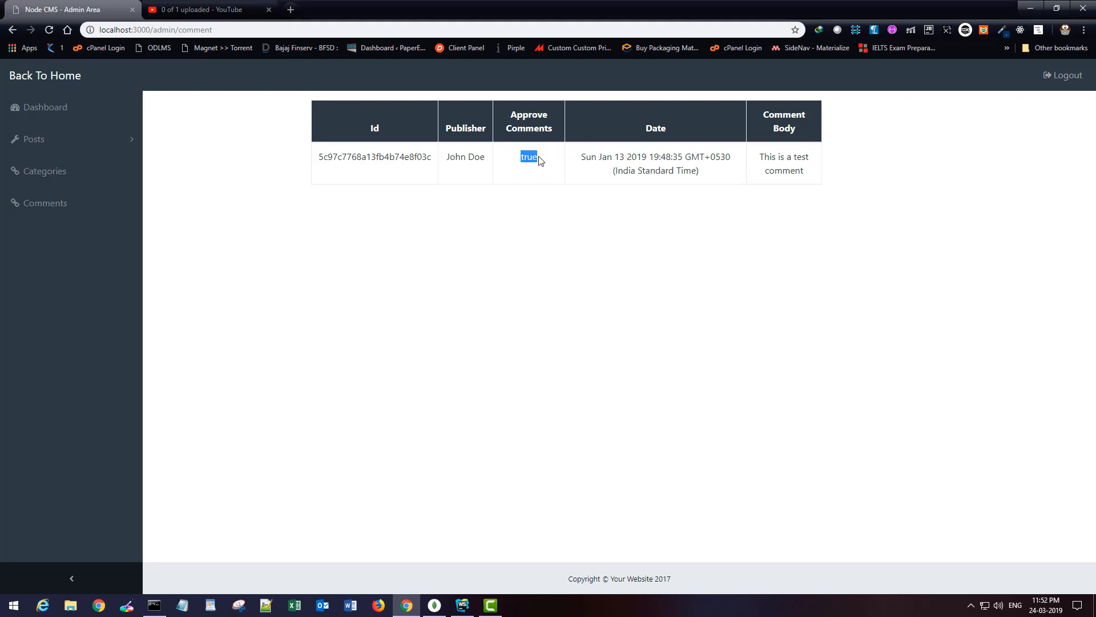
left_click(461, 605)
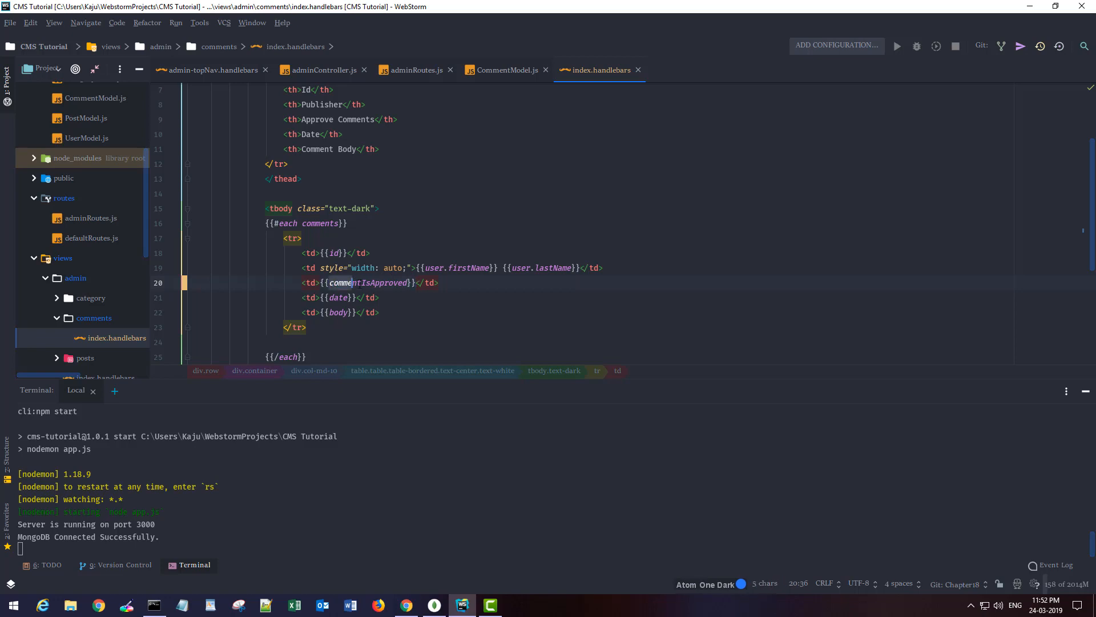
double_click(367, 282)
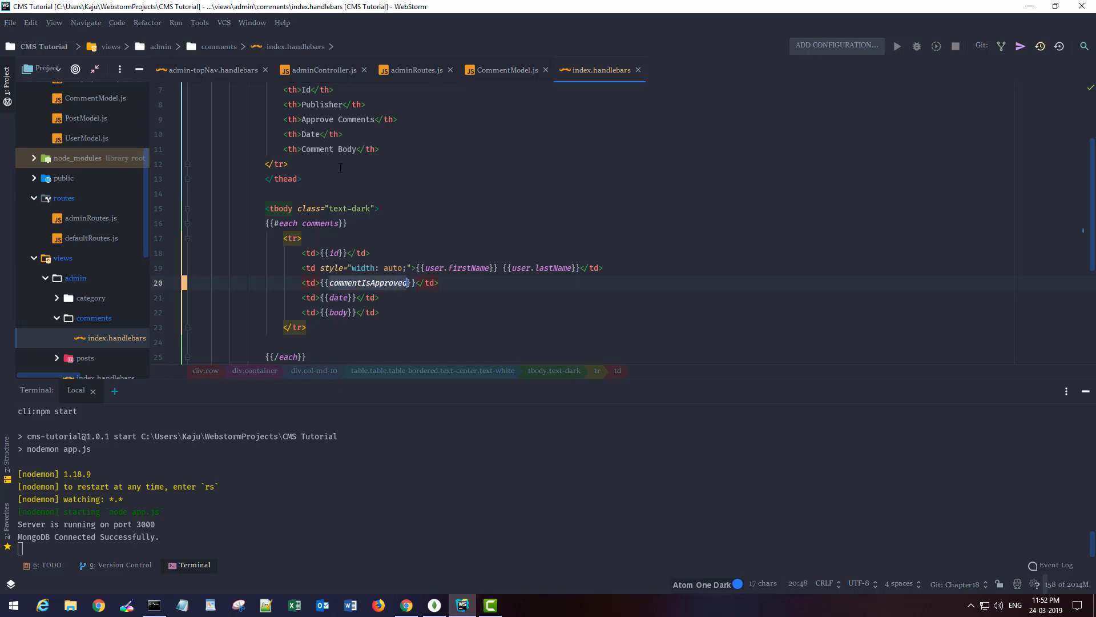
left_click(404, 605)
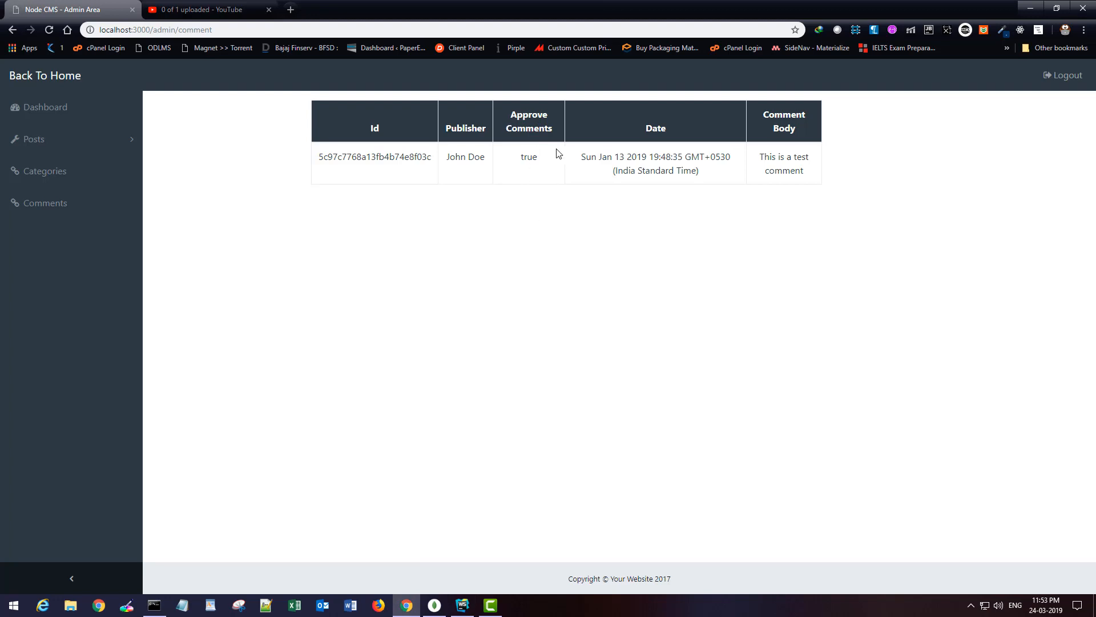
mouse_move(508, 445)
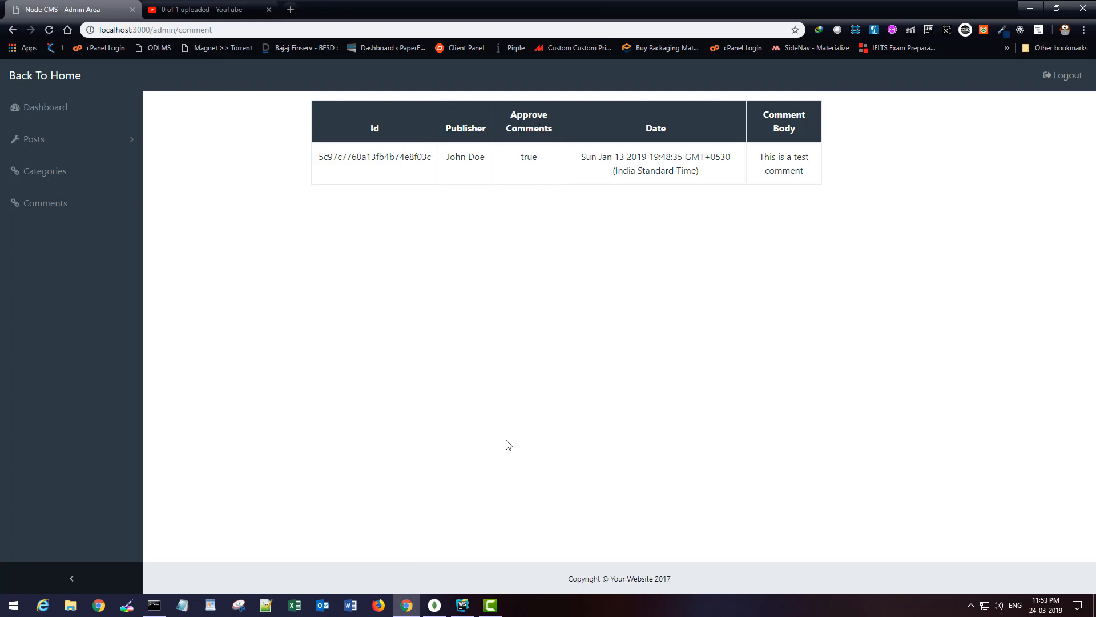
mouse_move(476, 469)
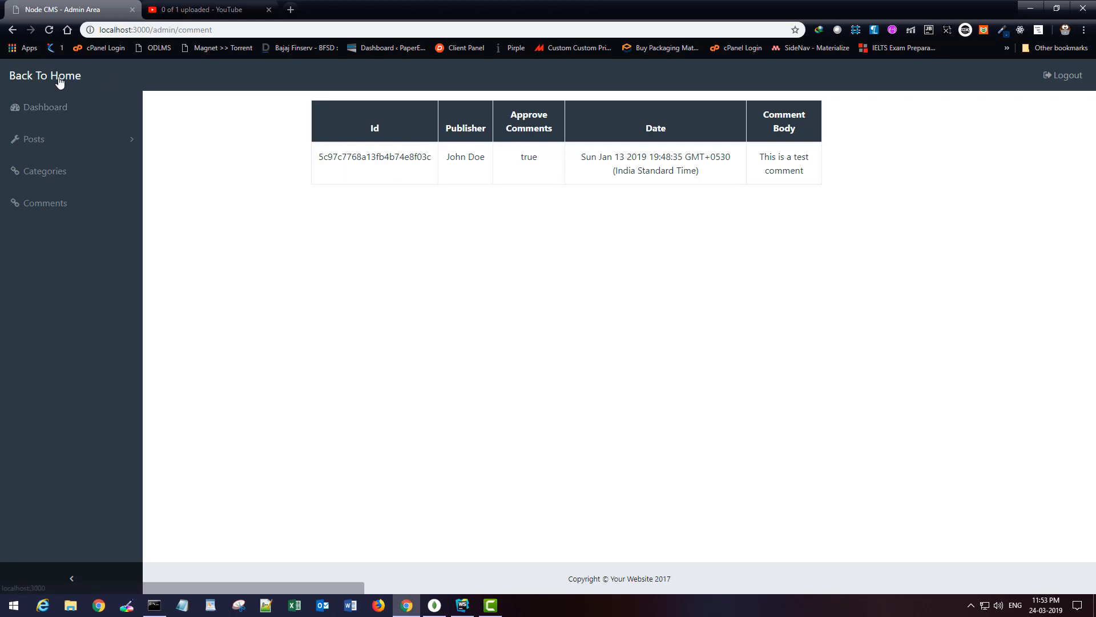
Step: Go Back To Home, open the Second post's public page and select its Commenter Name heading
left_click(44, 75)
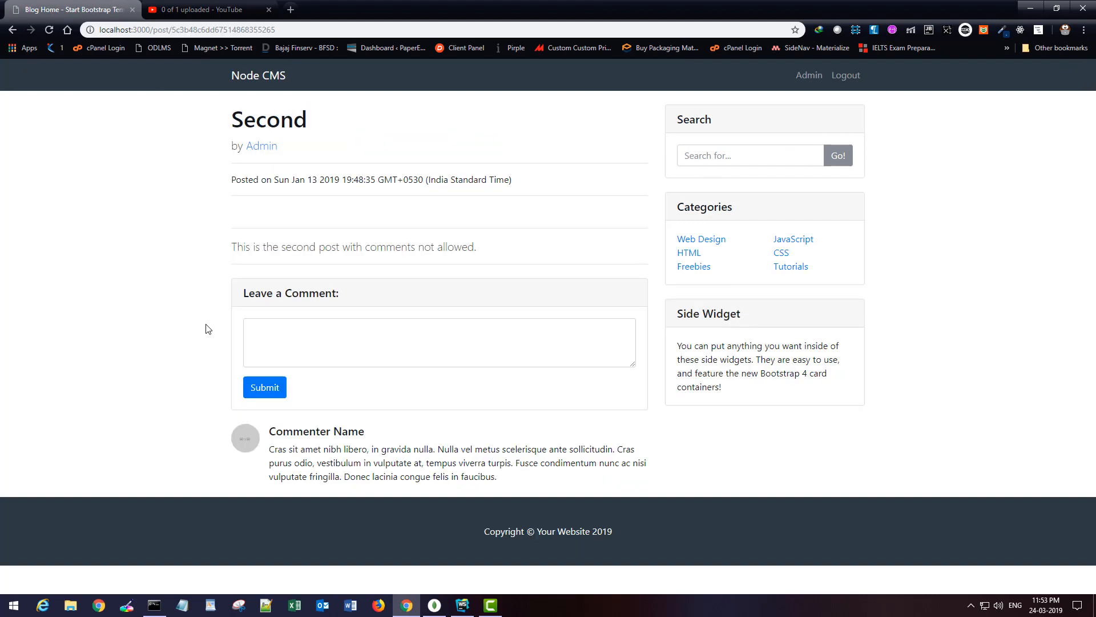
mouse_move(129, 138)
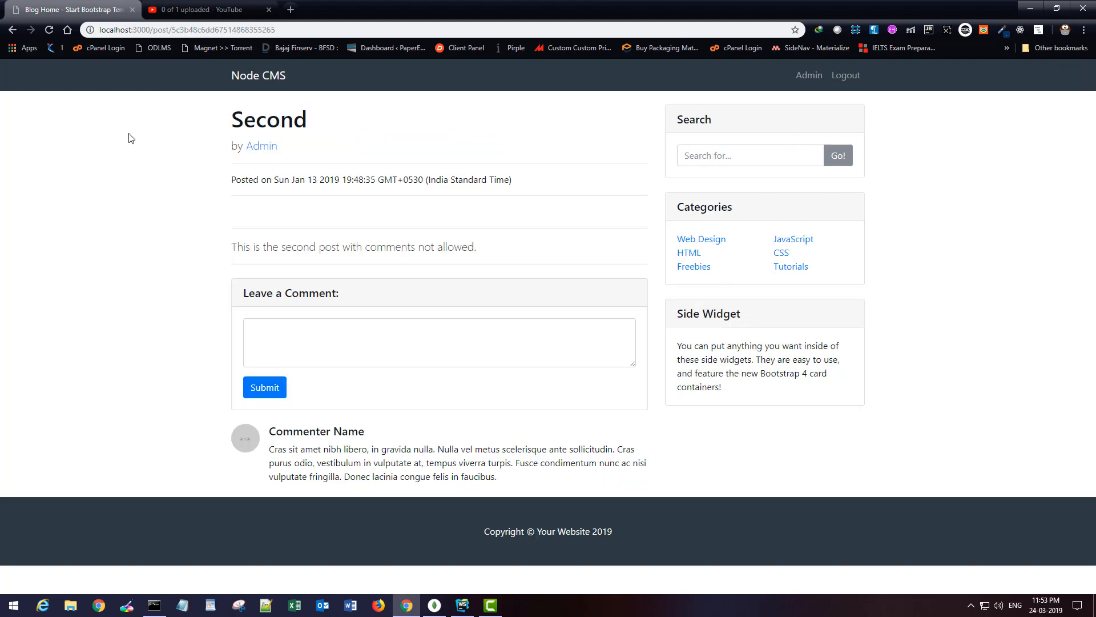
mouse_move(176, 216)
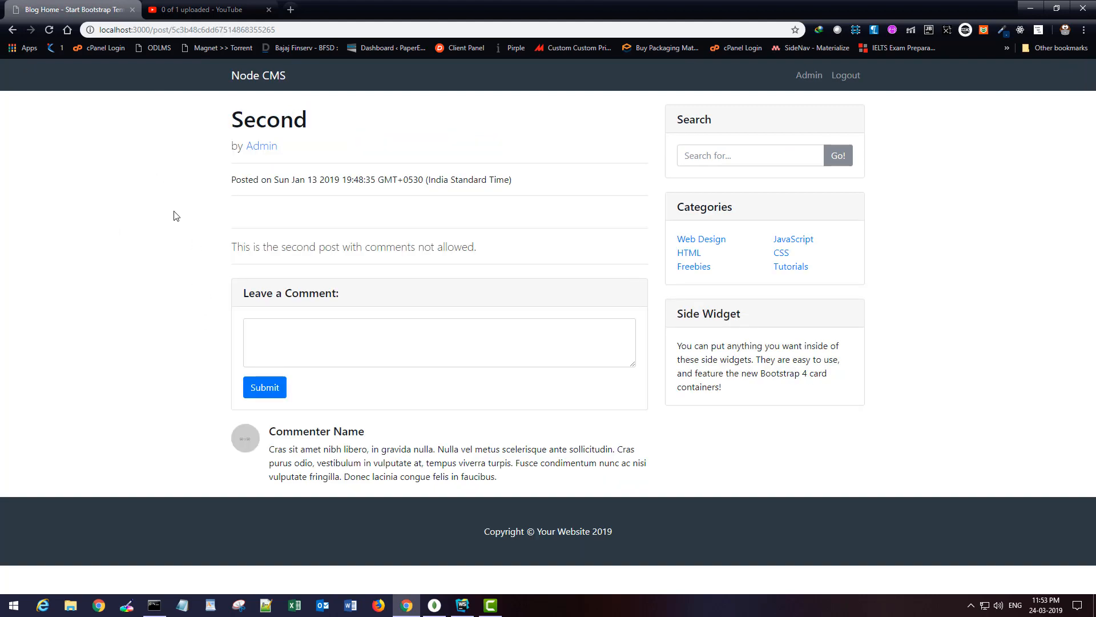
double_click(312, 430)
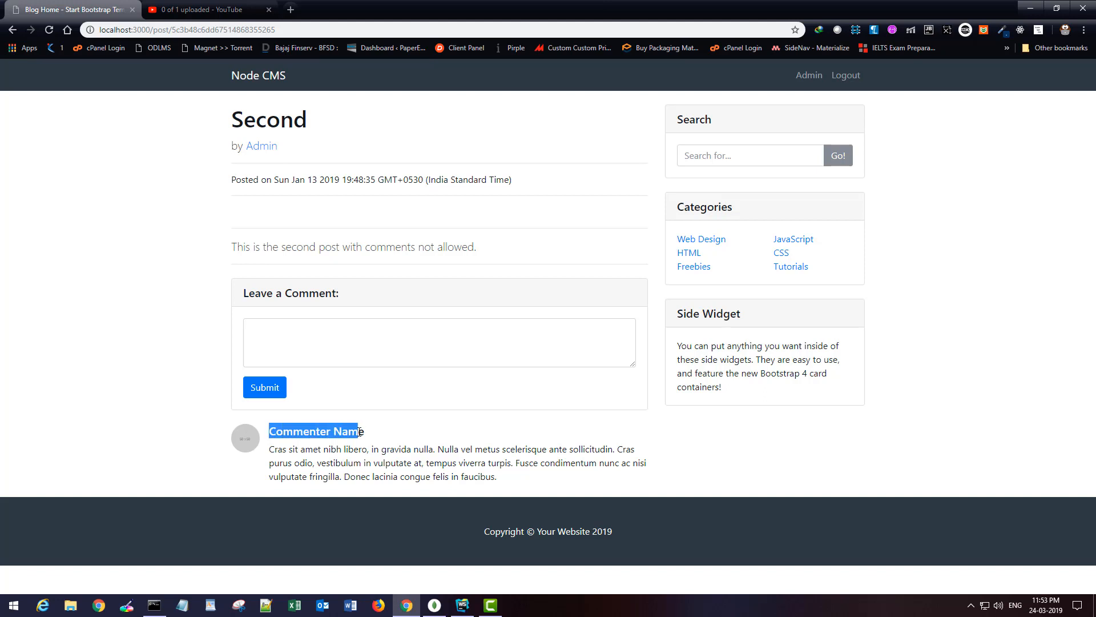
left_click(510, 481)
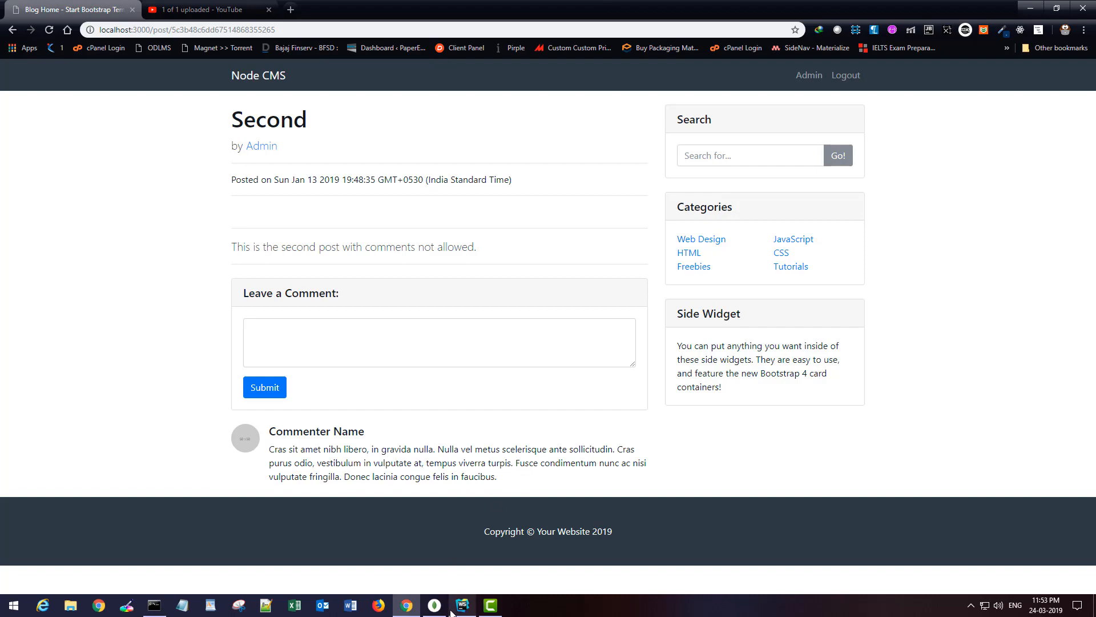
Step: Open defaultController.js and defaultRoutes.js via Search Everywhere in WebStorm
left_click(462, 606)
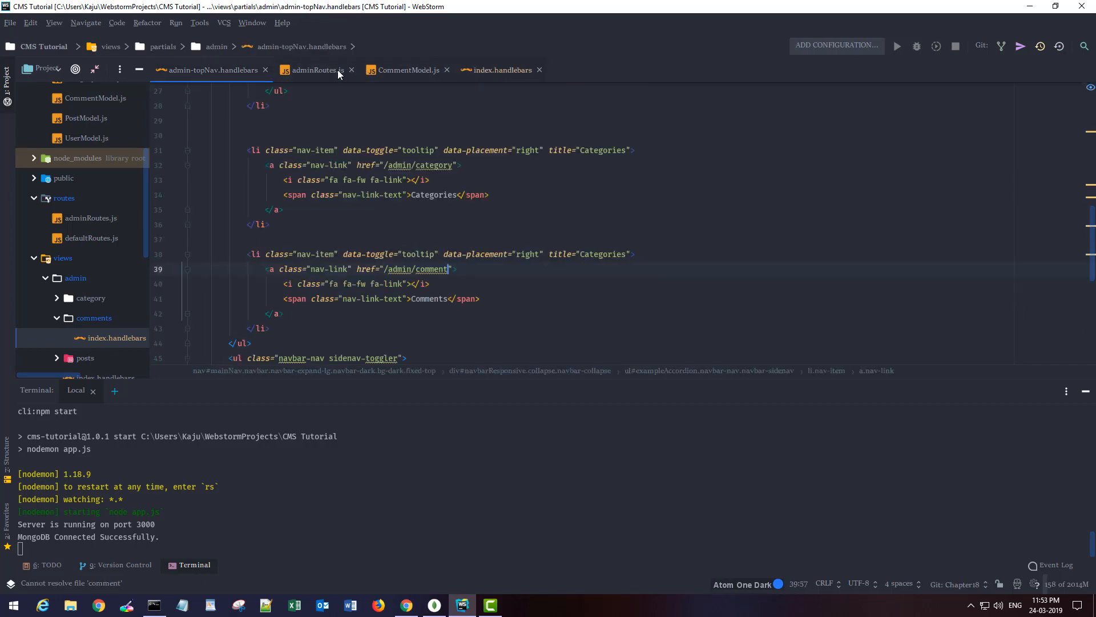
left_click(352, 70)
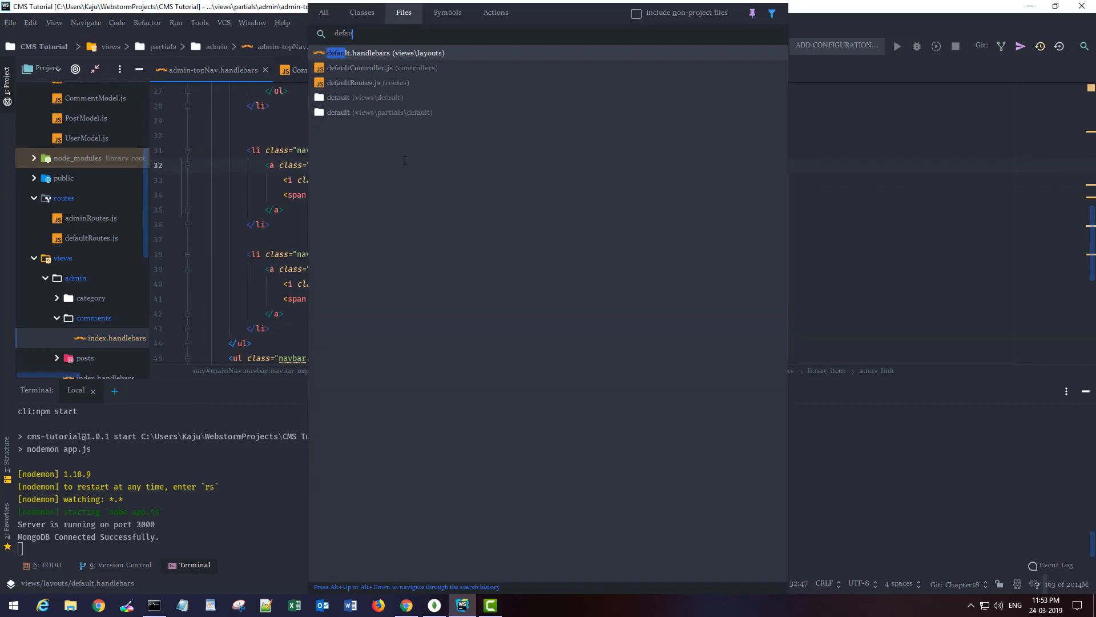
left_click(362, 67)
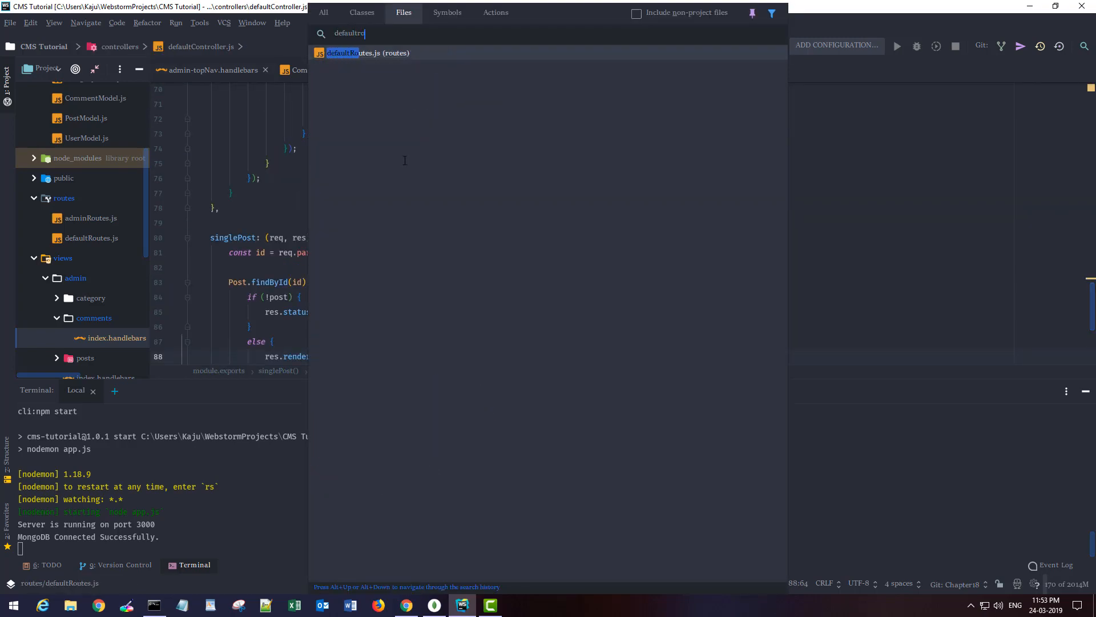
key("Enter")
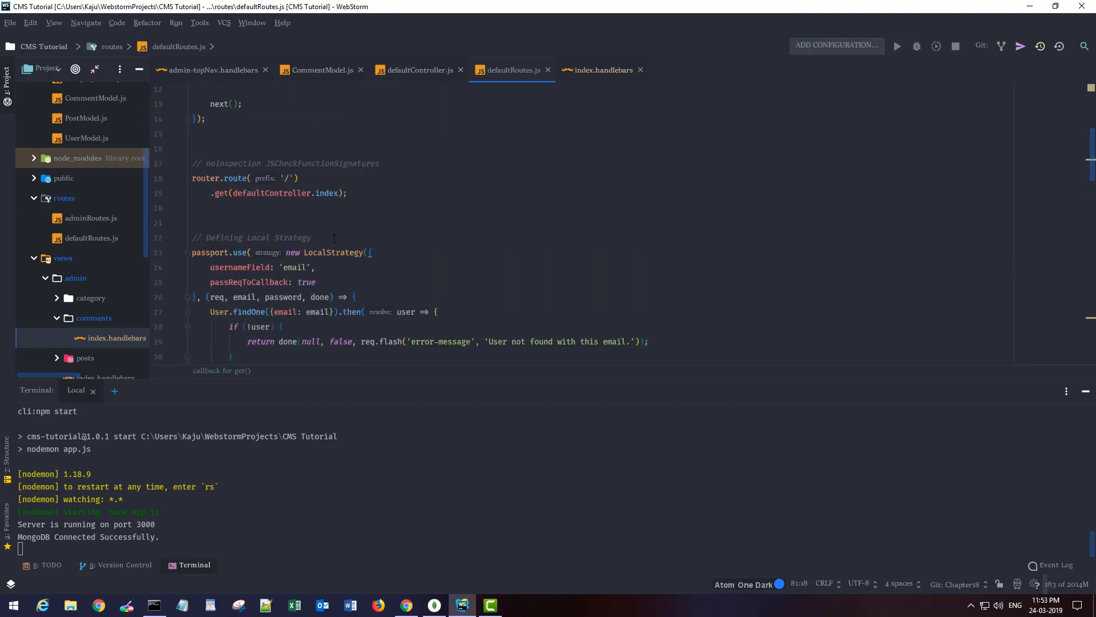
Step: Follow the singlePost route into its controller, then open PostModel.js at the comments field
scroll("down", 3)
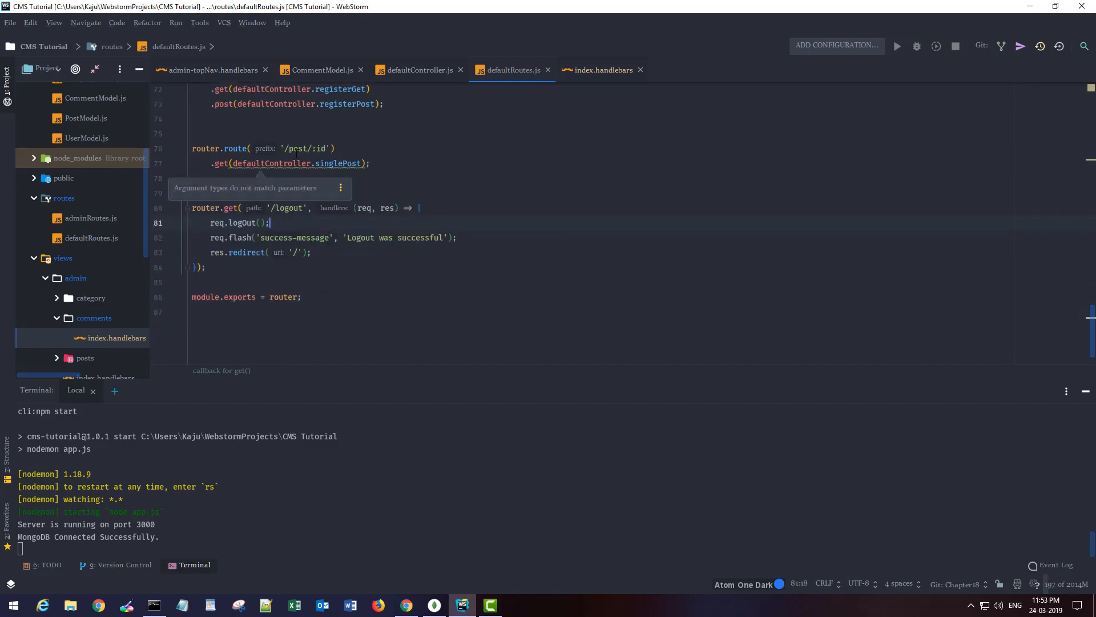
left_click(418, 69)
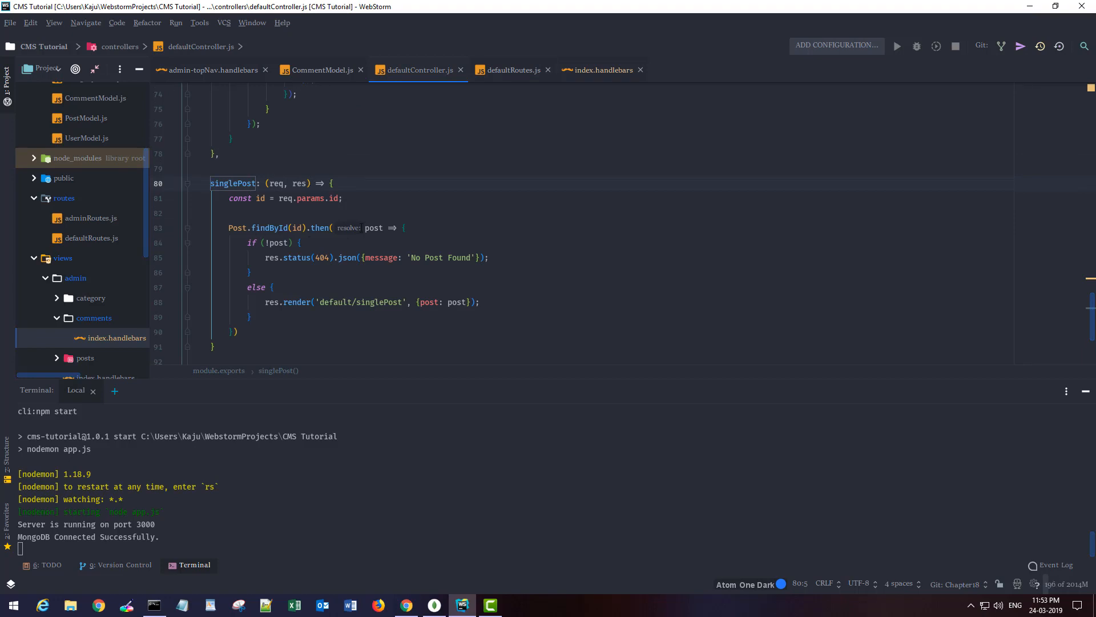
left_click(86, 118)
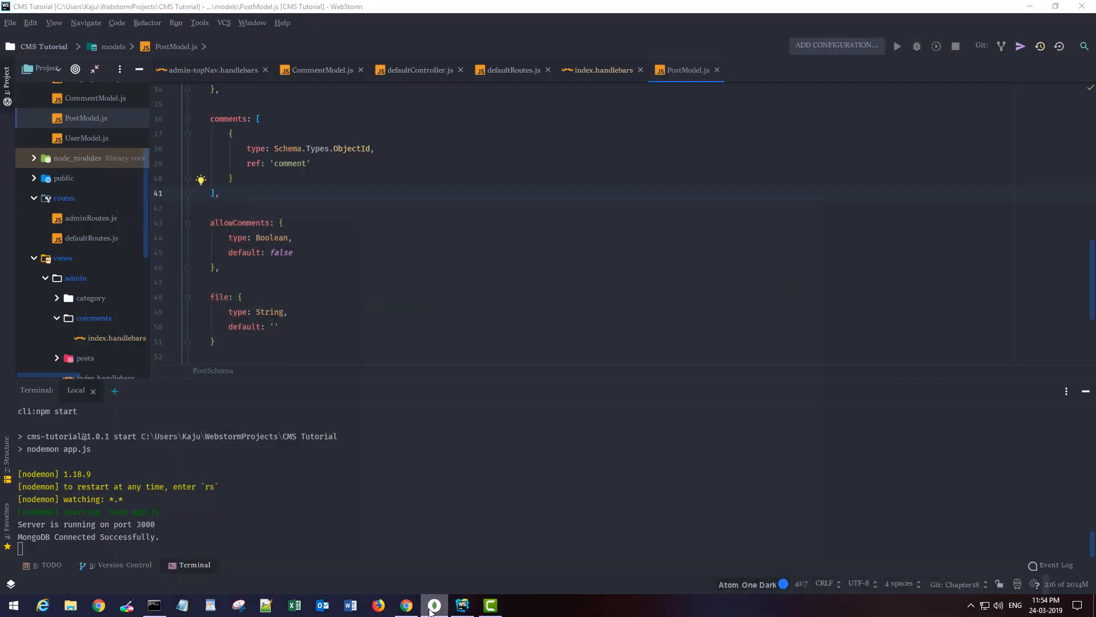
Step: Inspect tutorial_cms.posts in MongoDB Compass, expanding the Second post's comments array, then minimize Compass
left_click(434, 606)
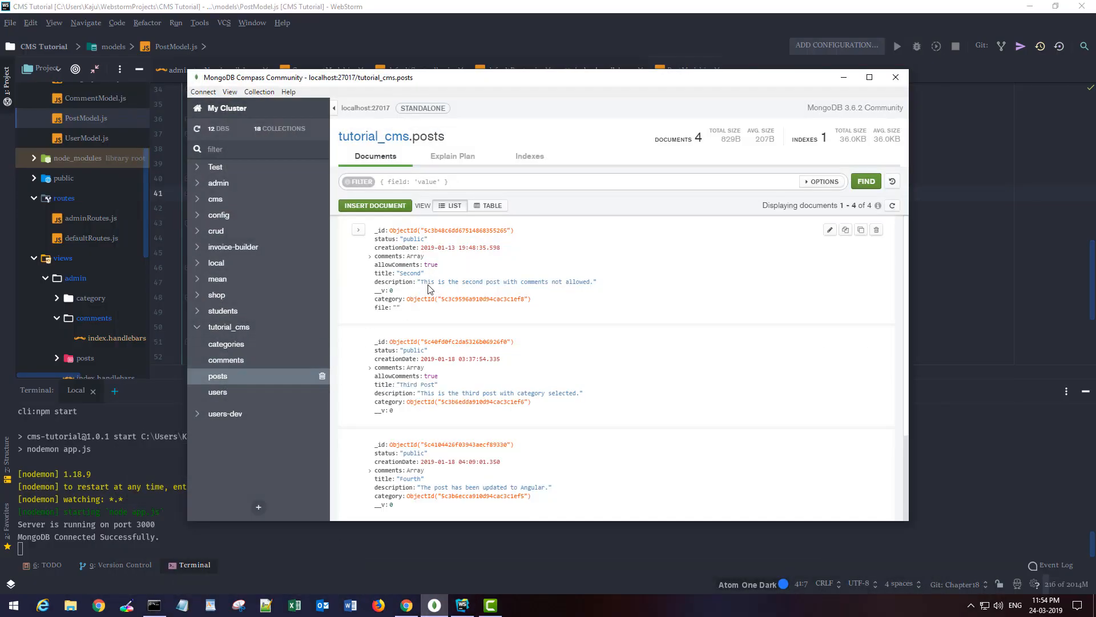
mouse_move(371, 263)
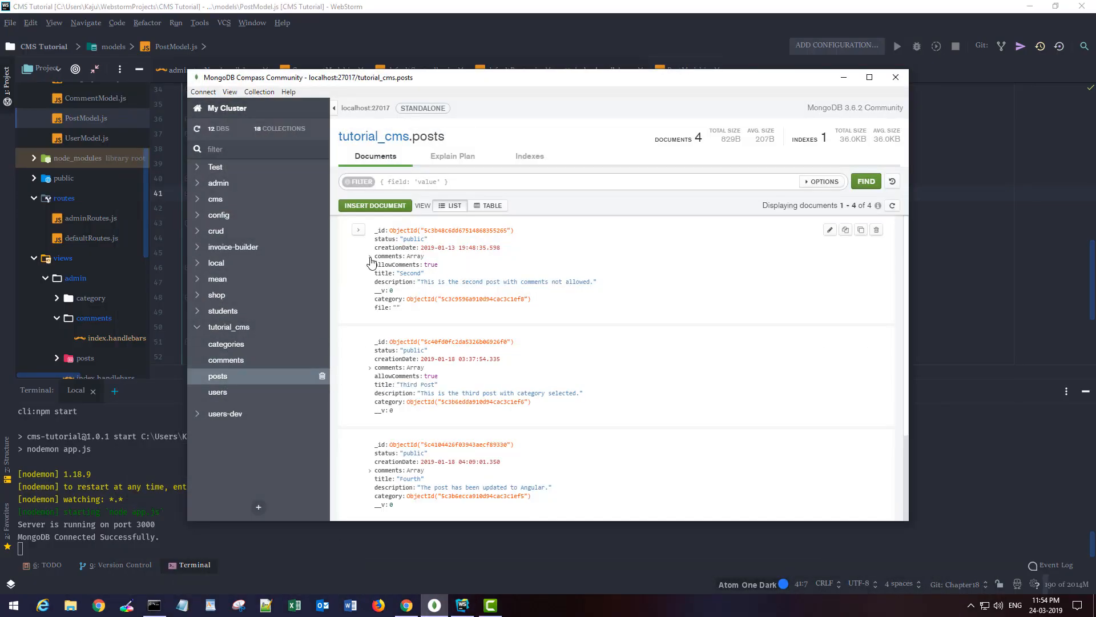
left_click(370, 256)
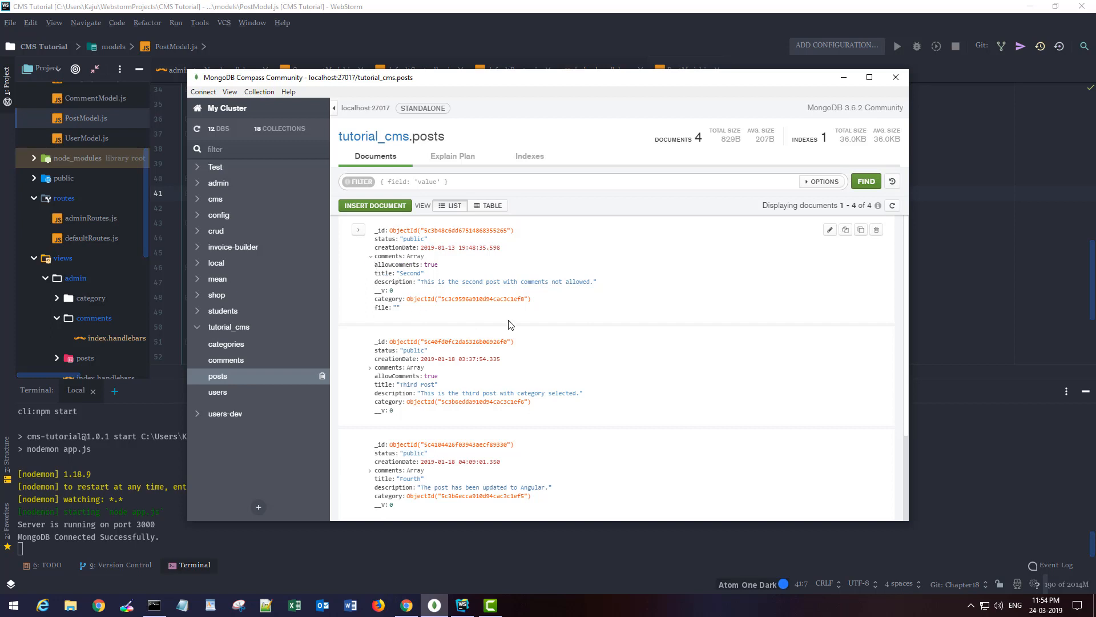
scroll("down", 3)
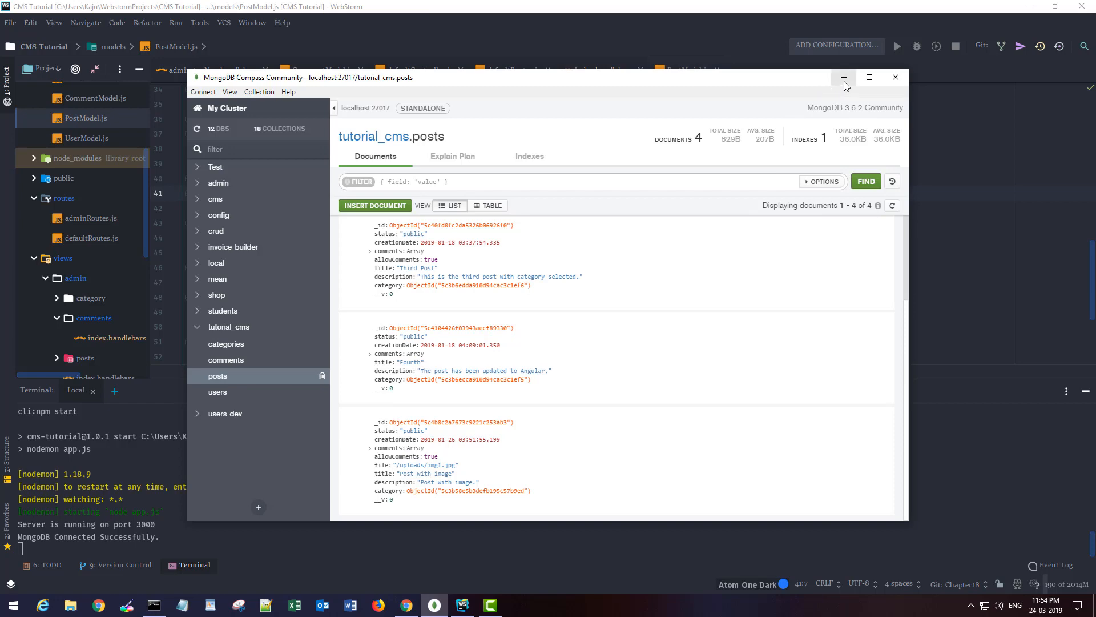
mouse_move(758, 158)
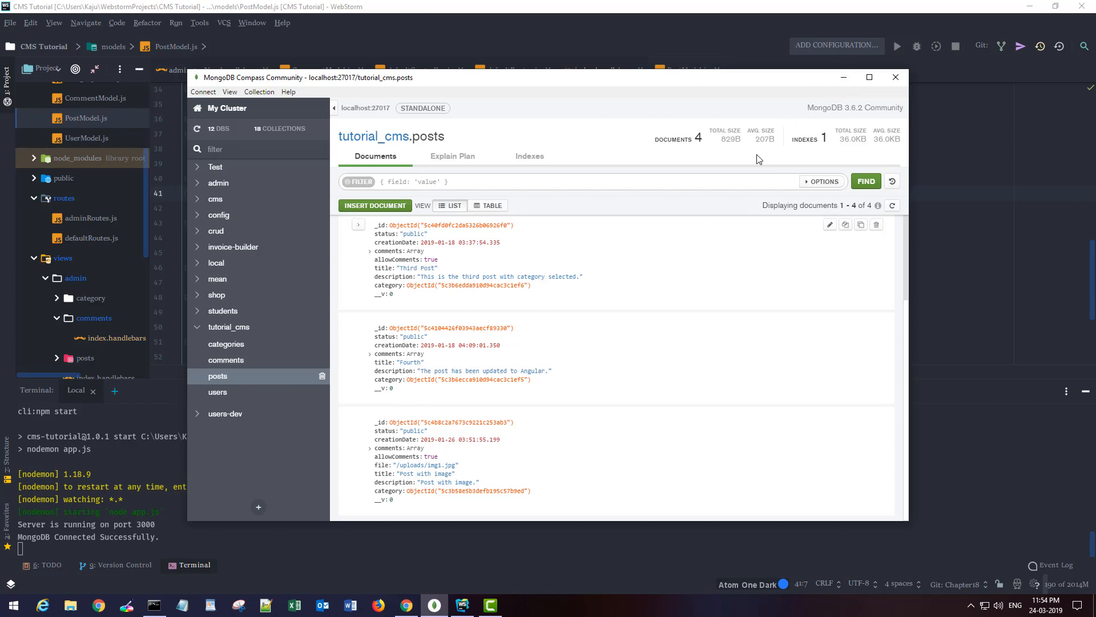
left_click(460, 605)
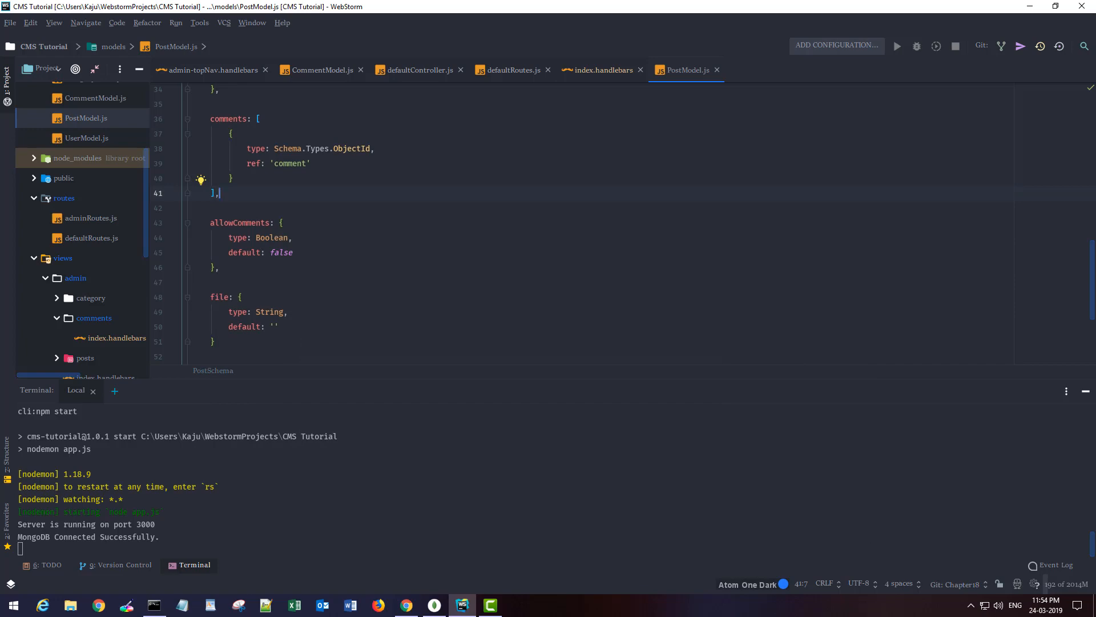
Step: Check the post page in Chrome, then select singlePost in defaultController.js
left_click(406, 605)
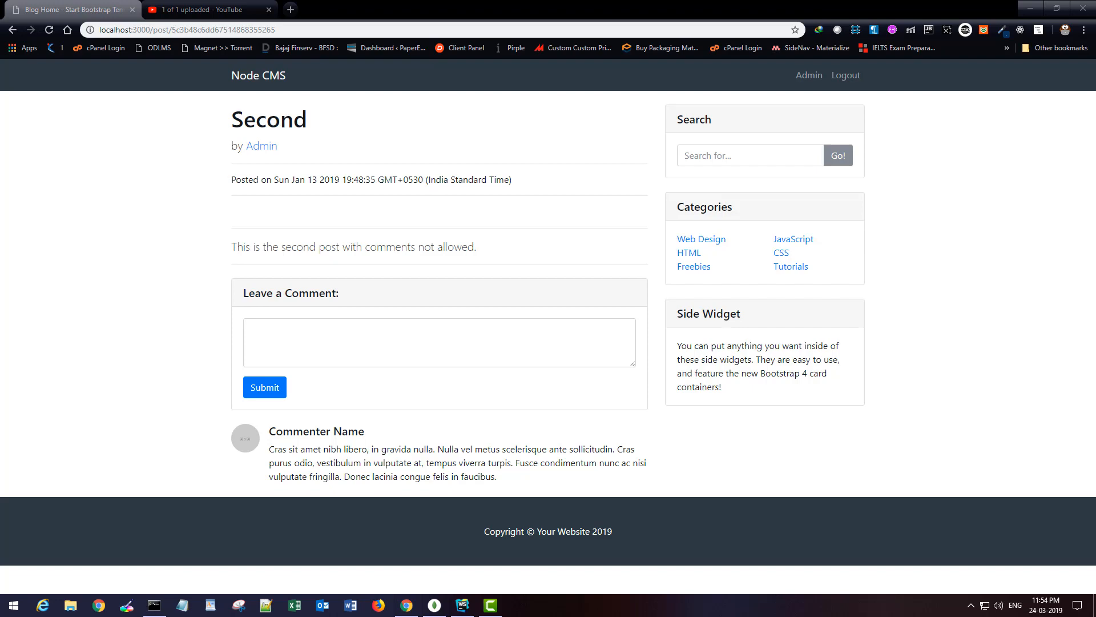
left_click(460, 605)
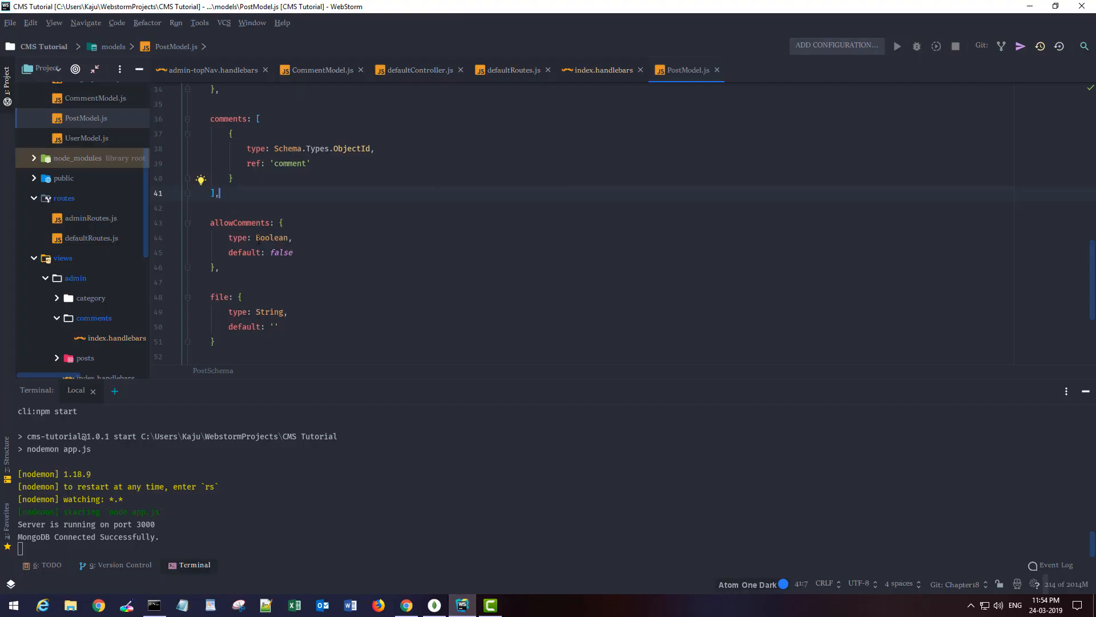
left_click(417, 70)
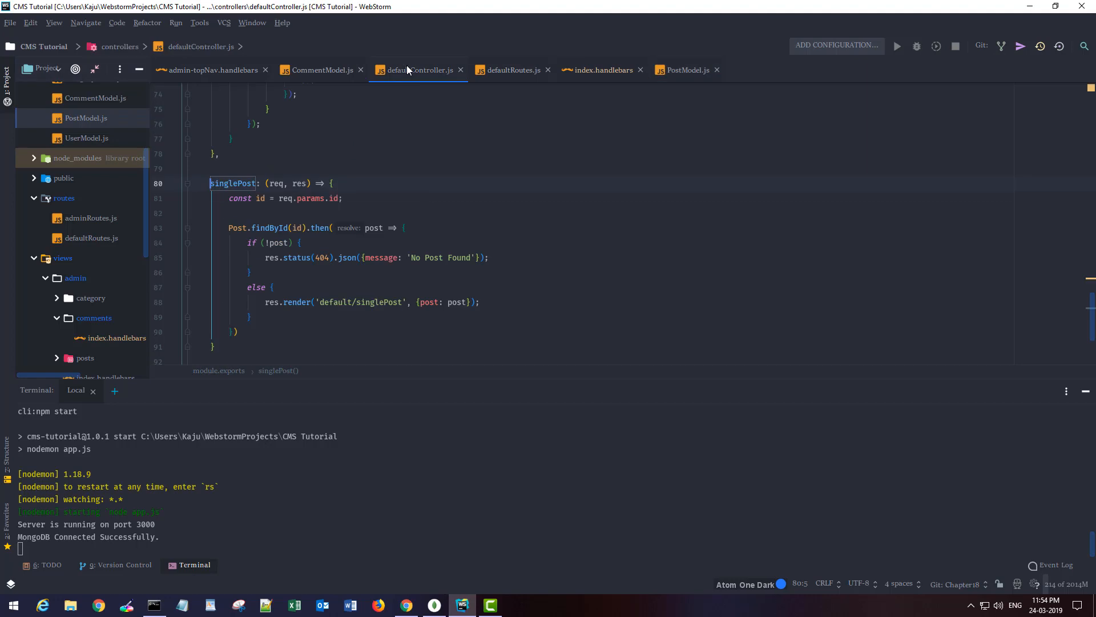
double_click(232, 183)
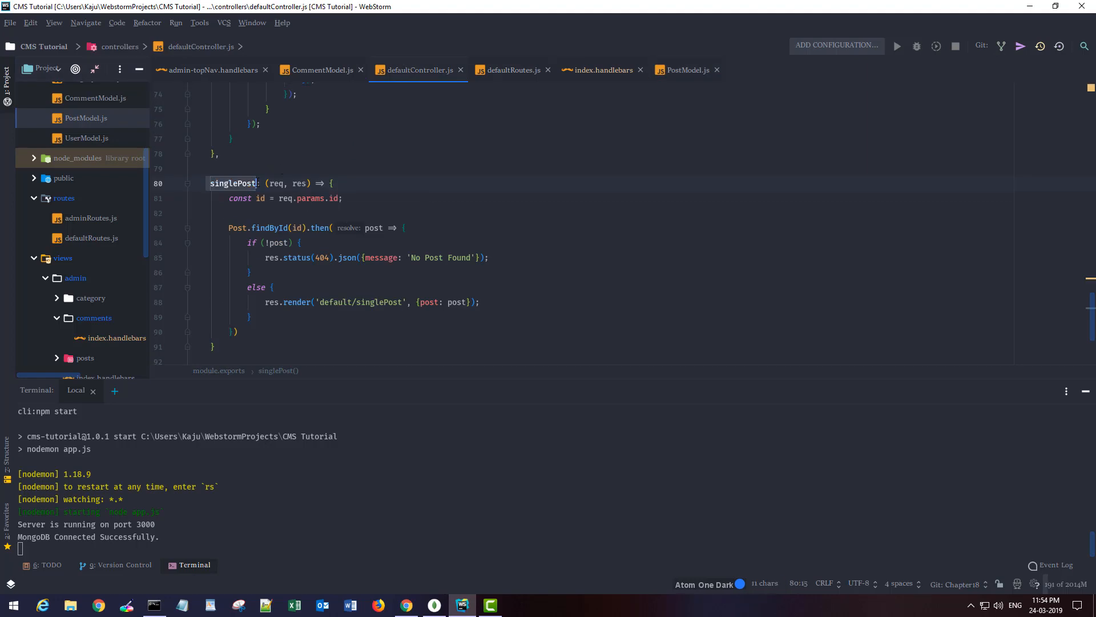
Step: Review CommentModel.js and bring up defaultRoutes.js with the /post/:id route
left_click(321, 70)
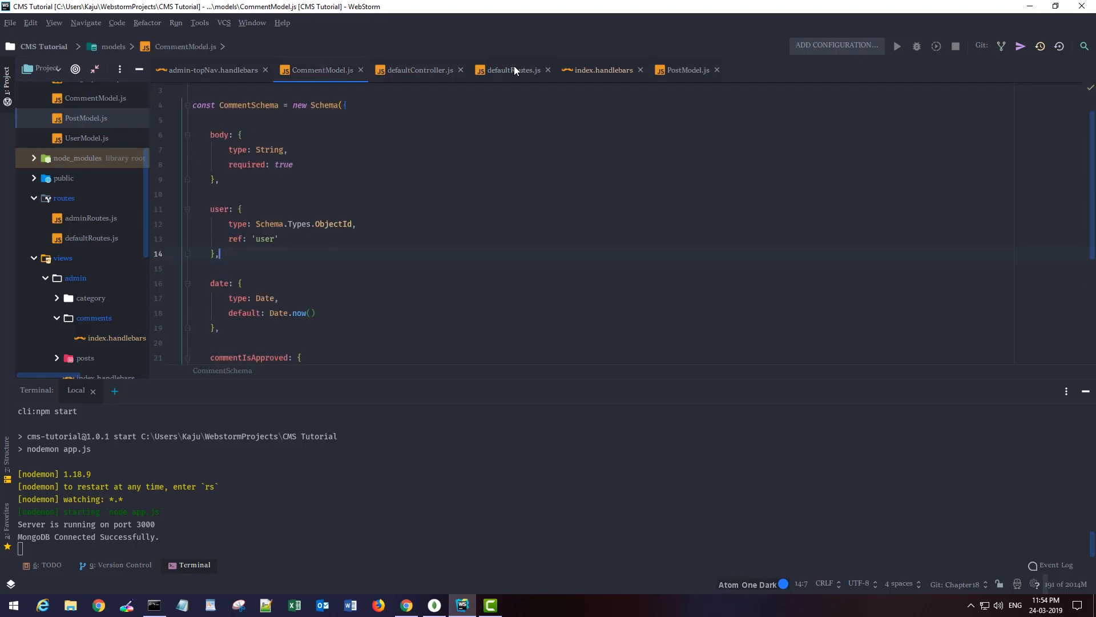
left_click(512, 70)
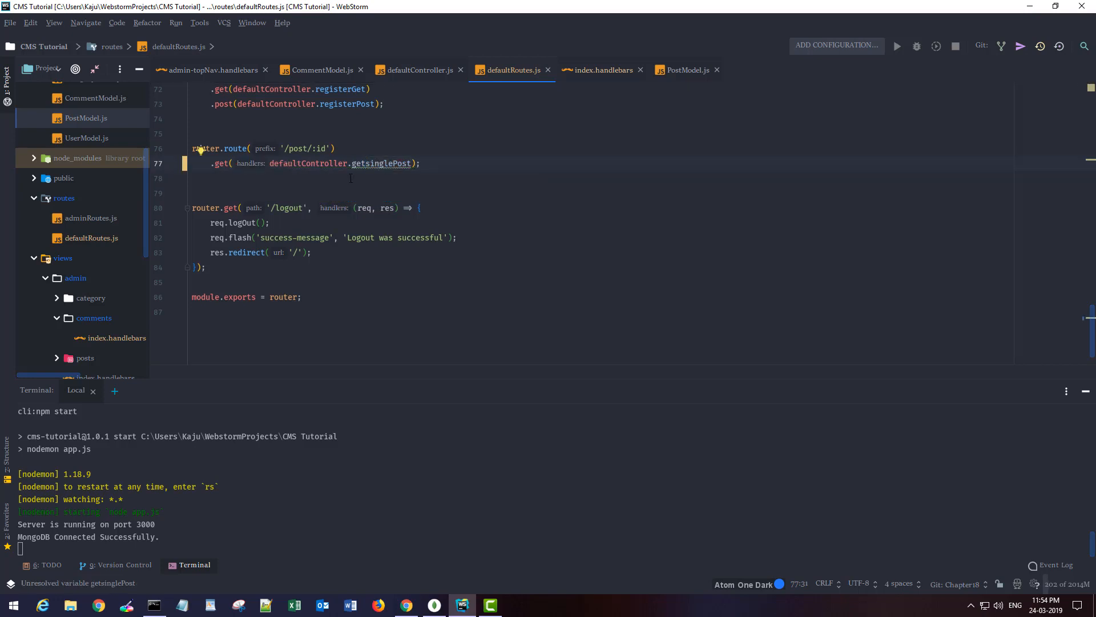
Step: Rename singlePost to getSinglePost with Shift+F6, applying the refactor in code and strings
key("shift+f6")
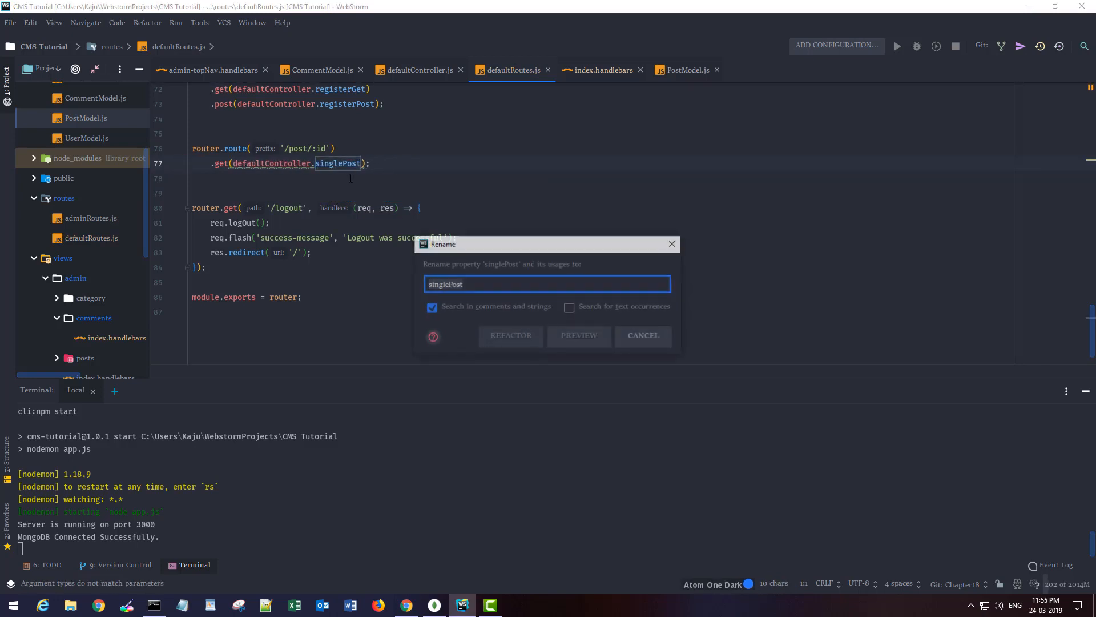
type("getSi")
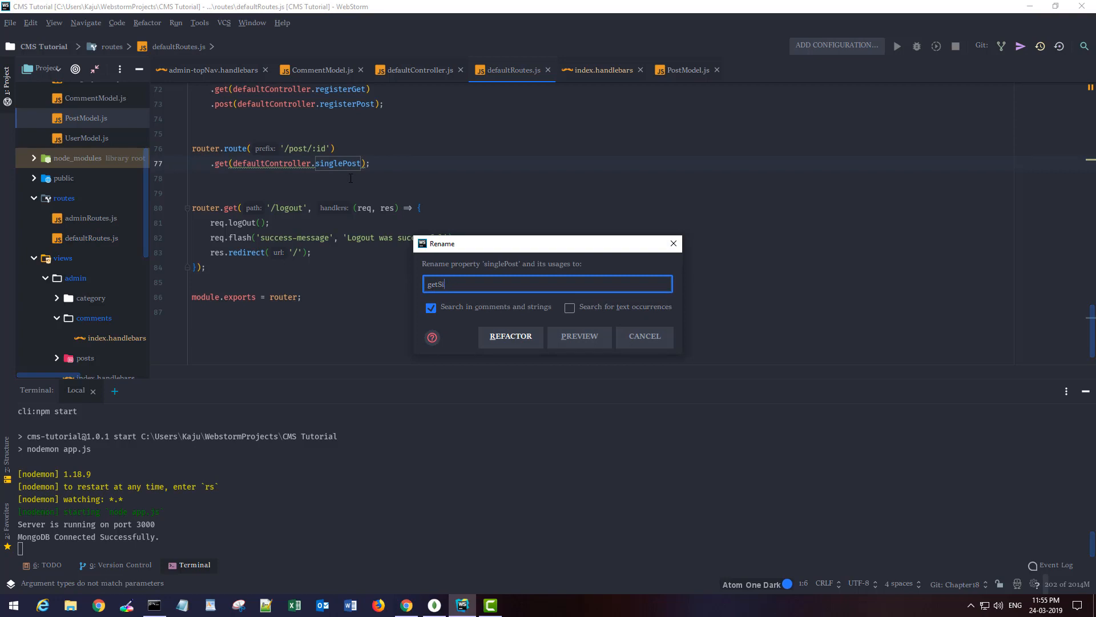
type("ng")
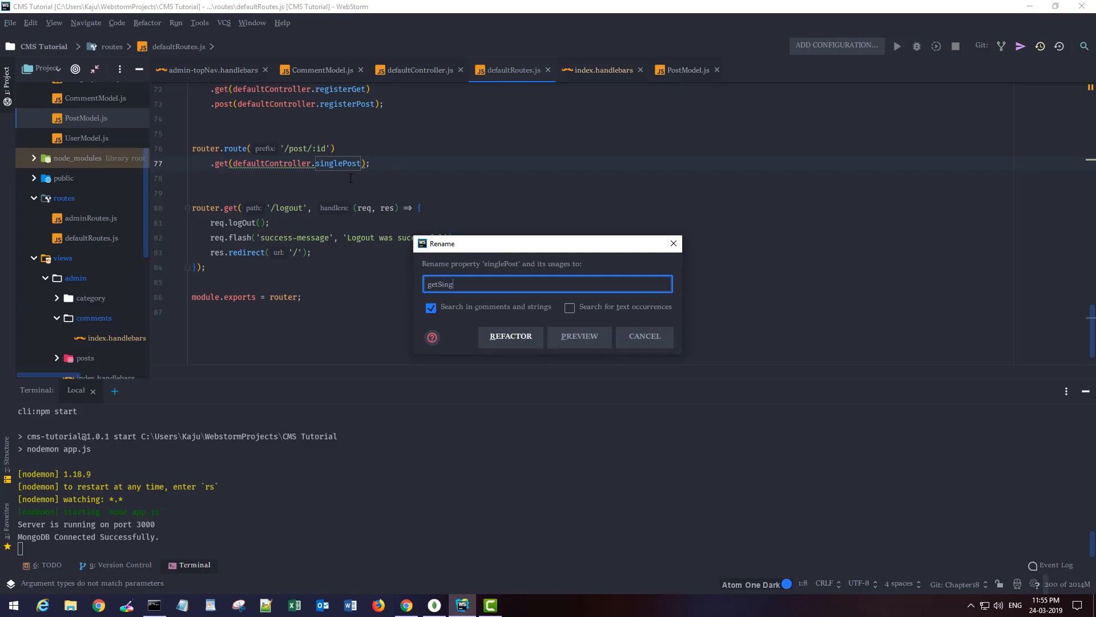
left_click(579, 336)
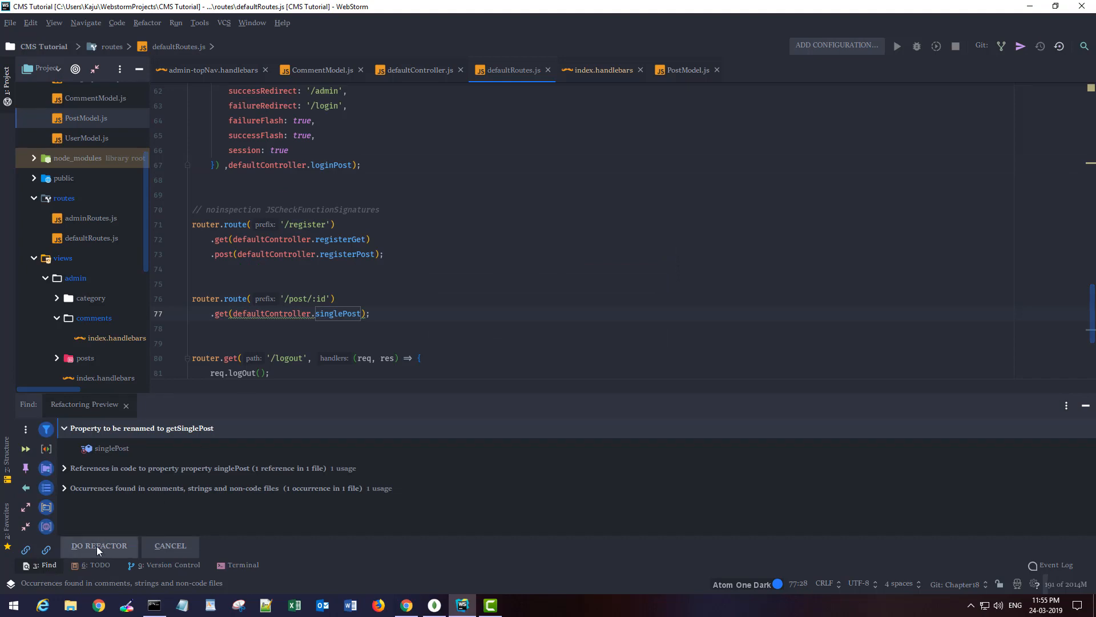
left_click(98, 546)
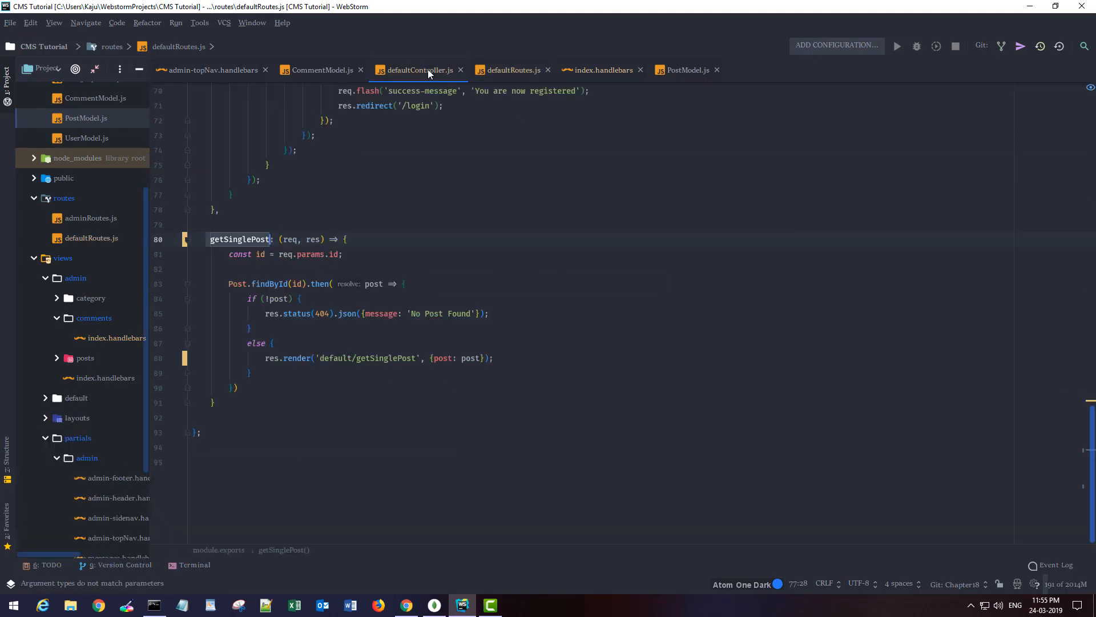
left_click(510, 70)
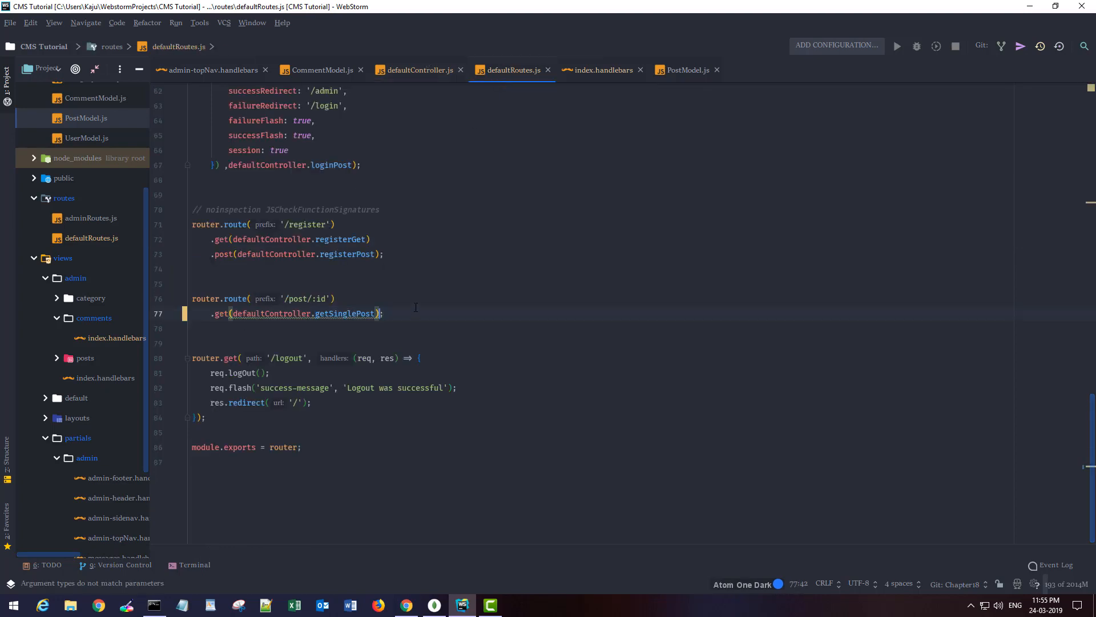
Step: Add .post(defaultController.submitComment) to the route and declare submitComment in the controller
type(".post(defaultController.);")
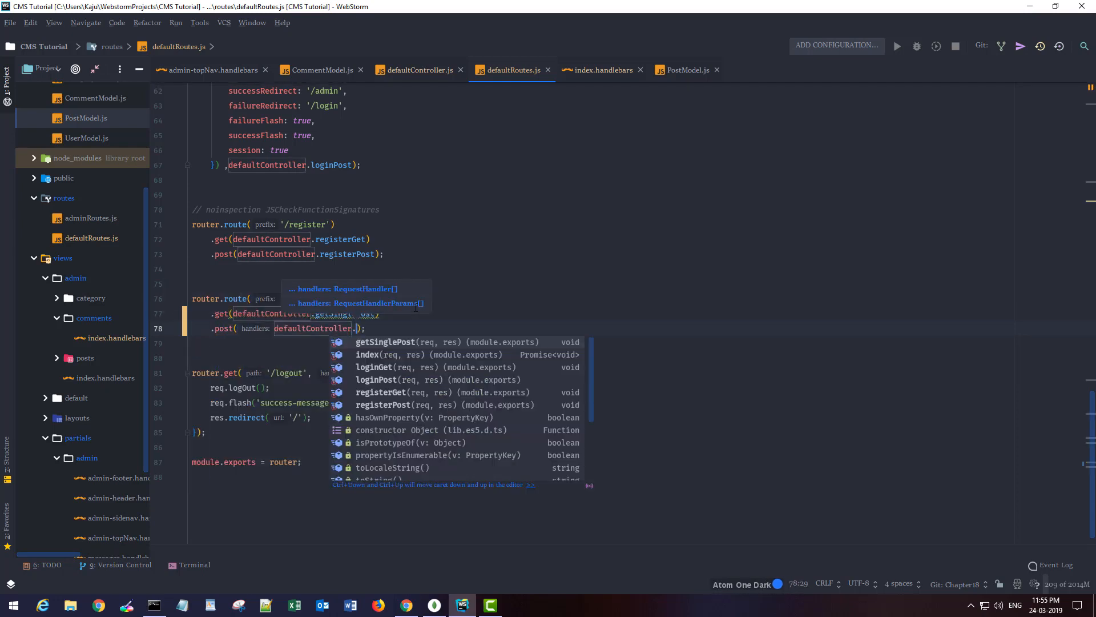
type("submit")
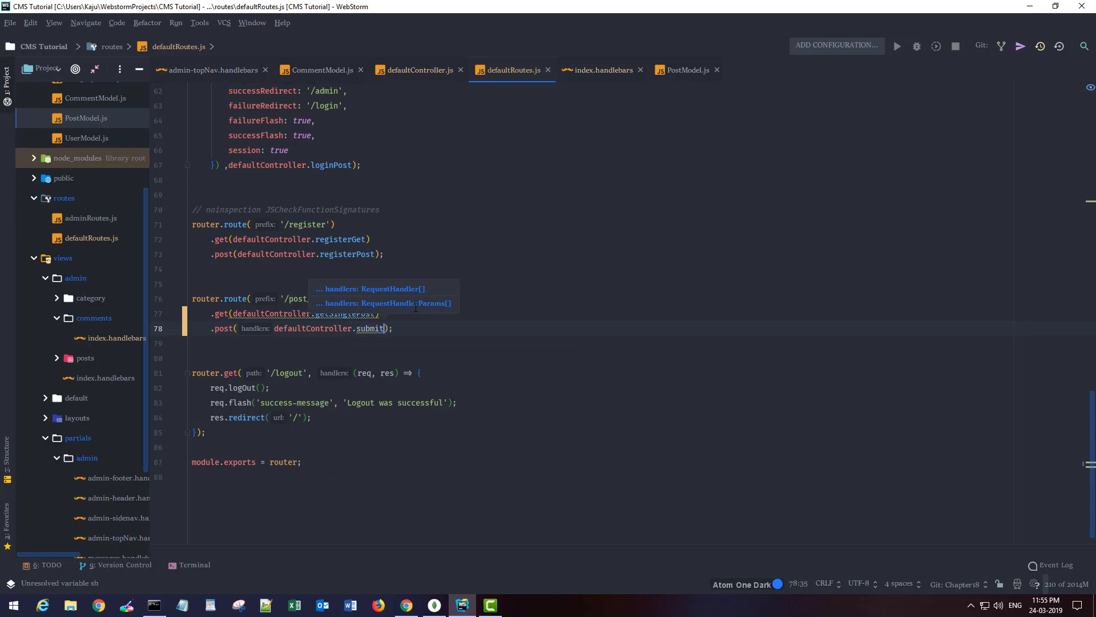
type("Comment")
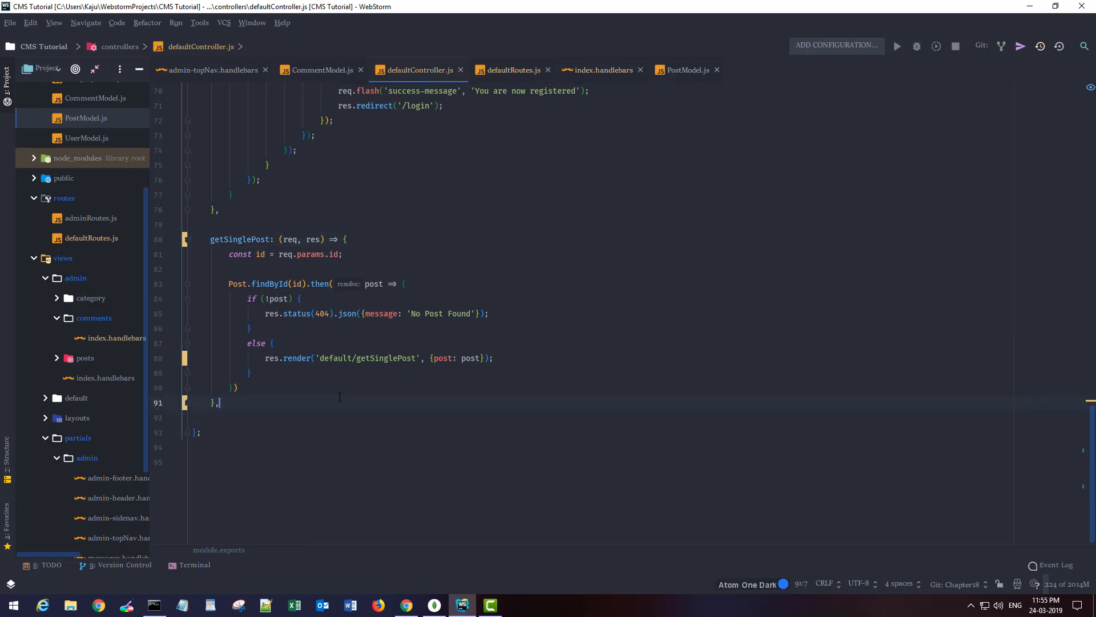
key("enter")
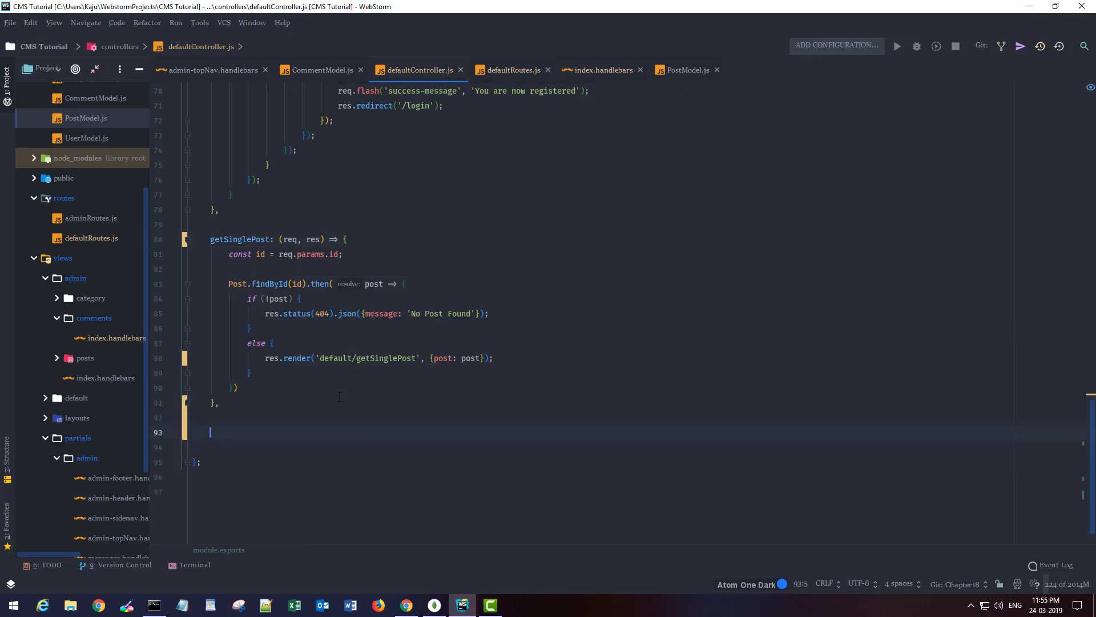
type("submitComment: (req, res) => {")
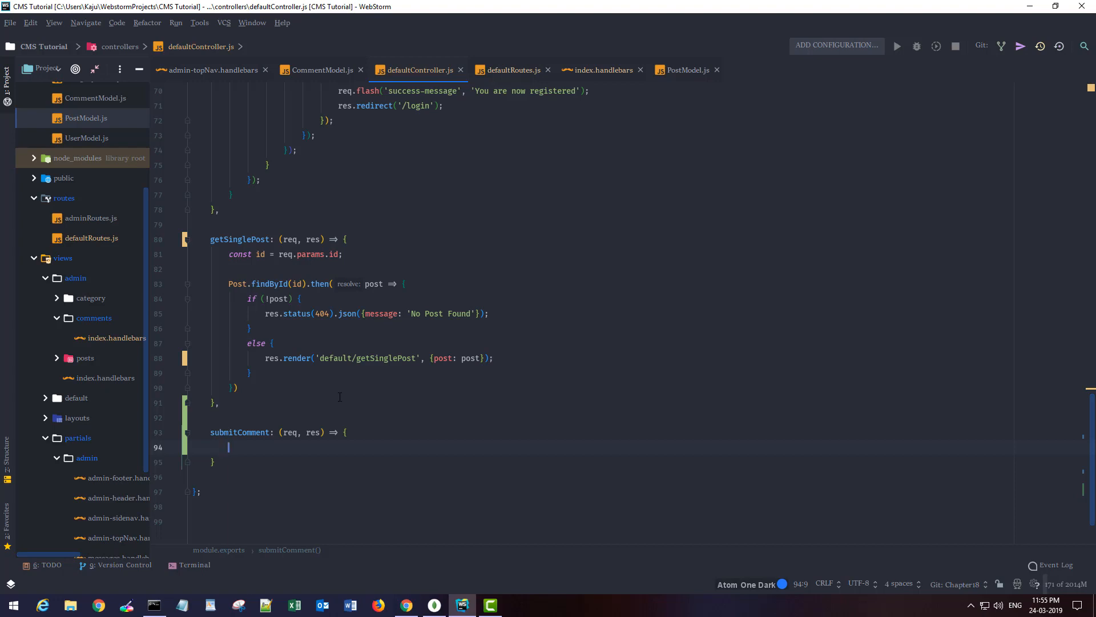
Step: Inside submitComment, check req.user and call Post.findById(req.body.id).then(...)
key("enter")
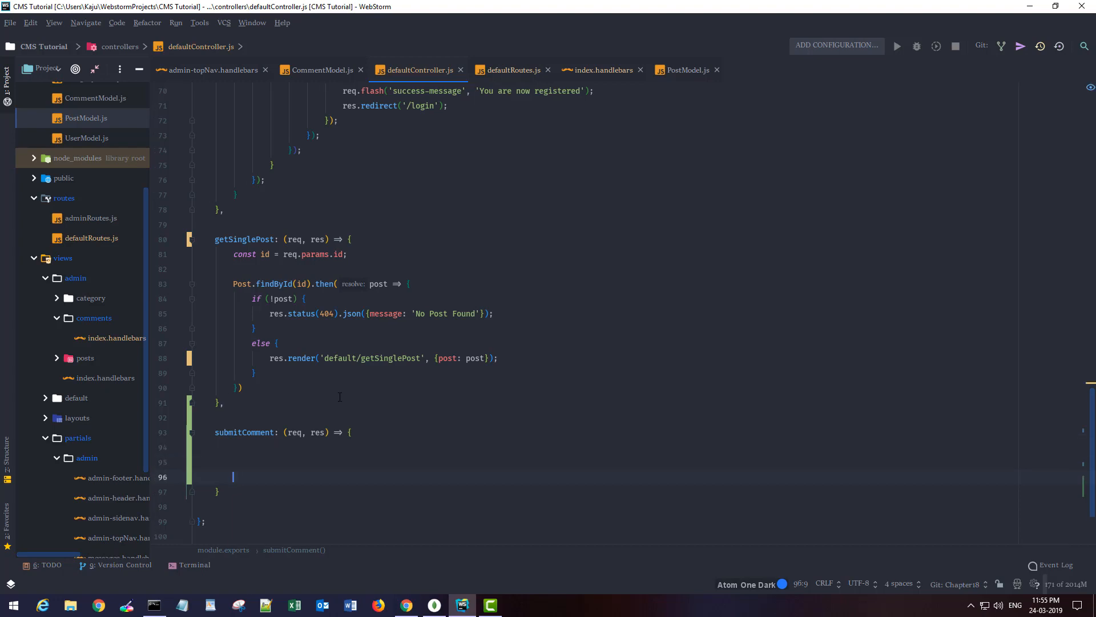
type("if")
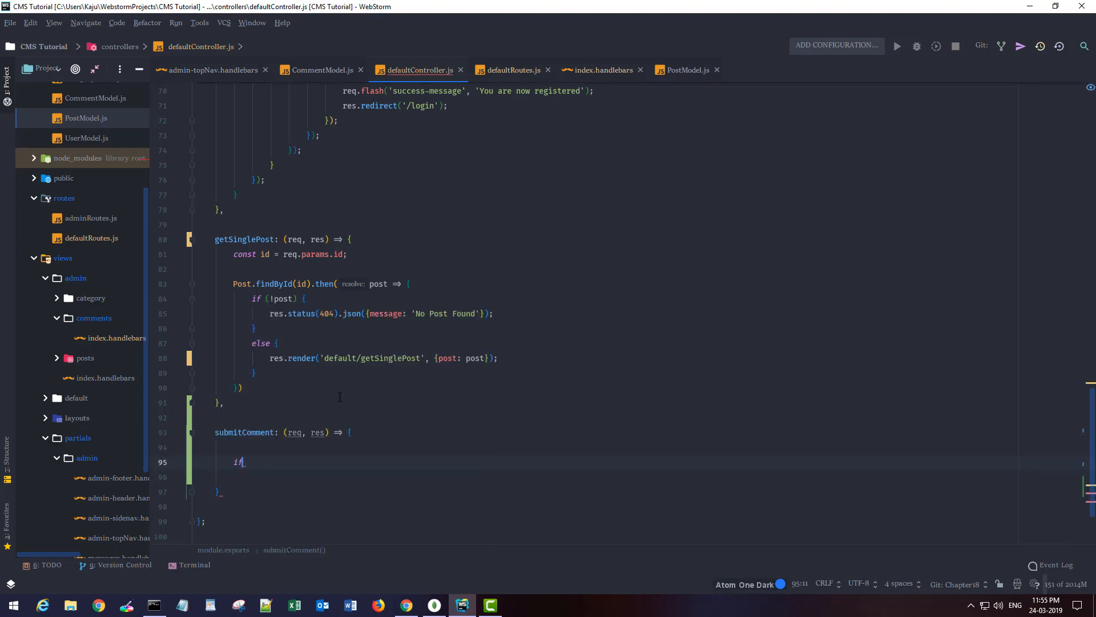
type("(req.user) {")
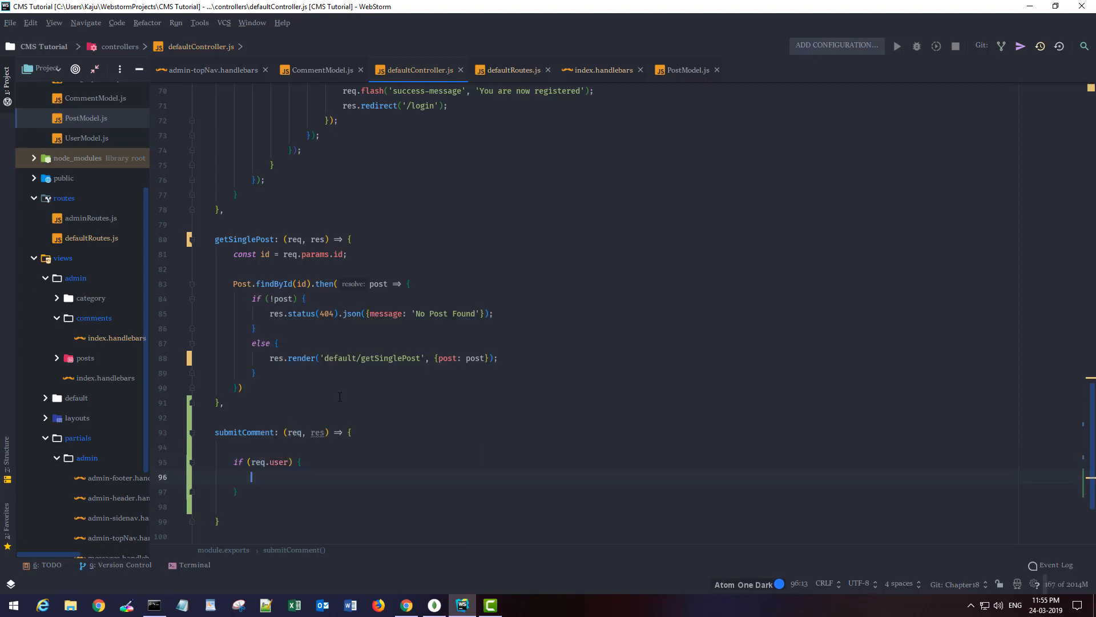
type("Post.")
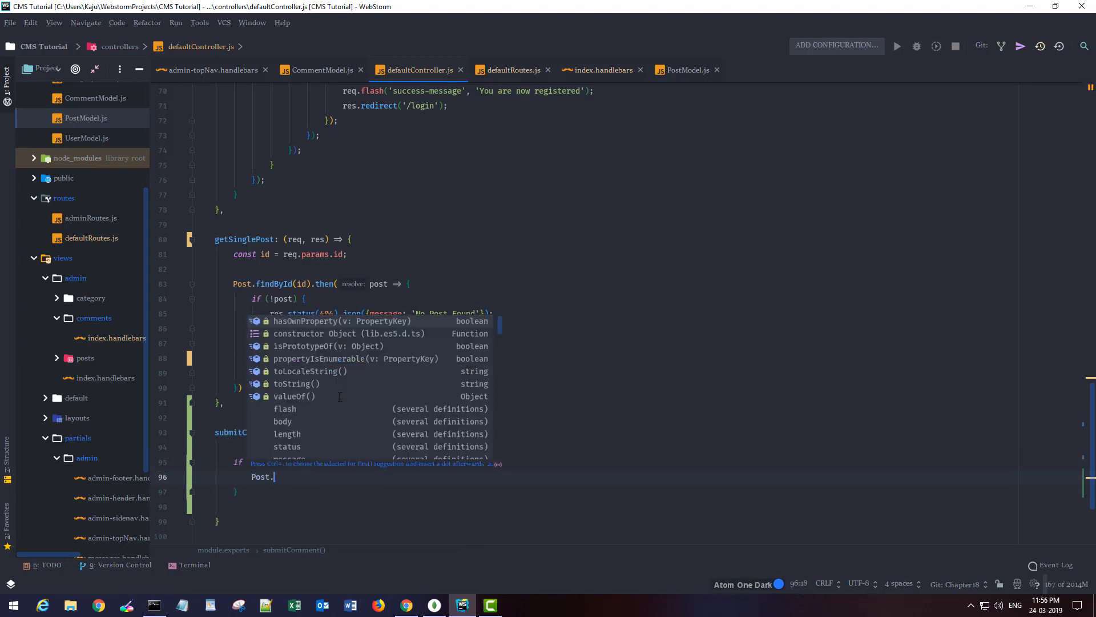
type("findById(")
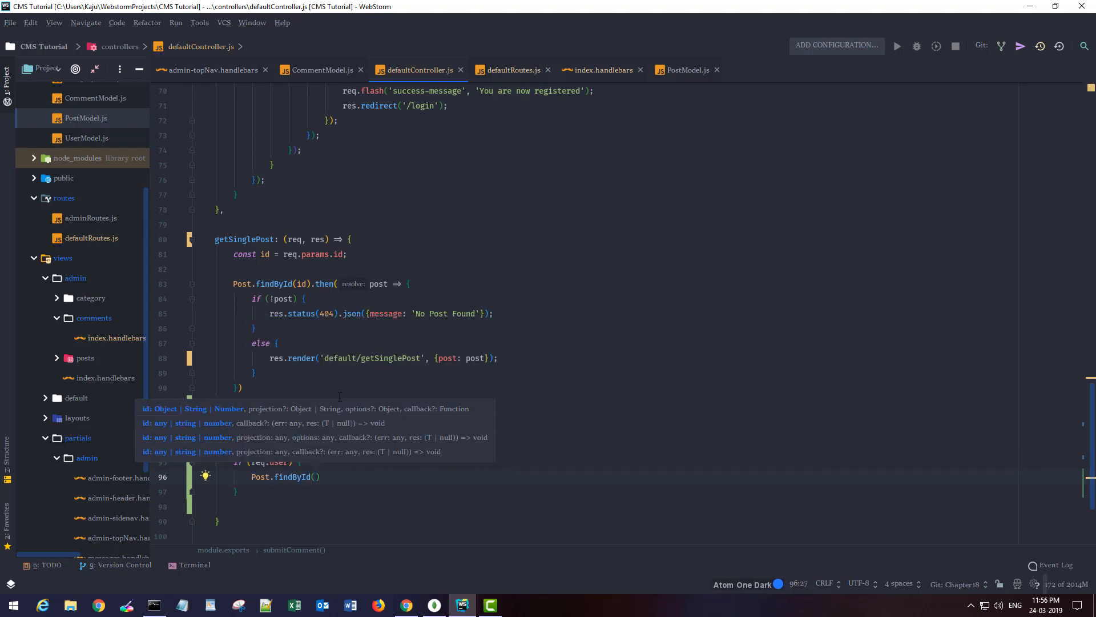
type("req.body.")
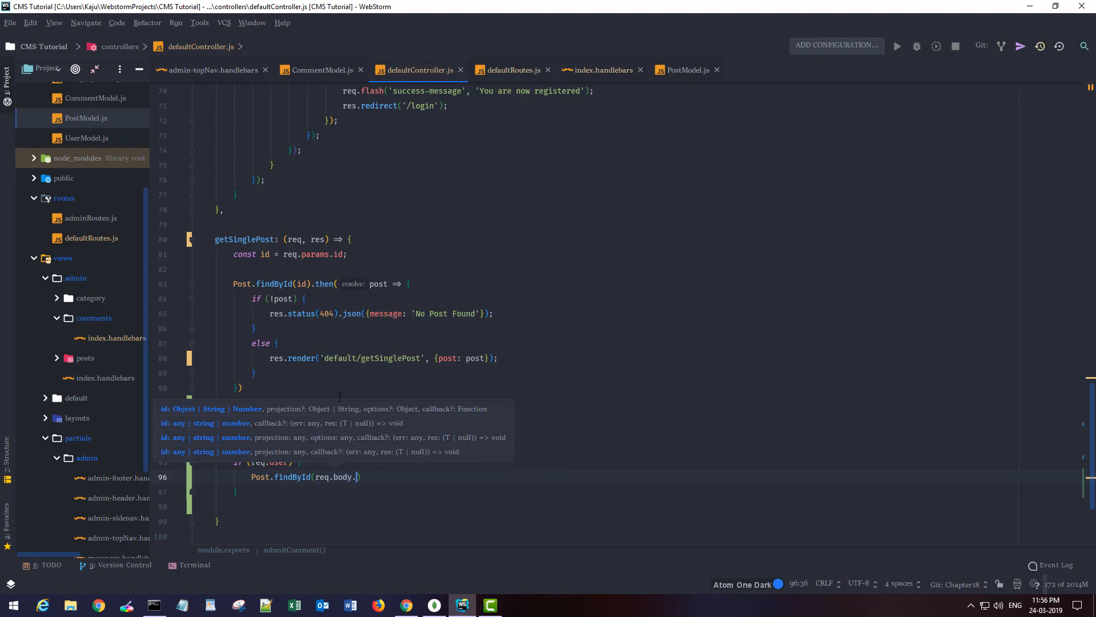
type("id")
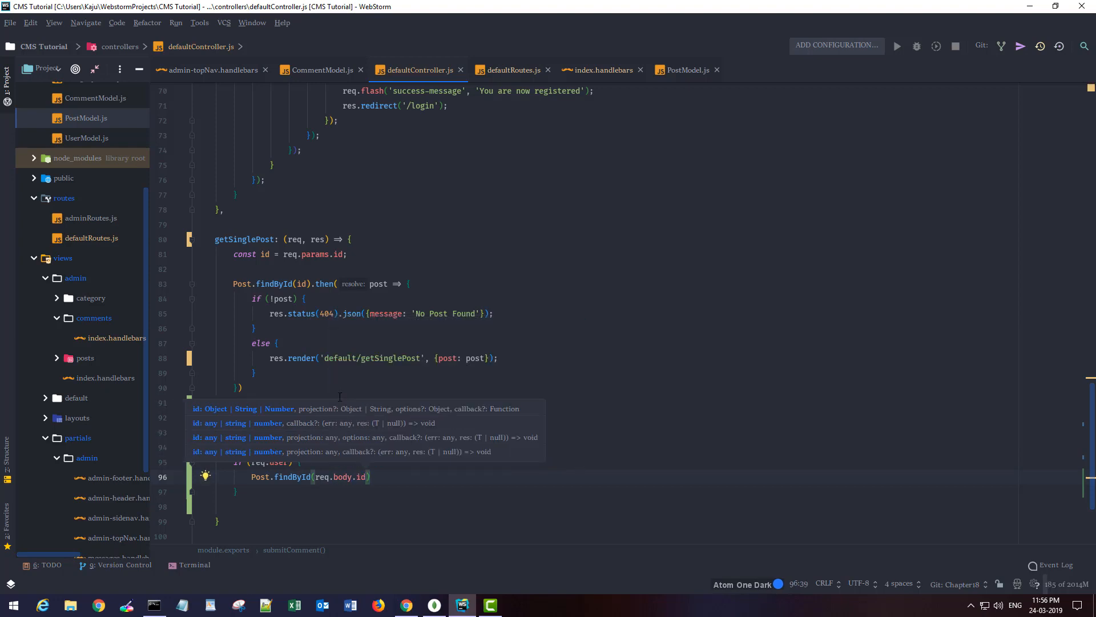
type(".then(post => {")
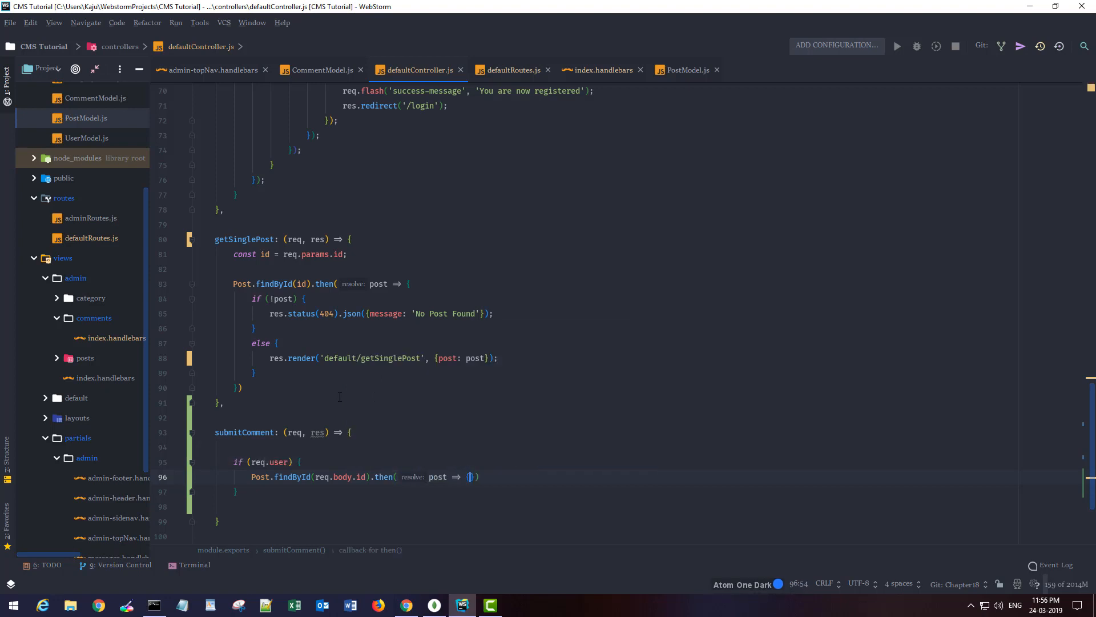
Step: Create a new Comment in the callback with user: req.user.id
key("enter")
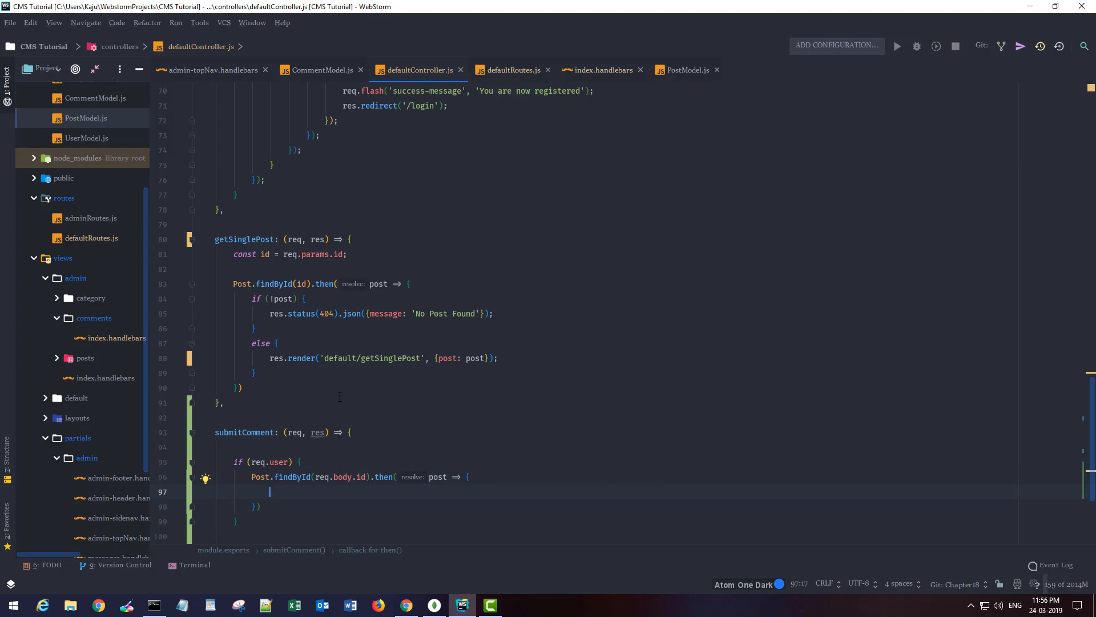
type("const_newComment")
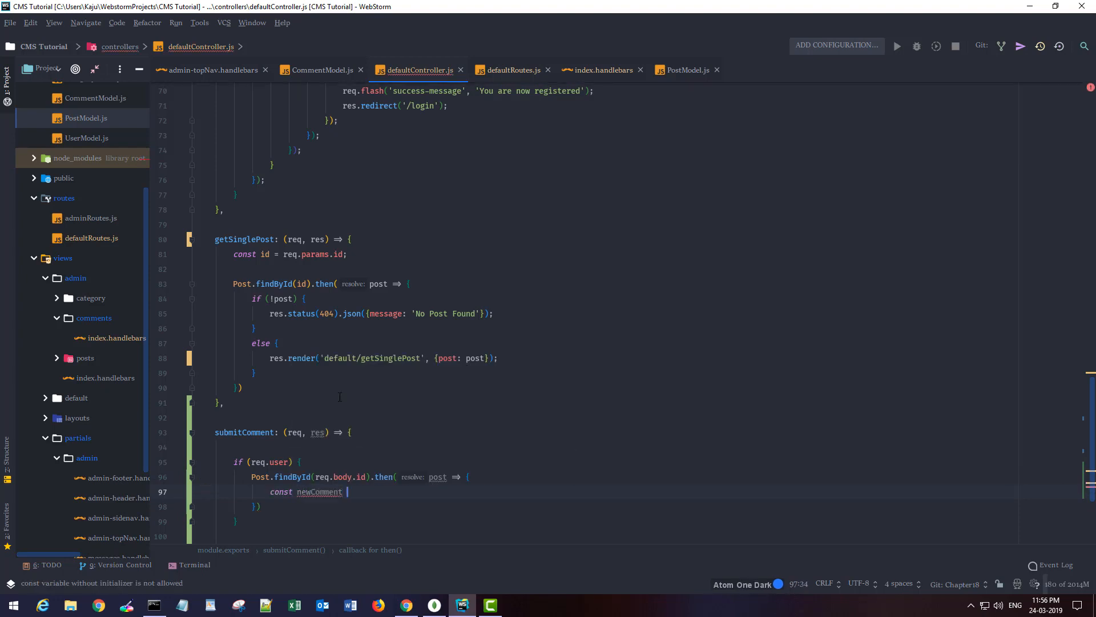
type("= new Comment(")
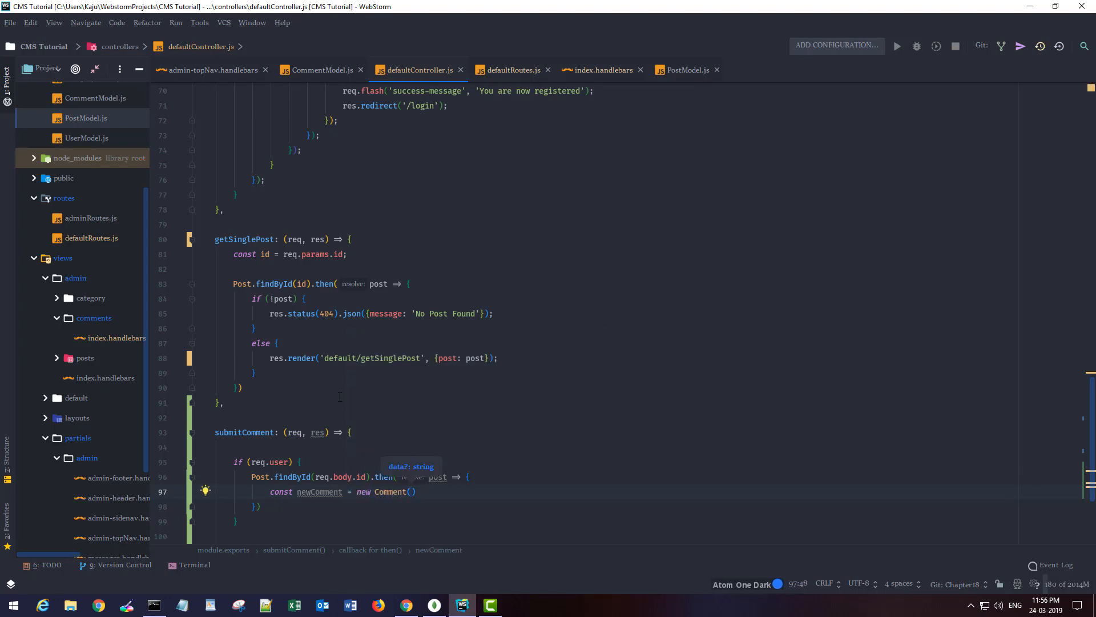
type("{}")
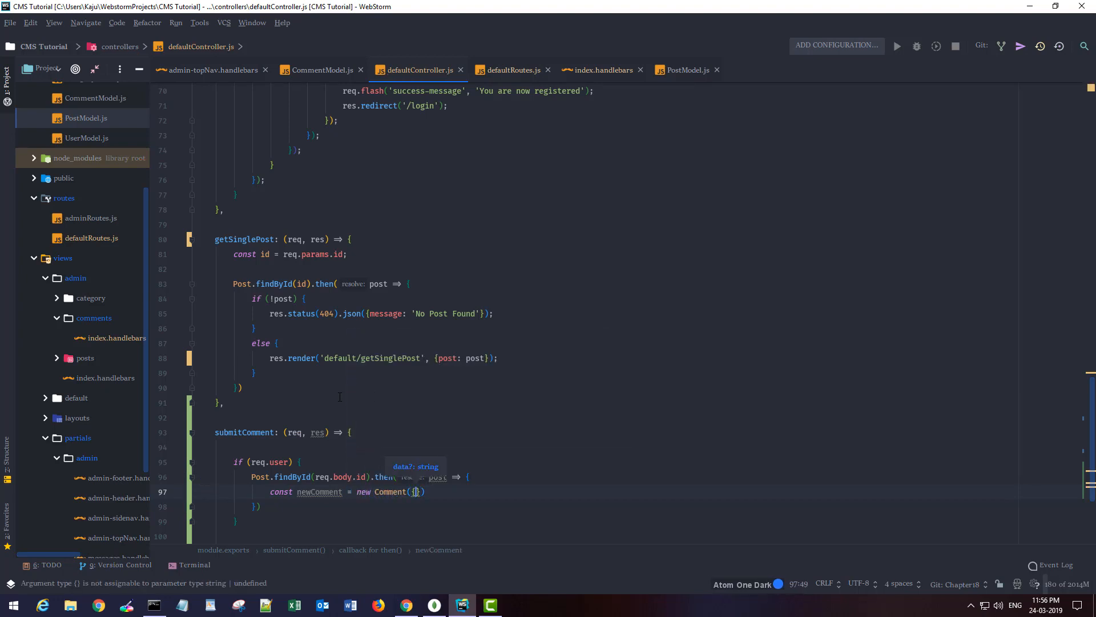
key("enter")
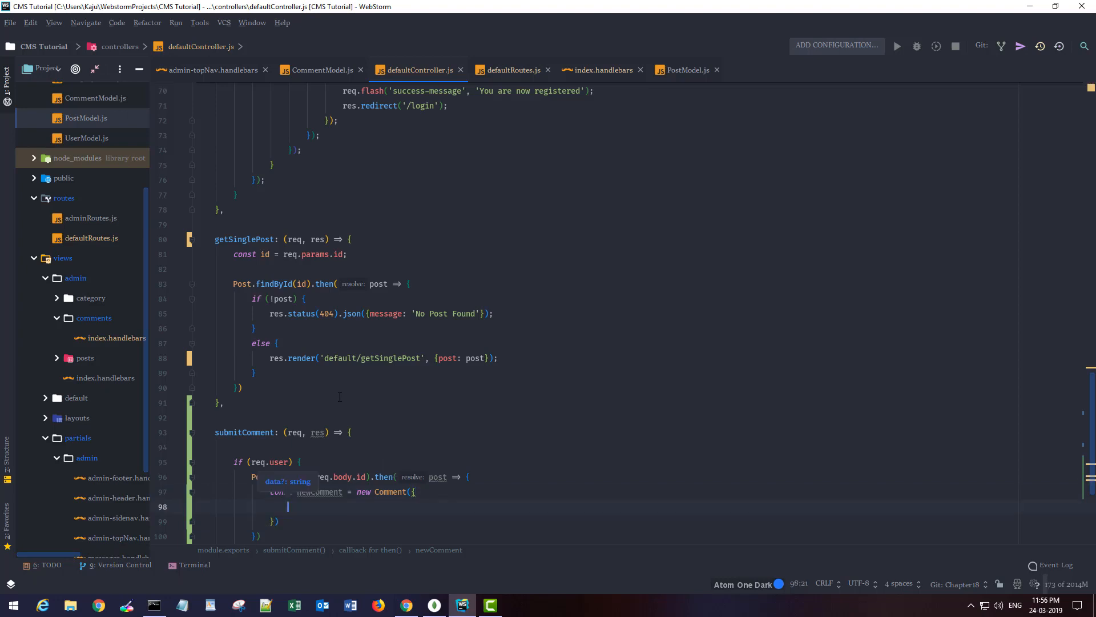
type("user:")
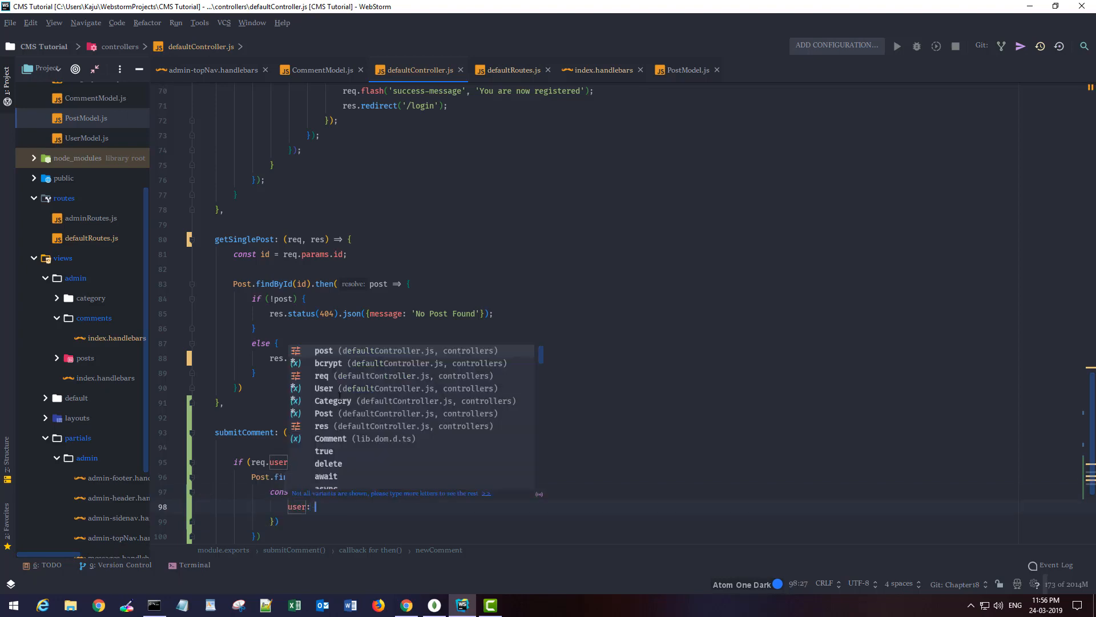
type("req.user.id,")
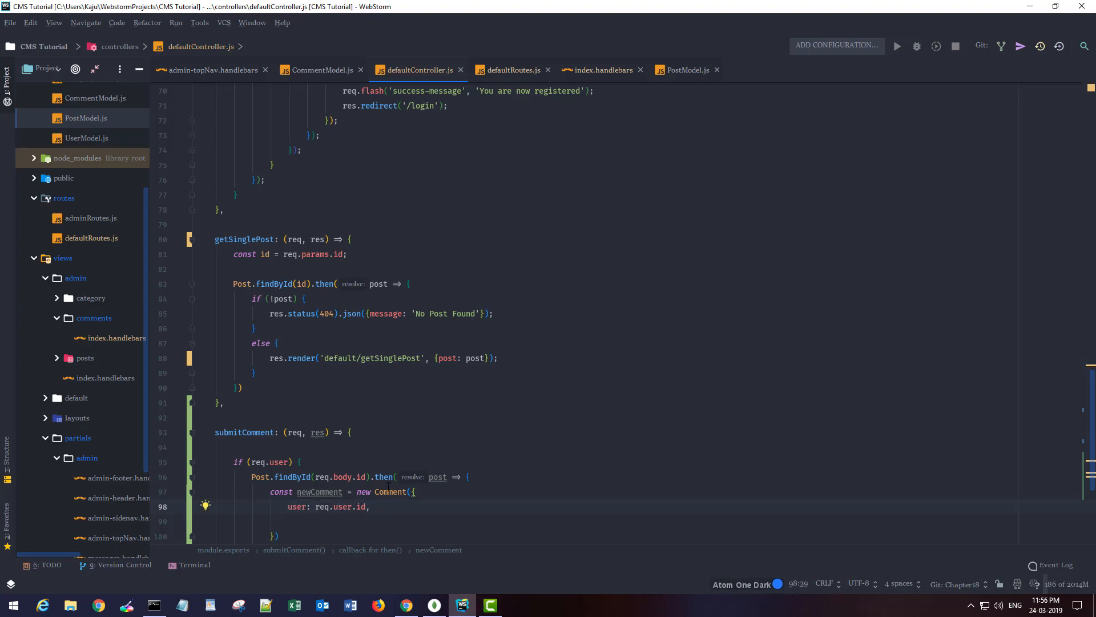
Step: Add body: req.body.comment_body to the new Comment object
type("body:")
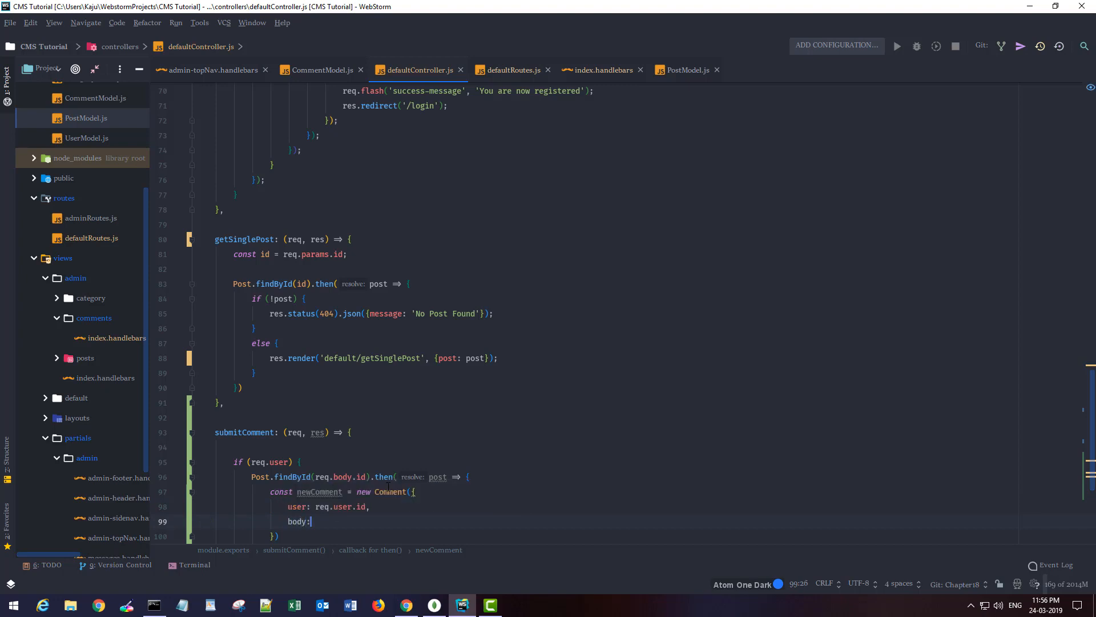
type("req.body.")
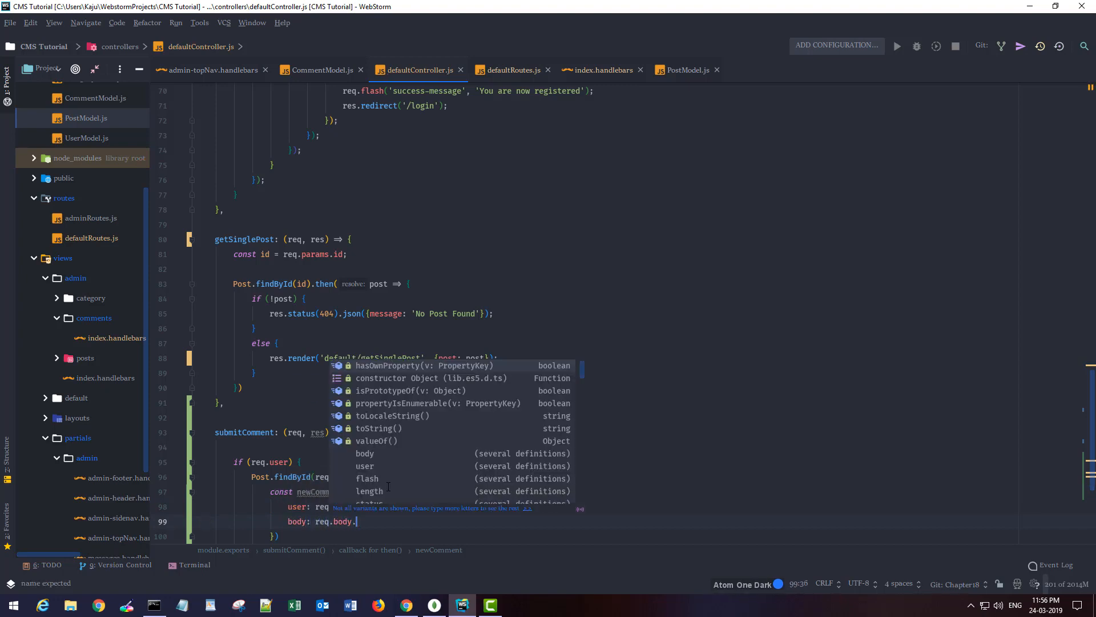
type("comment_body")
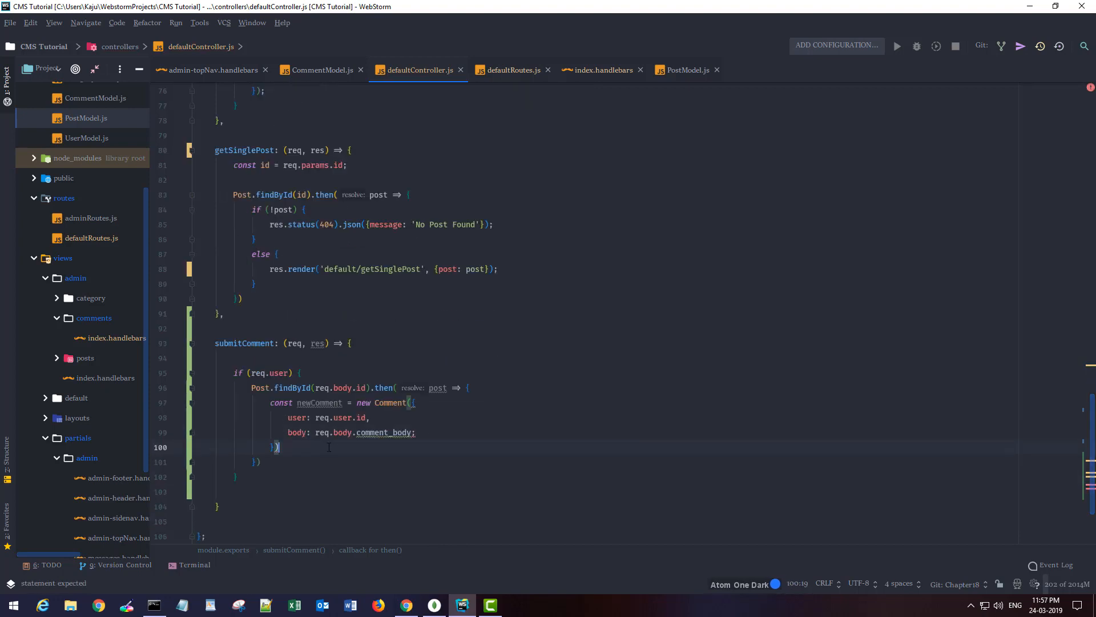
type(";")
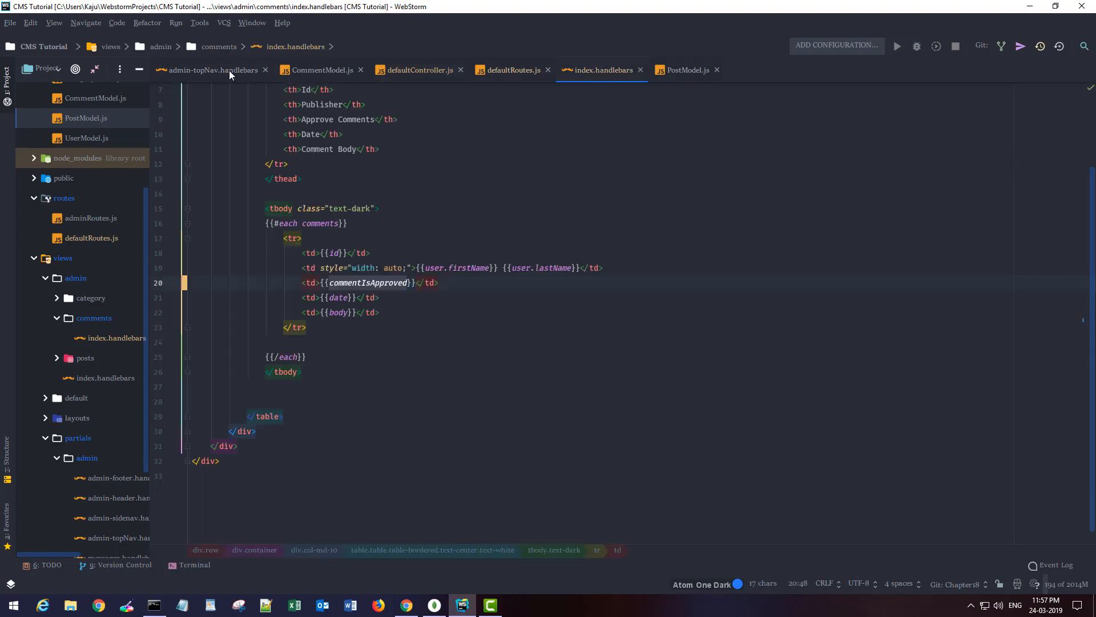
Step: Give the comment form in singlePost.handlebars action="/post/{{post.id}}"
scroll("down", 3)
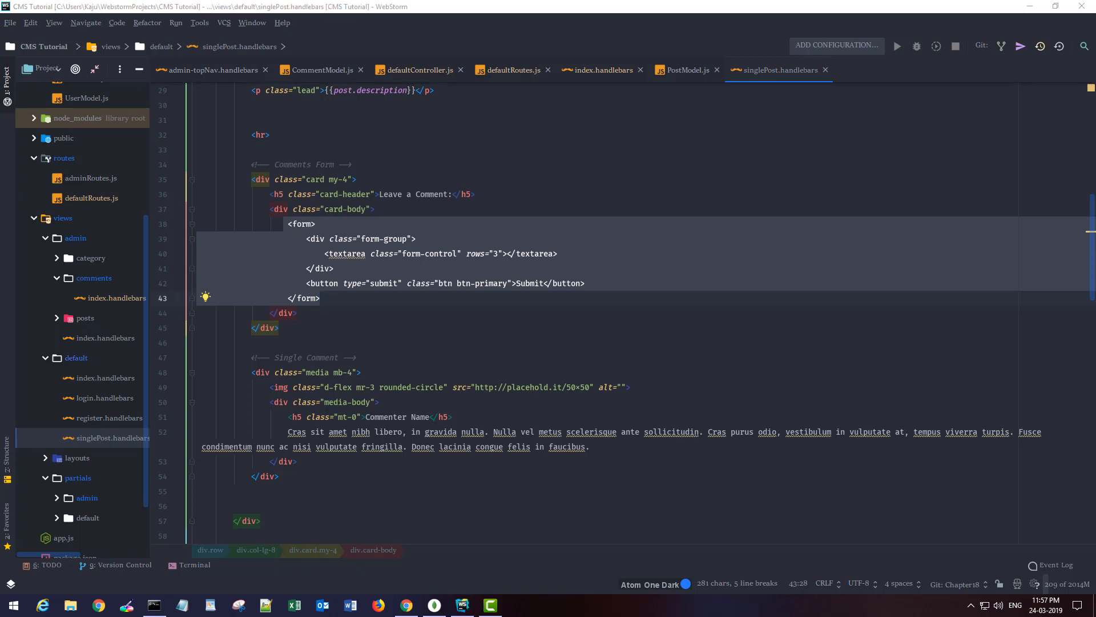
mouse_move(458, 254)
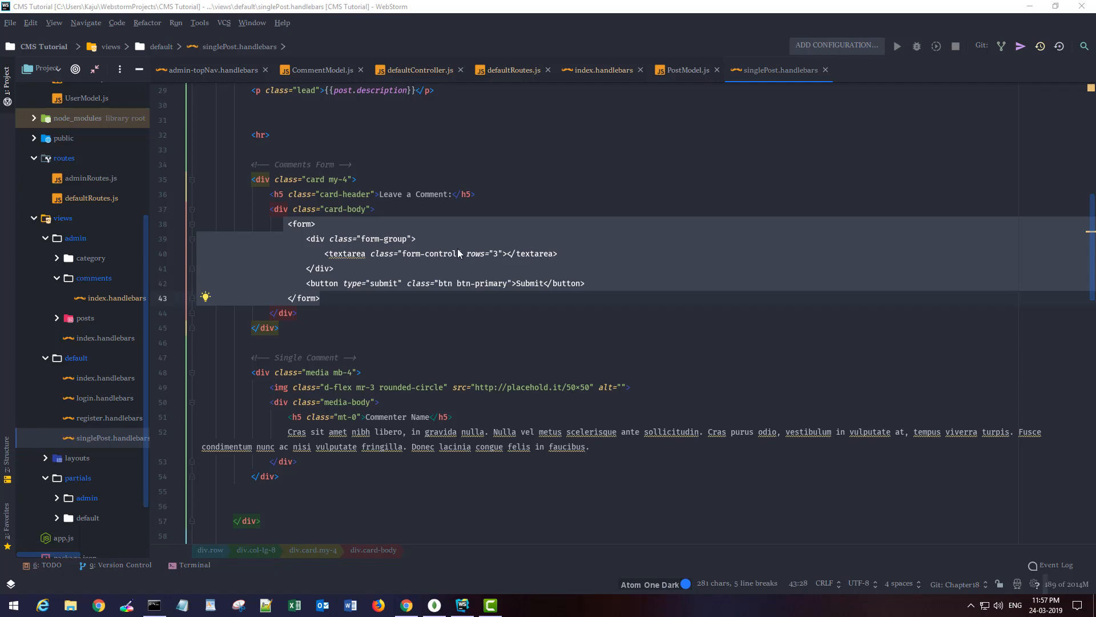
type("\" \"")
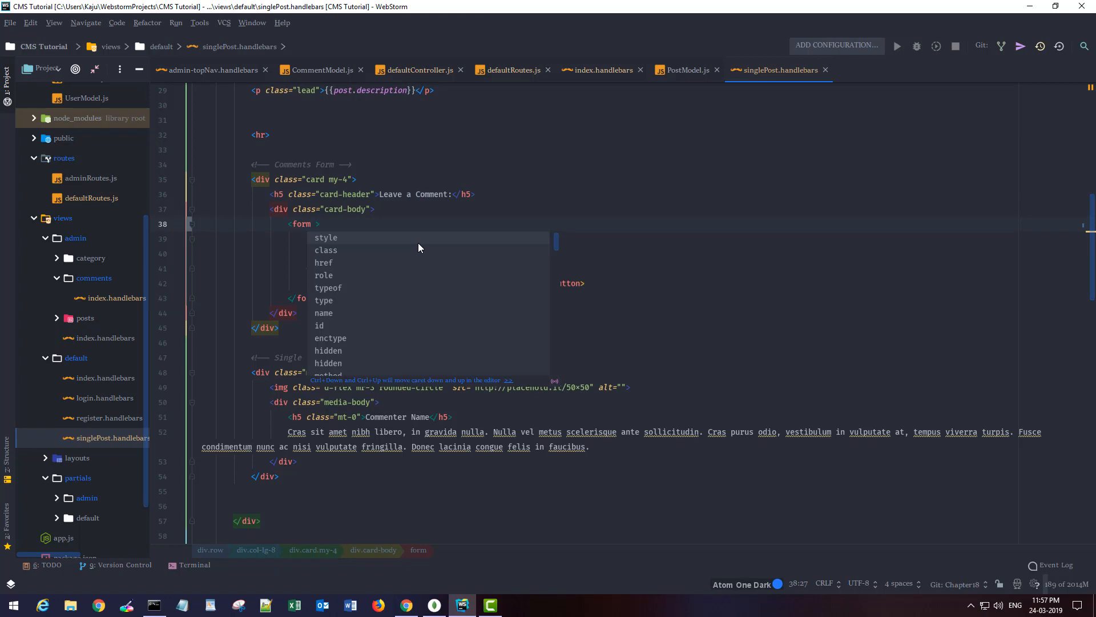
type("action")
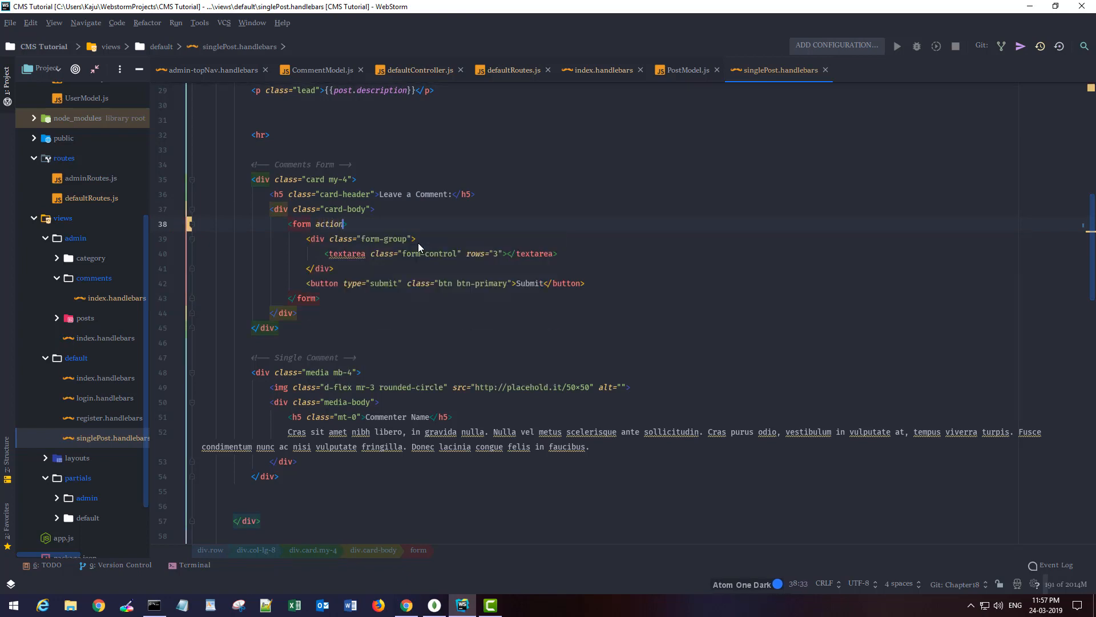
type("\"/")
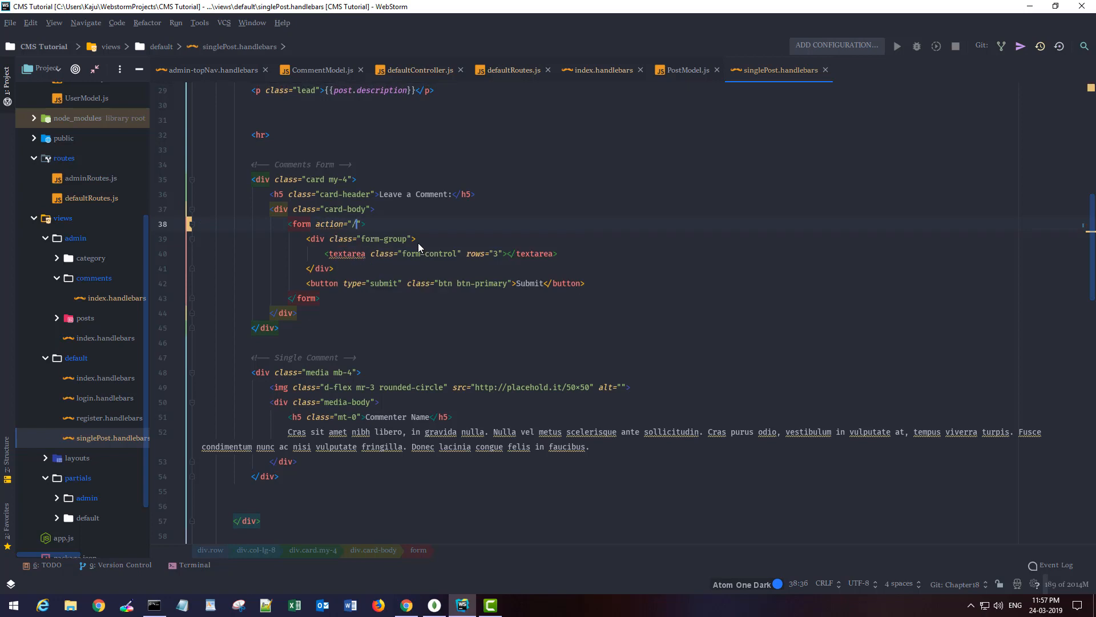
type("post/")
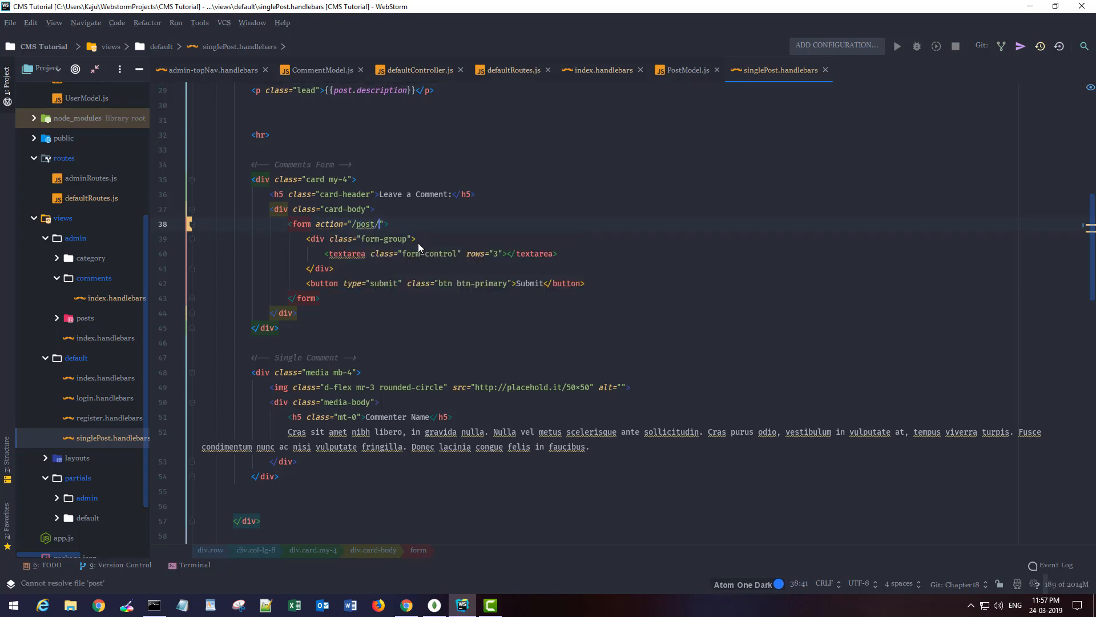
type("{")
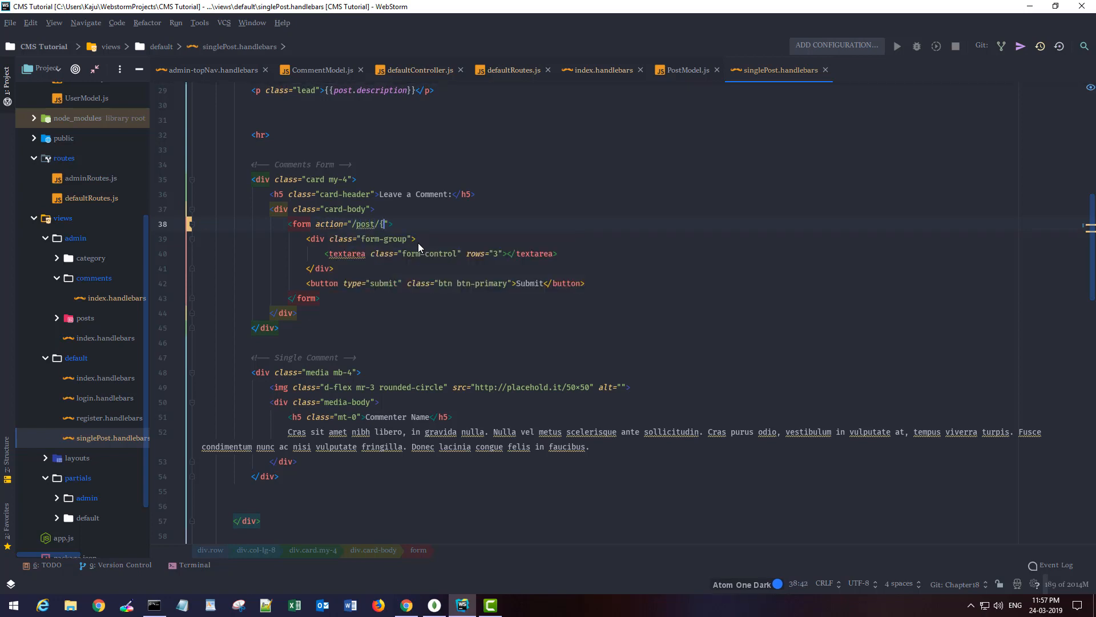
type("{{post.id")
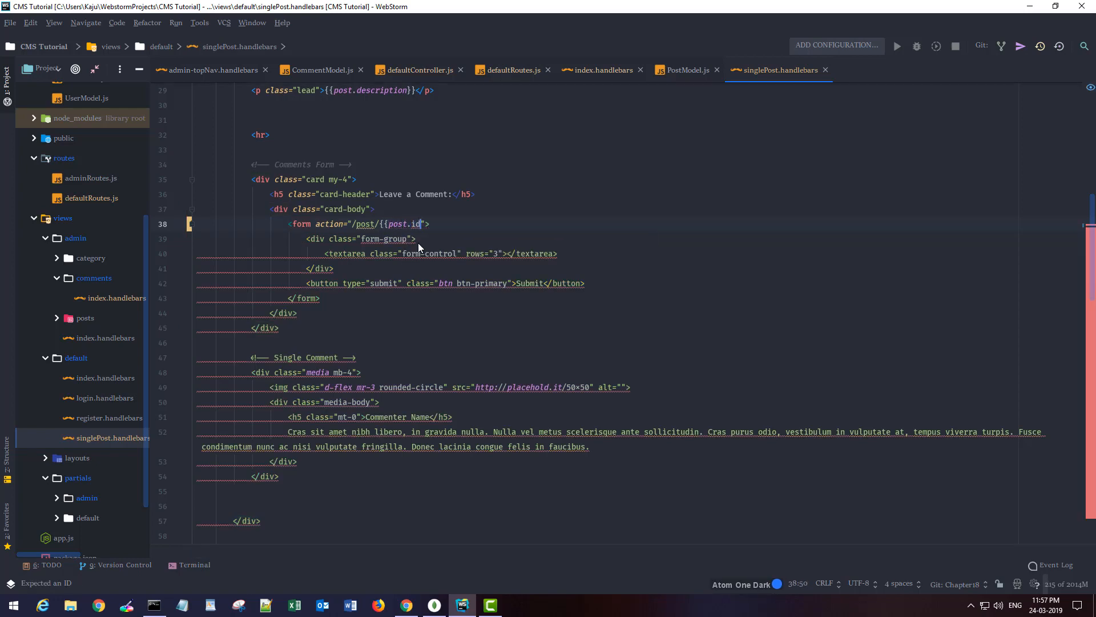
type("}}")
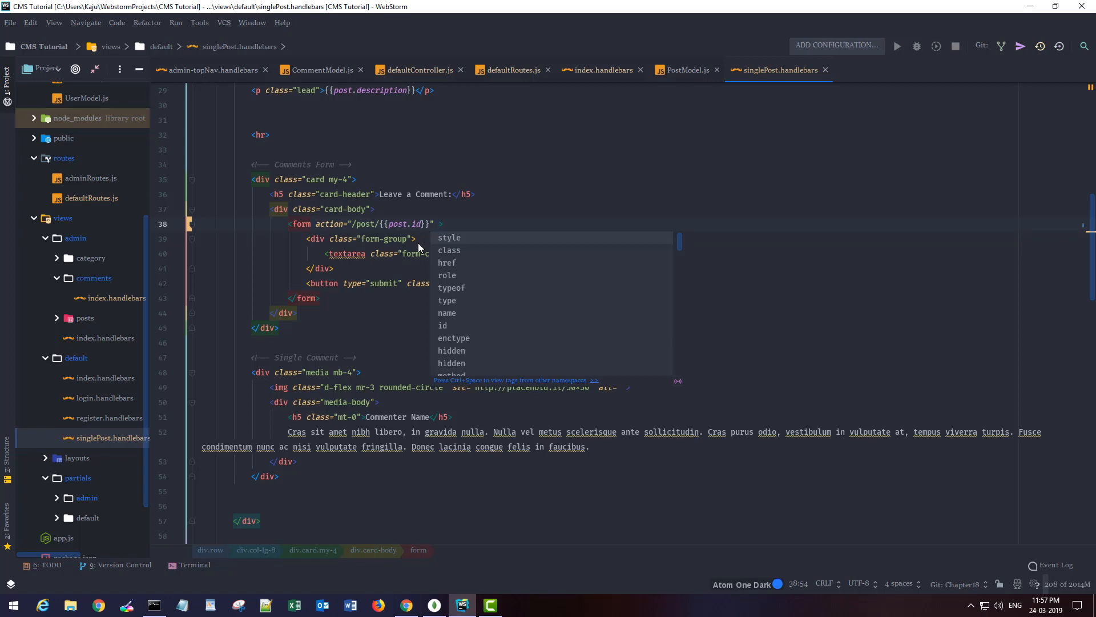
Step: Add method="post" to the form and start a name attribute on the textarea
type("method=\"post\"")
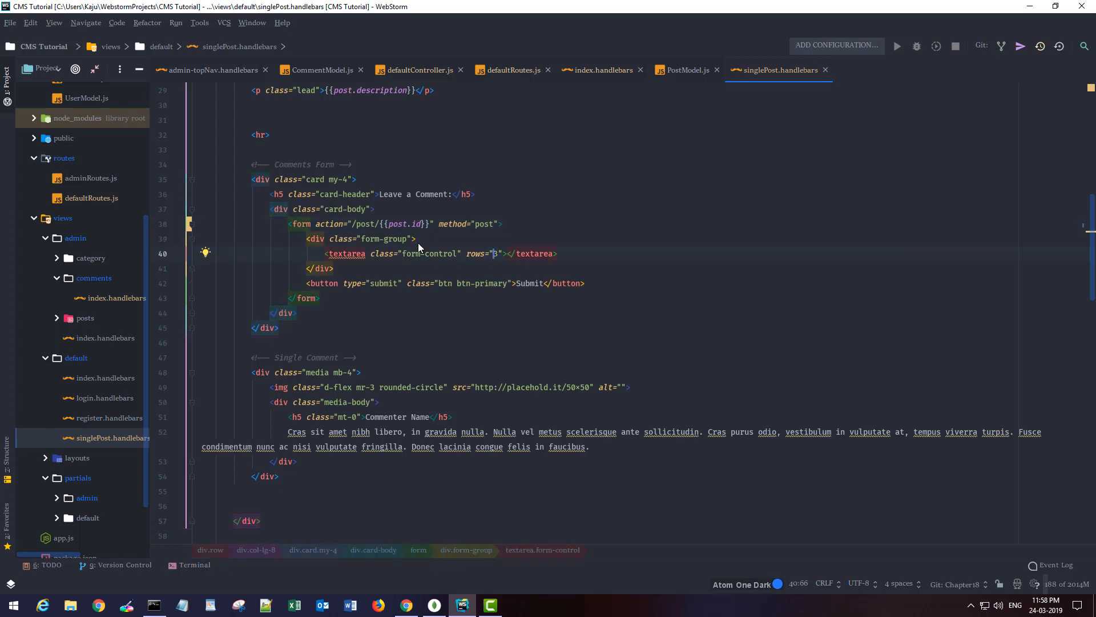
type("name=\"\"")
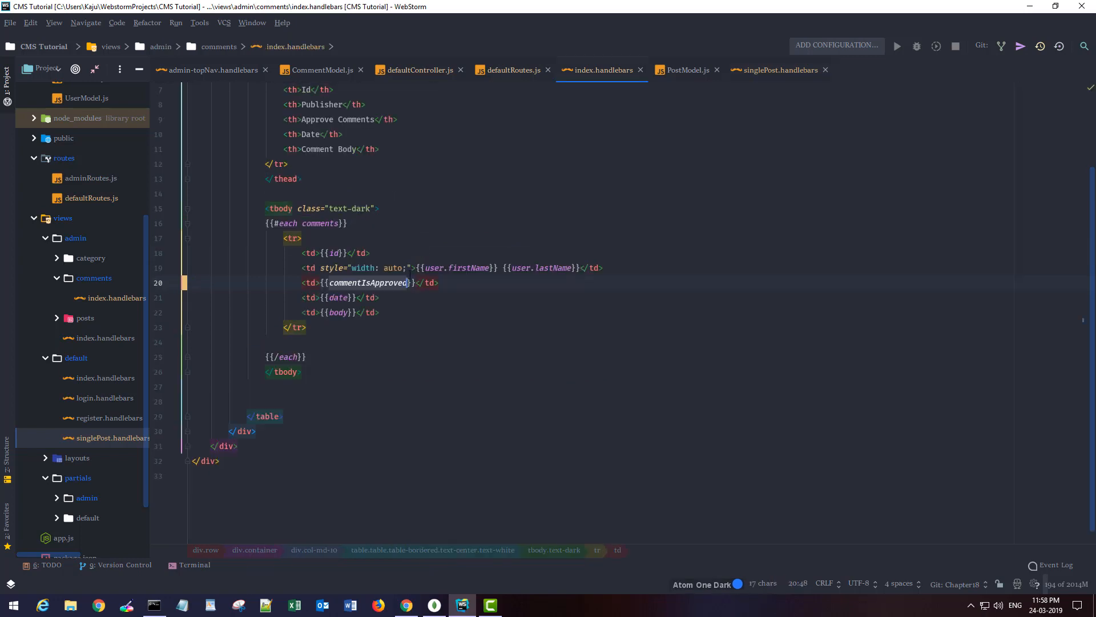
Step: Name the textarea comment_body and drop the stray semicolon after req.body.comment_body in the controller
left_click(778, 70)
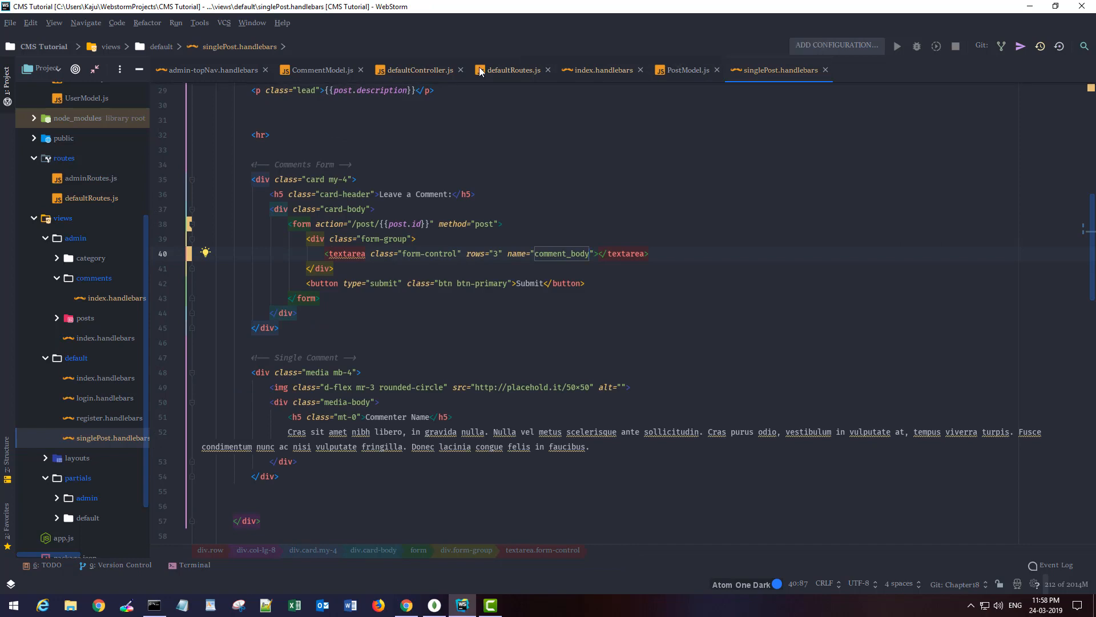
left_click(415, 70)
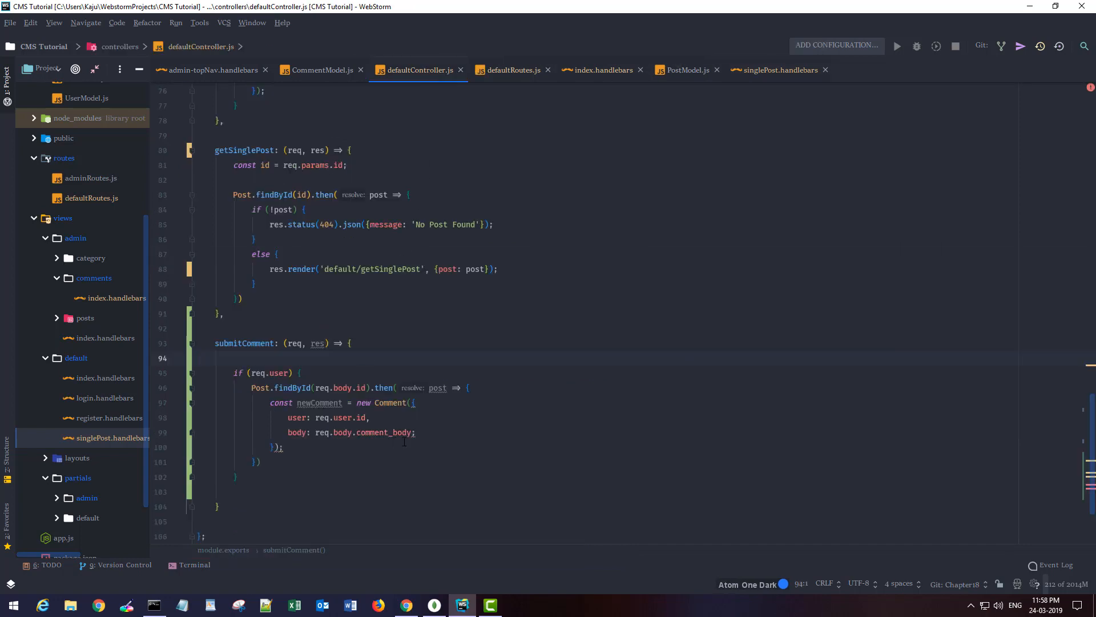
double_click(384, 432)
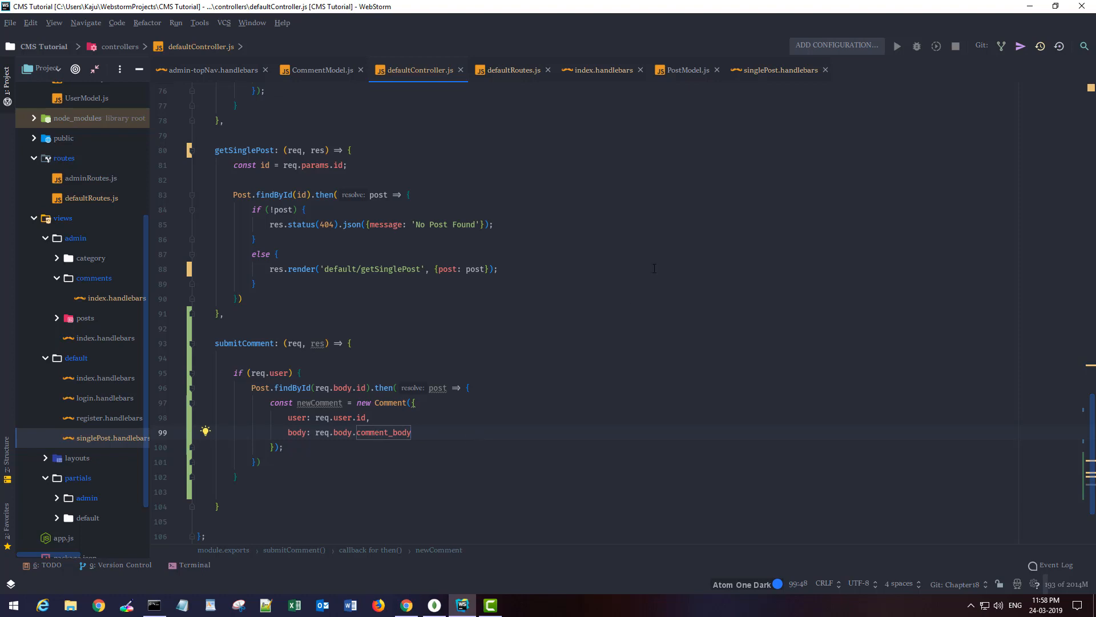
left_click(777, 70)
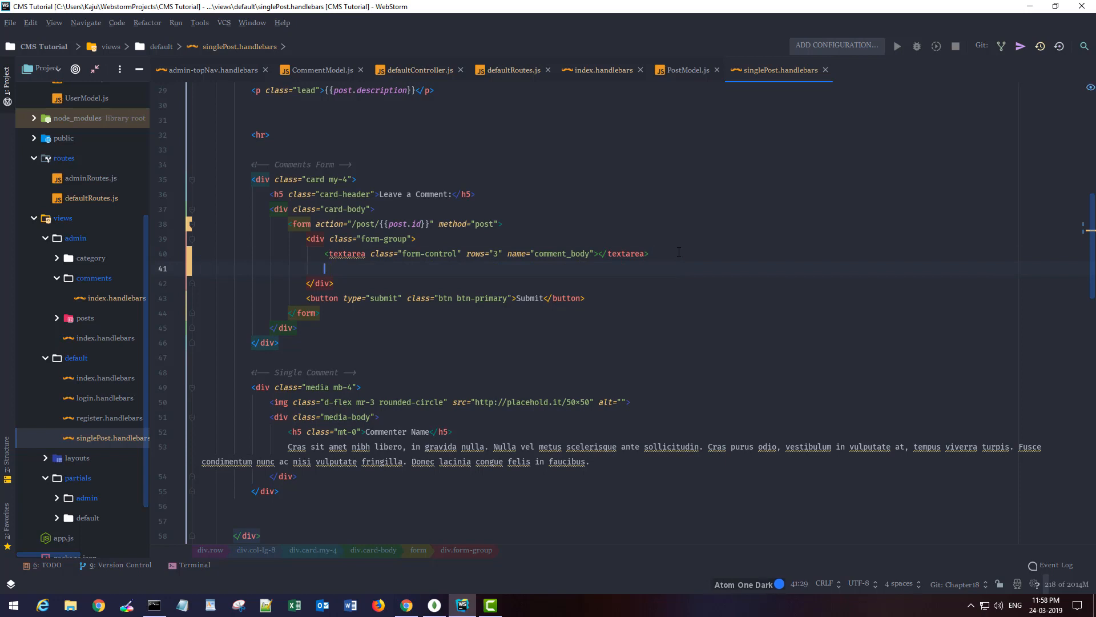
Step: Add a hidden input named id with value {{post.id}} to the comment form
type("<input>")
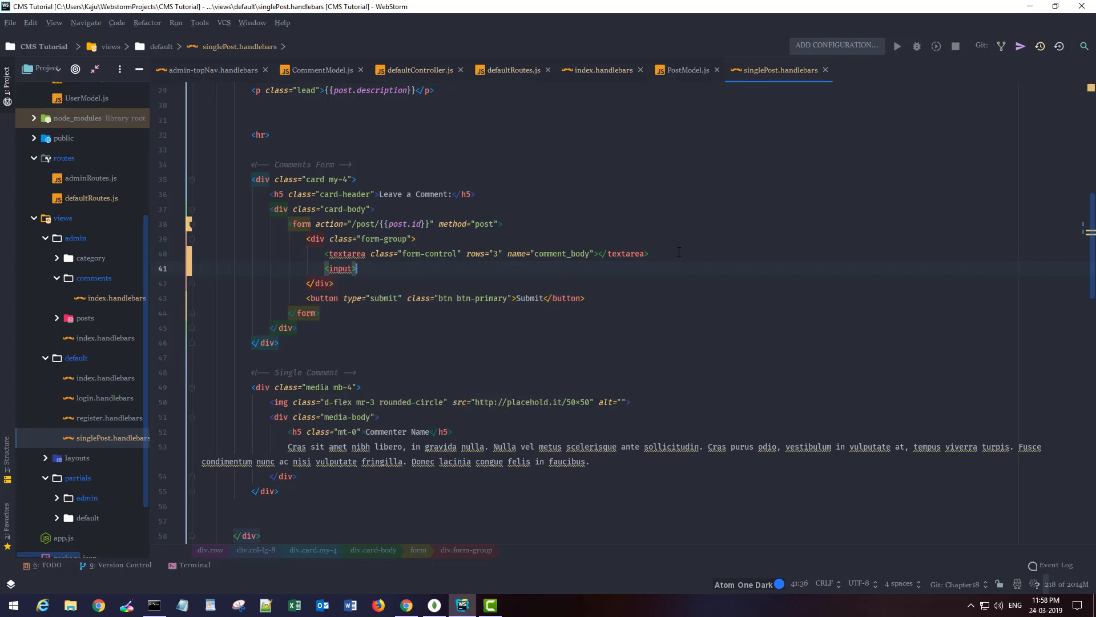
type("t")
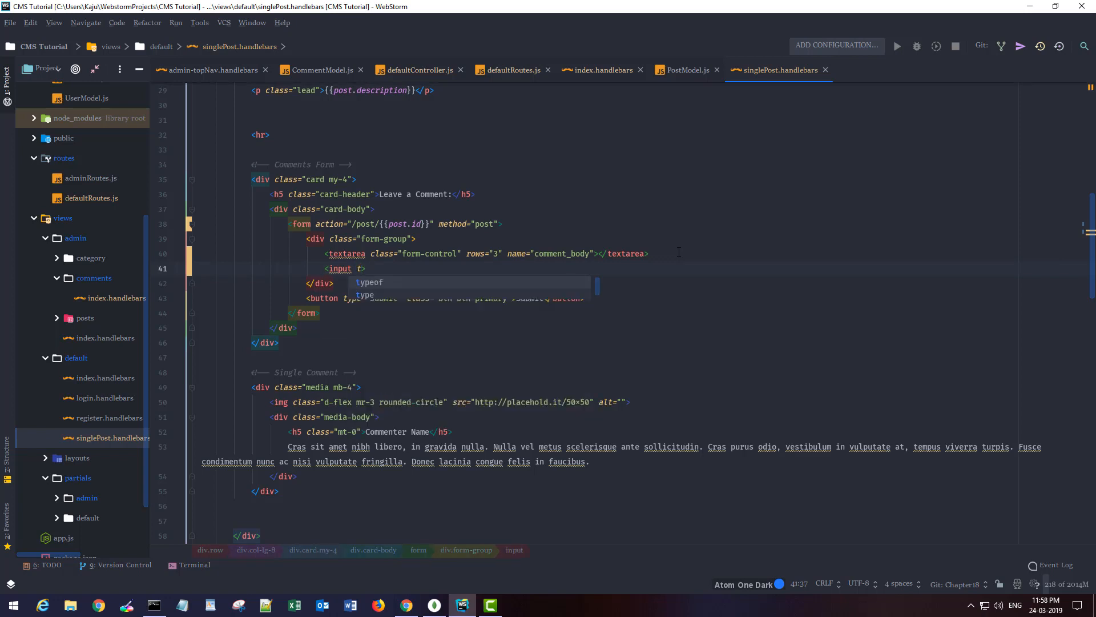
type("ype")
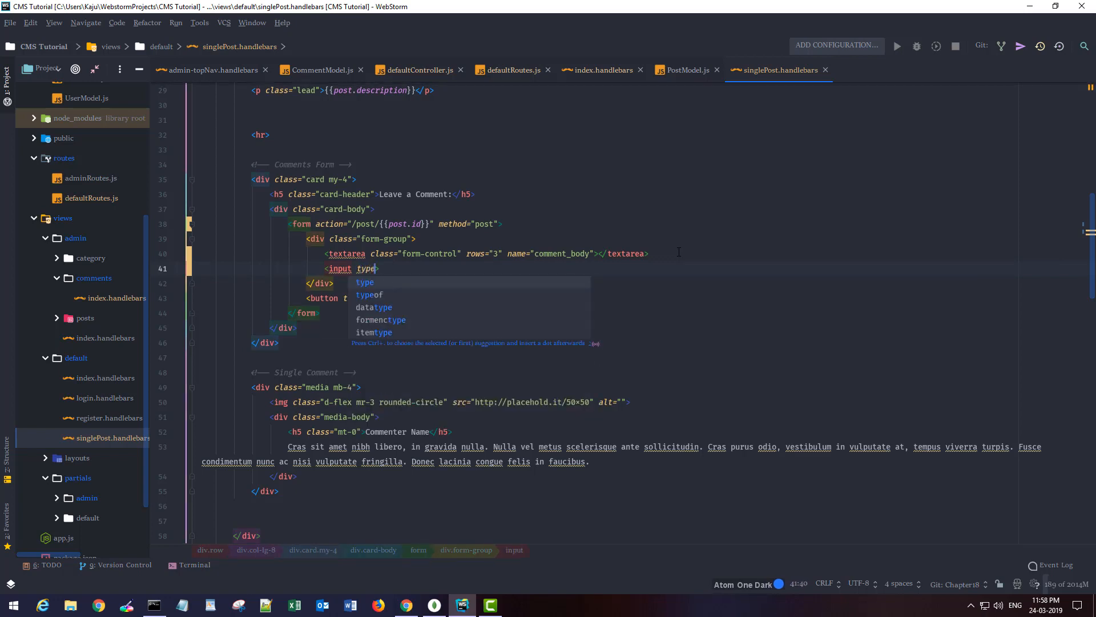
type("=\"hidden\"")
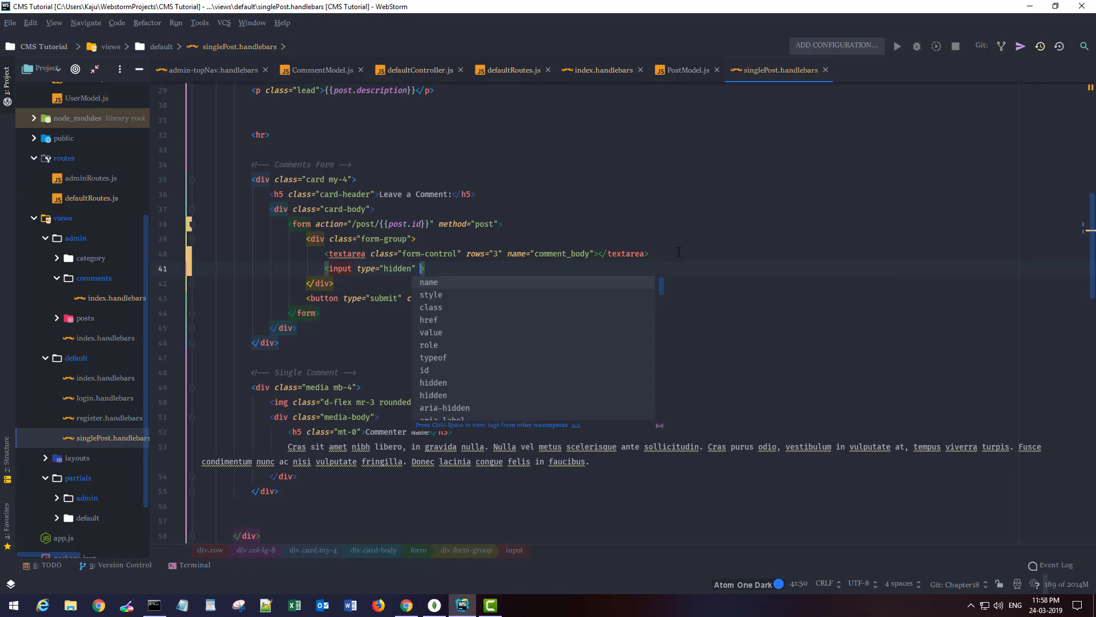
type("name=\"id\"")
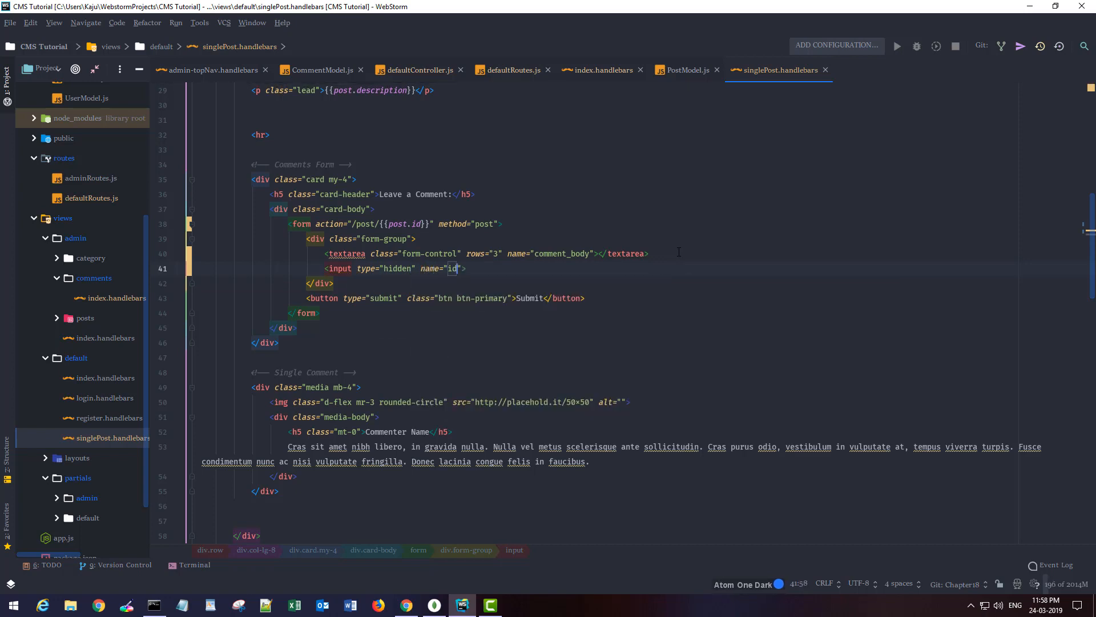
type("value=\"{")
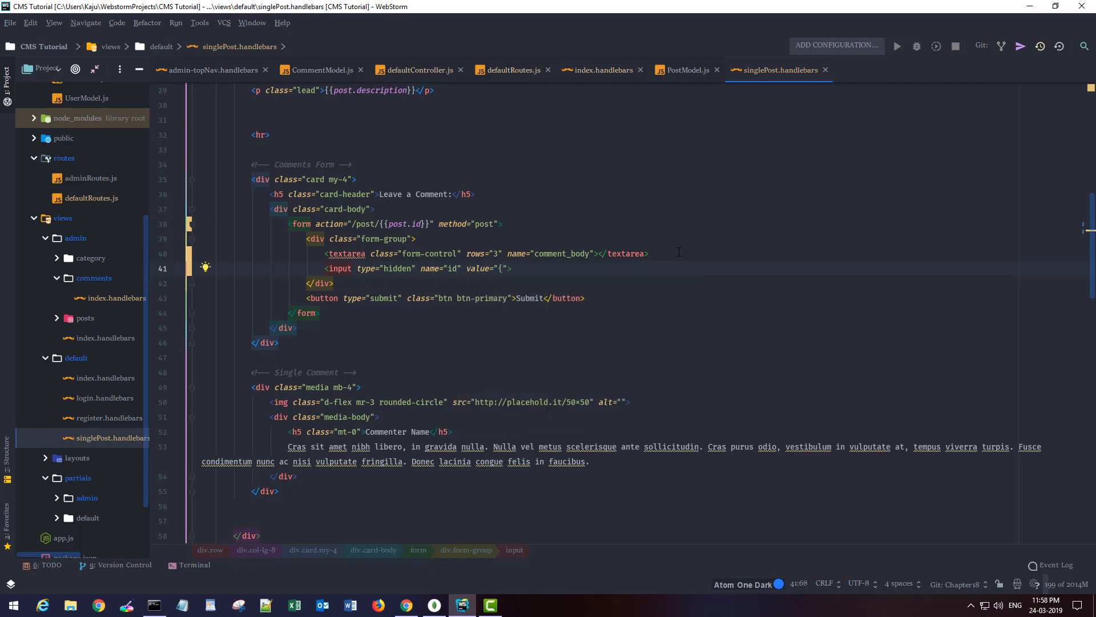
type("{}}")
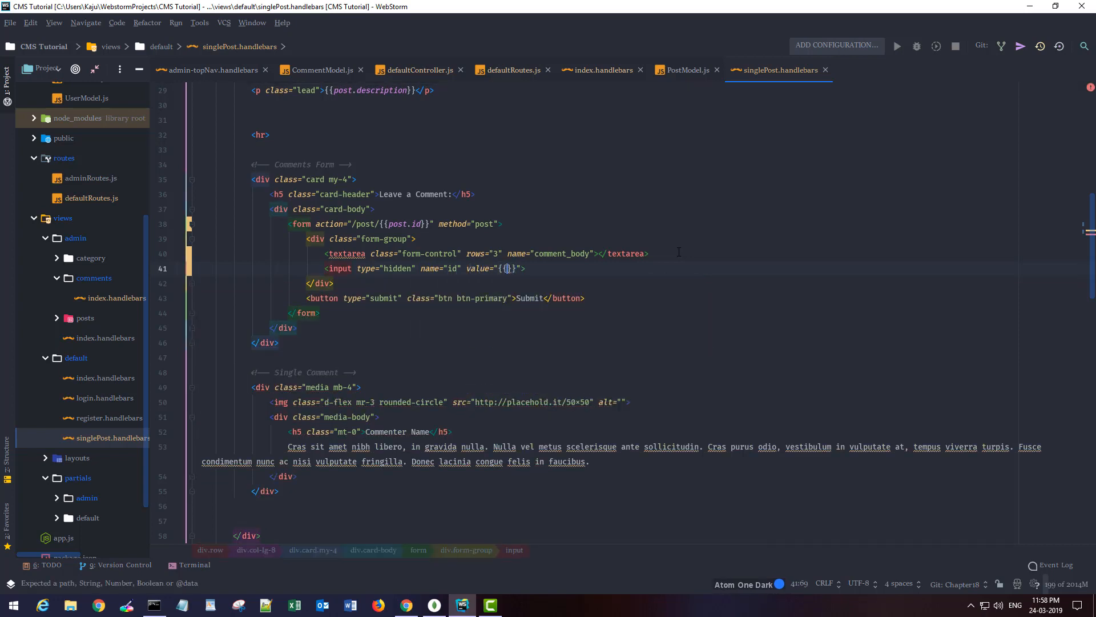
type("post.id")
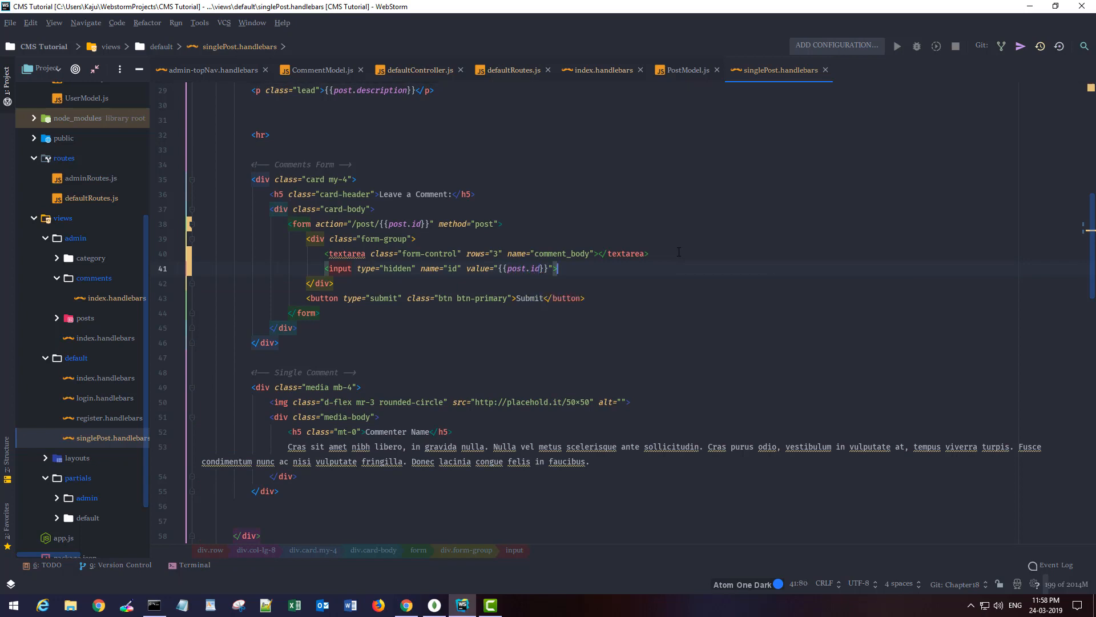
scroll("down", 3)
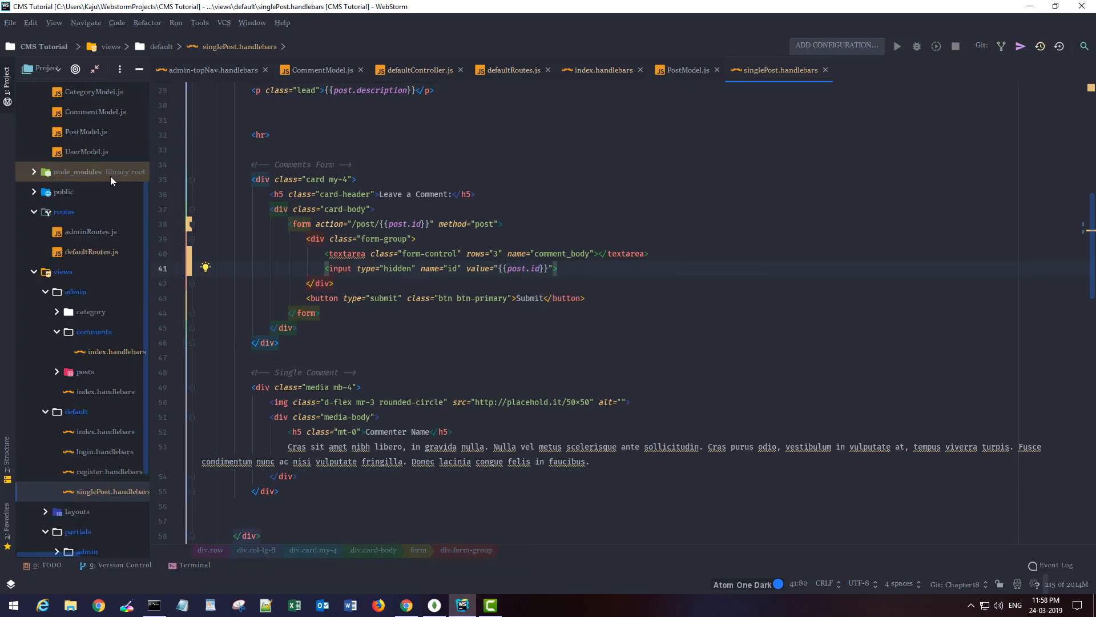
scroll("down", 3)
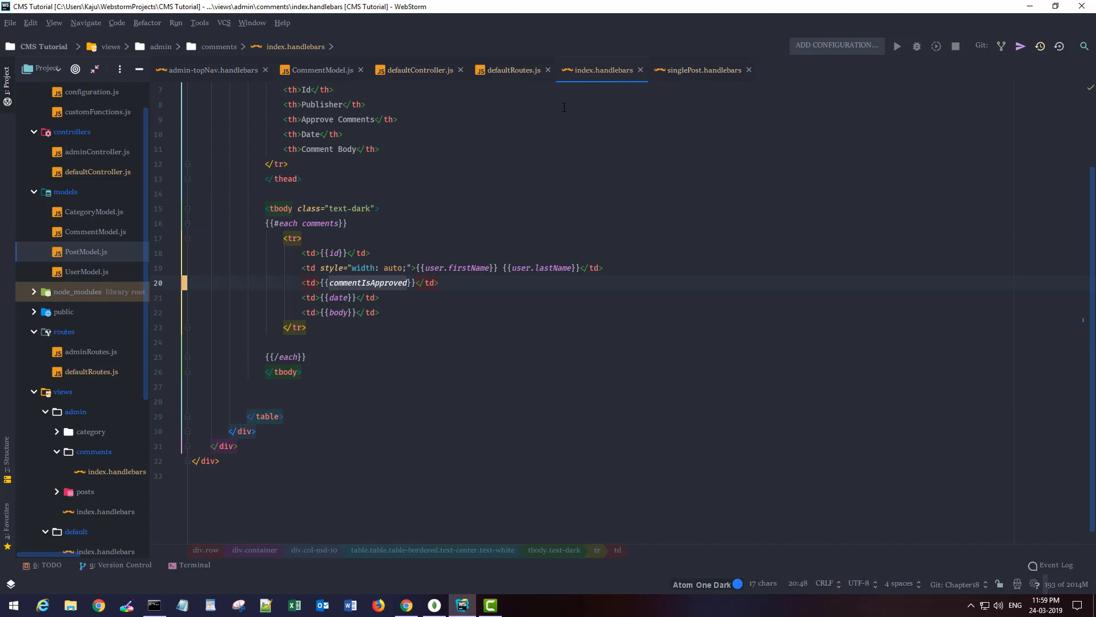
Step: Return to singlePost.handlebars and set the comment form action to /post/{{post._id}}
left_click(702, 69)
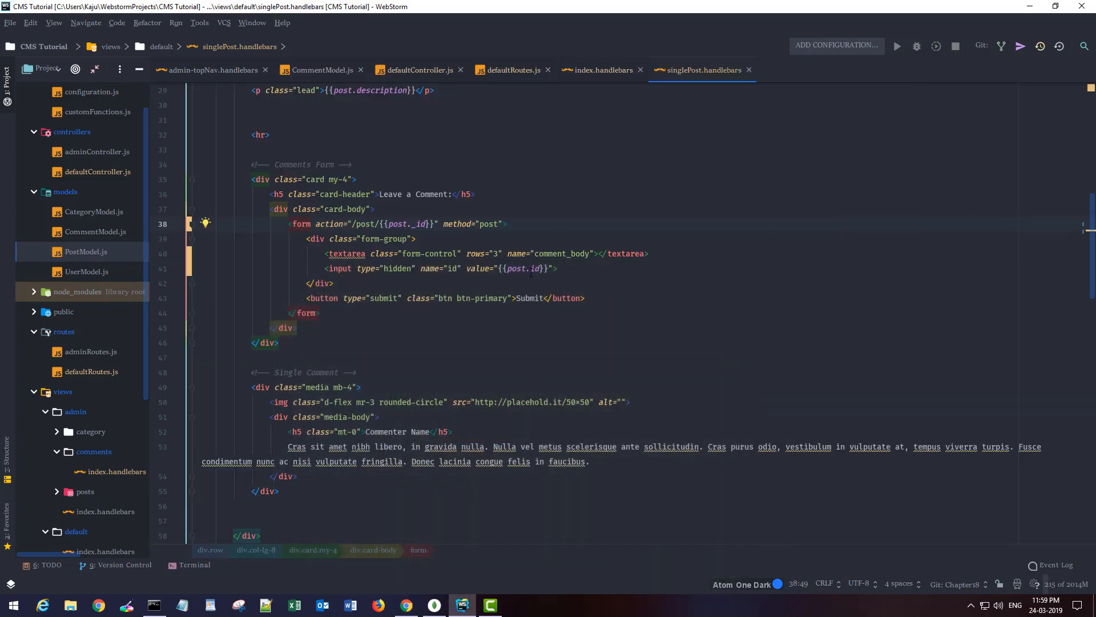
left_click(535, 268)
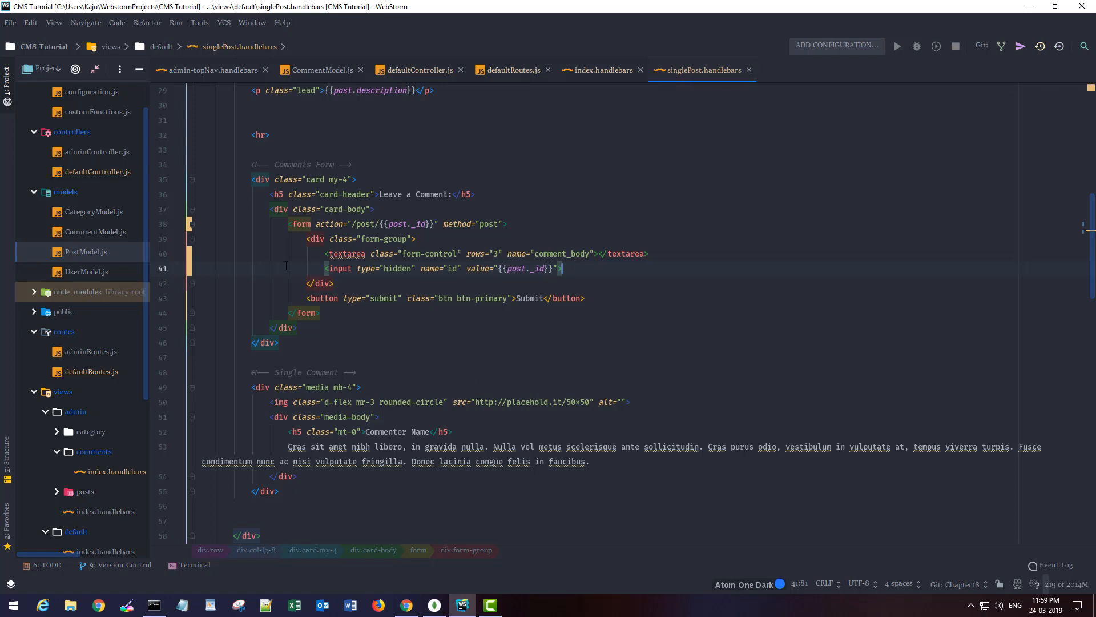
Step: Set the hidden id input value to {{post._id}} and view submitComment in defaultController.js
left_click(417, 70)
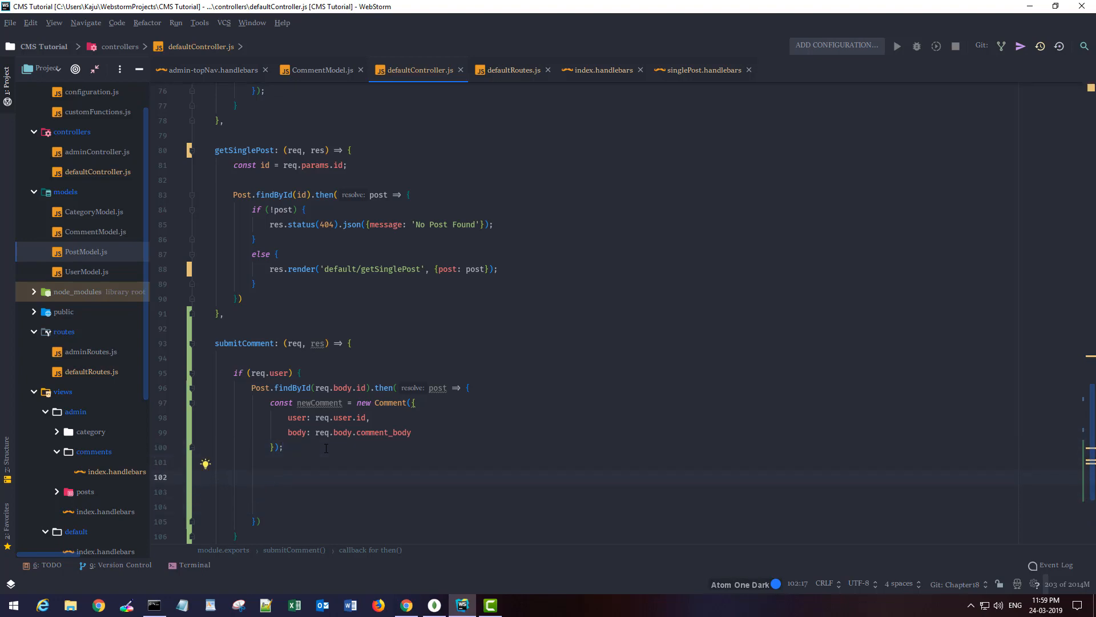
Step: Push newComment into post.comments and save the post with a savedPost callback
type("post.comments.push(newC")
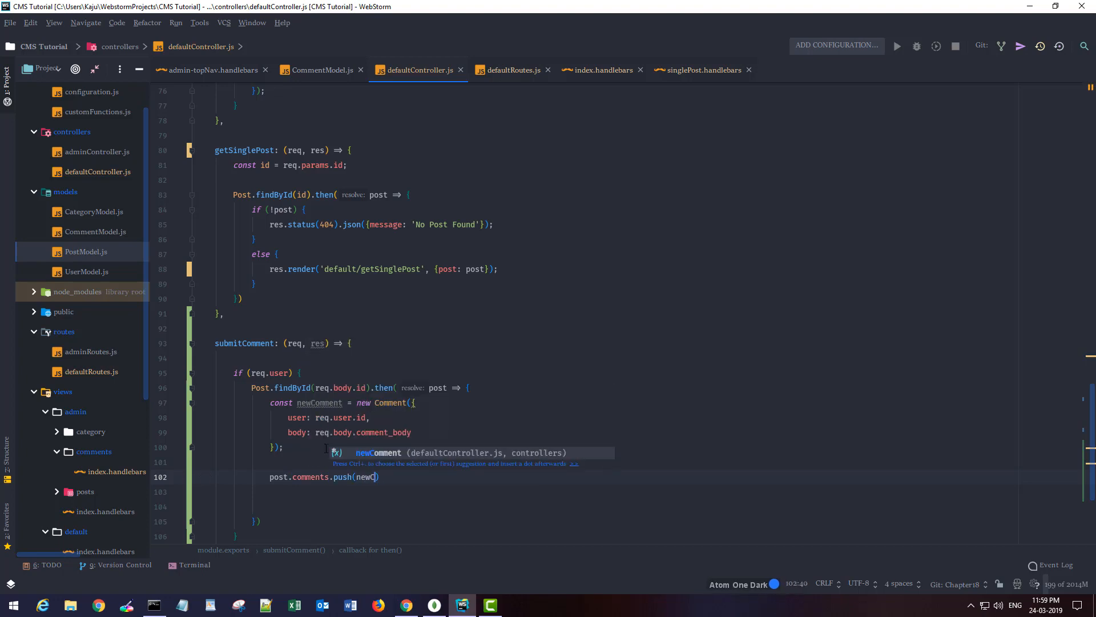
key("Tab")
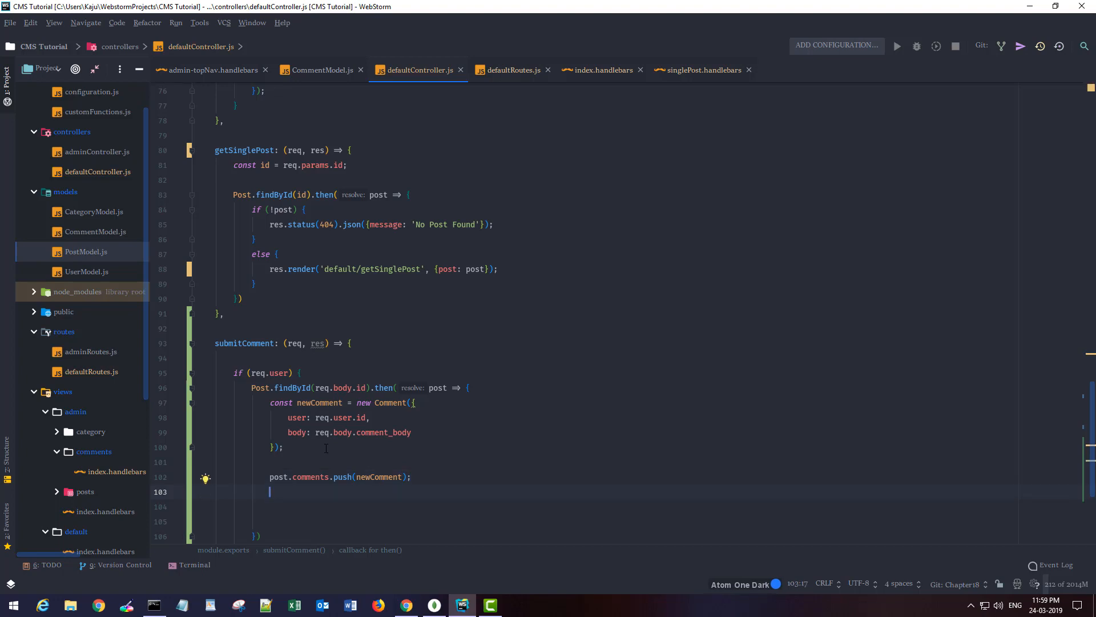
type("post.save()")
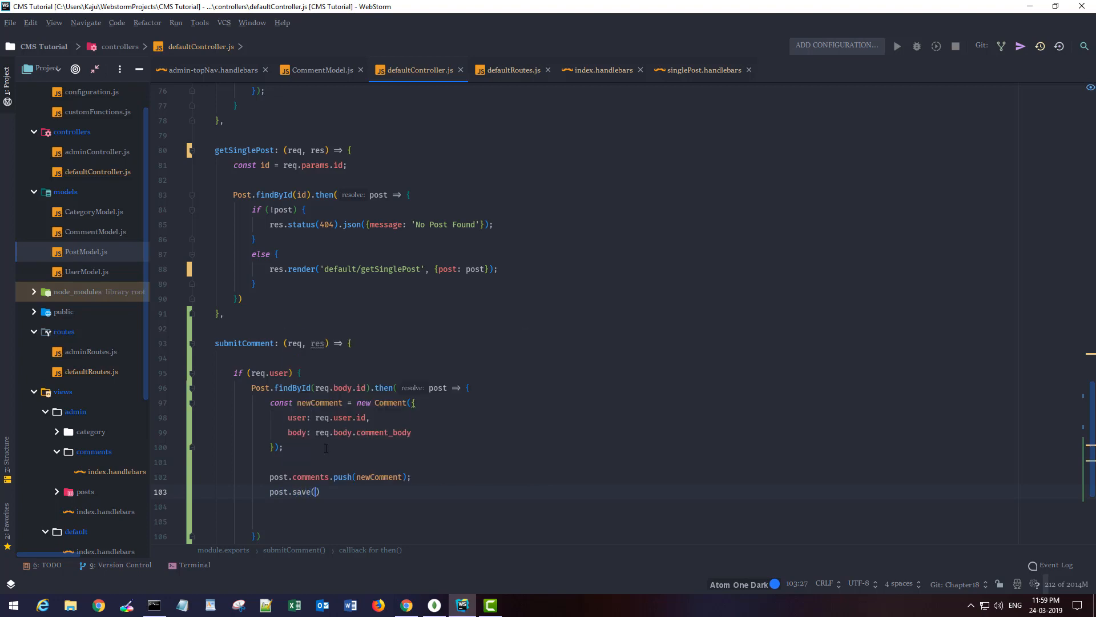
type(".then(")
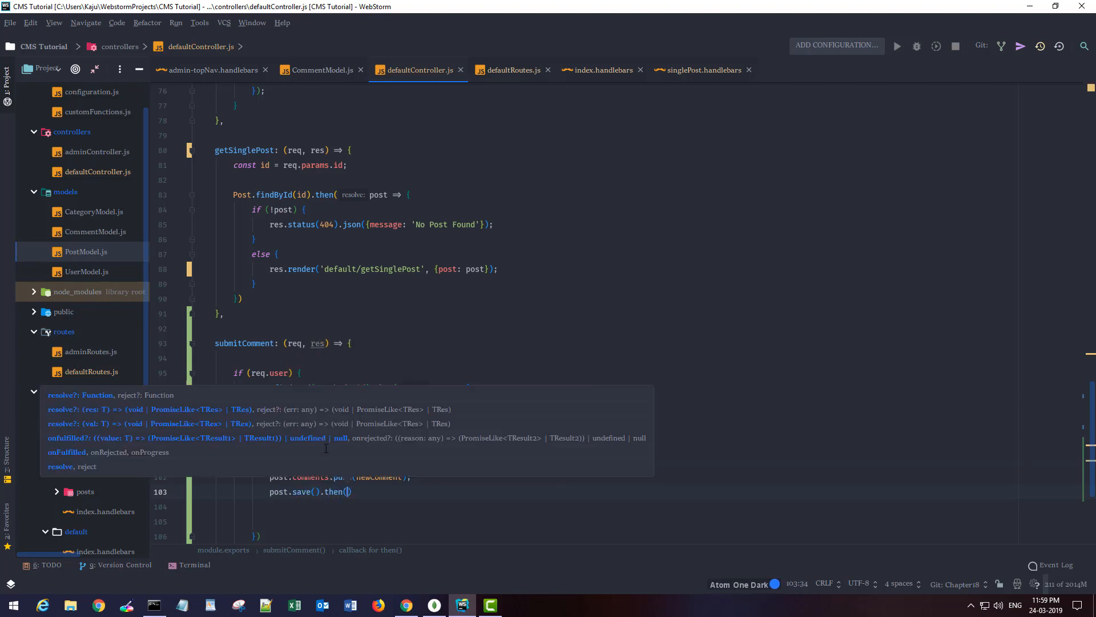
type("savedPost => {")
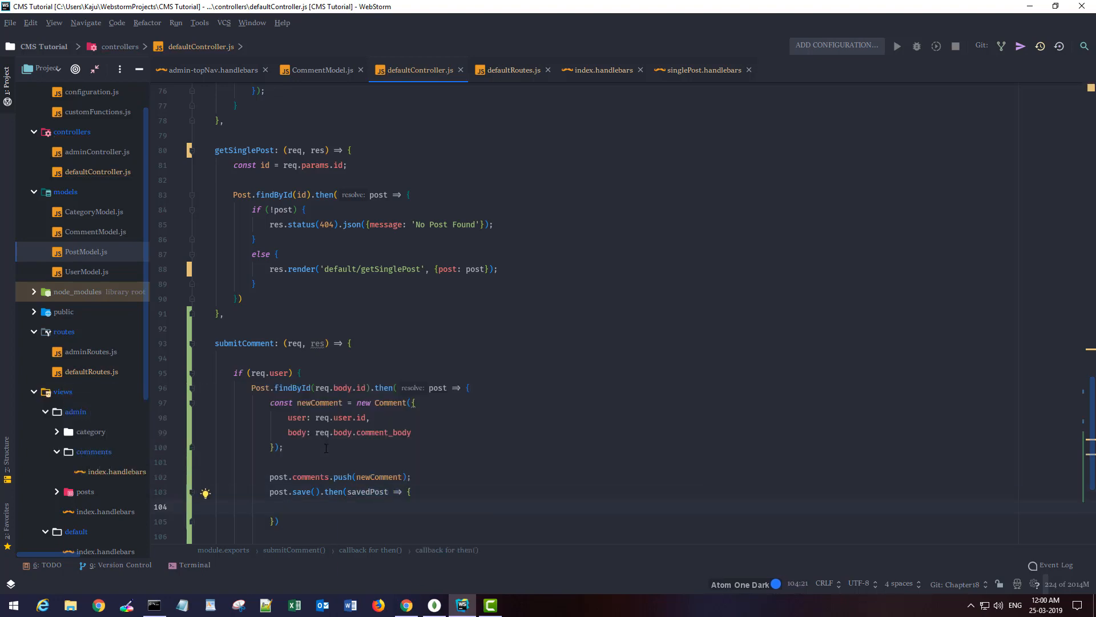
Step: Start chaining newComment.save().then and bring up the tutorial_cms posts in MongoDB Compass
type("newComment.ave(")
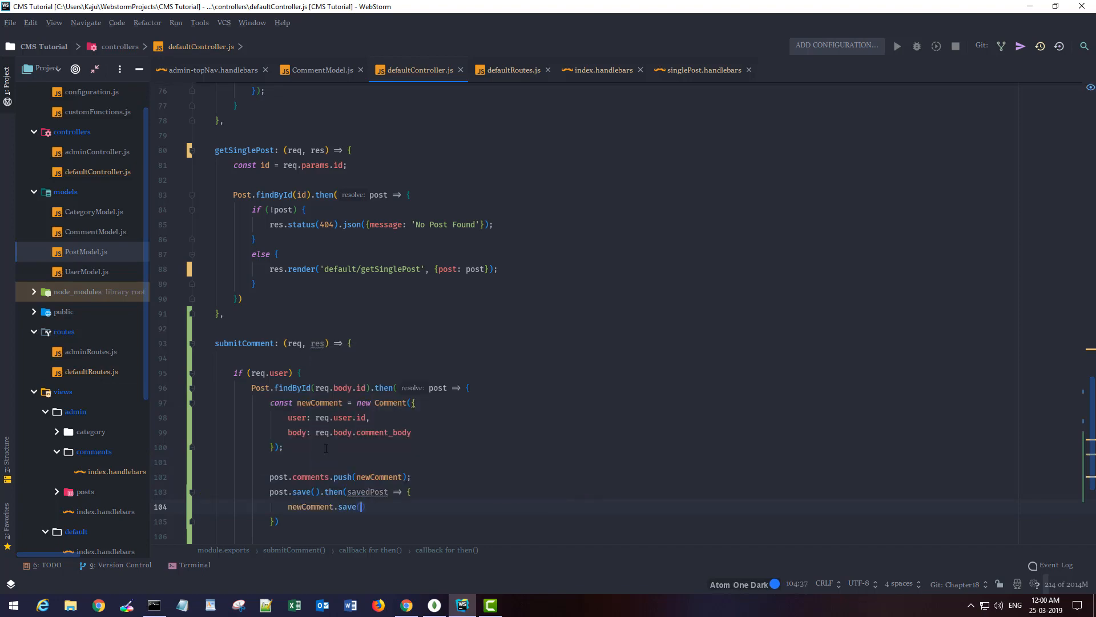
type(".then")
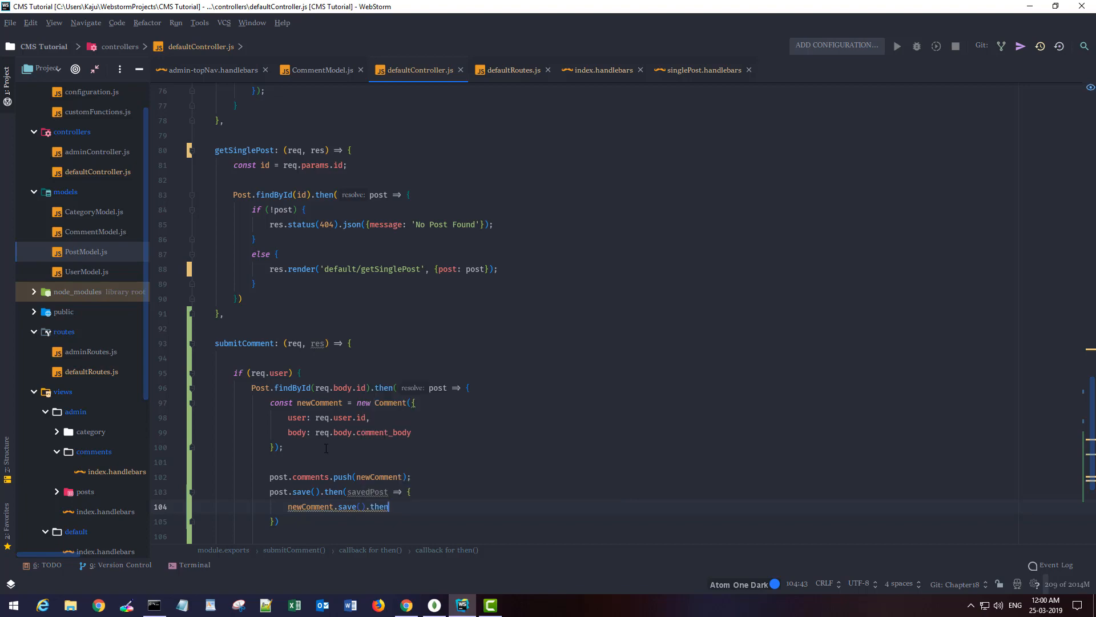
left_click(491, 605)
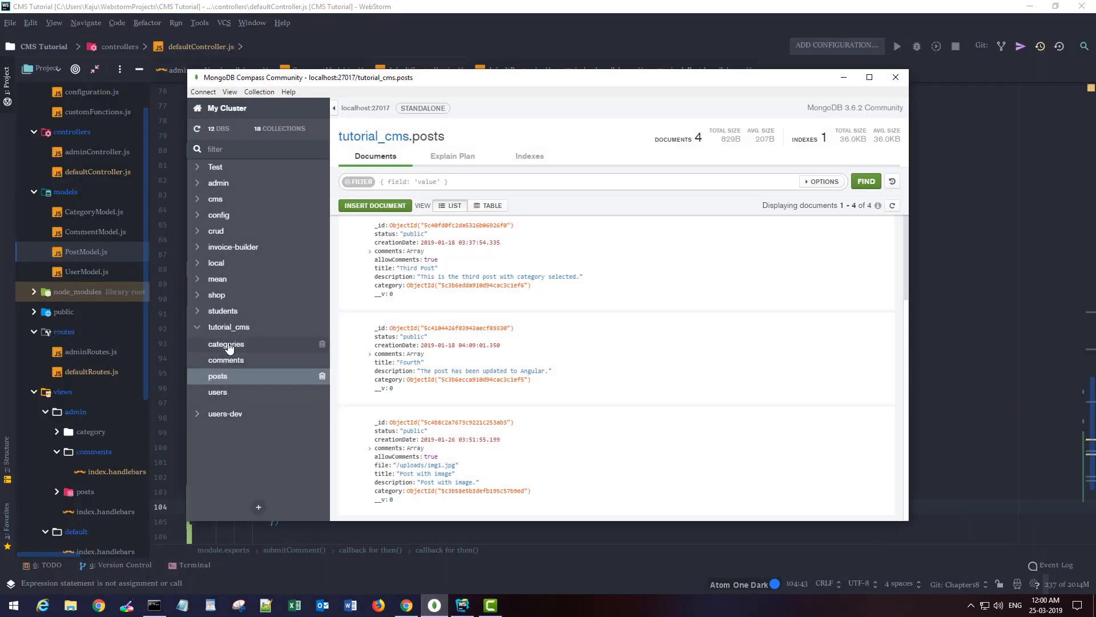
Step: Minimize Compass and give newComment.save().then a savedComment => callback
left_click(461, 605)
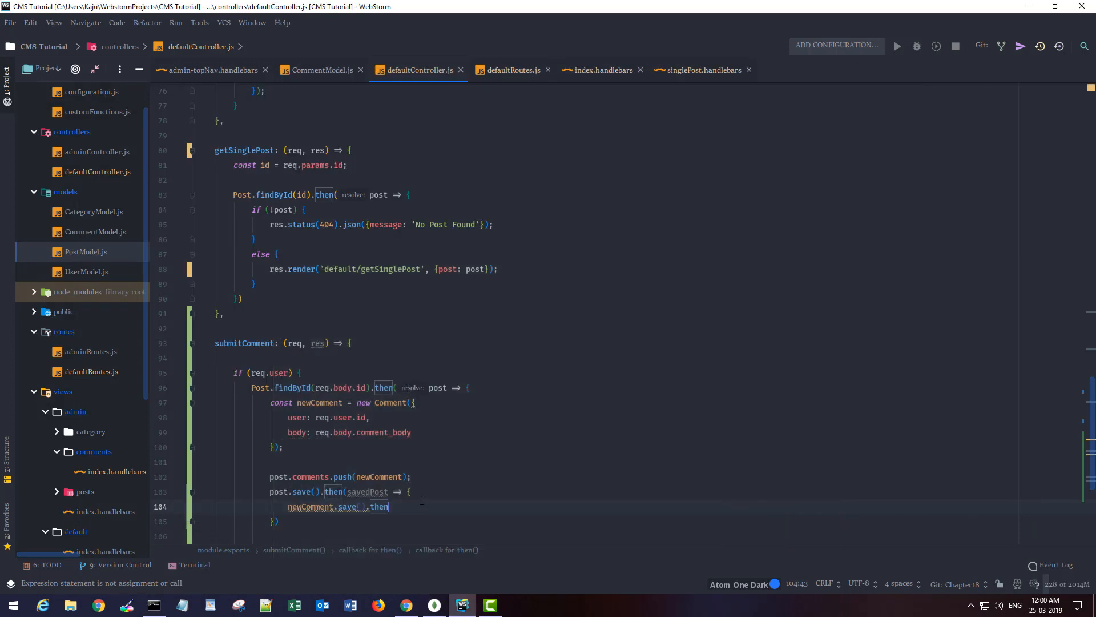
type("save")
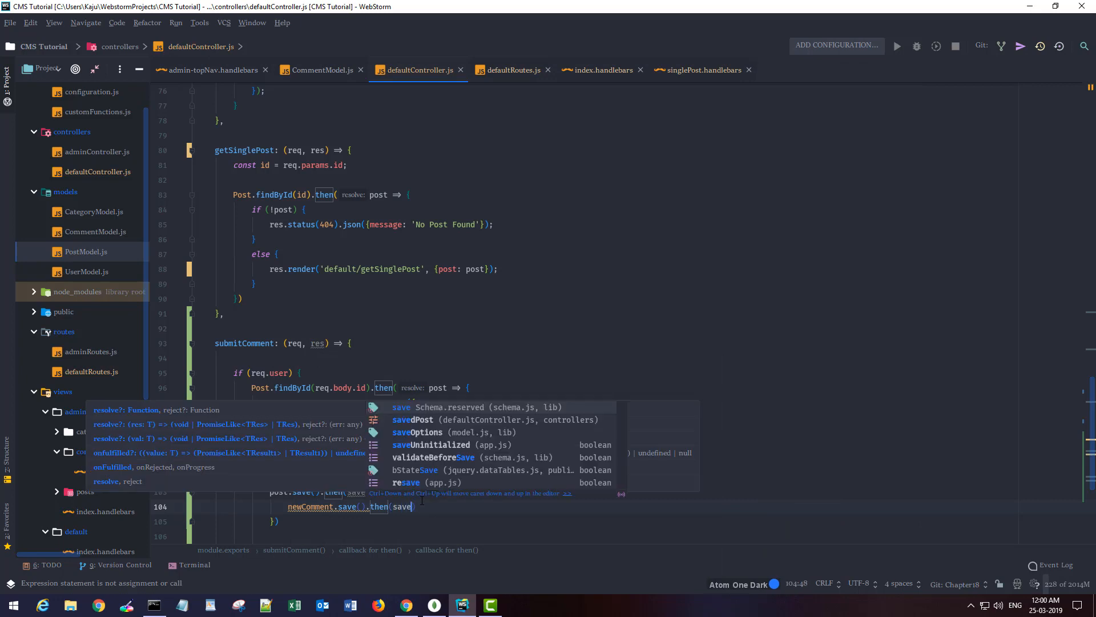
type("savedComment")
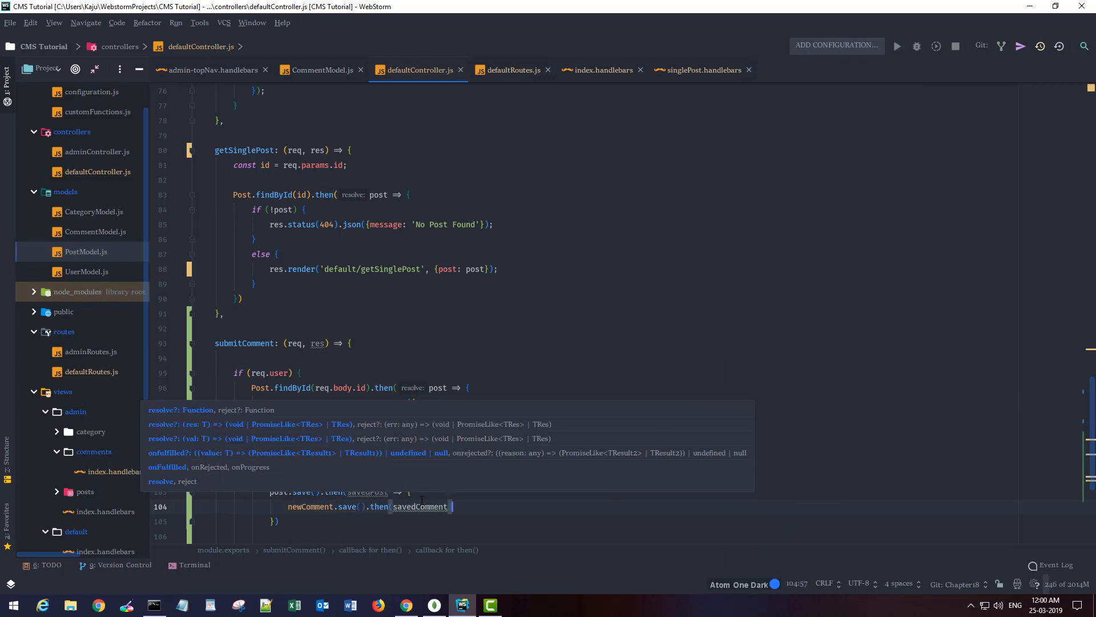
type("=> {")
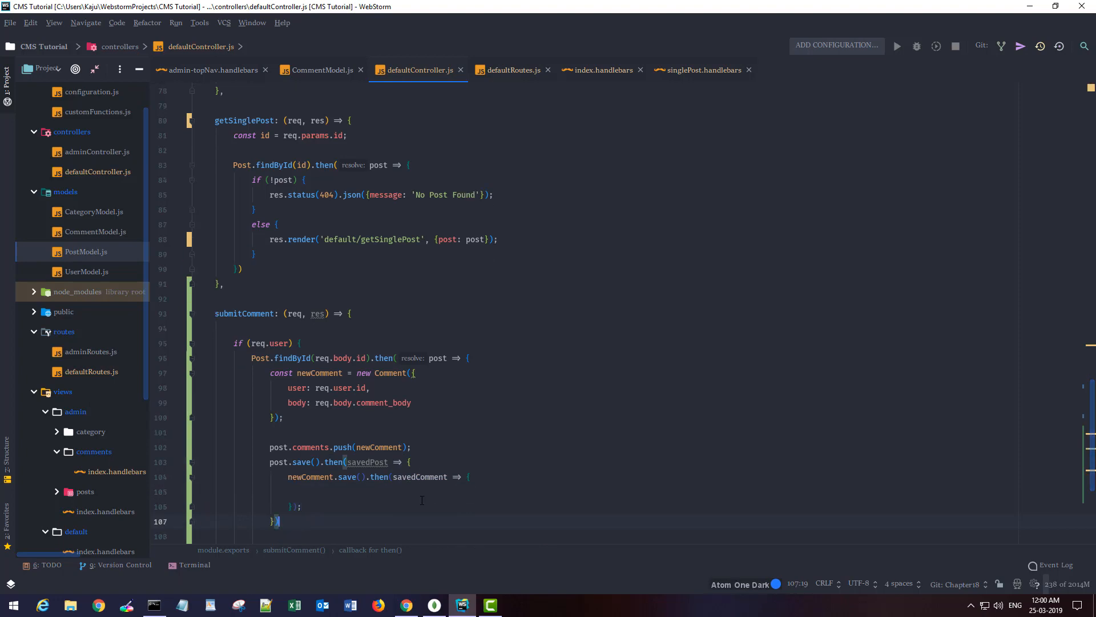
Step: Flash 'success-message' with 'Your comment submitted for review.' in the save callback
type("req.flash('s")
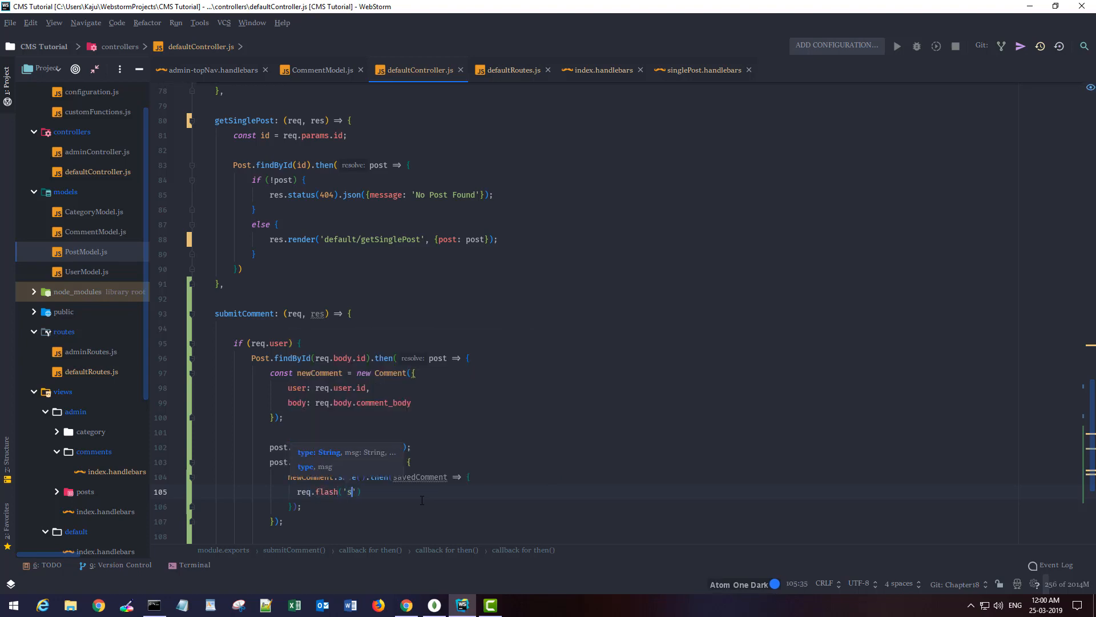
type("uccess-fla")
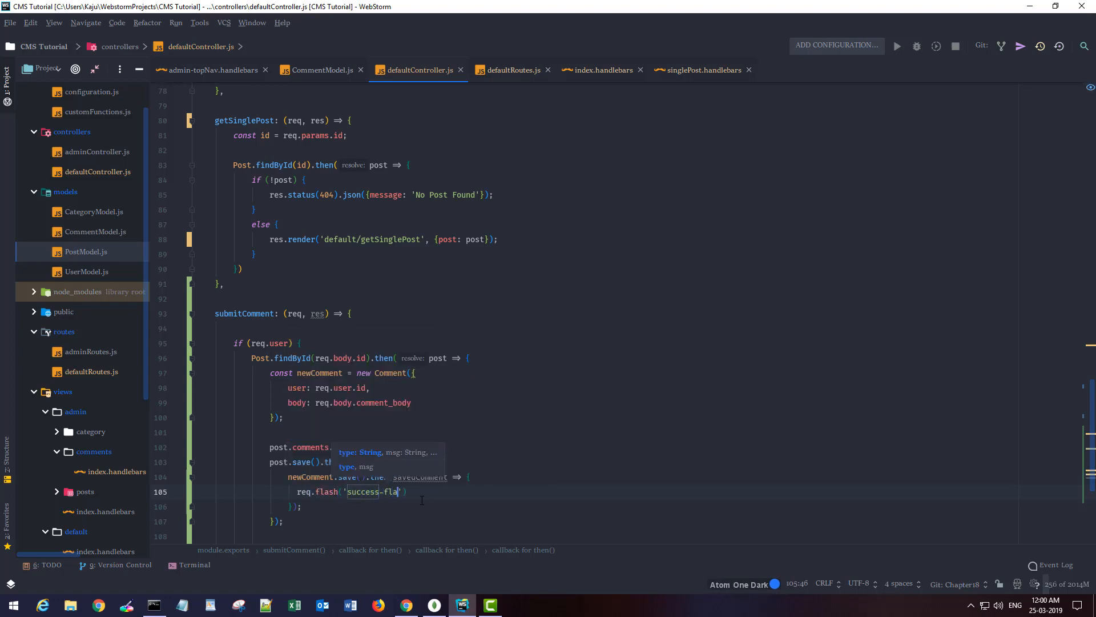
key("Backspace")
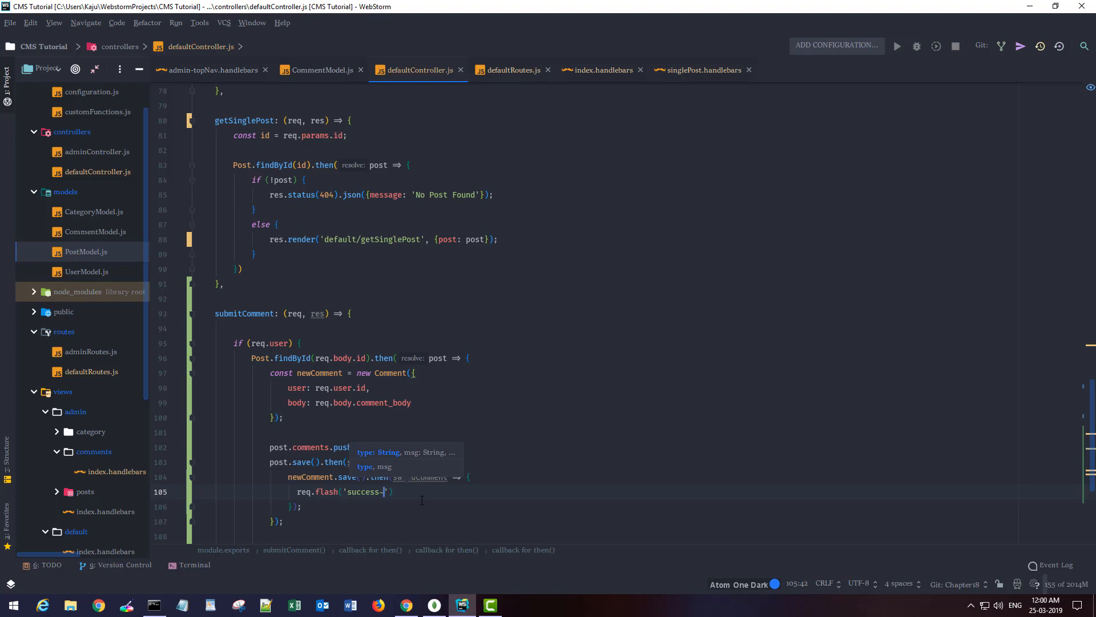
type("message', '")
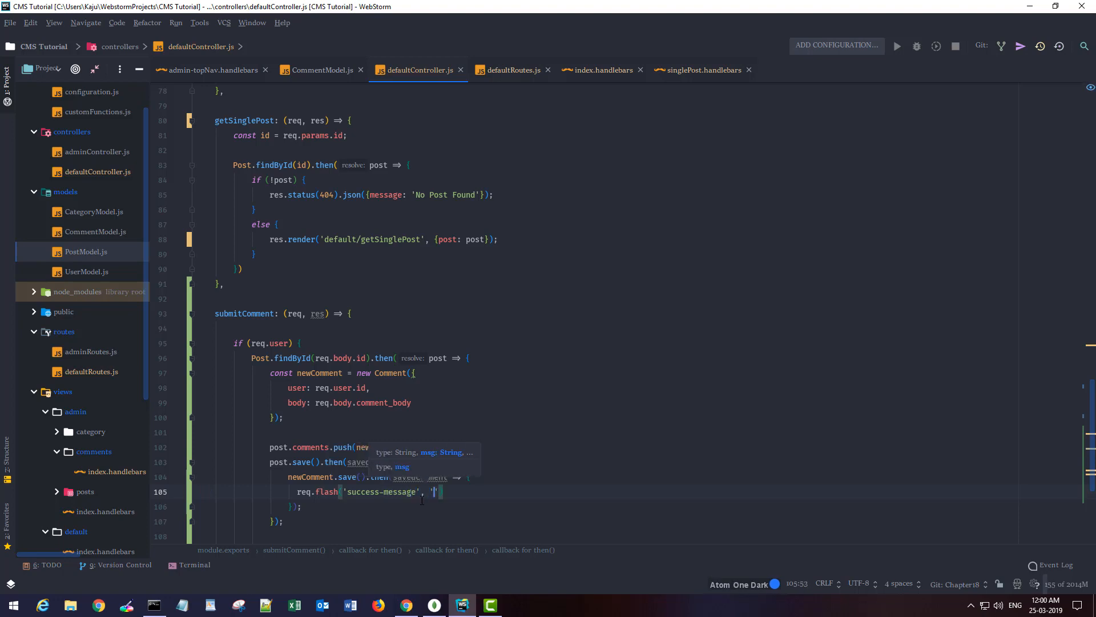
type("Your comment was s")
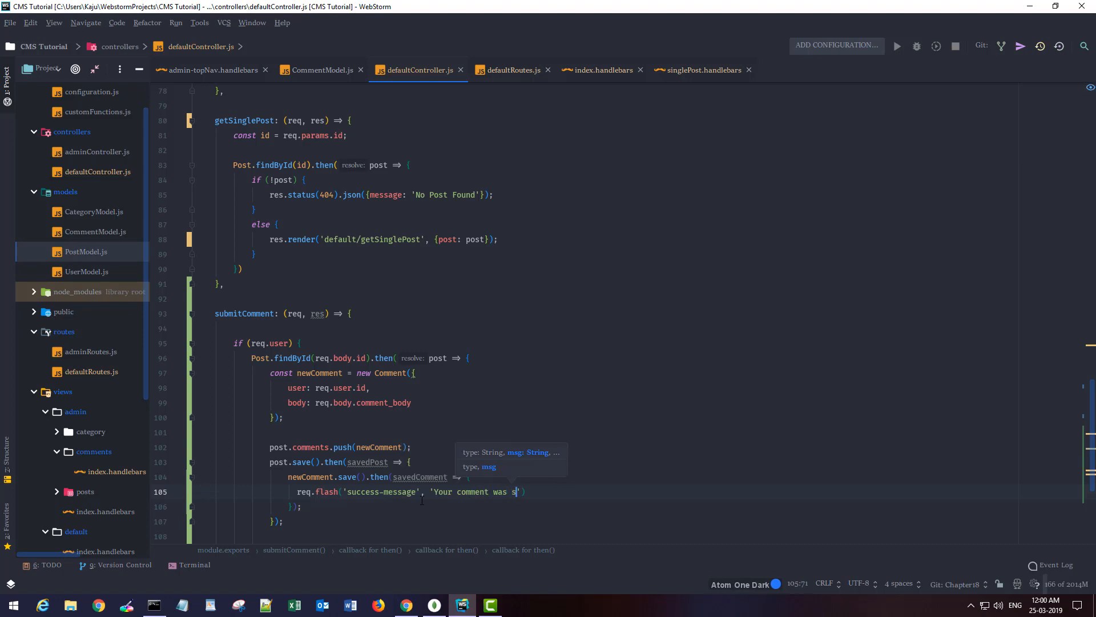
type("ubmitted f")
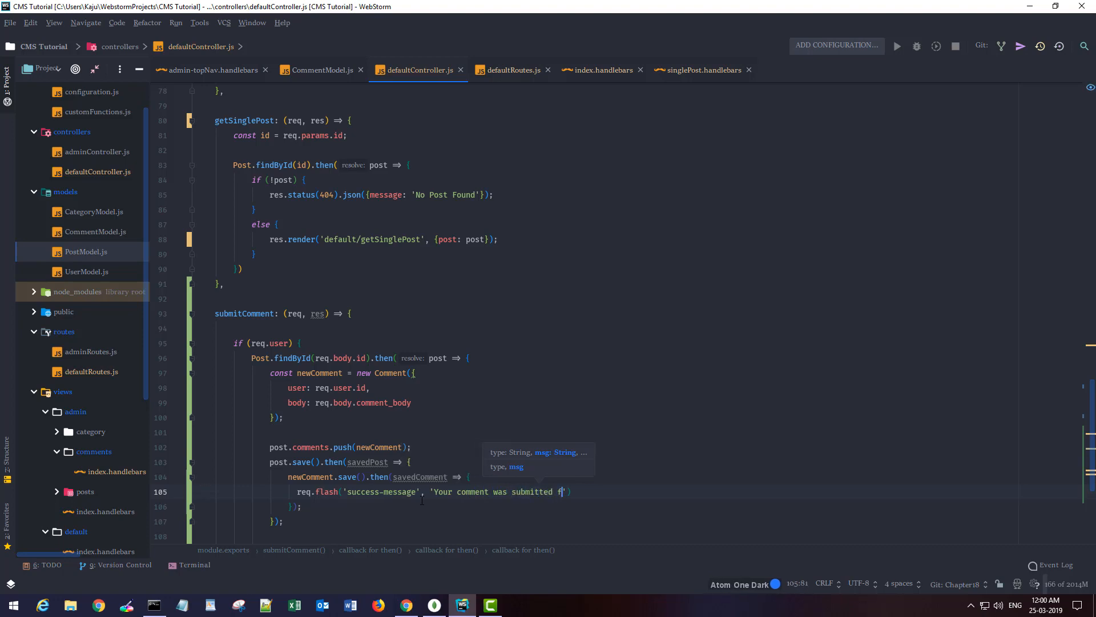
type("or review.")
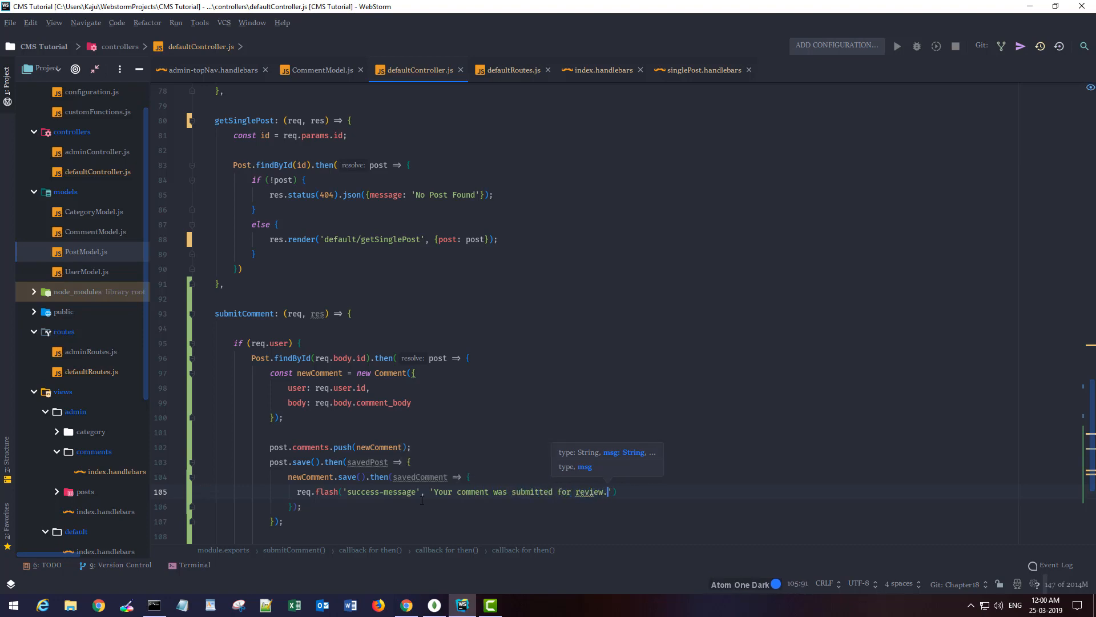
type(");")
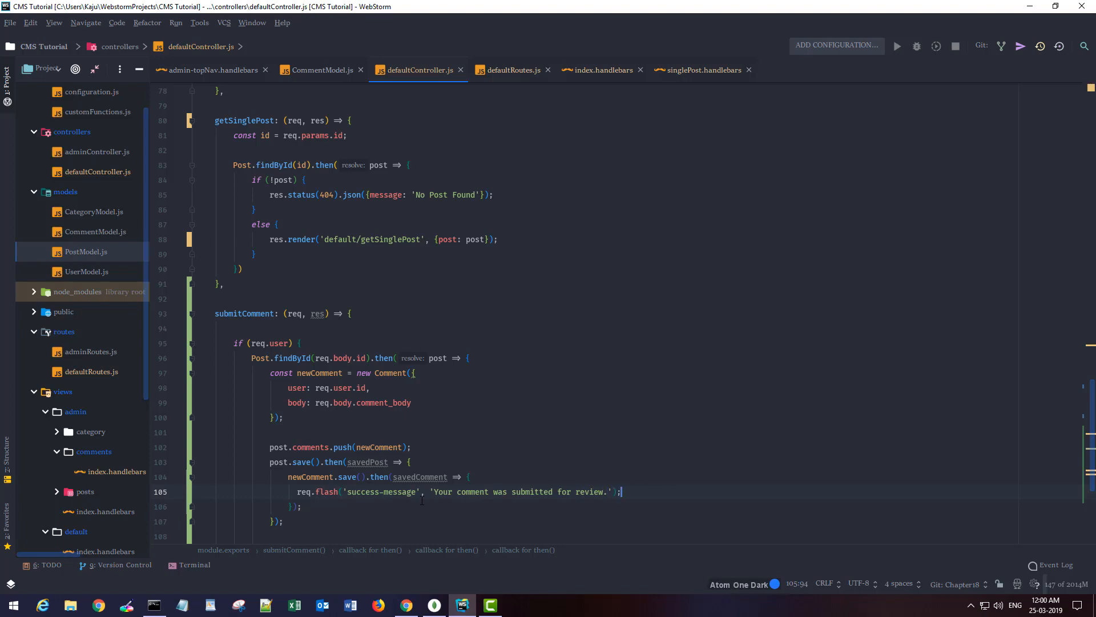
Step: Redirect to `/post/${post._id}` after the comment is saved
type("res.r")
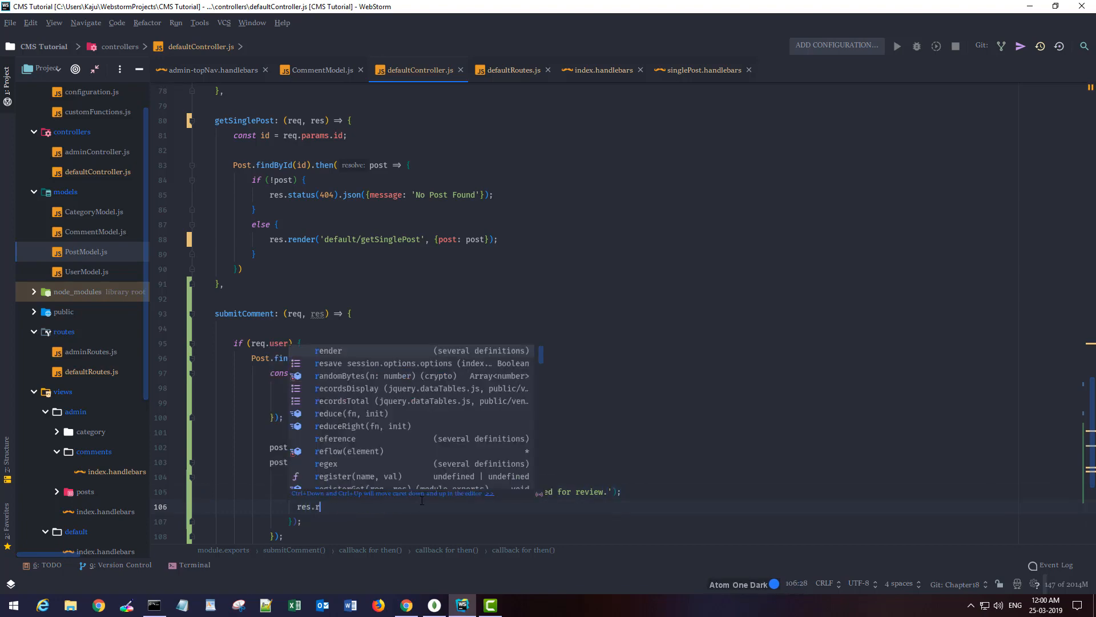
type("edirect('/p')")
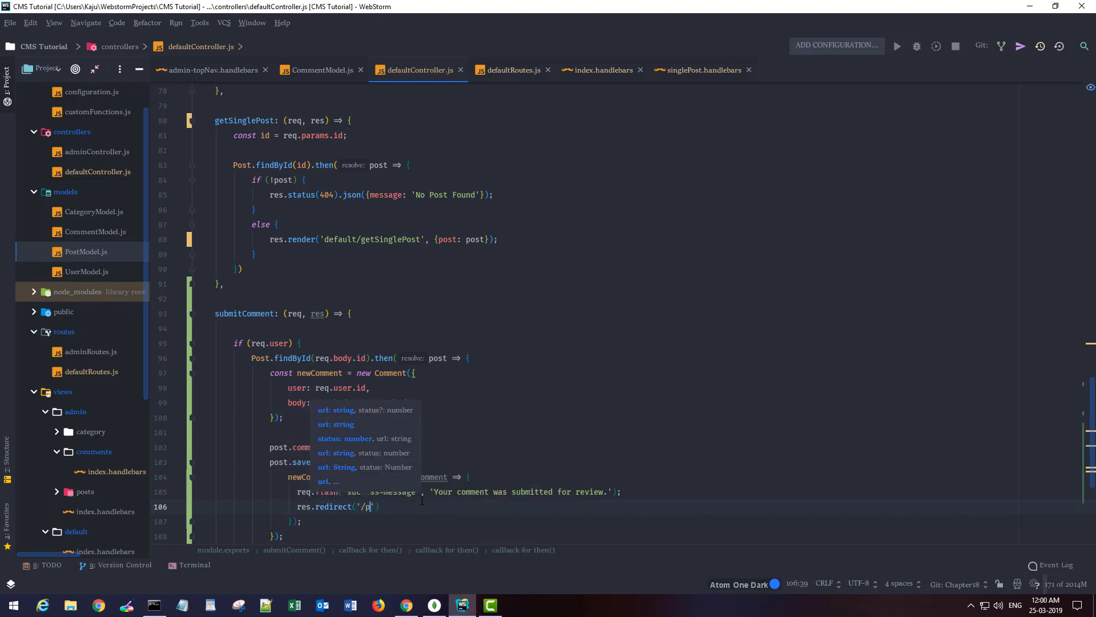
key("BackSpace")
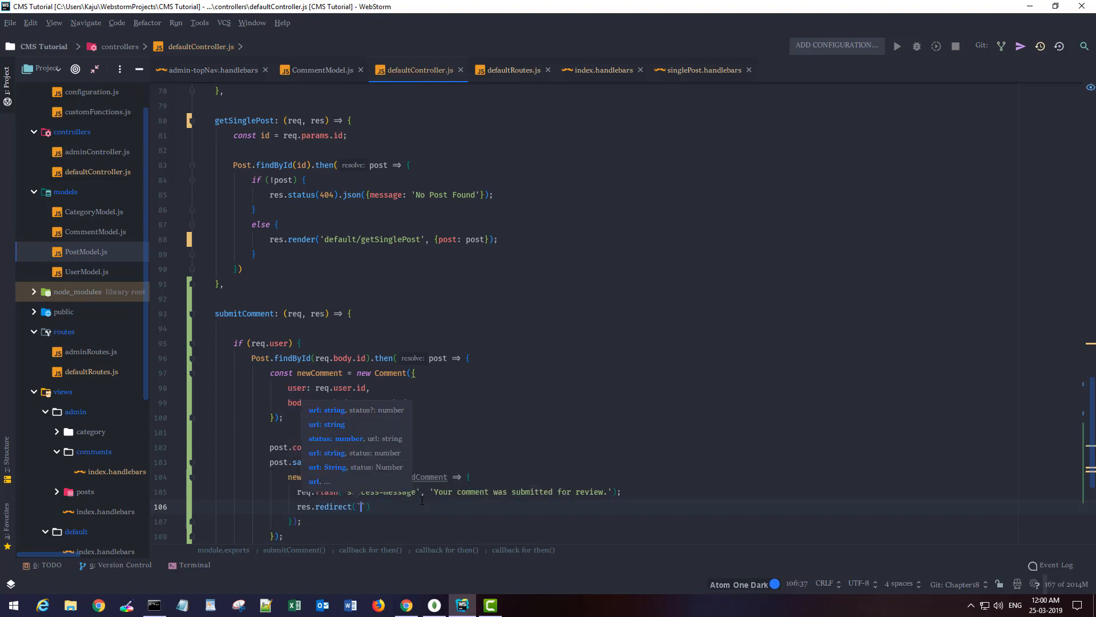
type("/post")
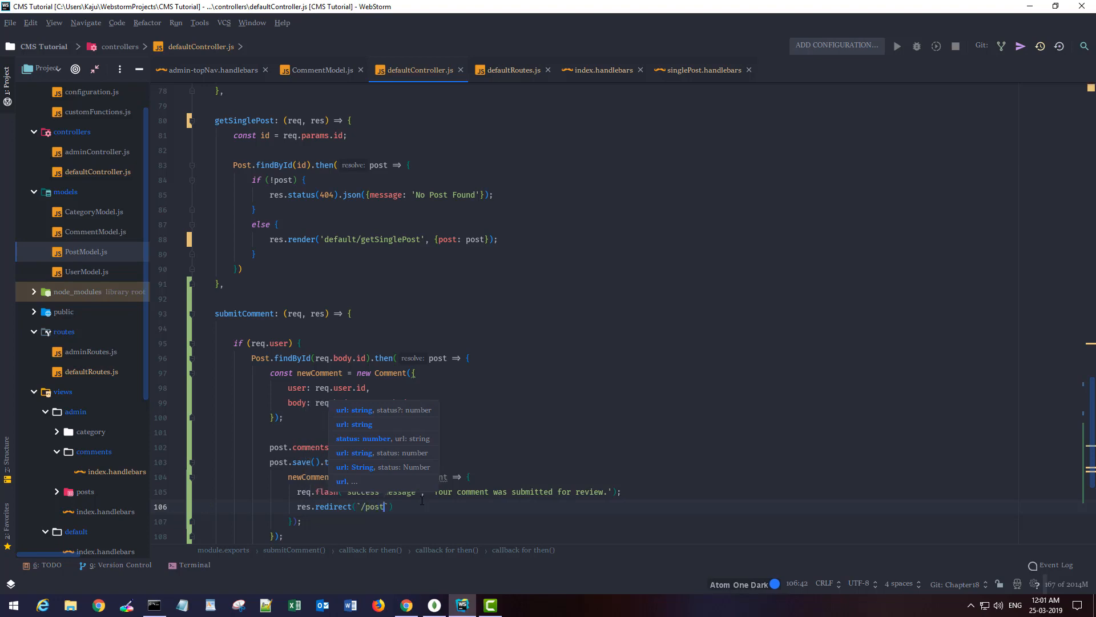
type("/${p[o")
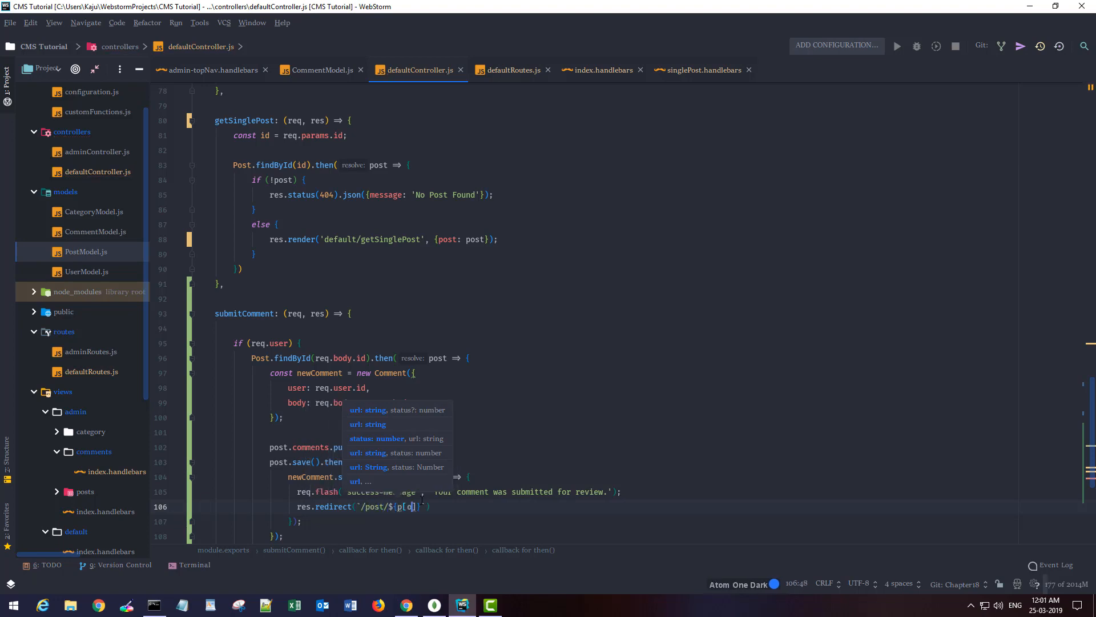
type("post")
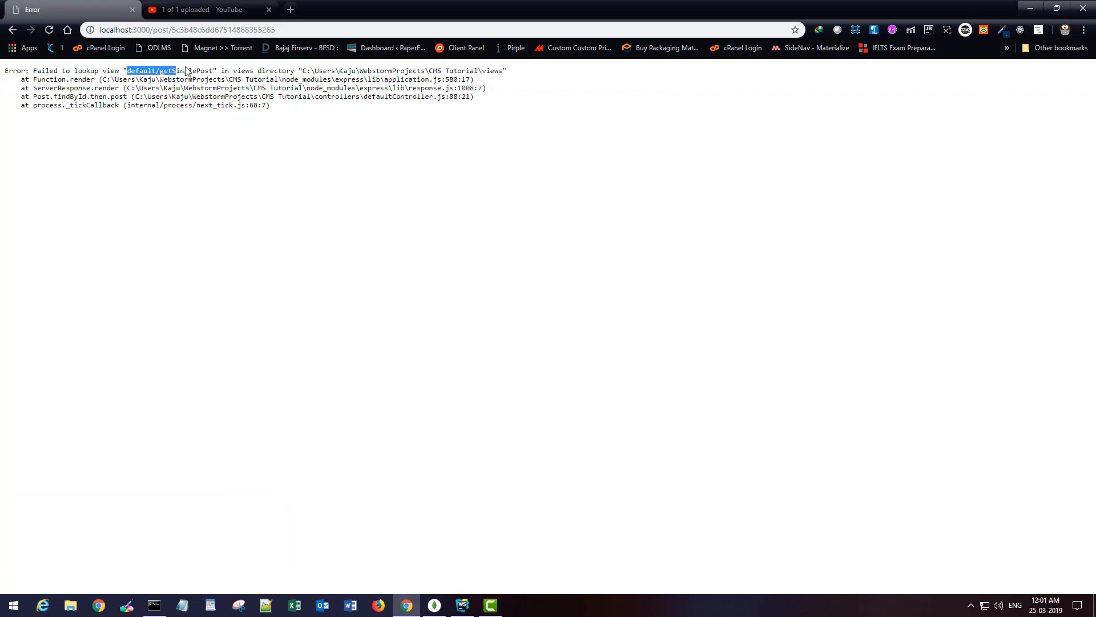
Step: Compare the view lookup error with the default views and rename render target getSinglePost to singlePost
left_click(461, 606)
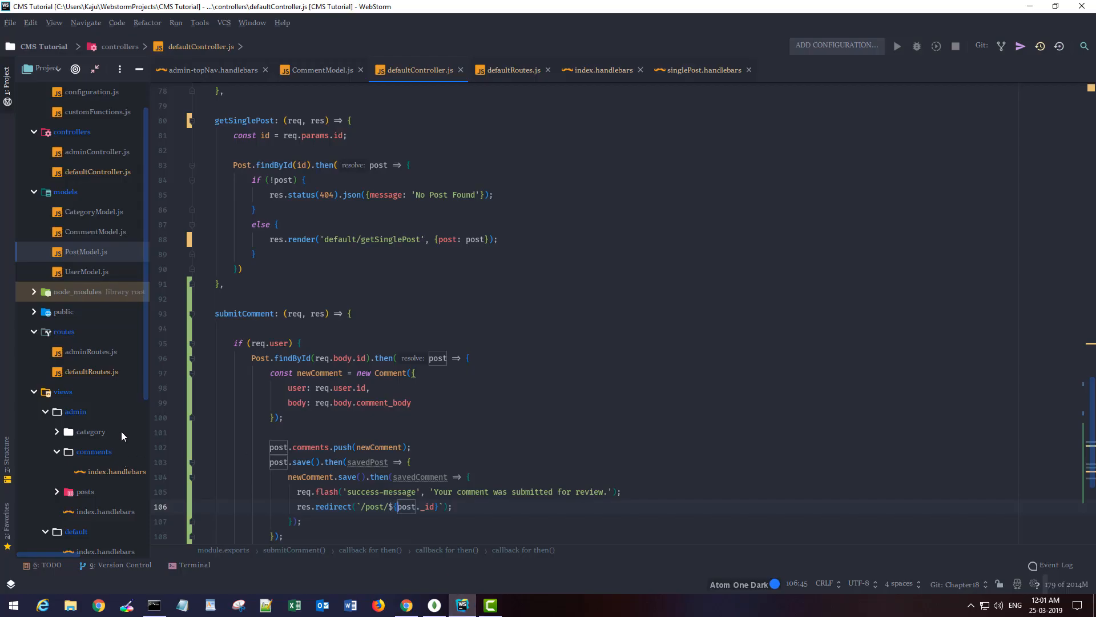
scroll("down", 3)
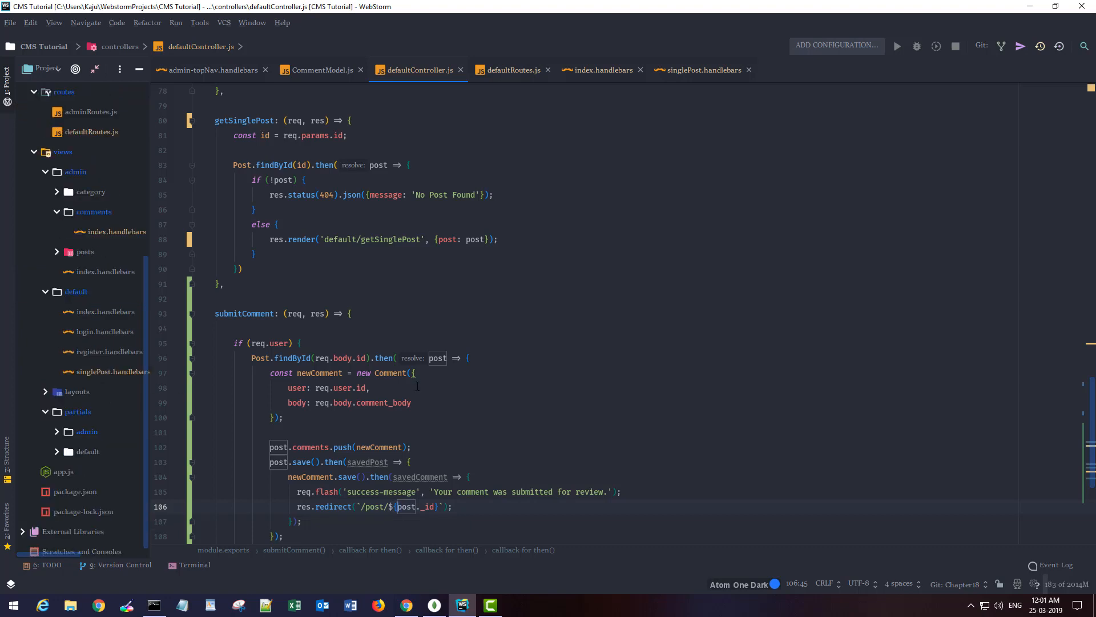
left_click(406, 605)
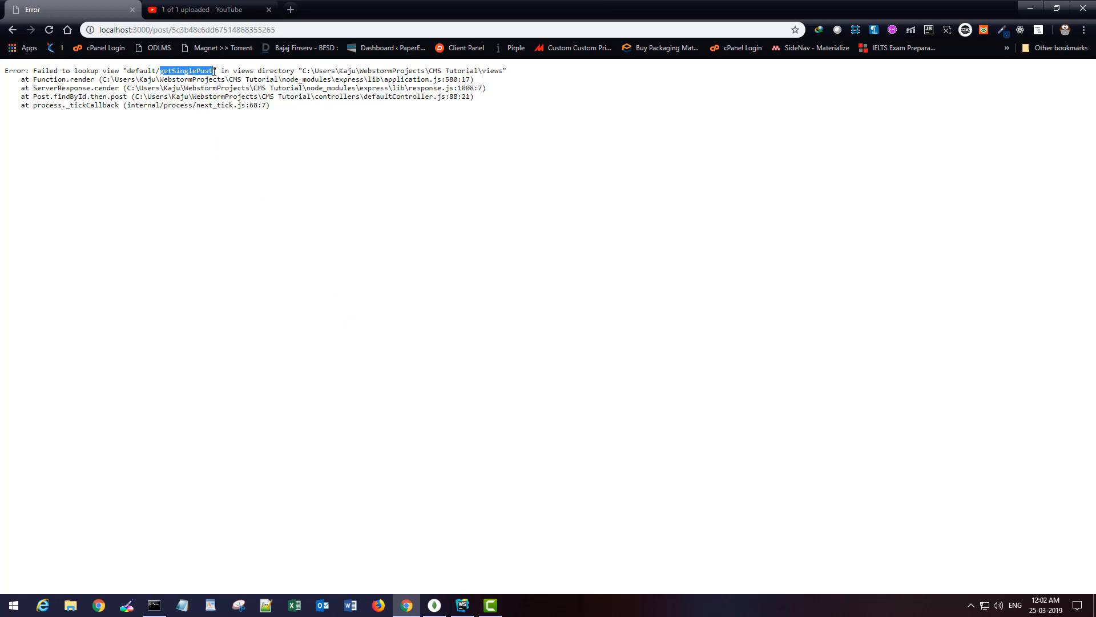
left_click(460, 605)
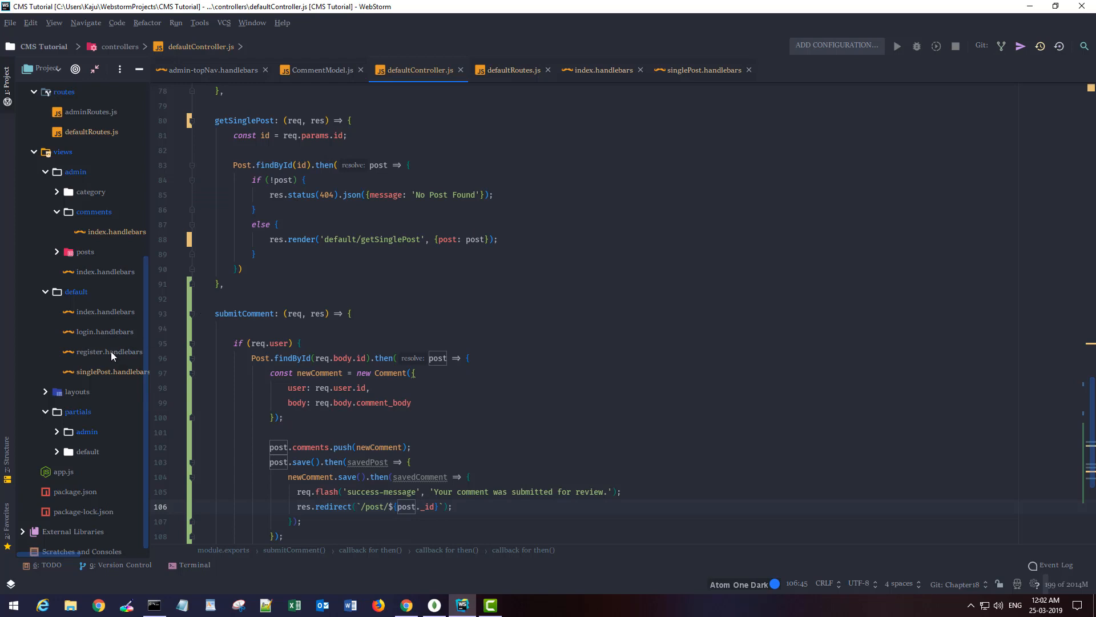
mouse_move(114, 339)
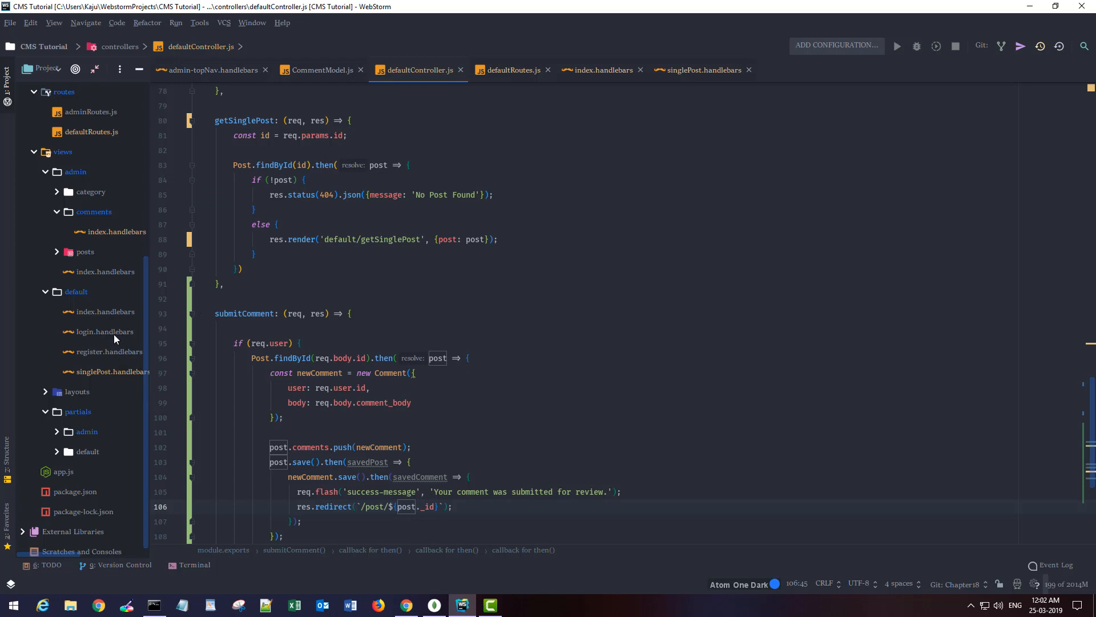
left_click(109, 351)
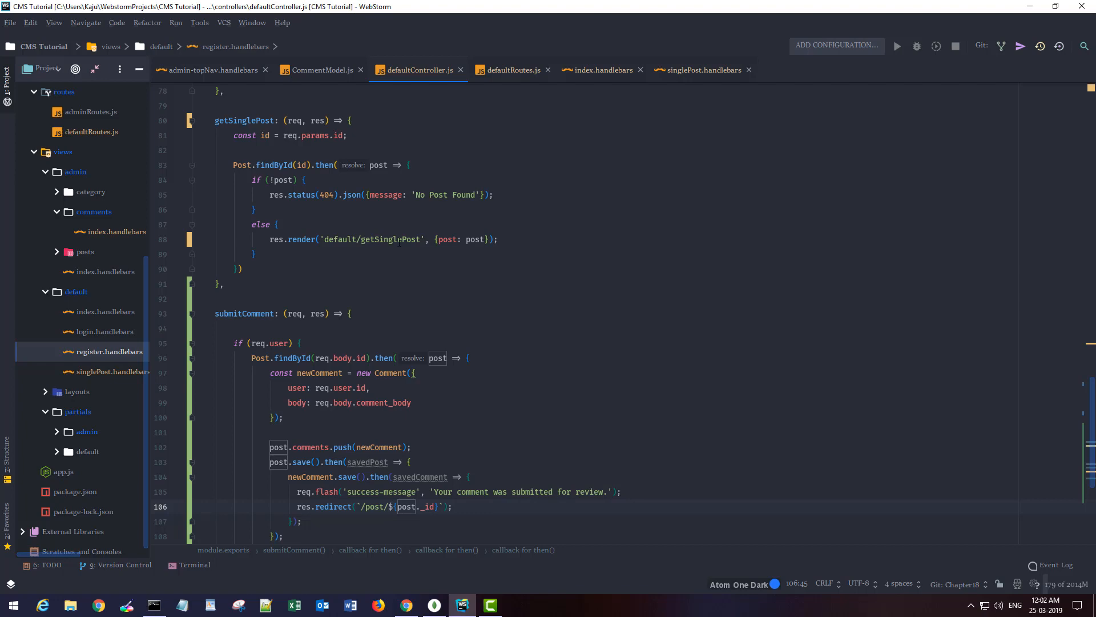
double_click(380, 239)
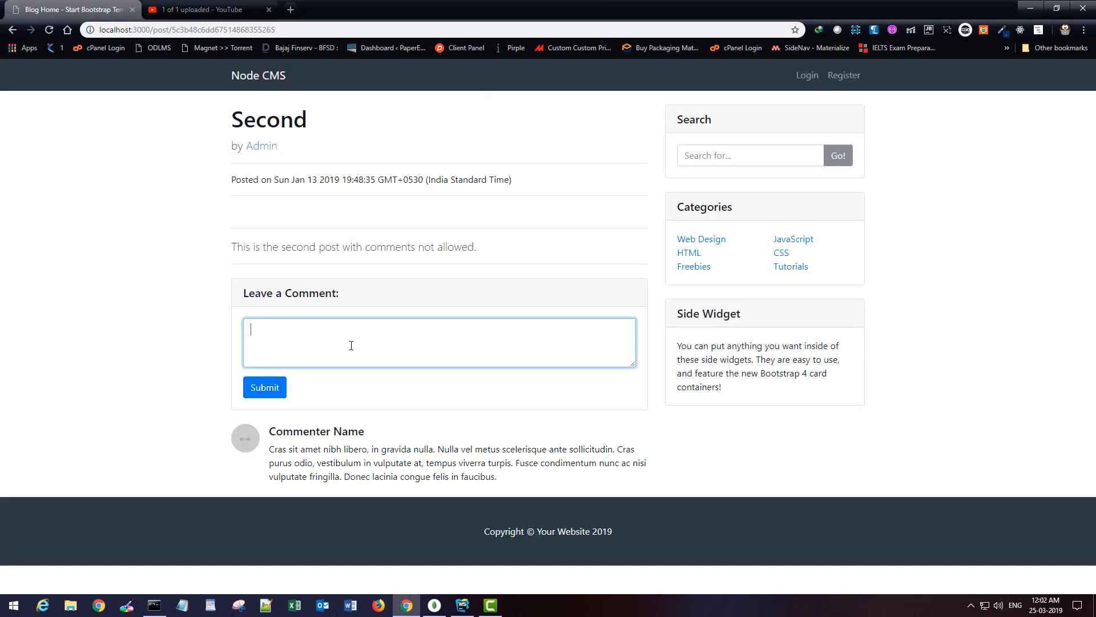
Step: Submit 'This is a test comment from Front End' on the Second post while logged out
type("This is a teste")
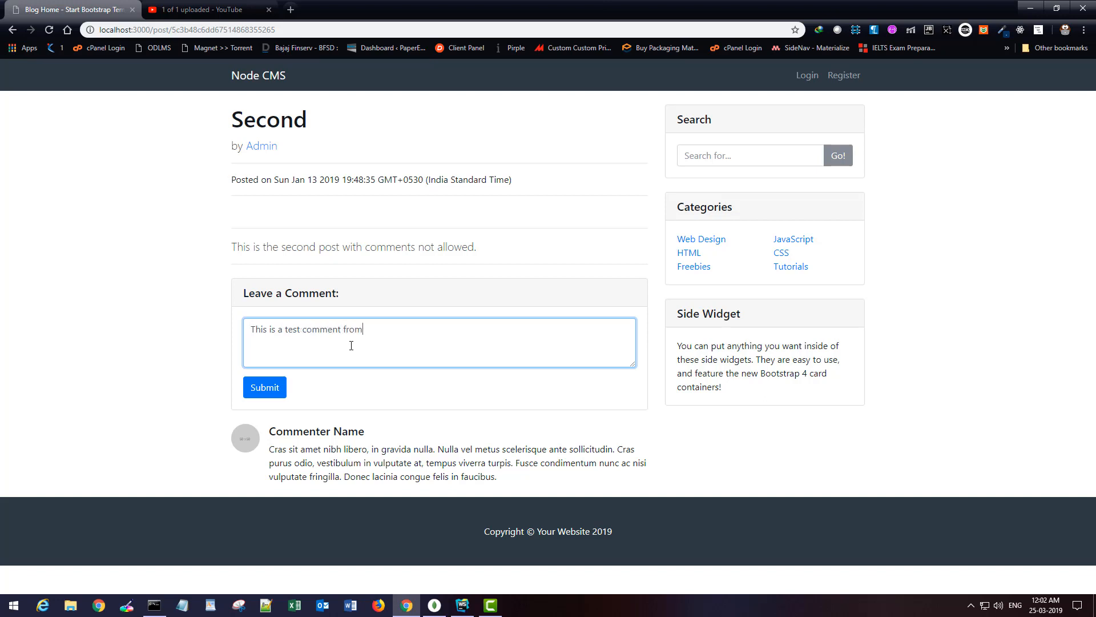
type("Front End")
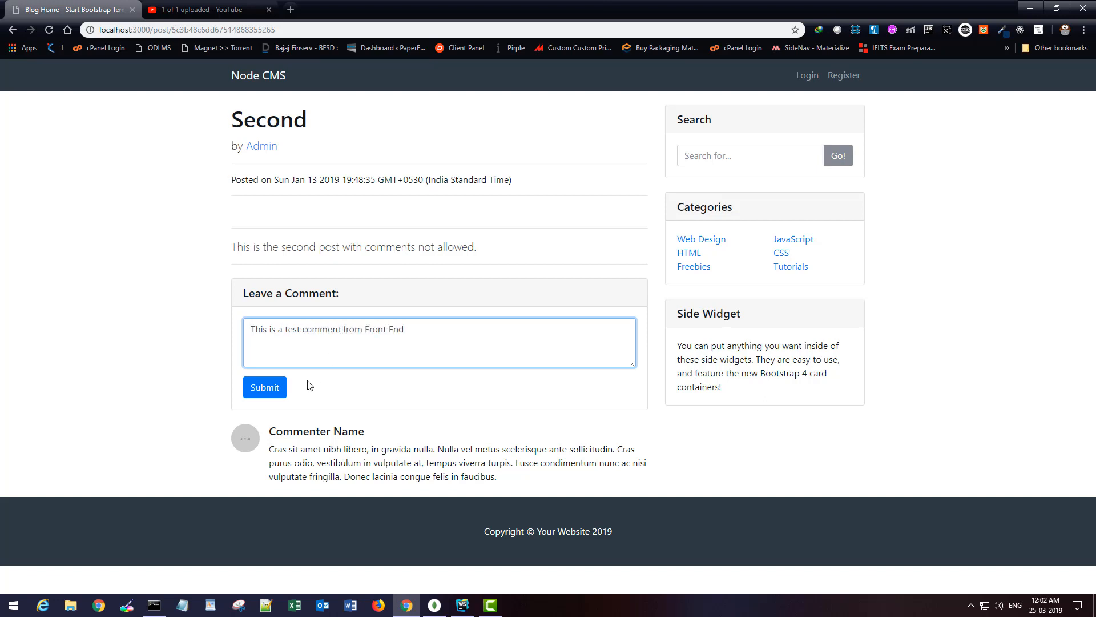
left_click(264, 387)
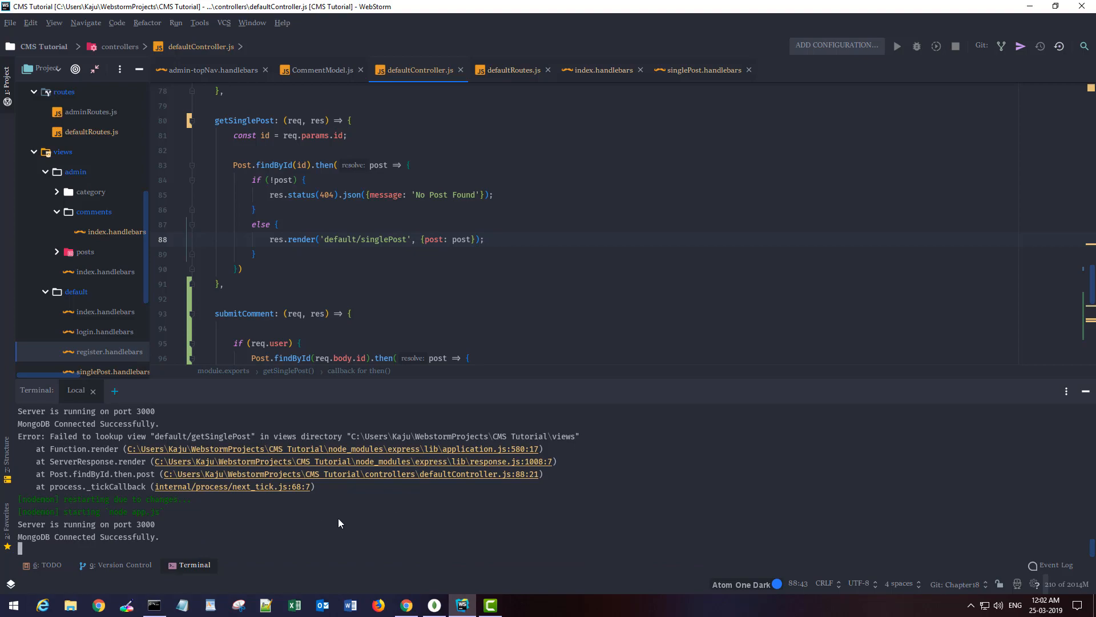
left_click(404, 605)
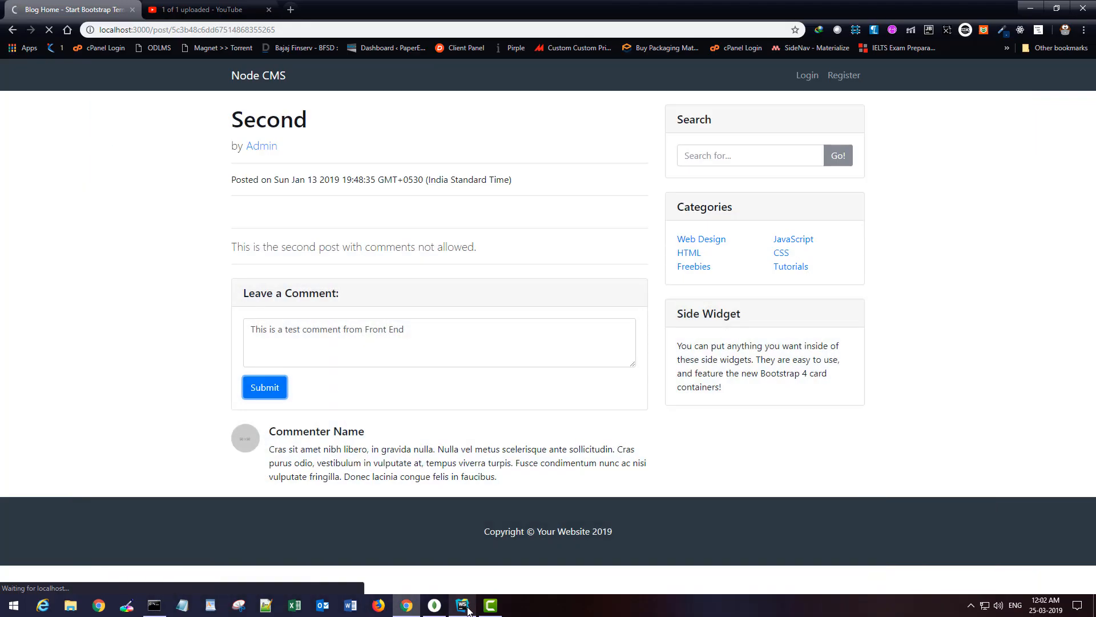
left_click(264, 387)
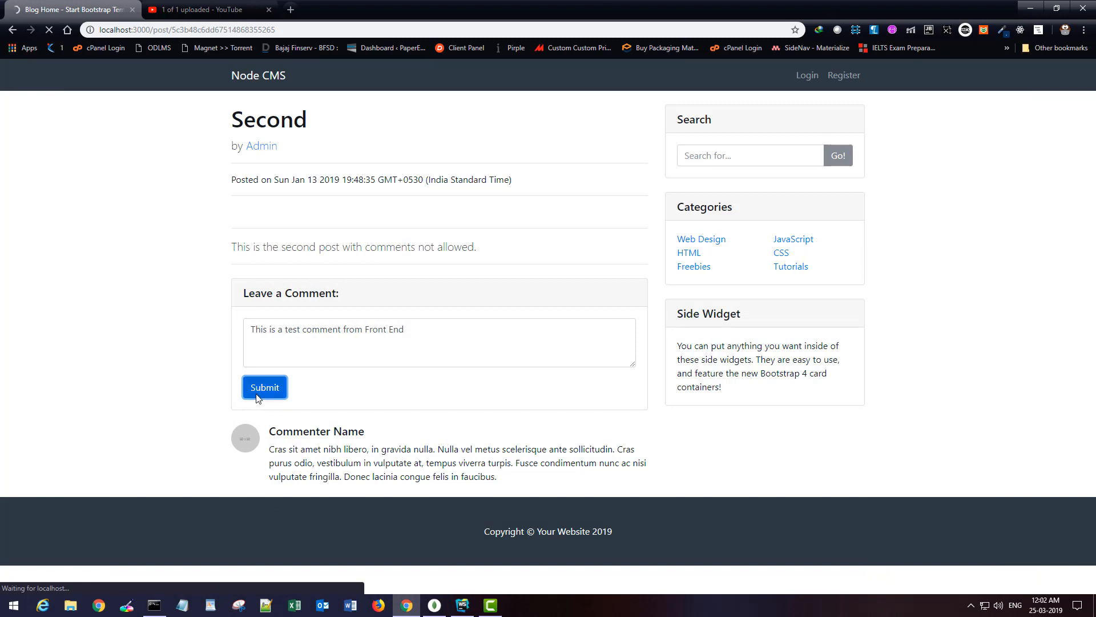
left_click(264, 387)
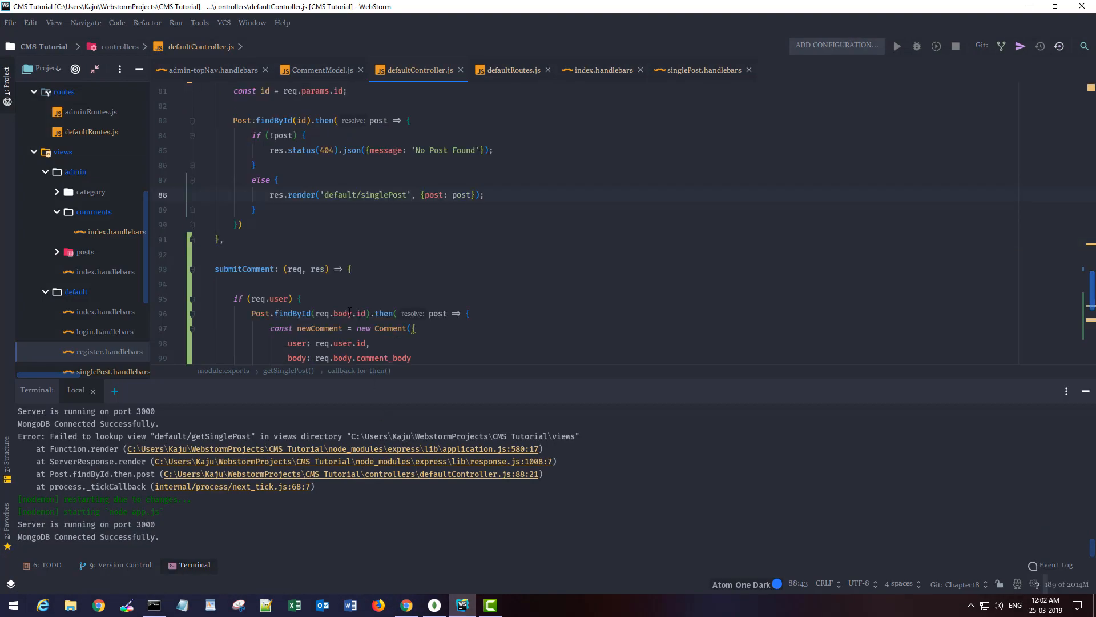
Step: Add an else branch flashing 'error-message' 'Login first to comment' when no user is logged in
scroll("down", 3)
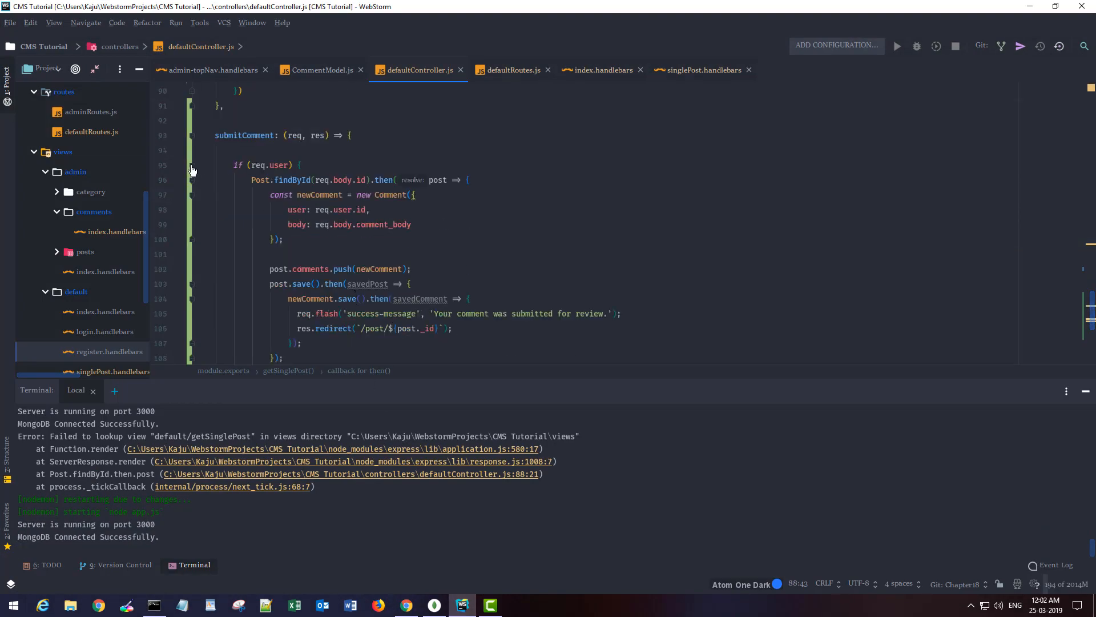
scroll("down", 3)
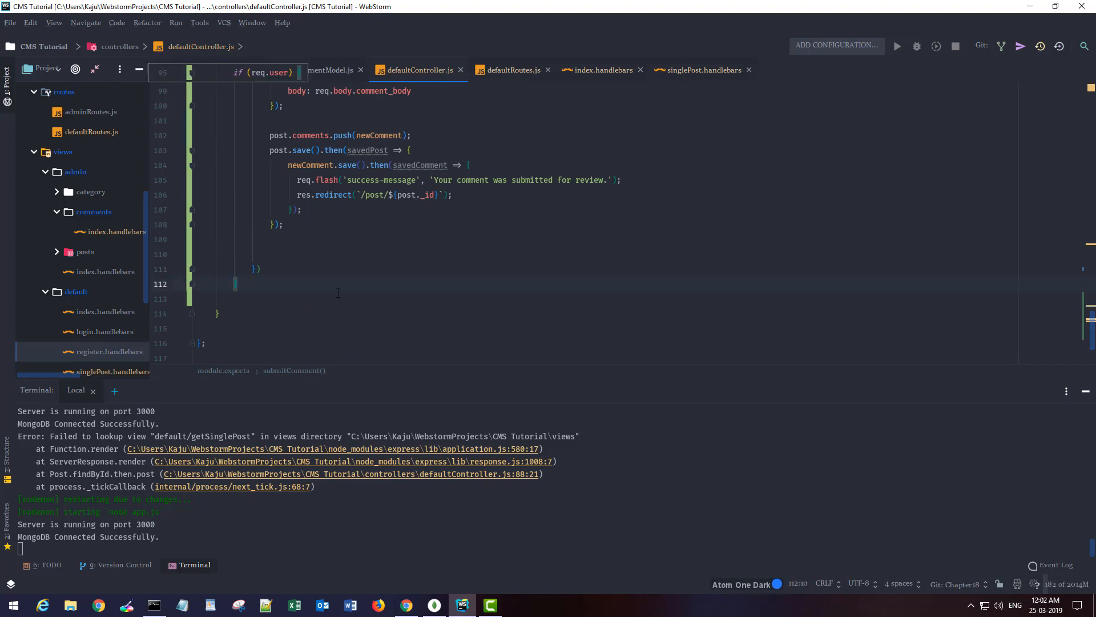
type("else {")
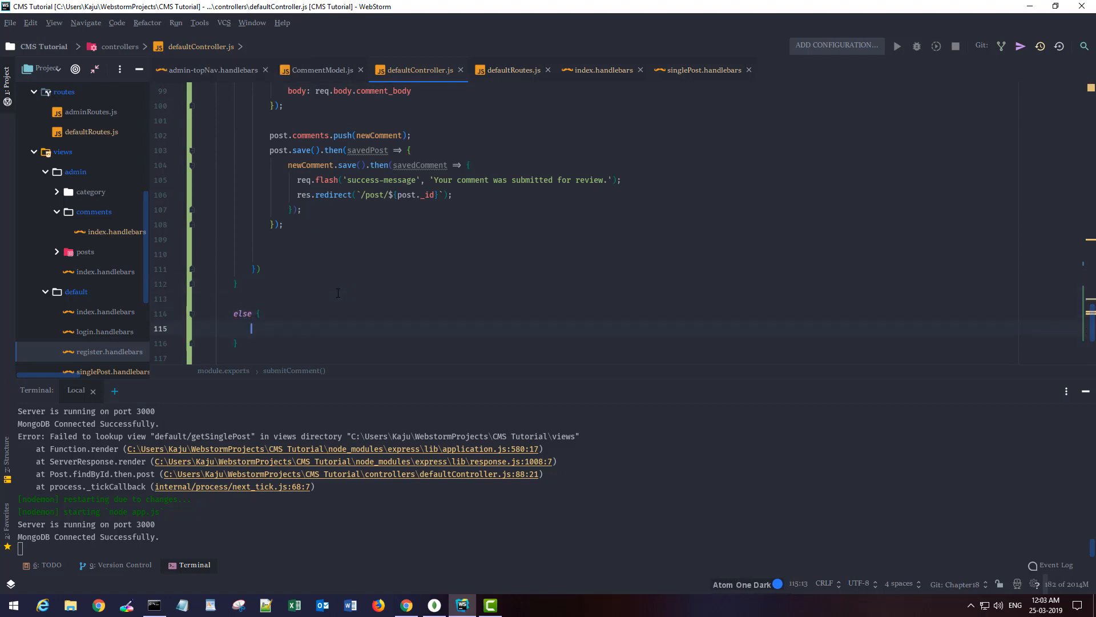
type("req.fl")
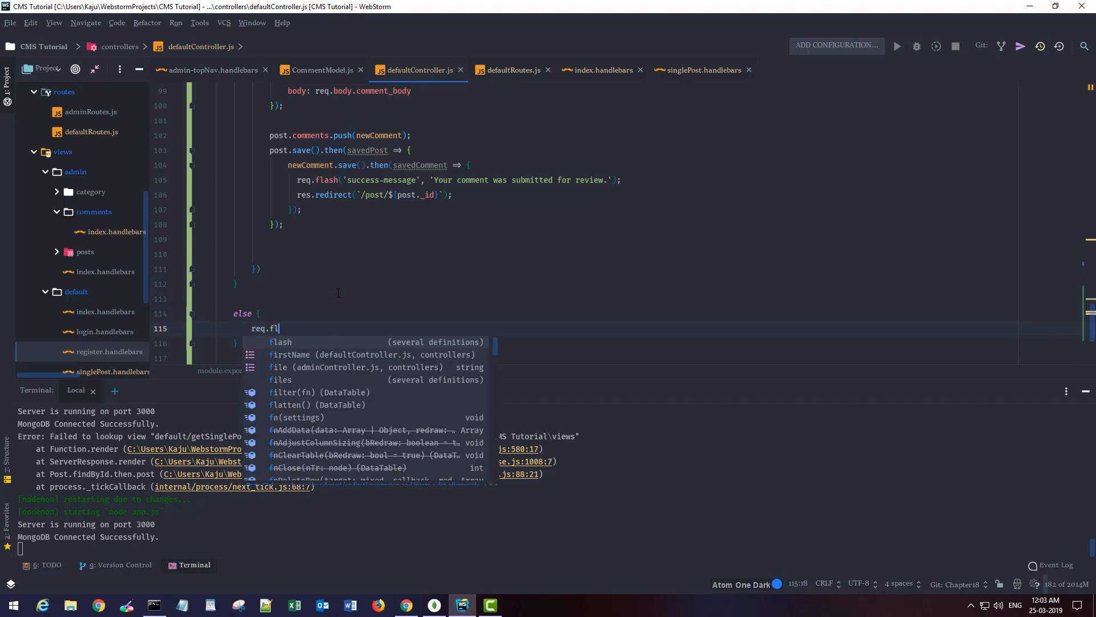
type("ash('error-message")
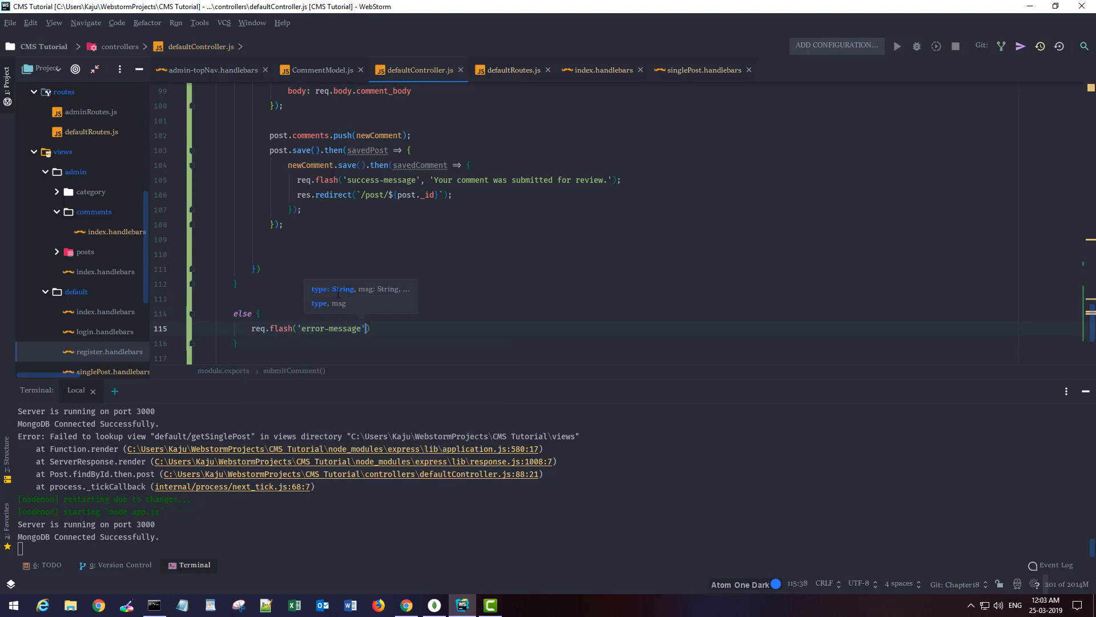
type(", 'L'")
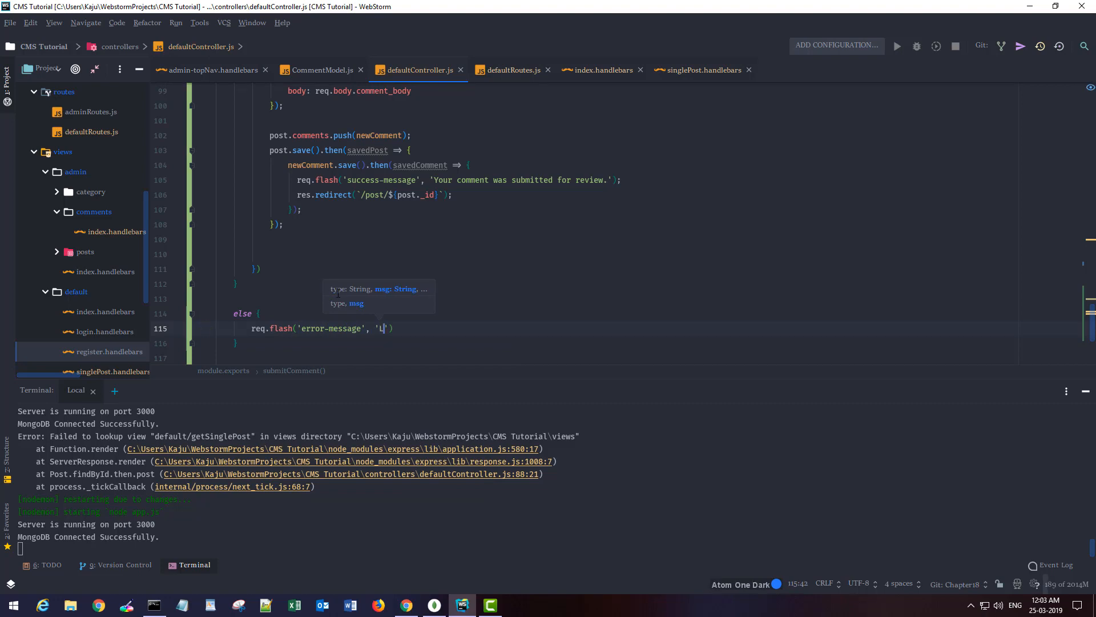
type("ogin to comment")
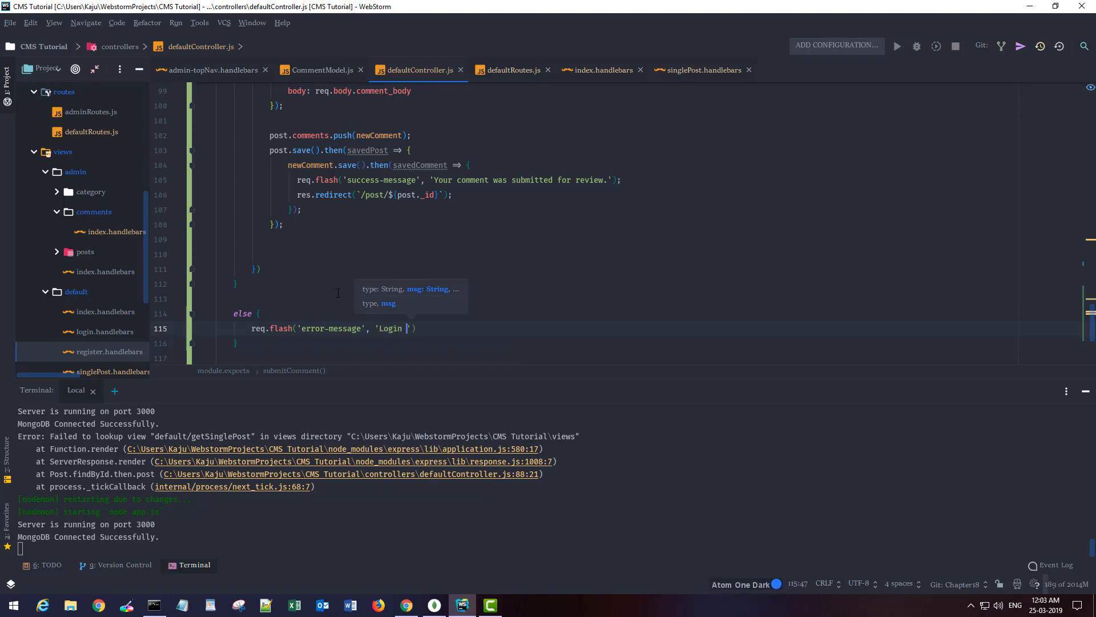
type("first to comment")
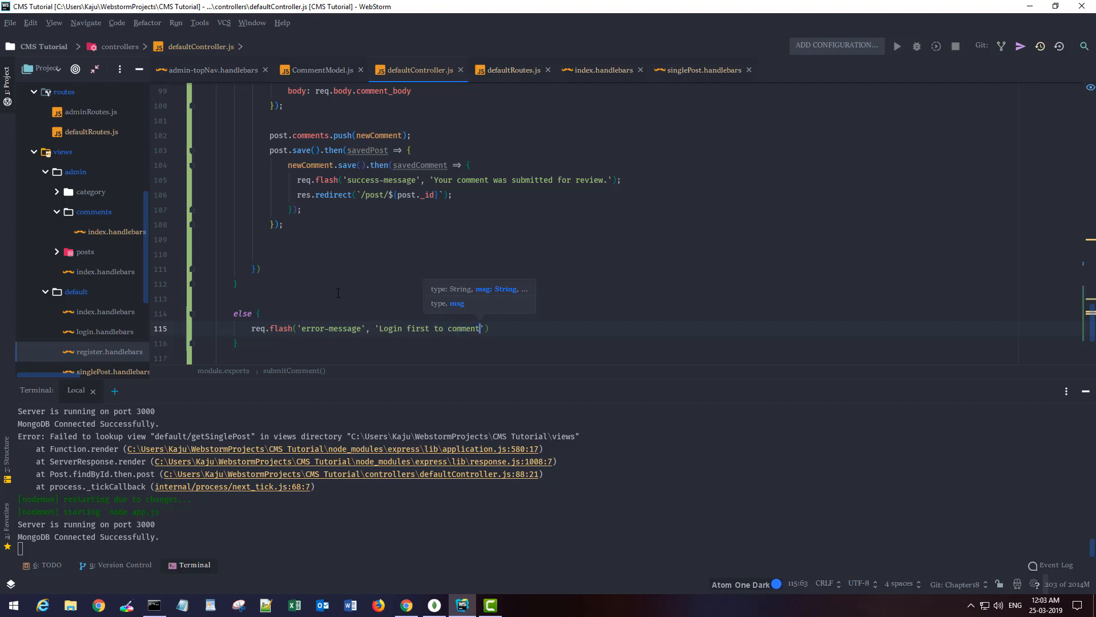
Step: Redirect to /login in that else branch and return to the post page to test
type("res.")
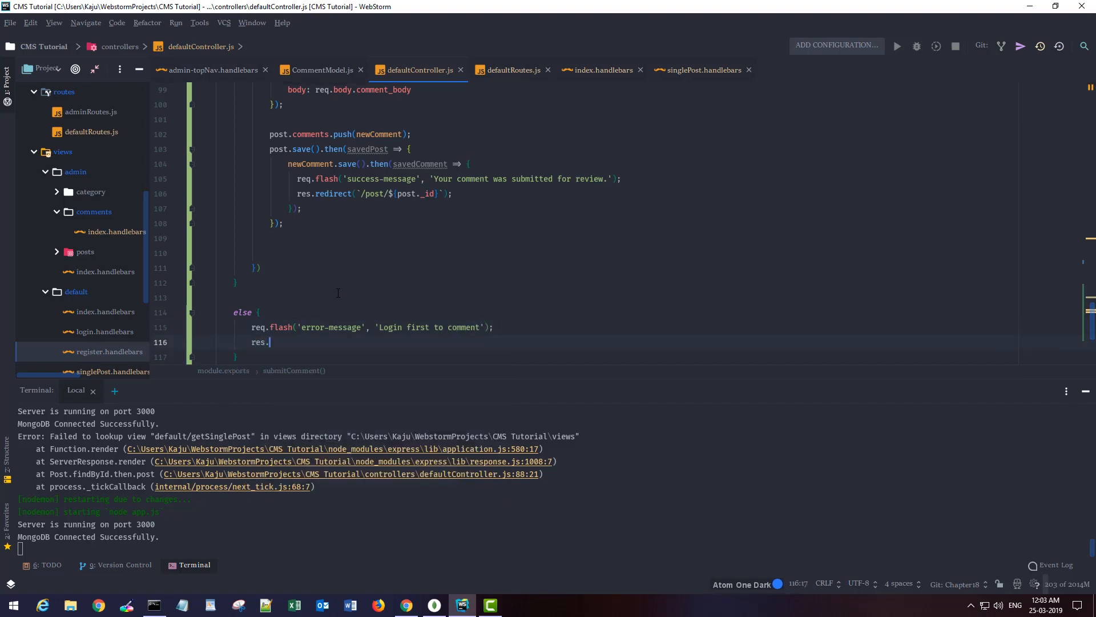
type("redirect('/')")
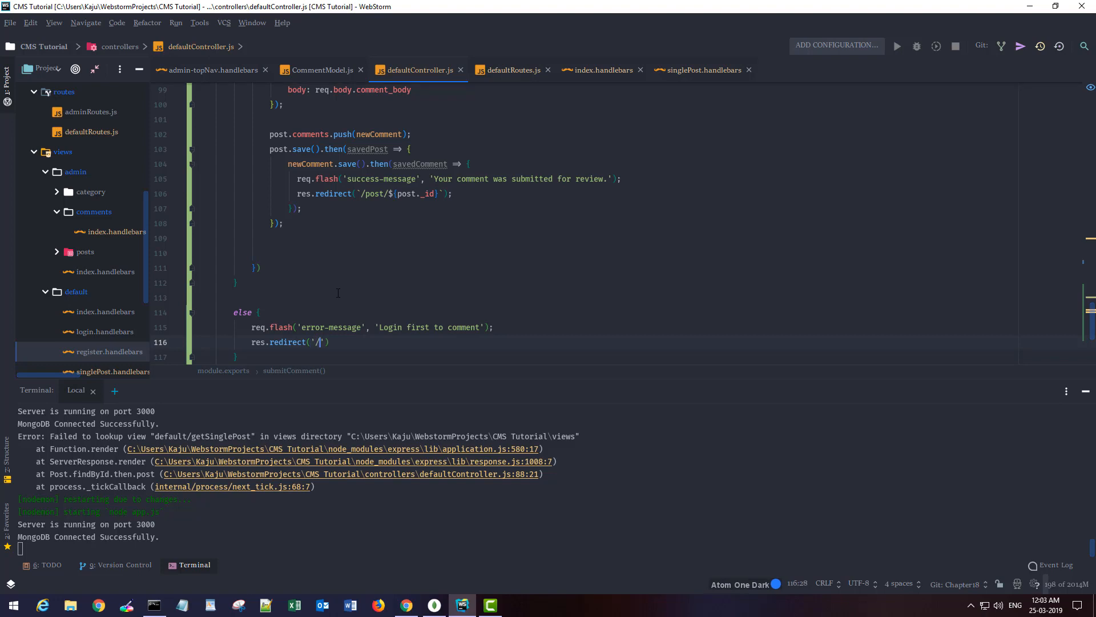
type("login');")
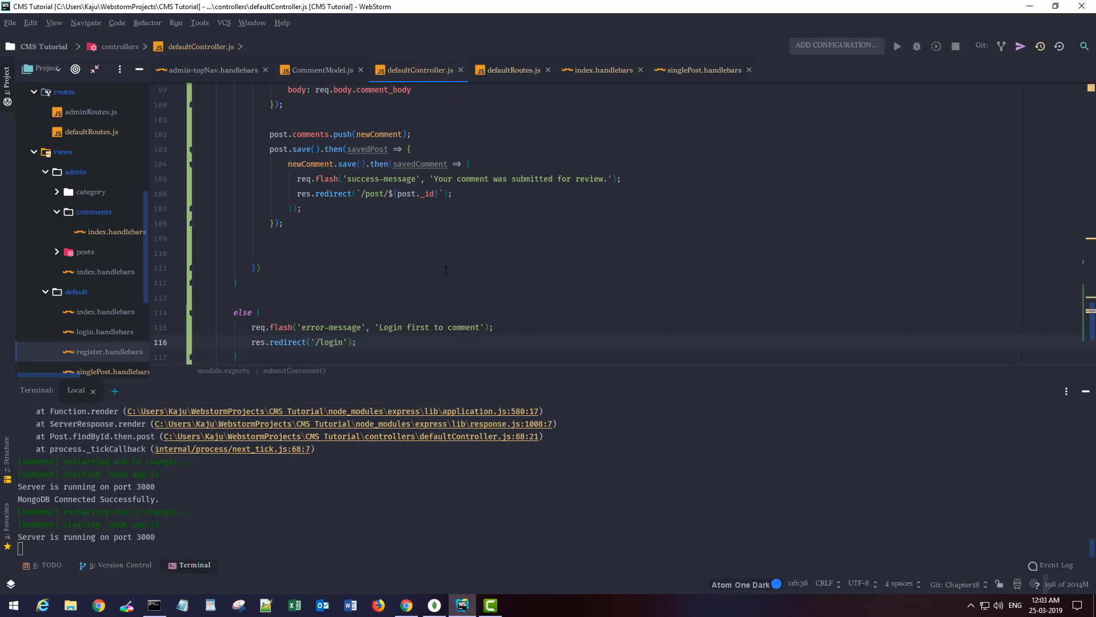
left_click(404, 605)
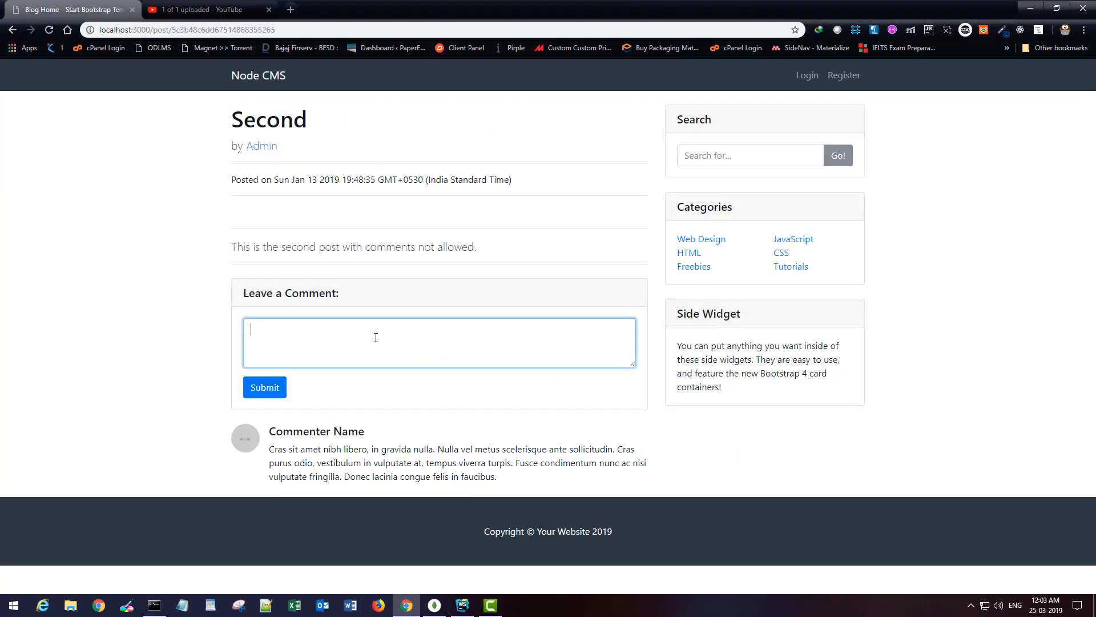
Step: Submit a test comment logged out, then log in as jd@jd on the login page
type("test")
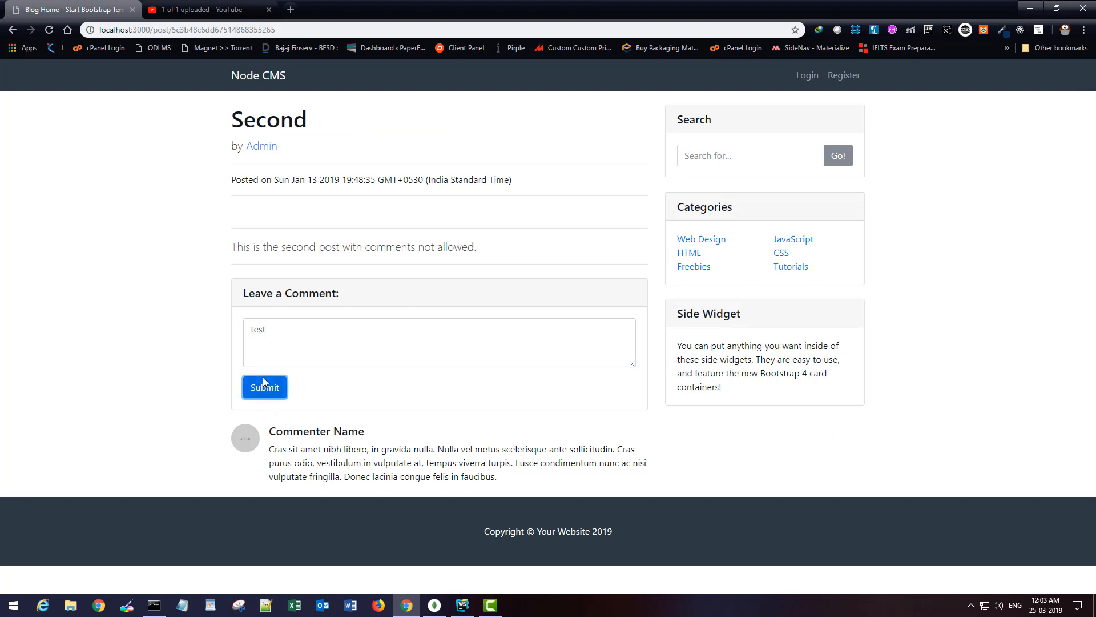
left_click(263, 388)
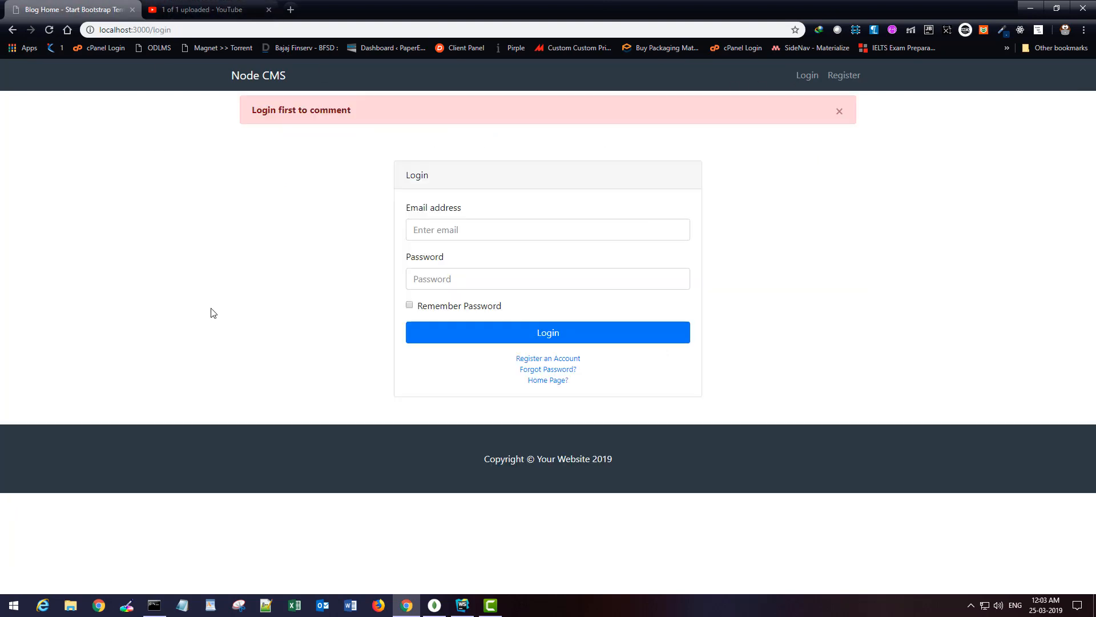
left_click(839, 111)
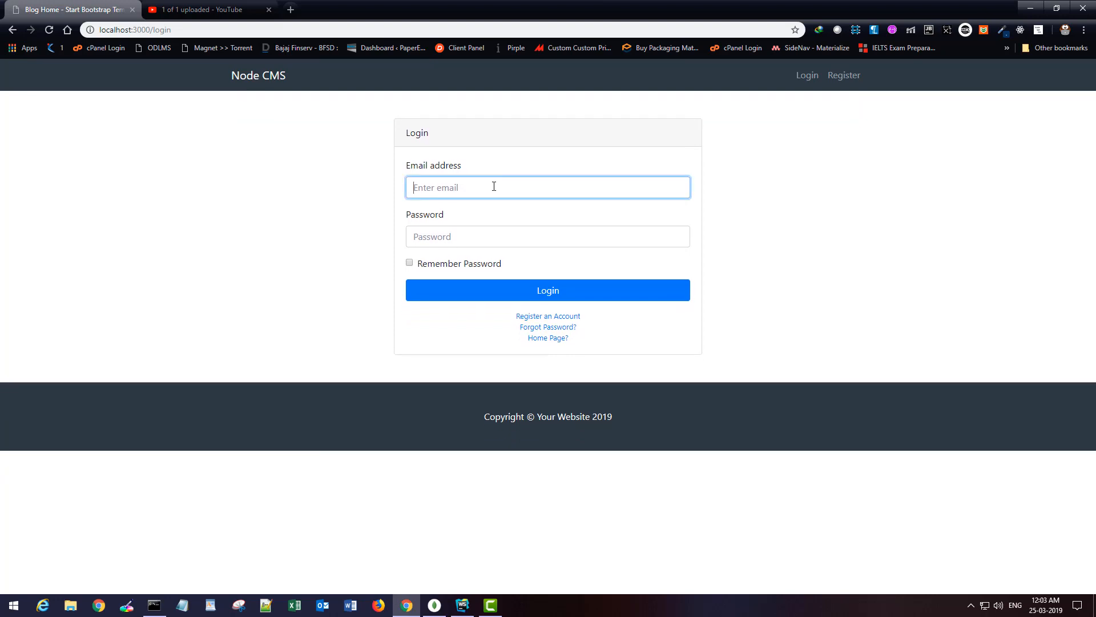
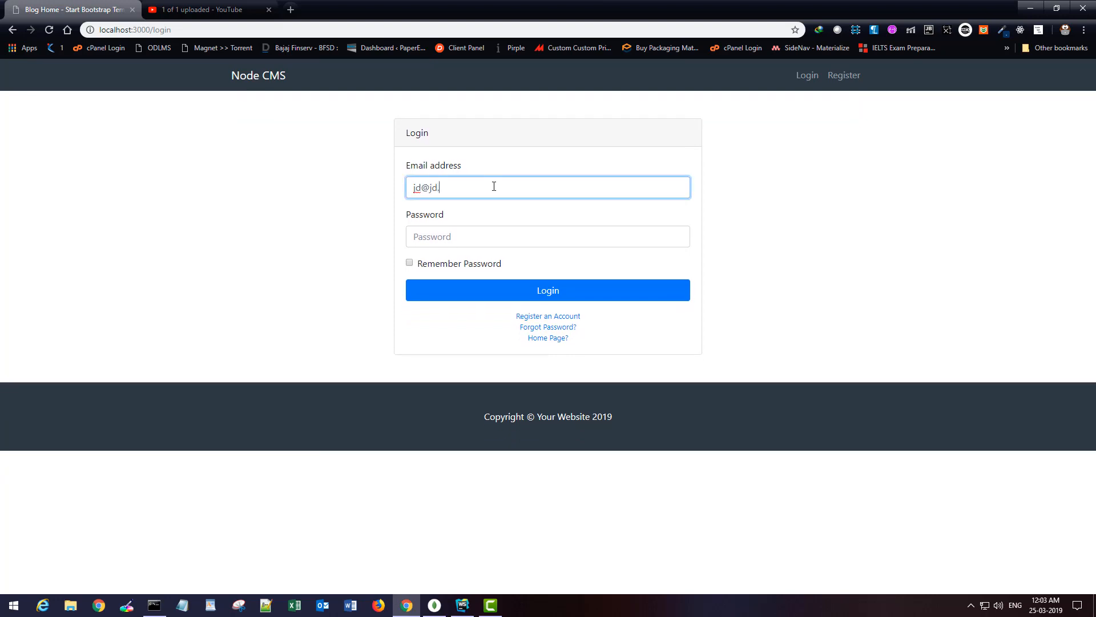
left_click(547, 290)
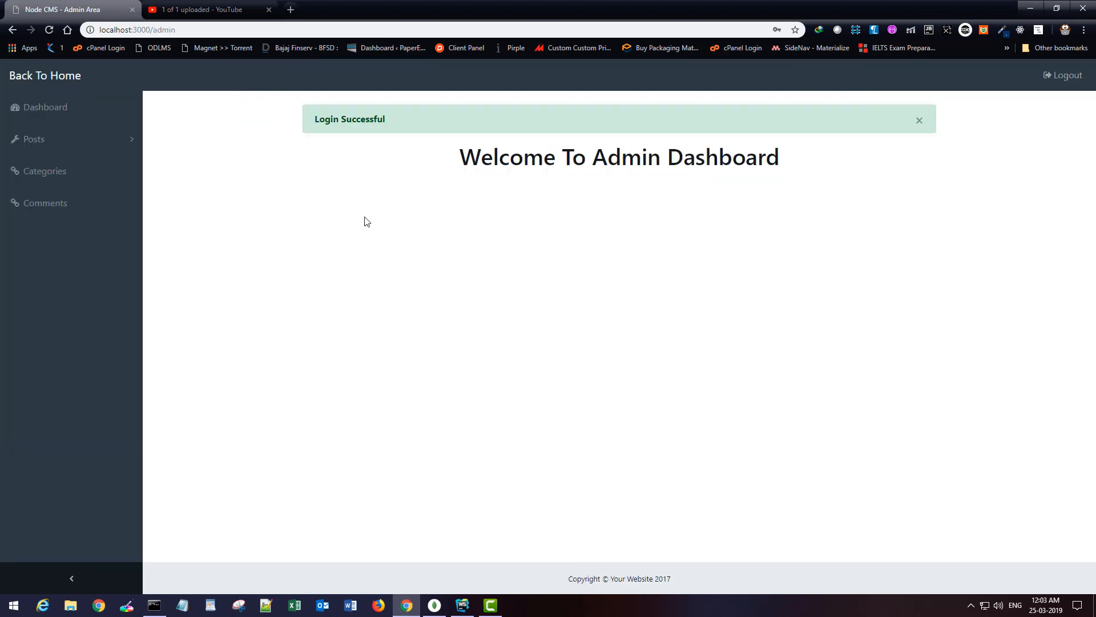
Step: Open the Second post from home and submit a John Doe test comment, then check the server
left_click(44, 76)
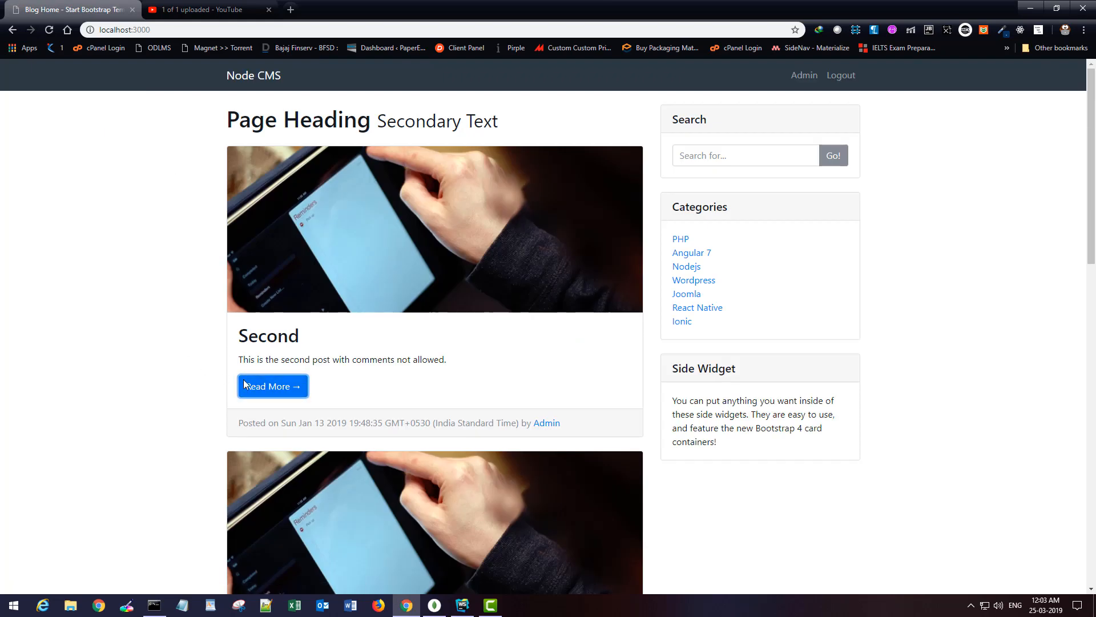
left_click(272, 386)
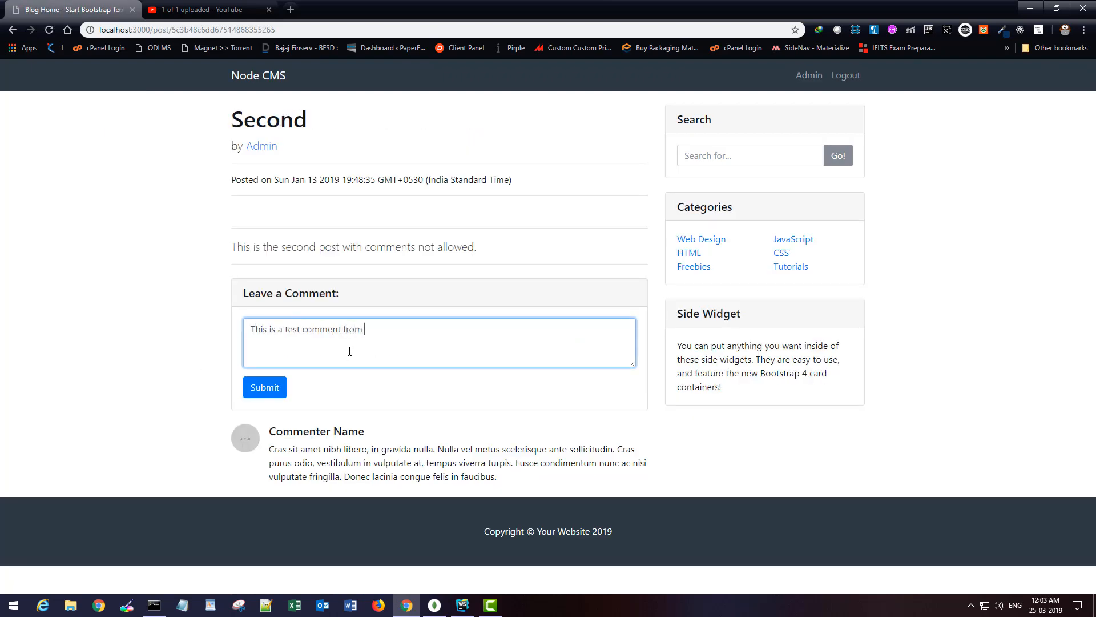
type("John Doe")
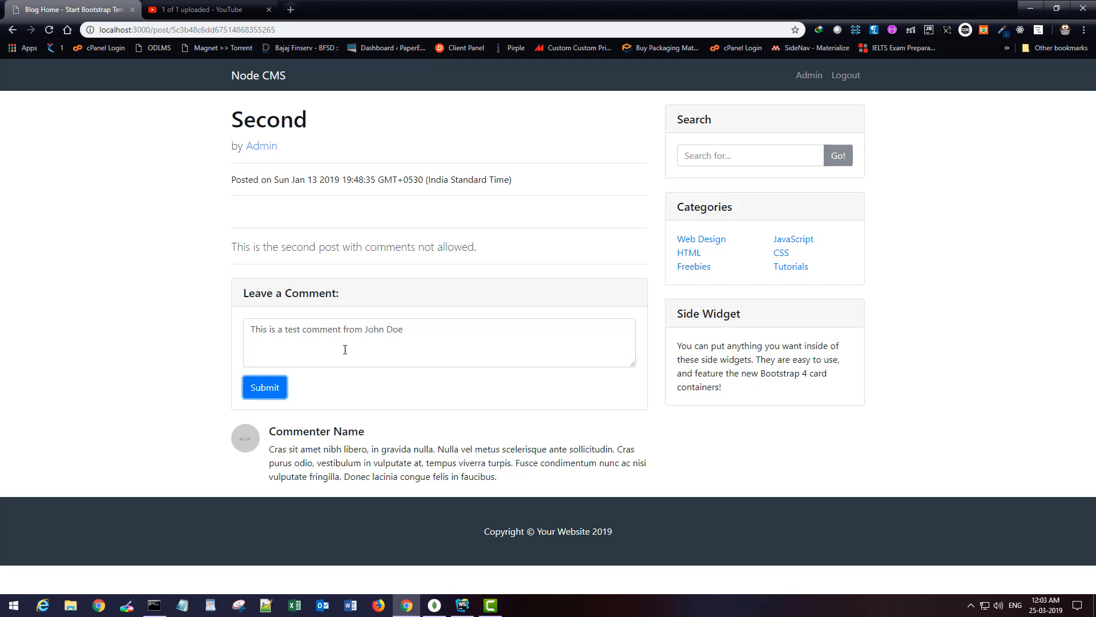
left_click(264, 387)
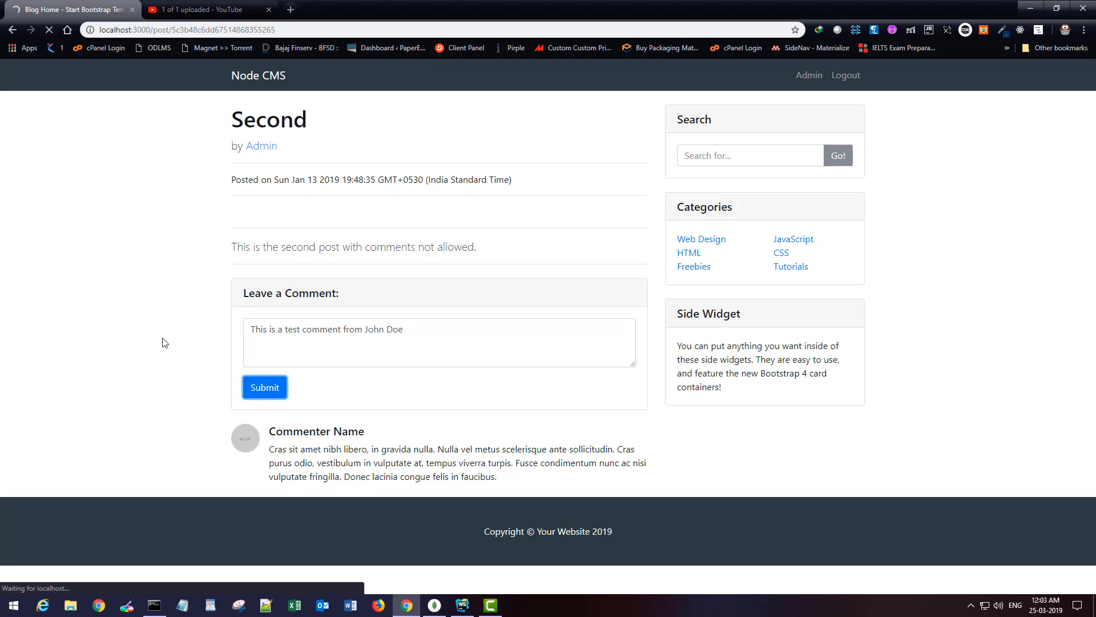
left_click(462, 605)
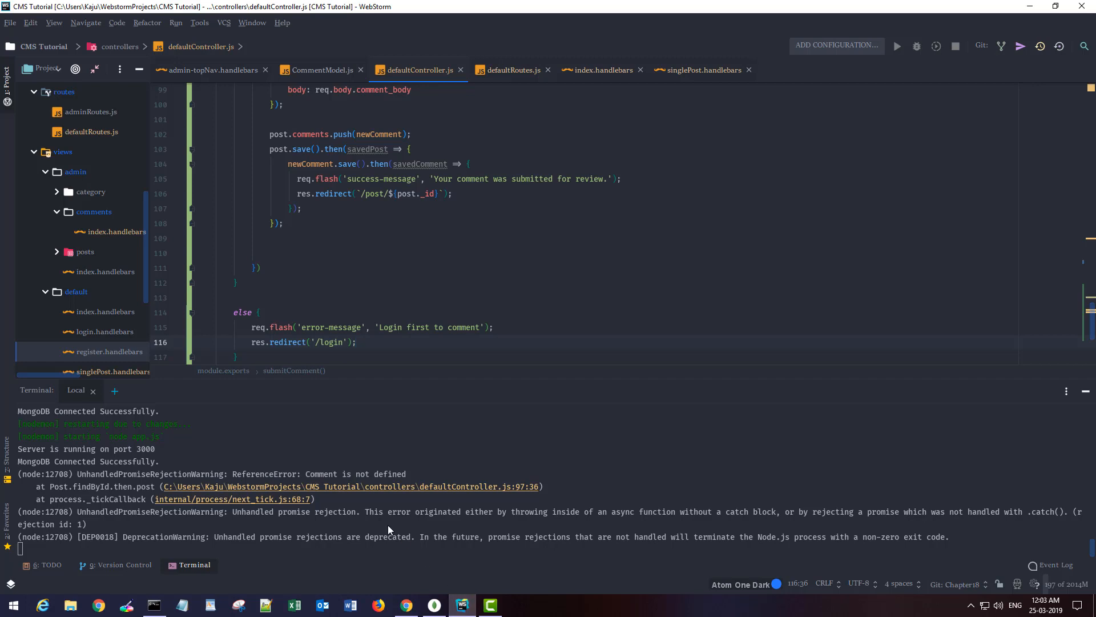
mouse_move(328, 500)
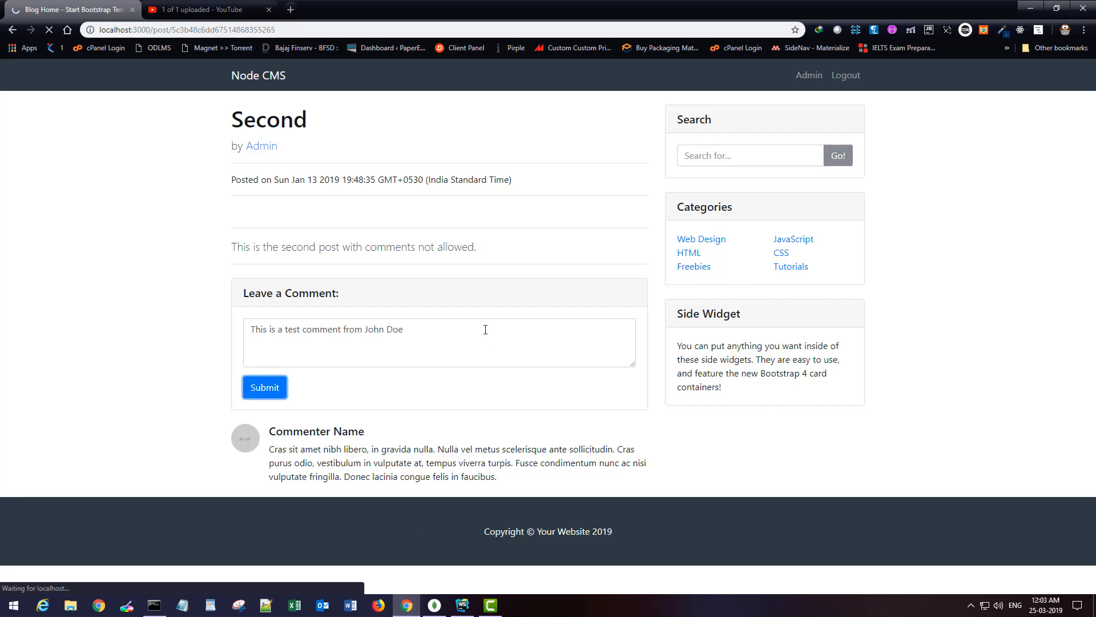
Step: Require Comment from ../models/CommentModel in defaultController.js and return to the browser
left_click(460, 605)
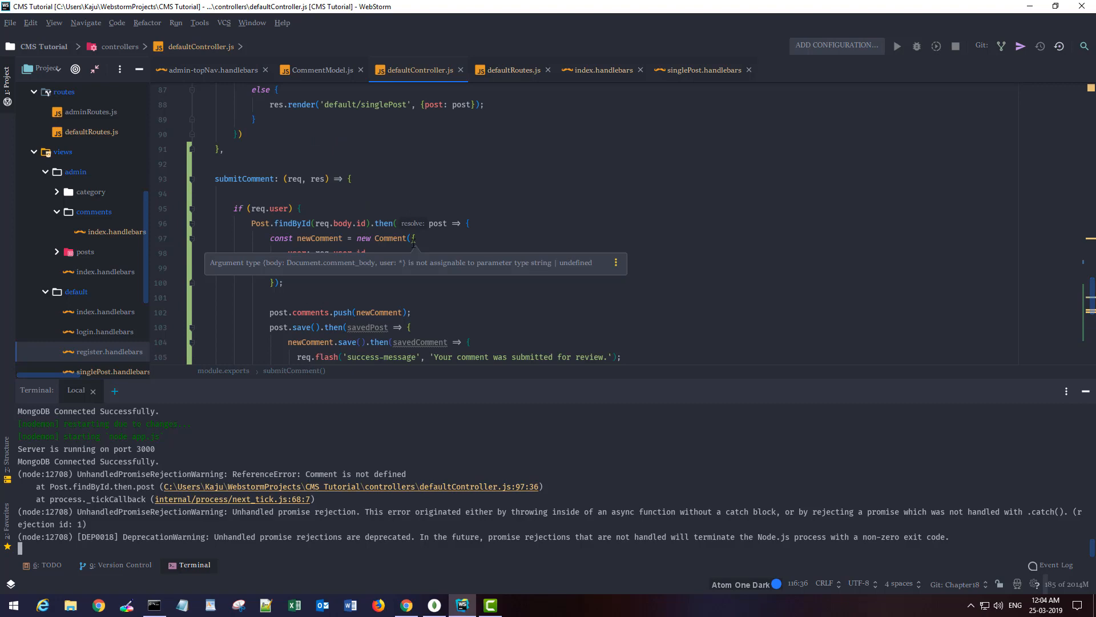
mouse_move(415, 294)
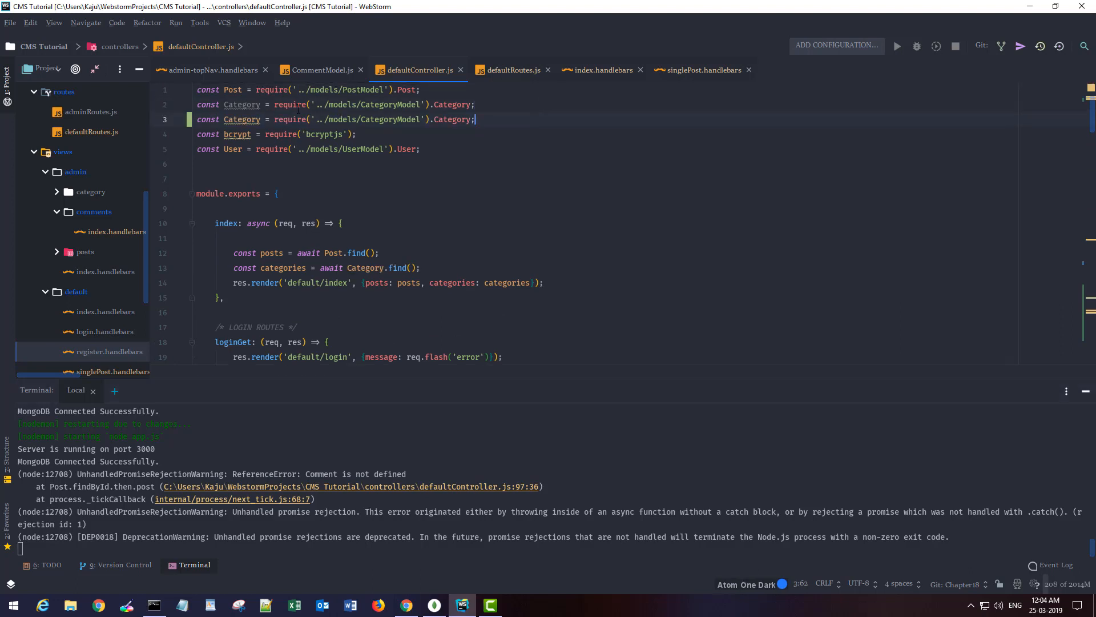
type("Commen")
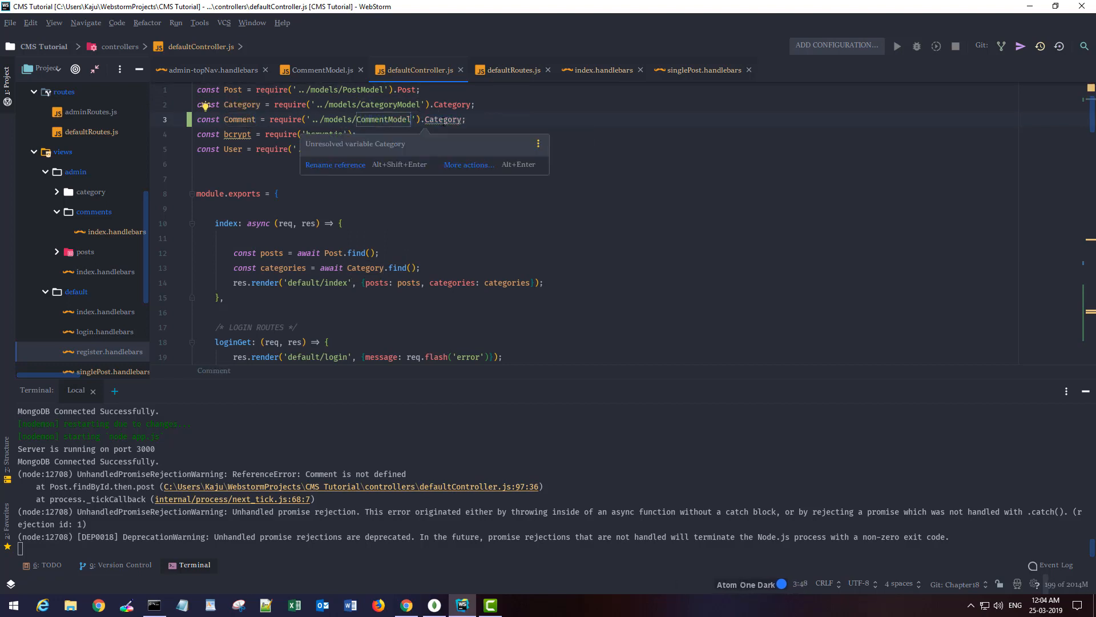
type("Comment")
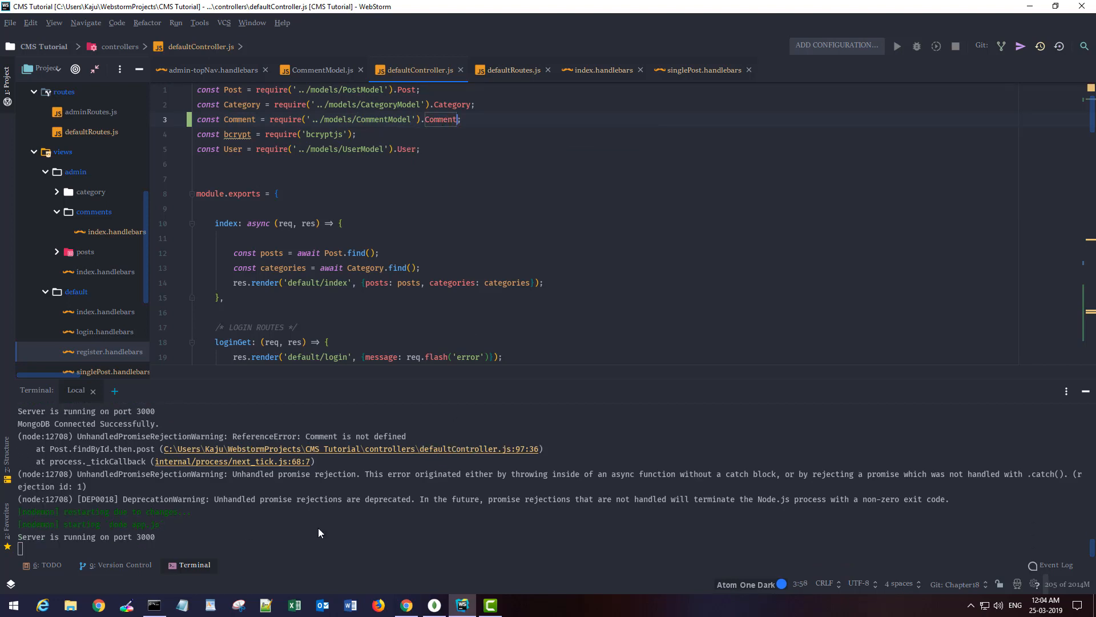
left_click(405, 605)
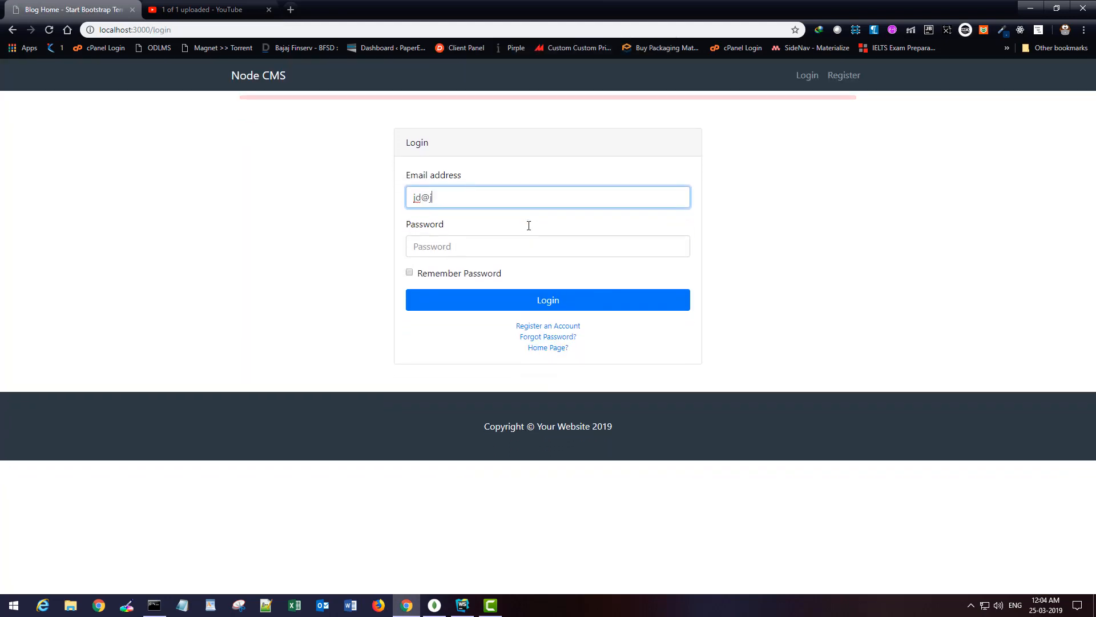
Step: Log in, then submit the comment 'Test comment from John' on the Second post
type("•••")
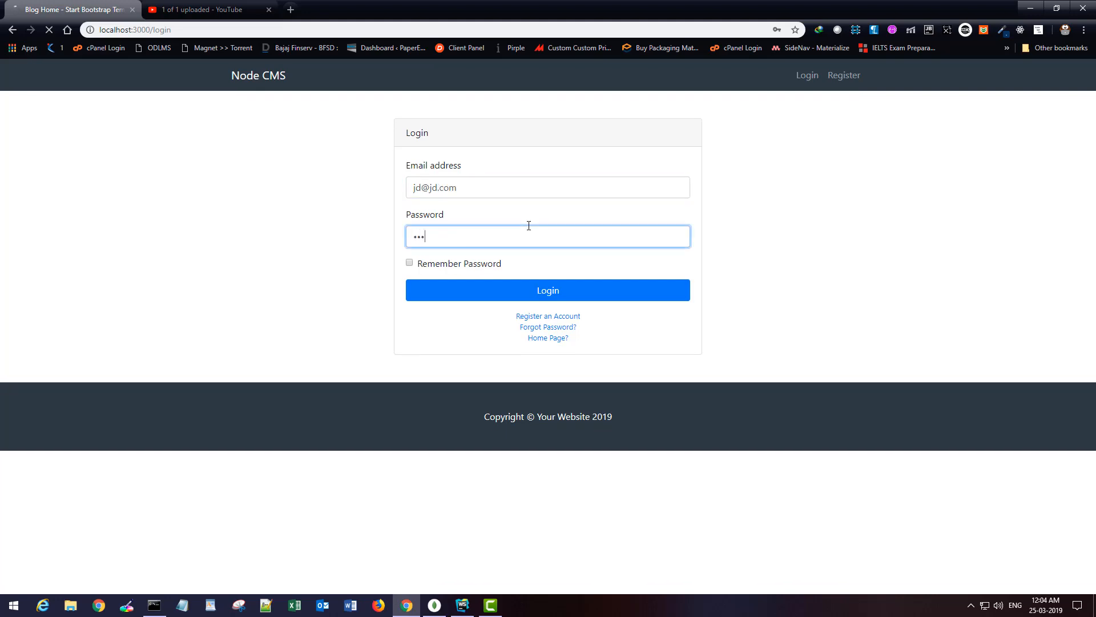
left_click(548, 290)
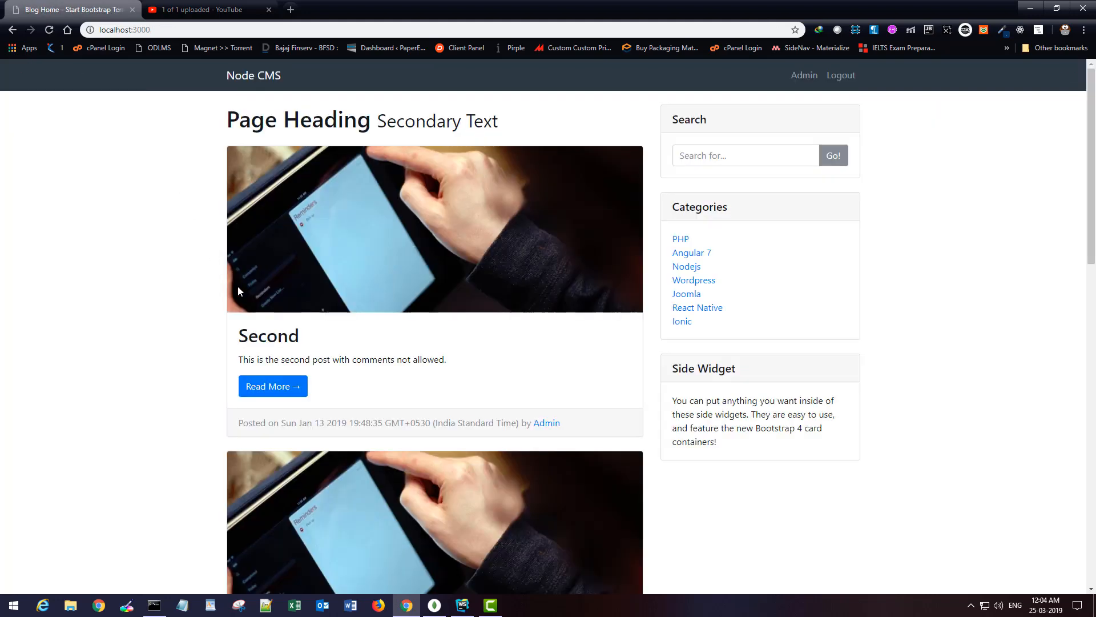
left_click(272, 386)
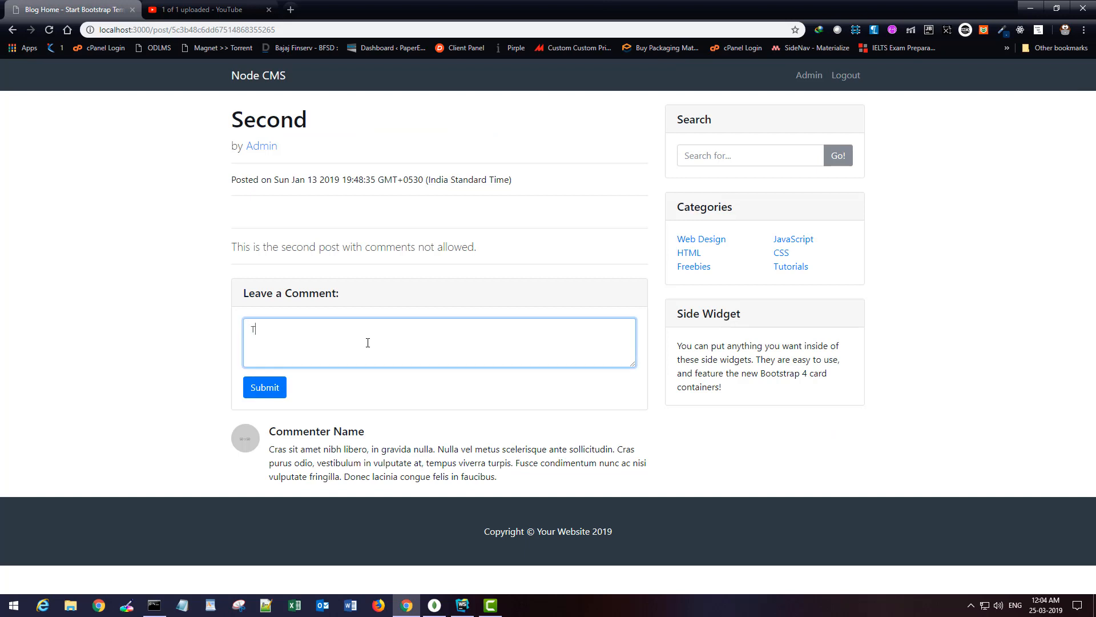
type("Test comment from J")
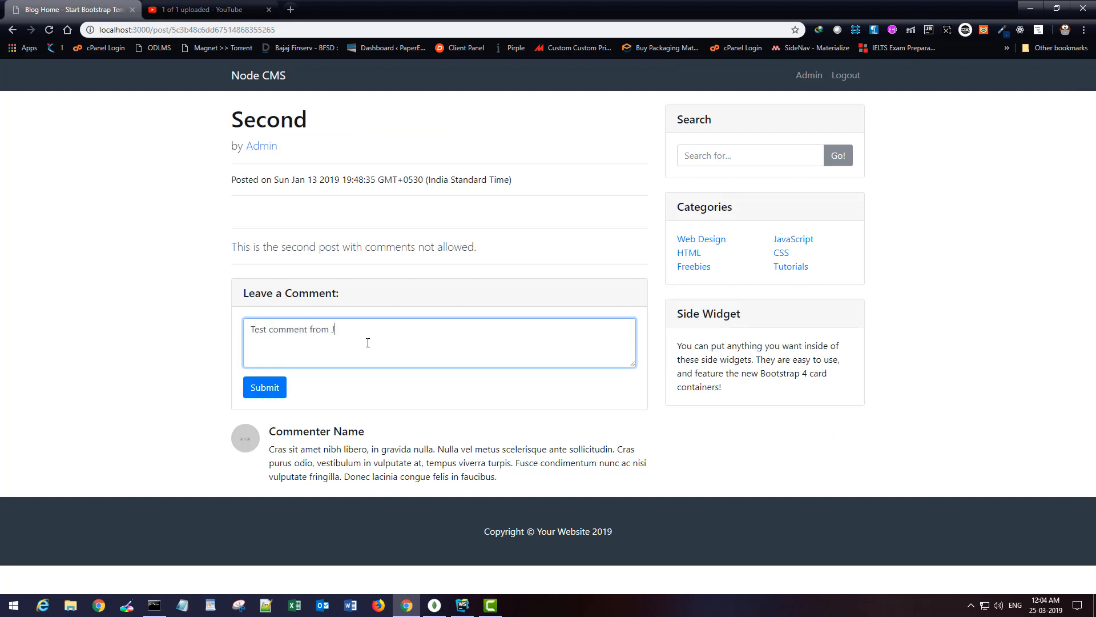
left_click(264, 387)
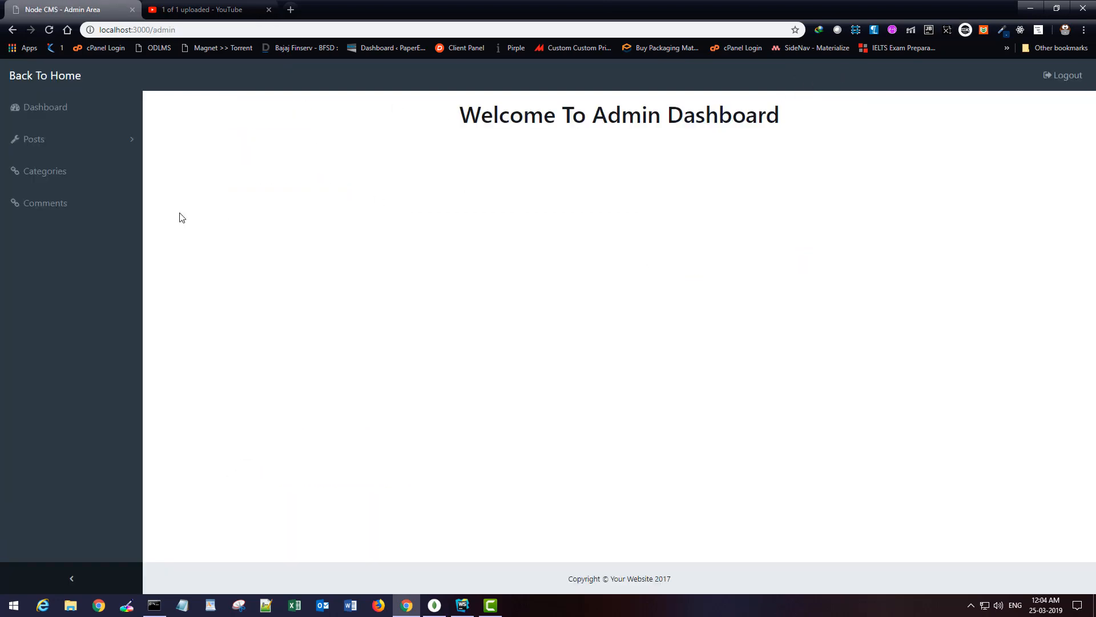
Step: View the admin comments table, where the new comment is listed with approval false
left_click(45, 203)
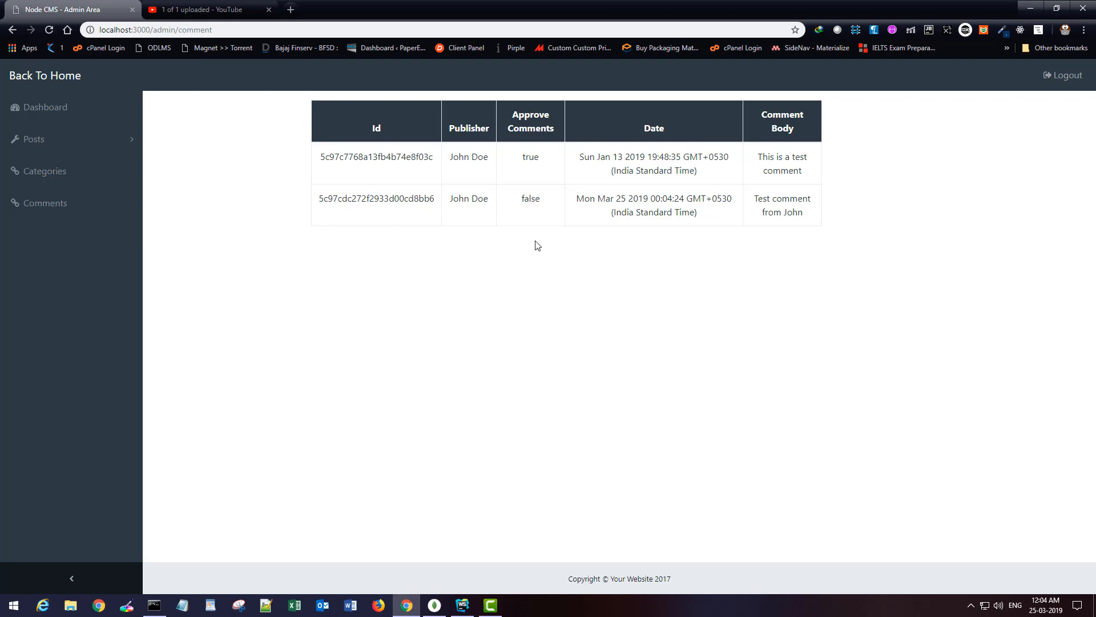
mouse_move(131, 107)
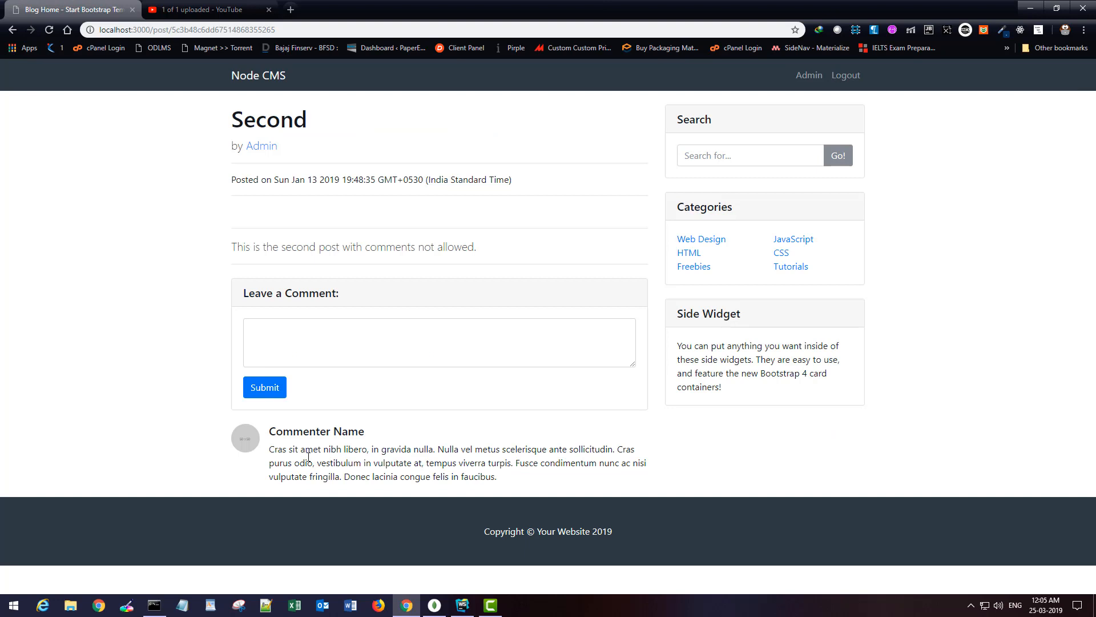
mouse_move(454, 588)
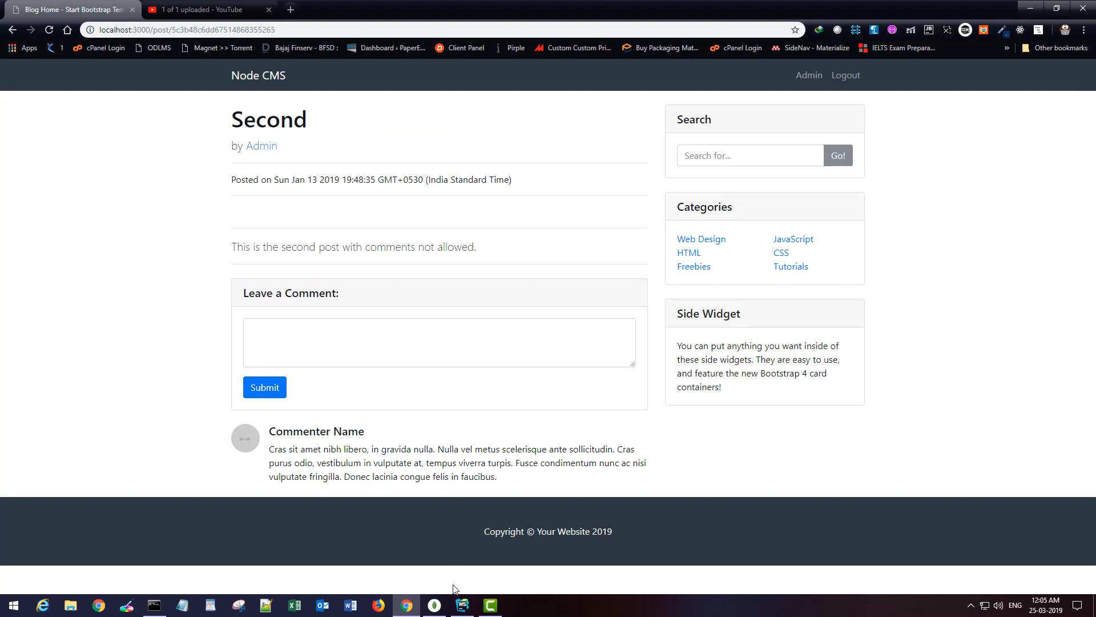
left_click(460, 605)
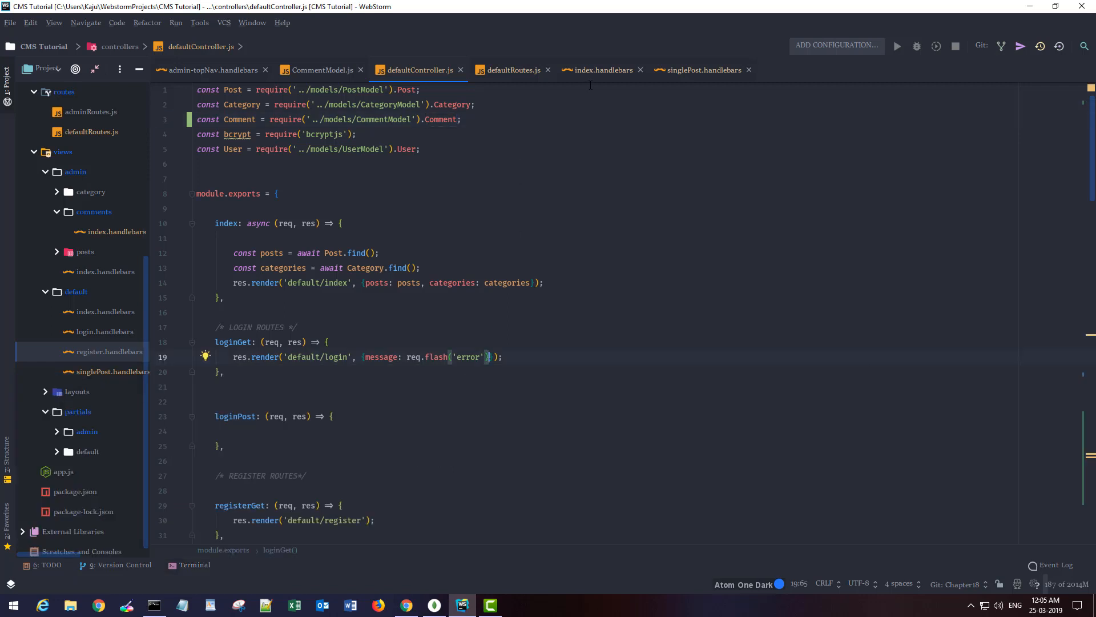
Step: In singlePost.handlebars, add a blank line below the Single Comment marker for real comments
left_click(700, 69)
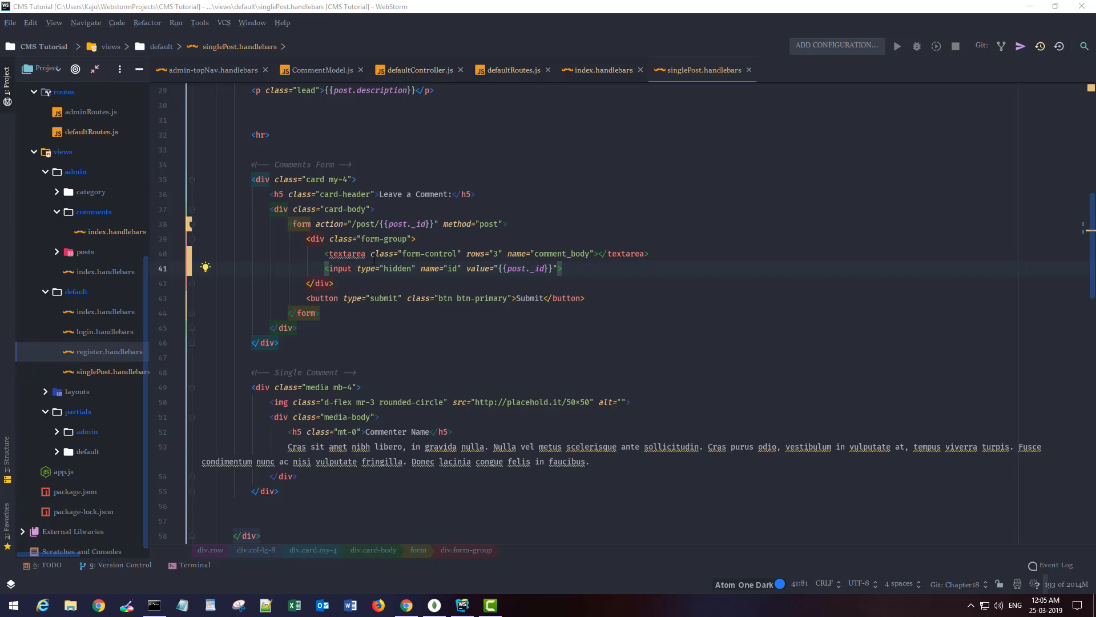
scroll("down", 3)
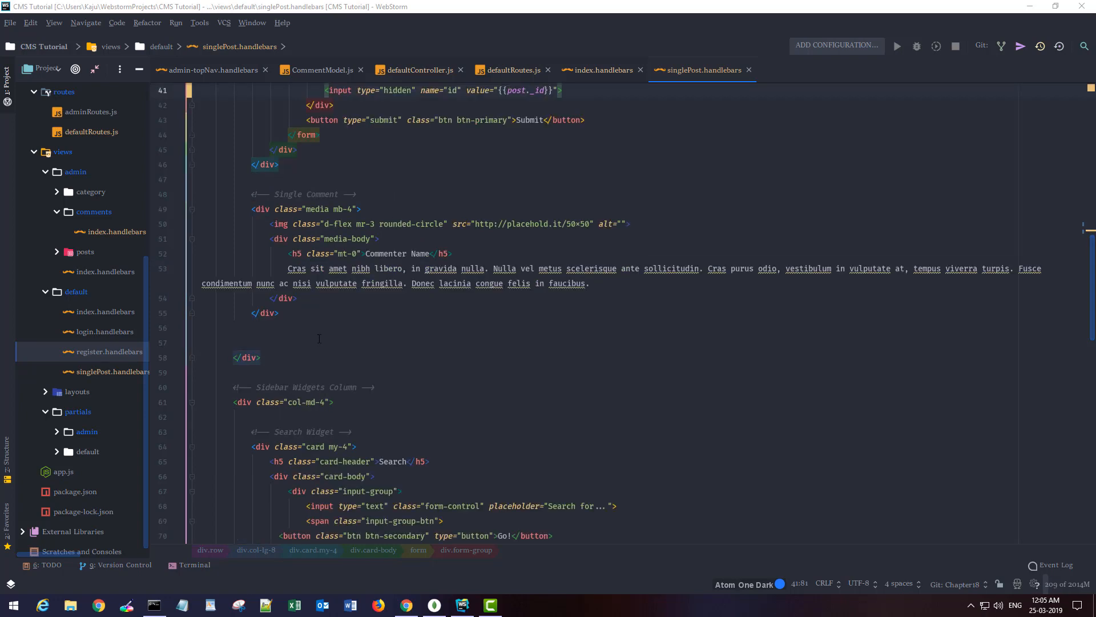
left_click(255, 207)
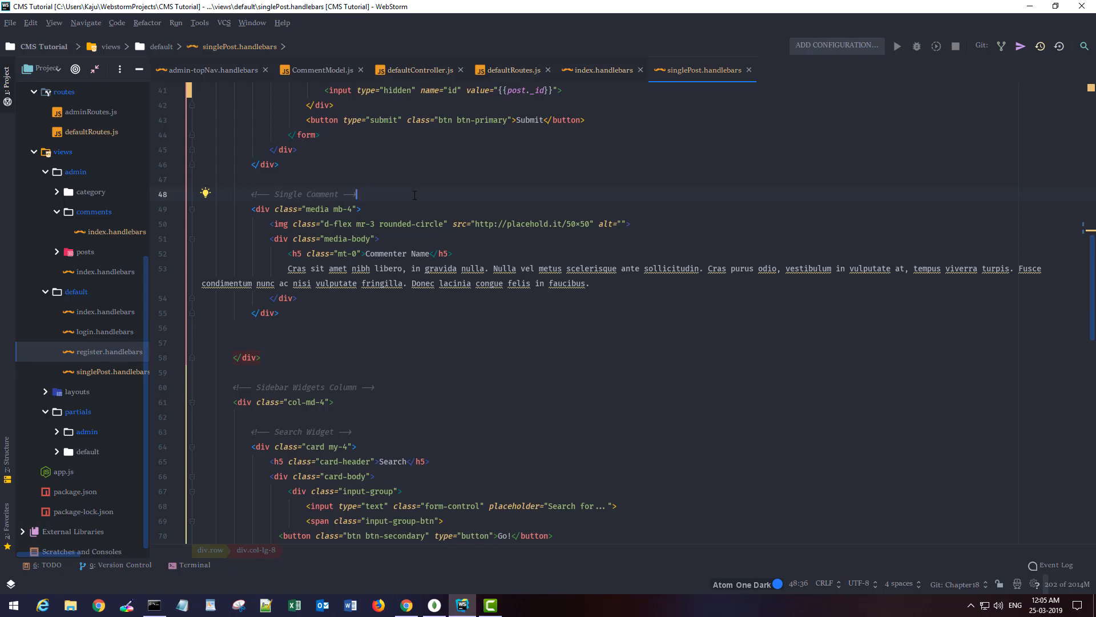
key("enter")
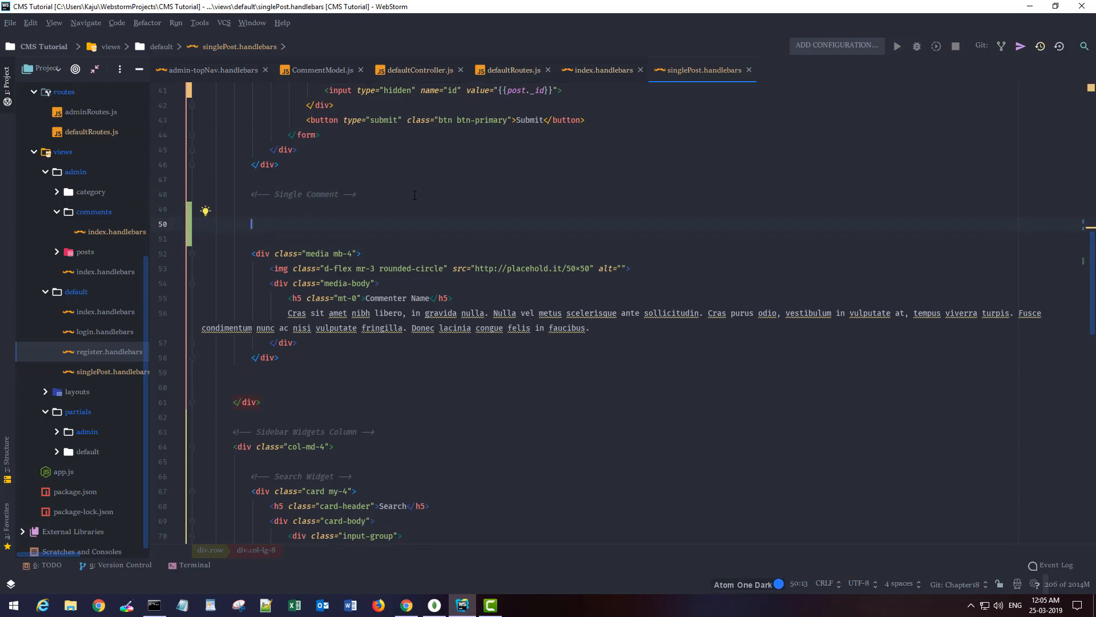
Step: Wrap the comment markup in {{#each post.comments}} with an {{#if commentIsApproved}} guard
type("{{")
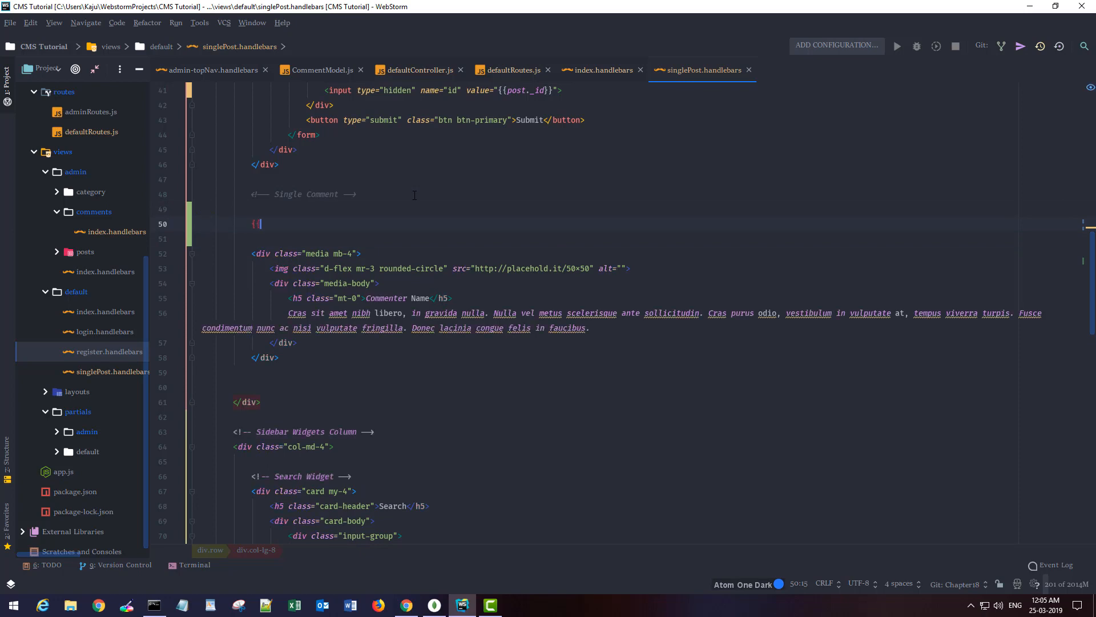
type("#")
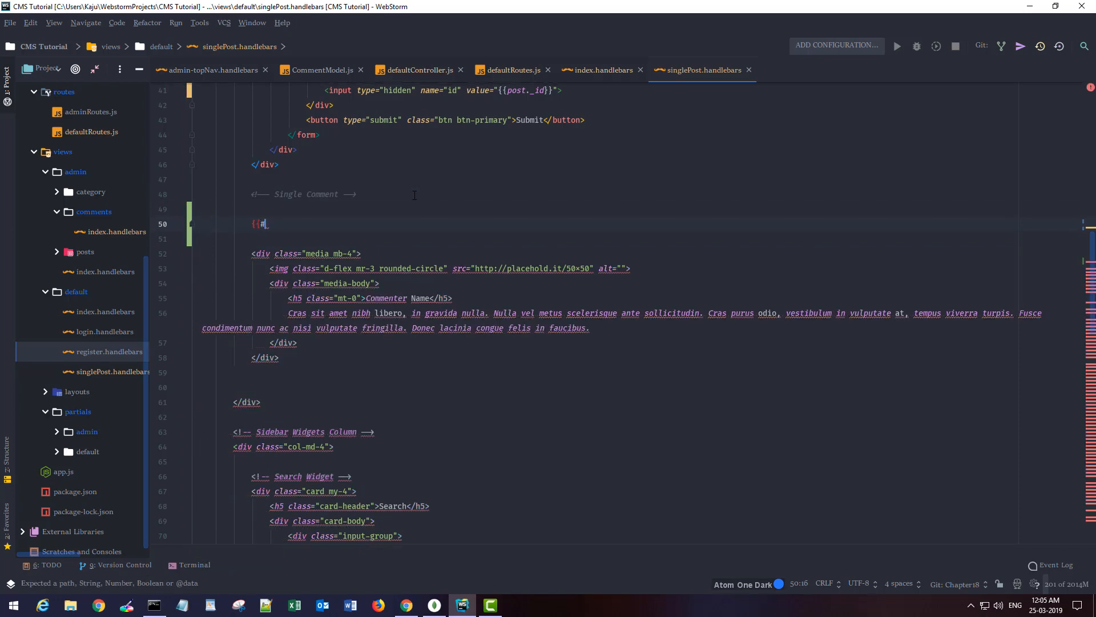
type("each")
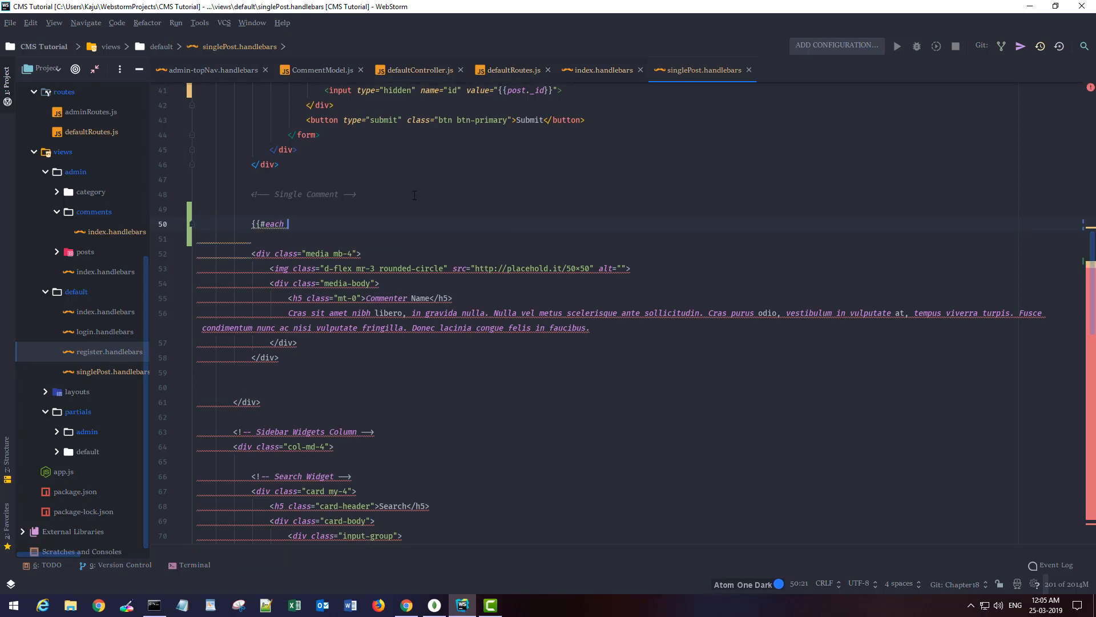
type("post.comments")
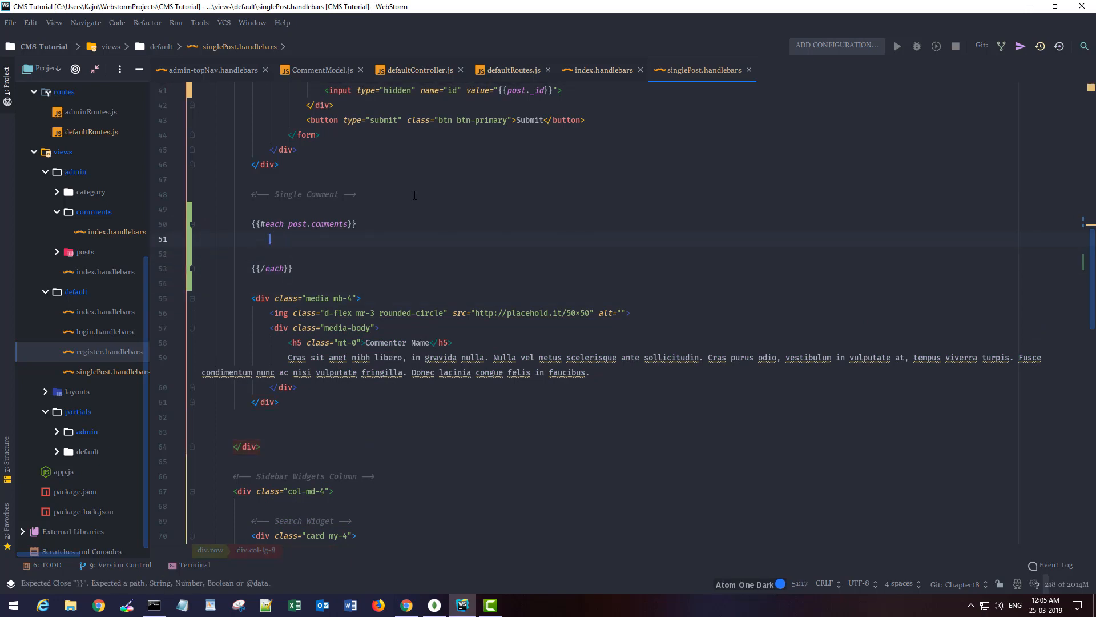
type("{{if")
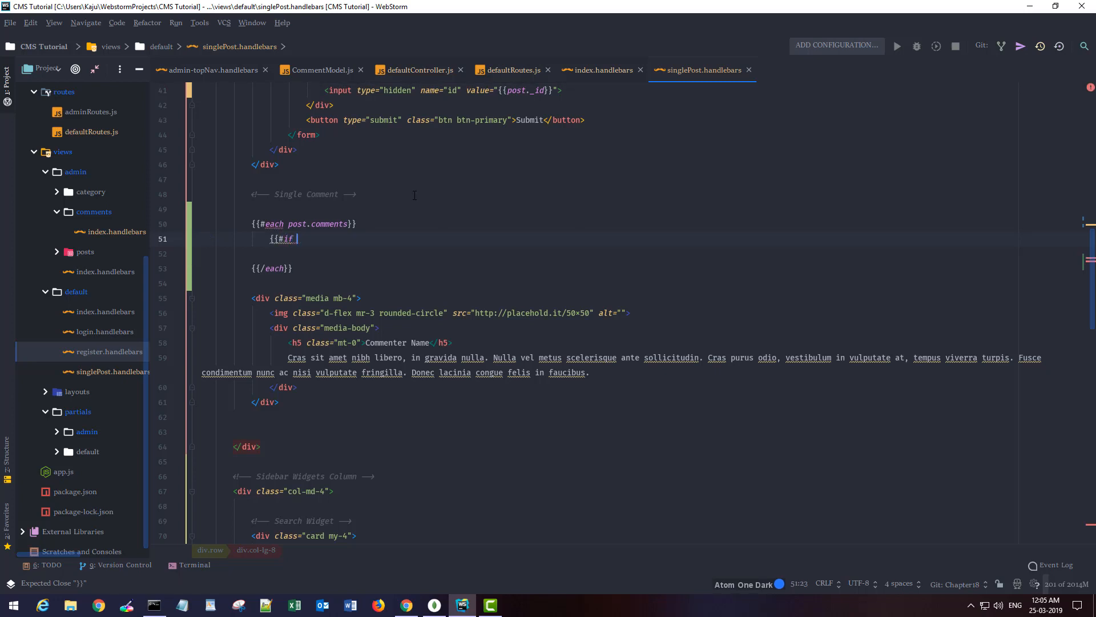
type("commentisApproved")
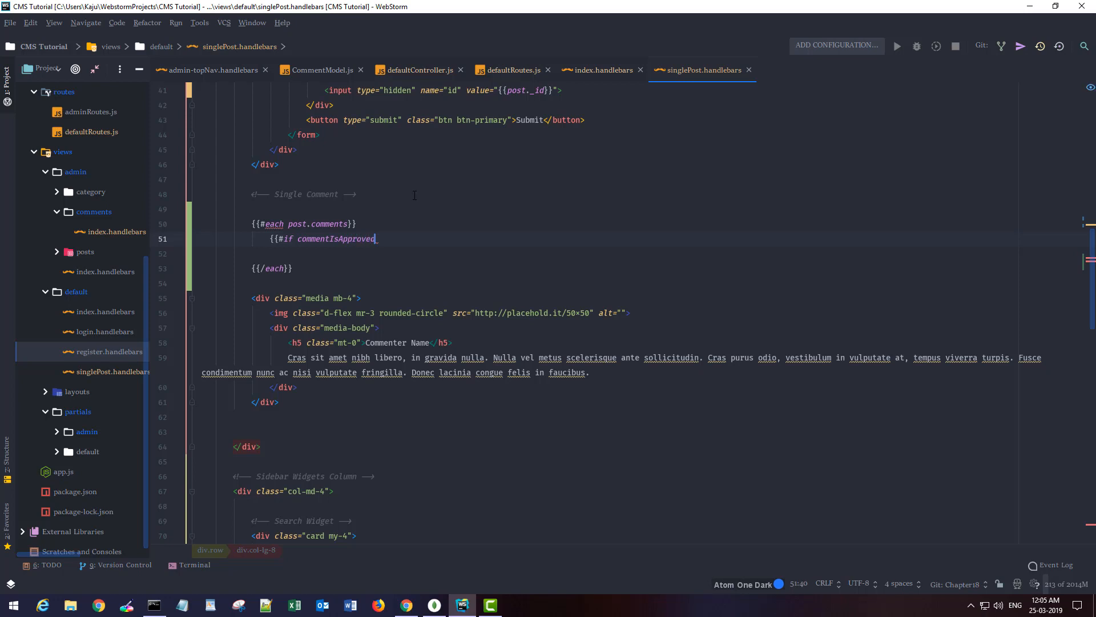
type("}}")
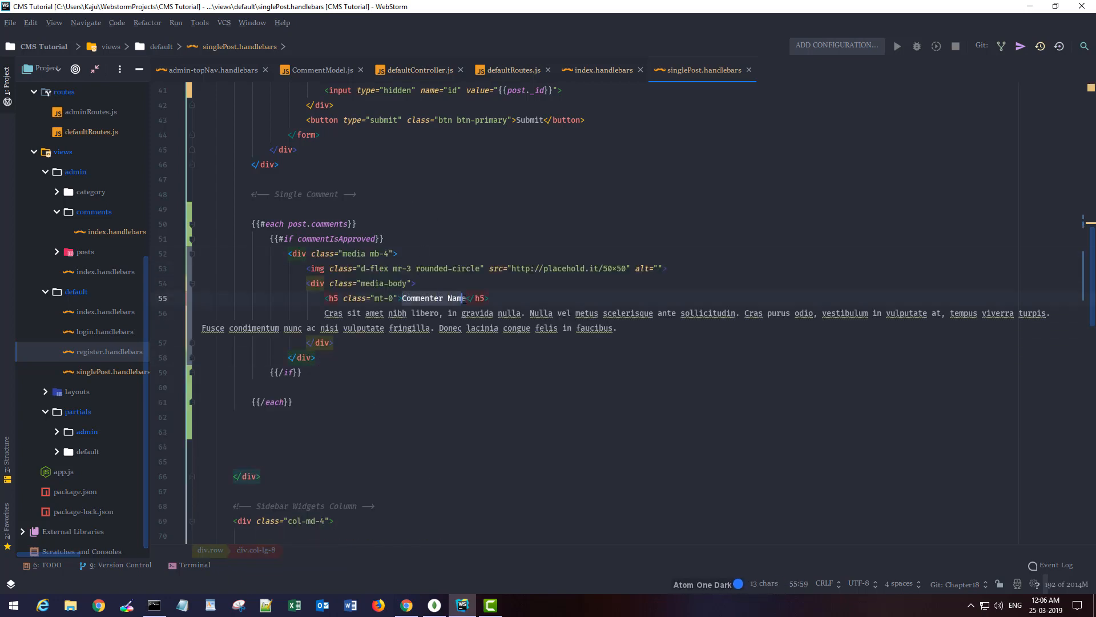
Step: Show {{user.firstName}} {{user.lastName}} as commenter name and {{body}} as the comment text
left_click(461, 298)
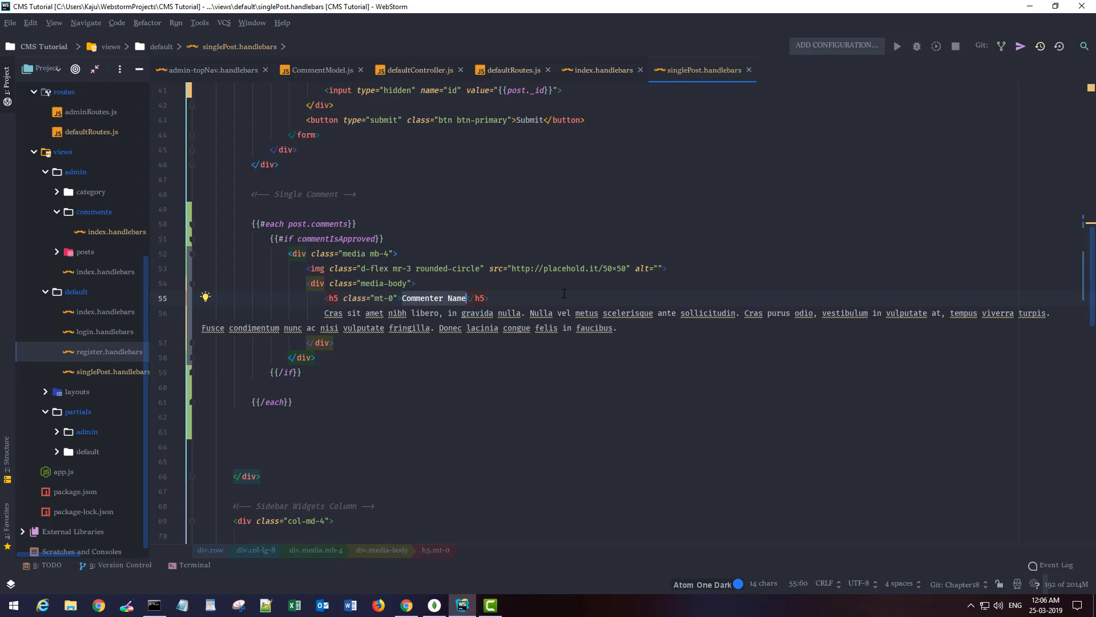
type("{{")
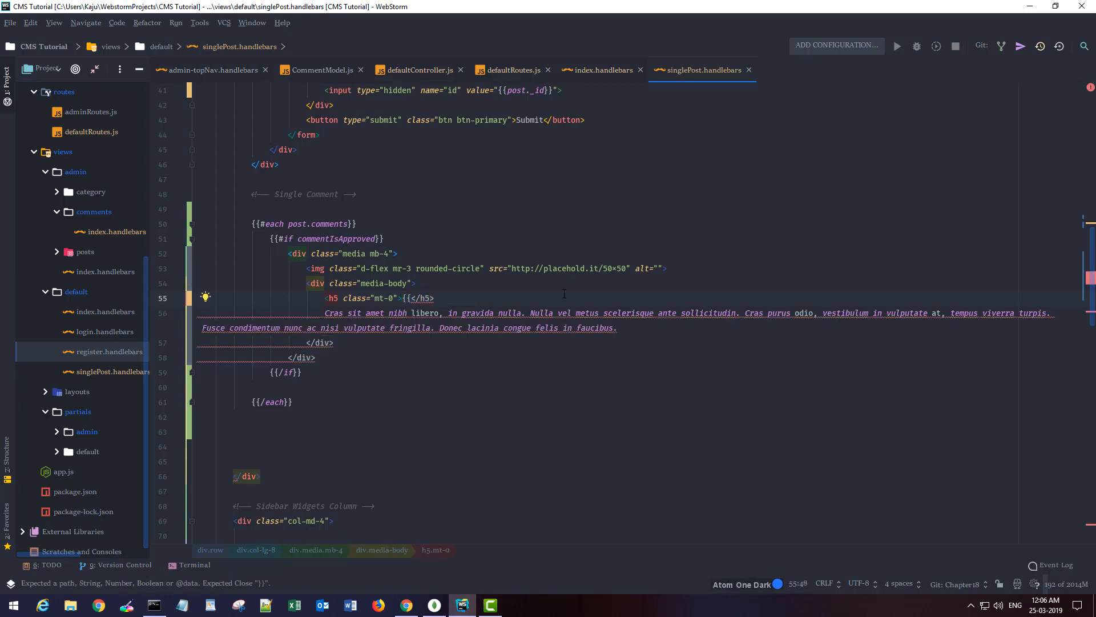
type("use")
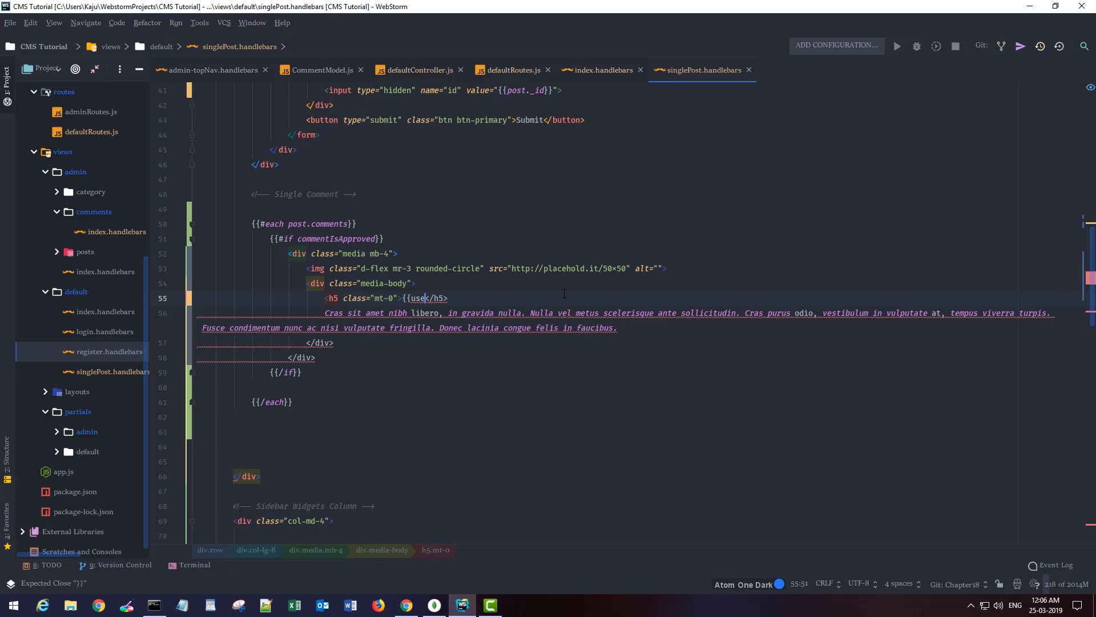
type("r.")
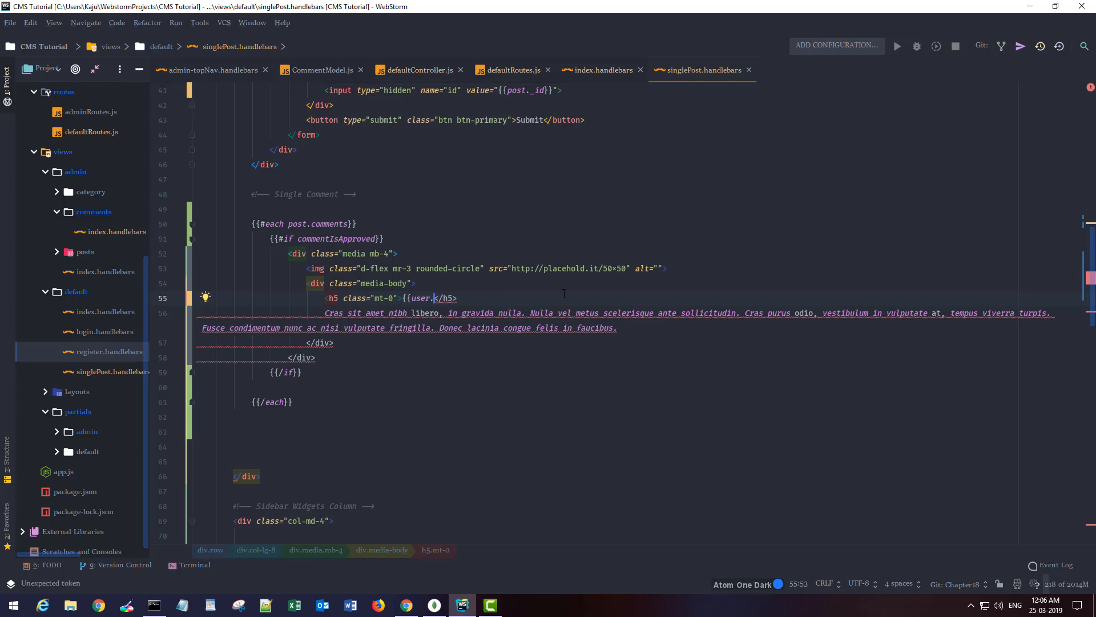
type("fisr")
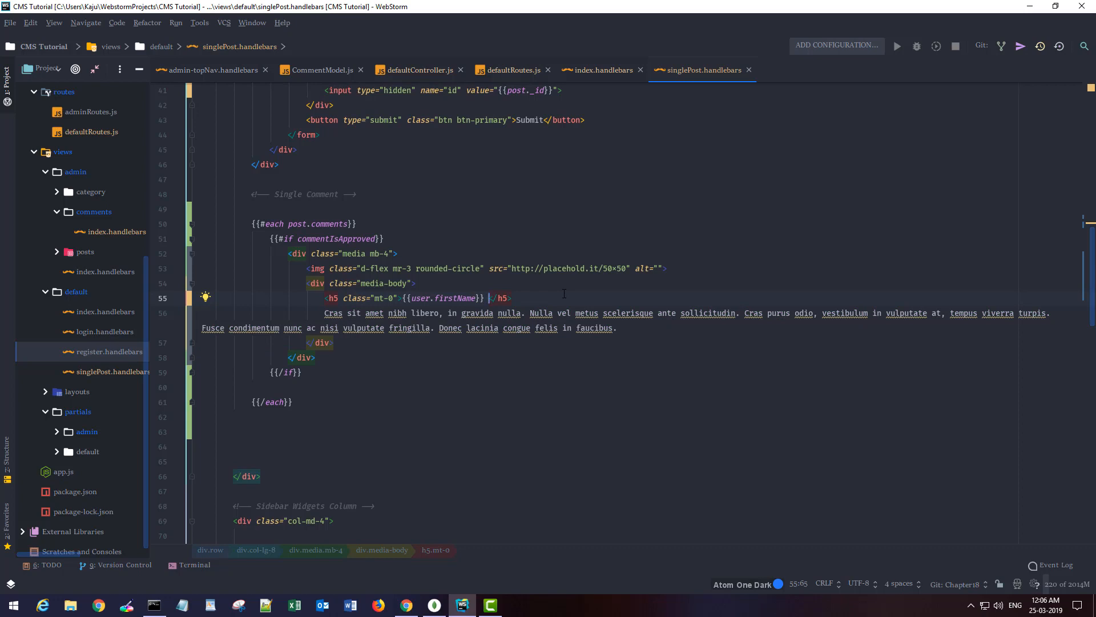
type("{{user.")
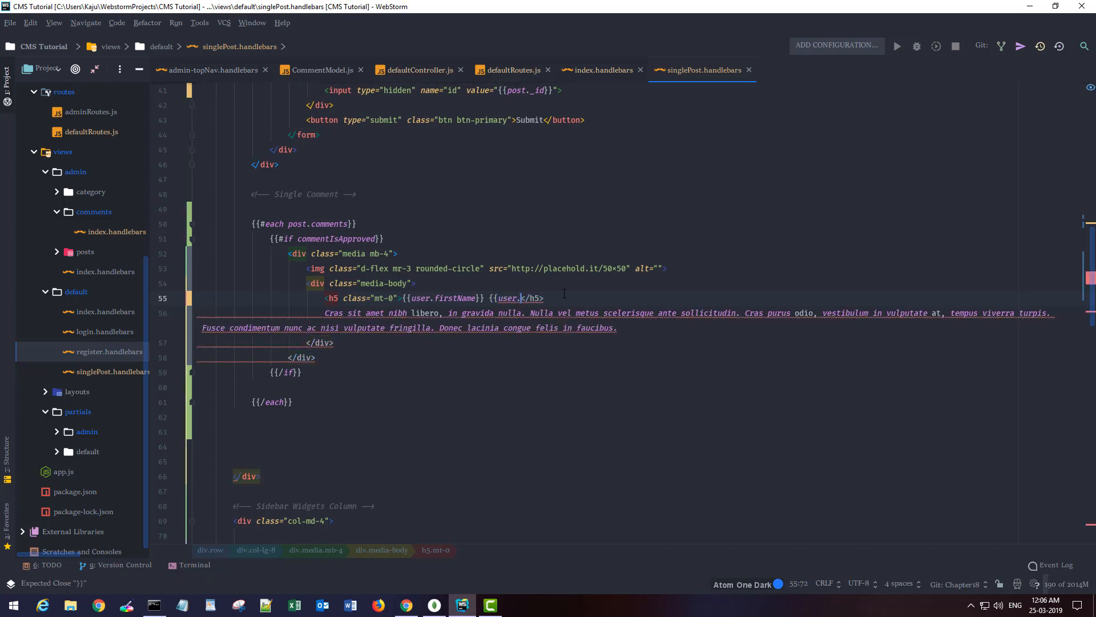
type("astName")
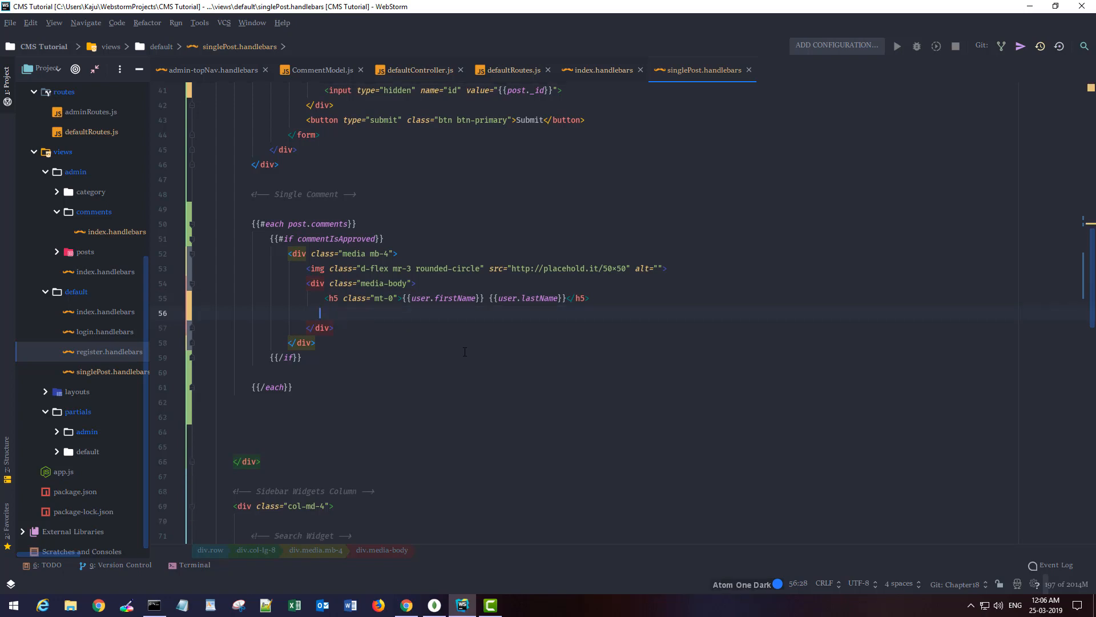
type("{{body}}")
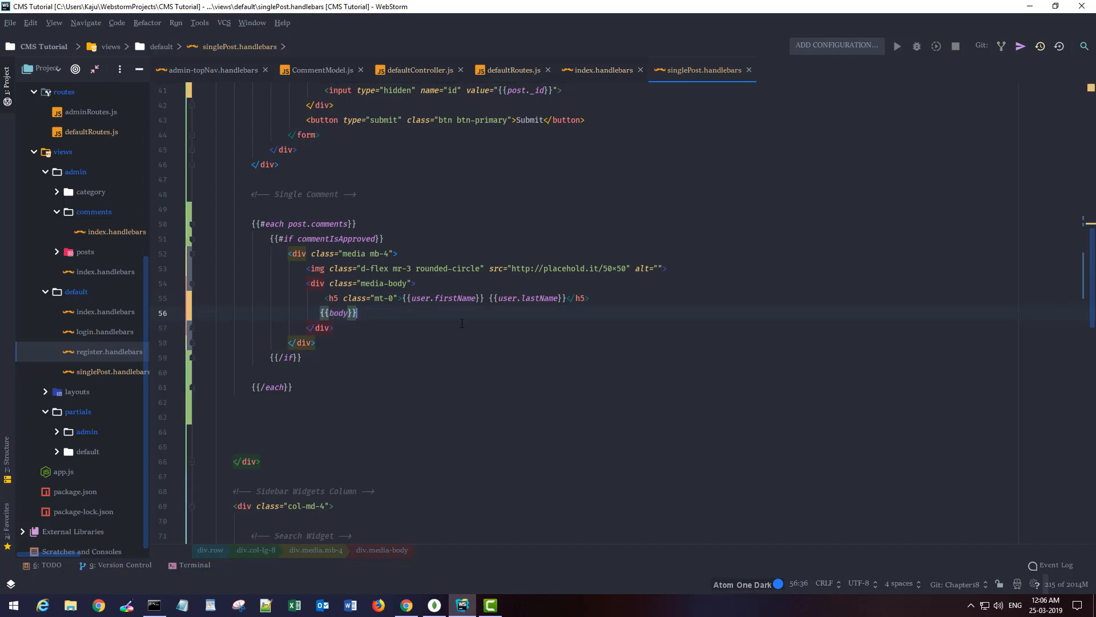
left_click(404, 605)
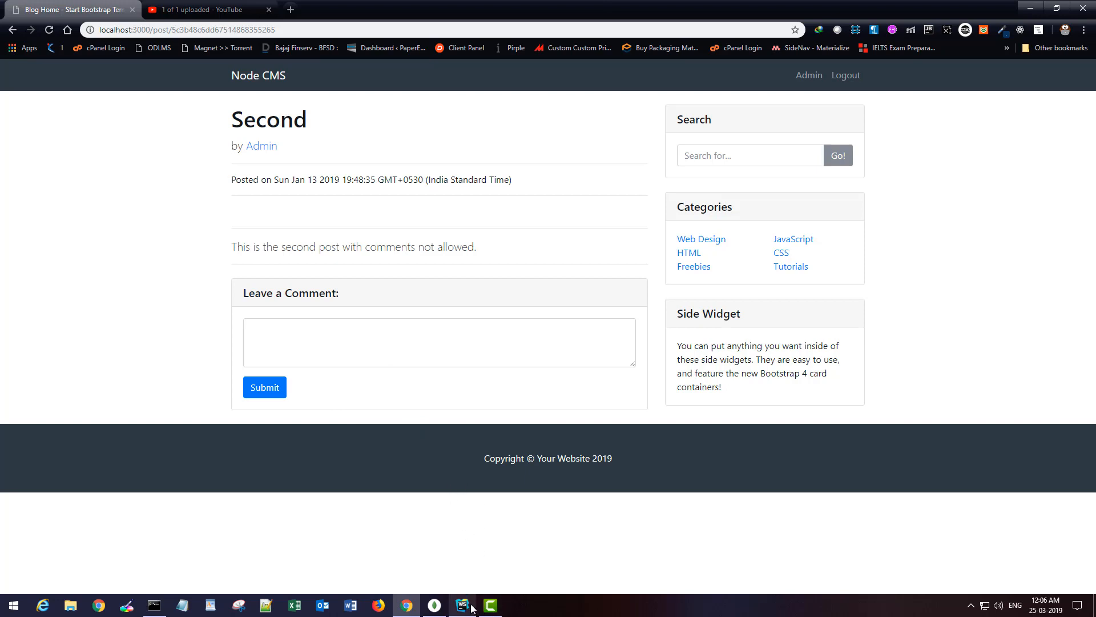
Step: Check the Second post page shows no comments, then bring up MongoDB Compass
left_click(809, 76)
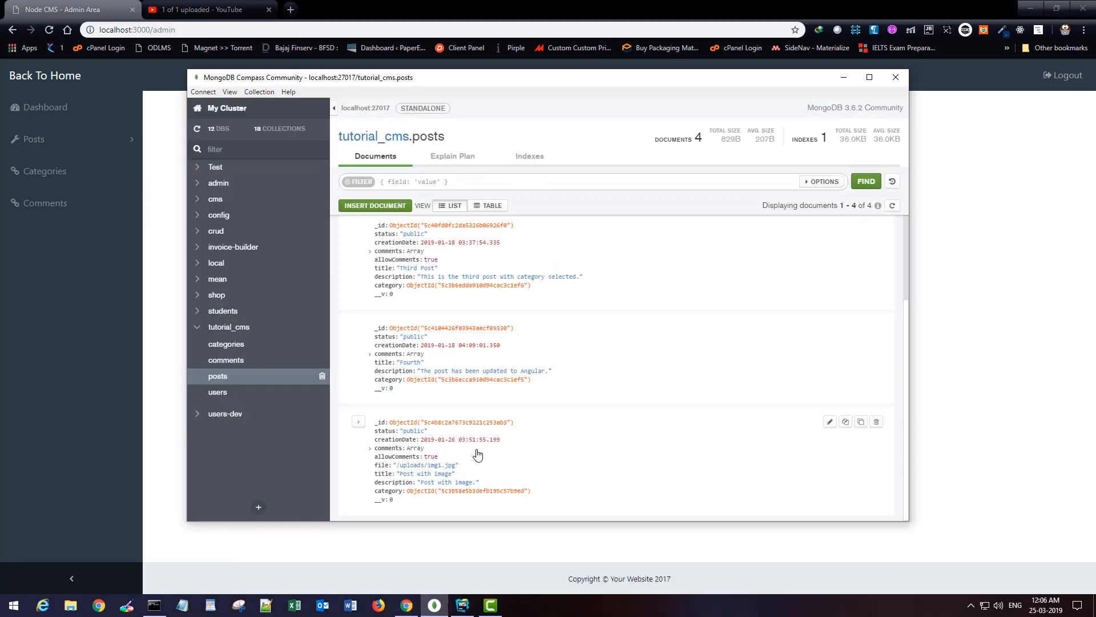
Step: In tutorial_cms.comments, set the test comment's commentIsApproved to true and update it
left_click(226, 360)
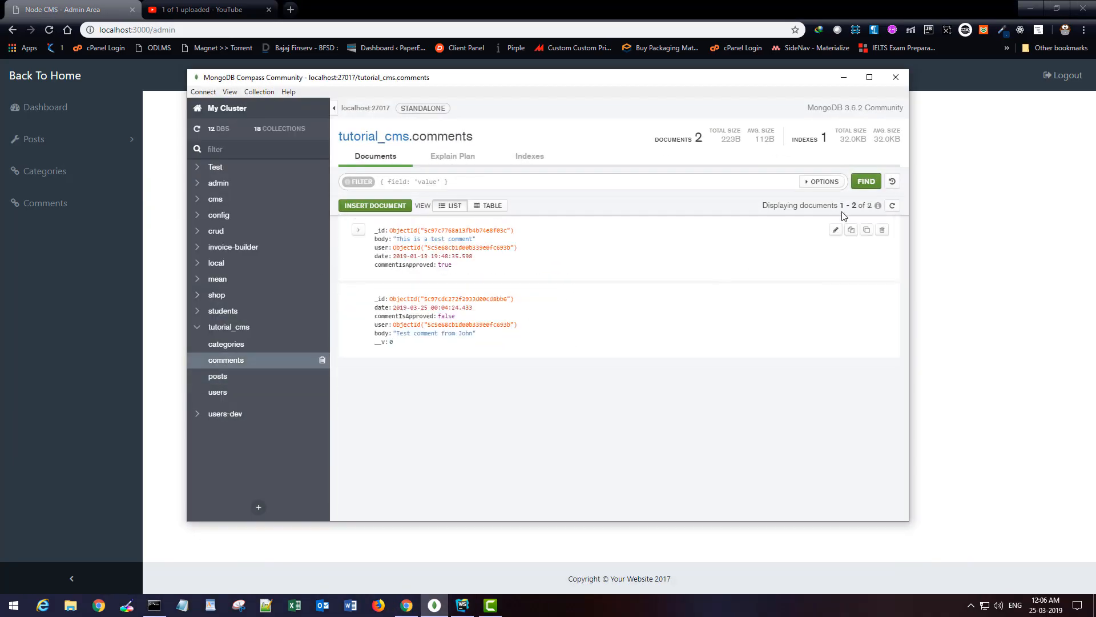
left_click(834, 229)
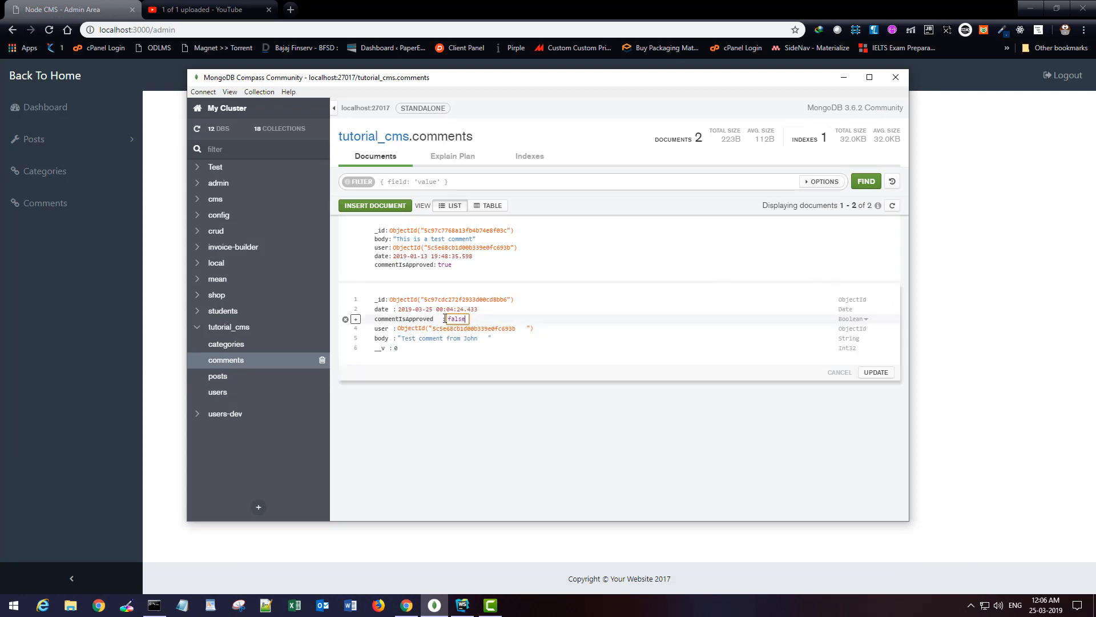
left_click(876, 371)
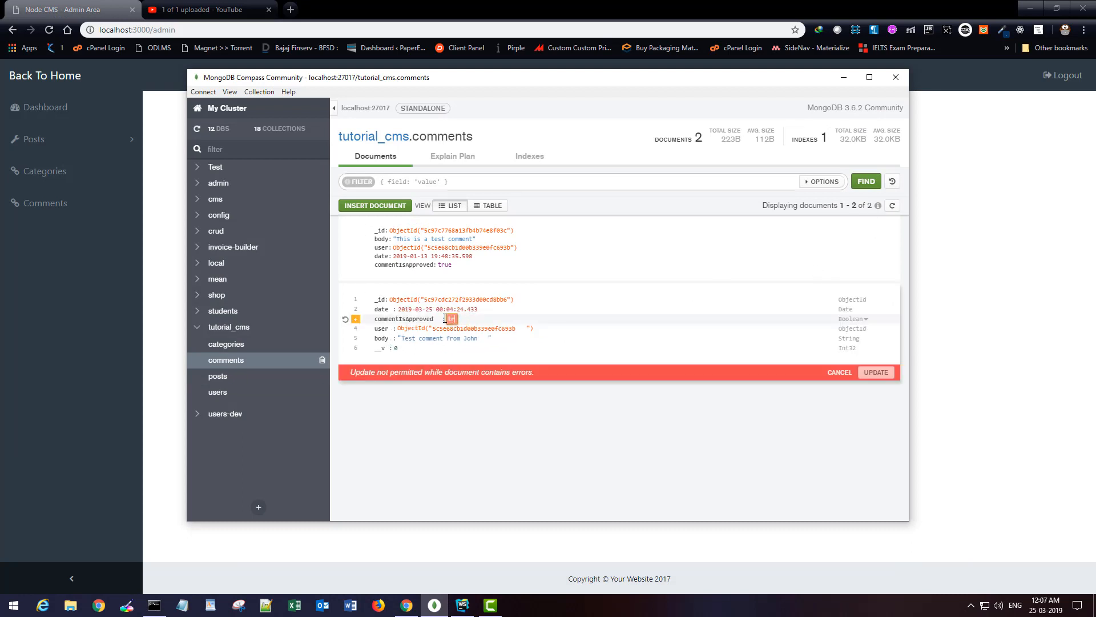
type("true")
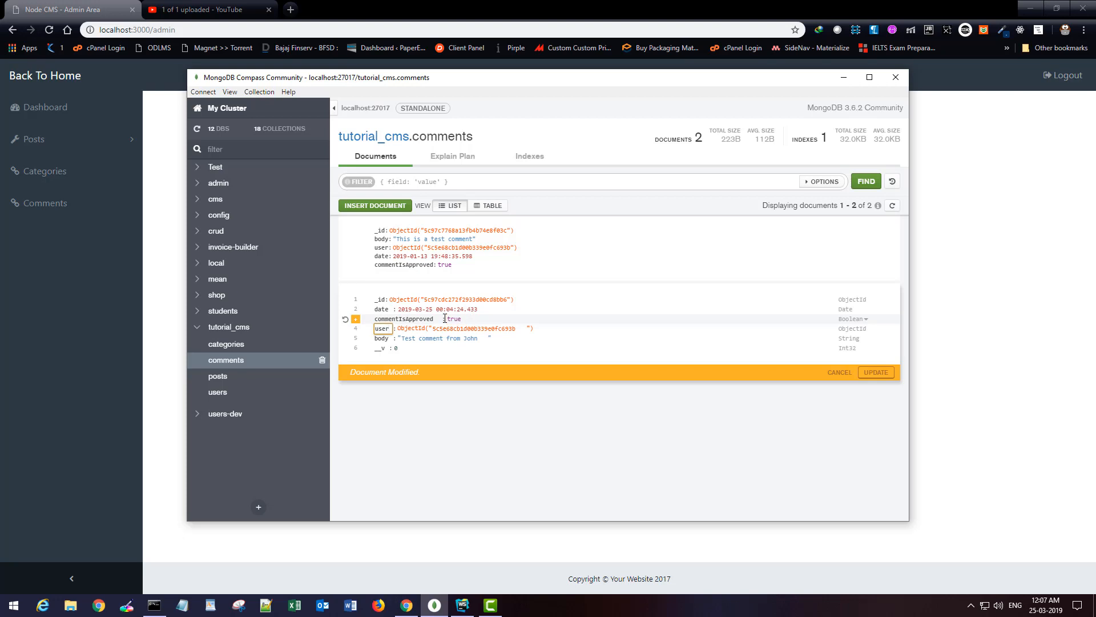
left_click(875, 371)
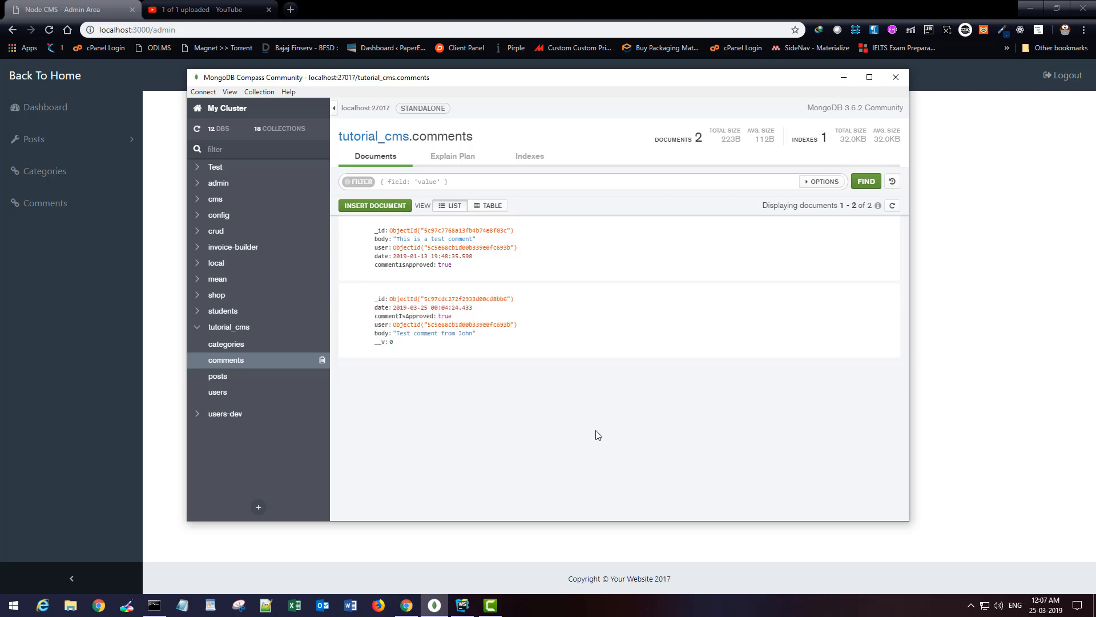
mouse_move(899, 357)
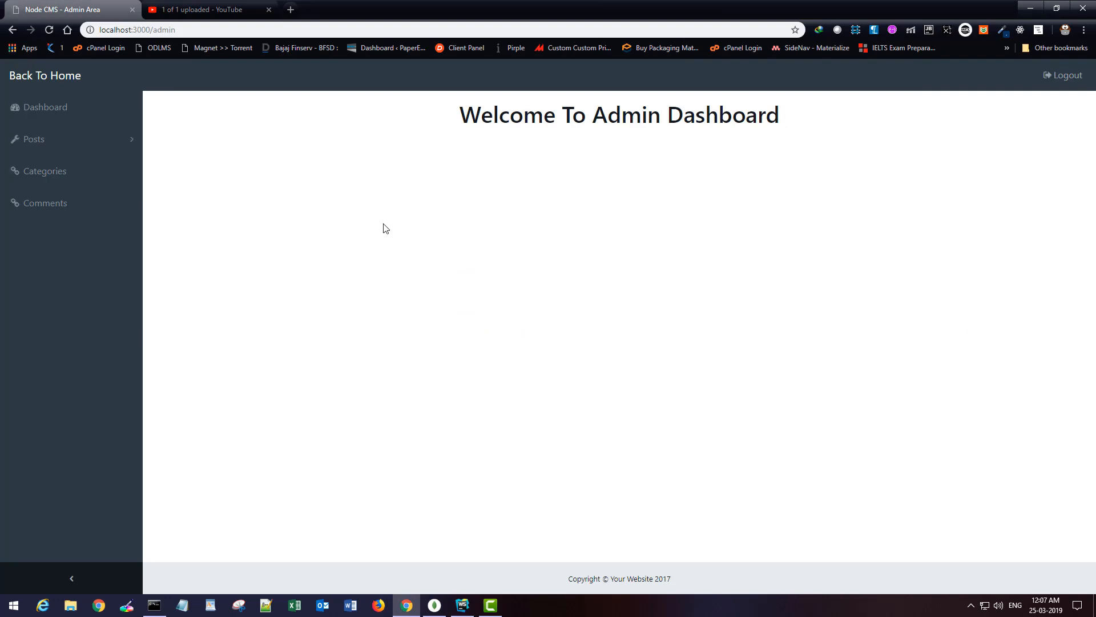
Step: Reopen the Second post from the blog home, where the approved comment still doesn't show
left_click(44, 203)
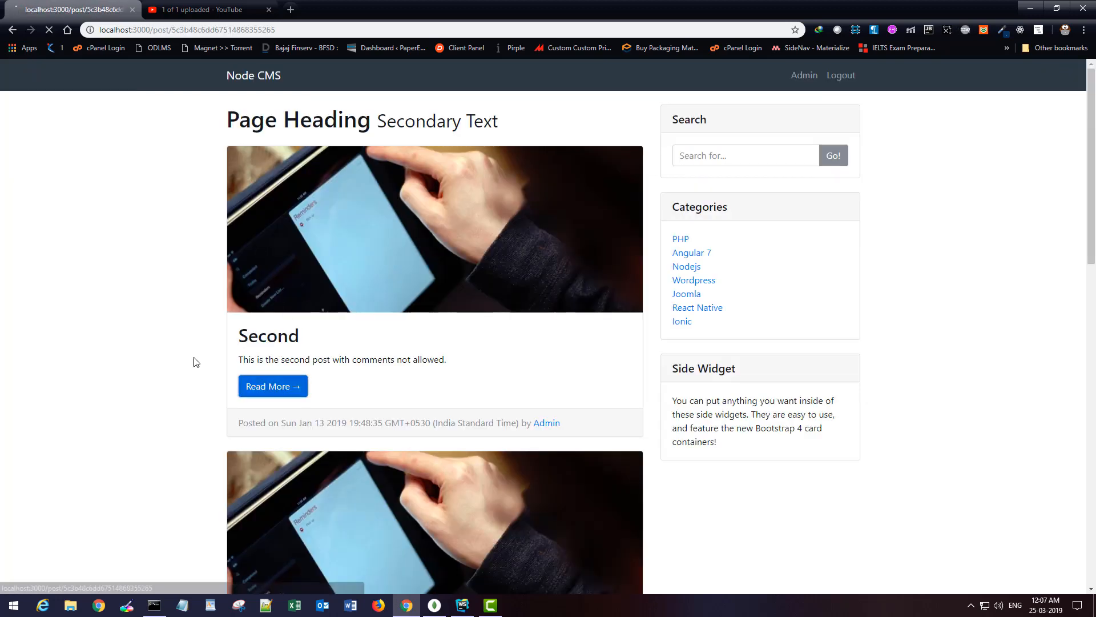
left_click(273, 386)
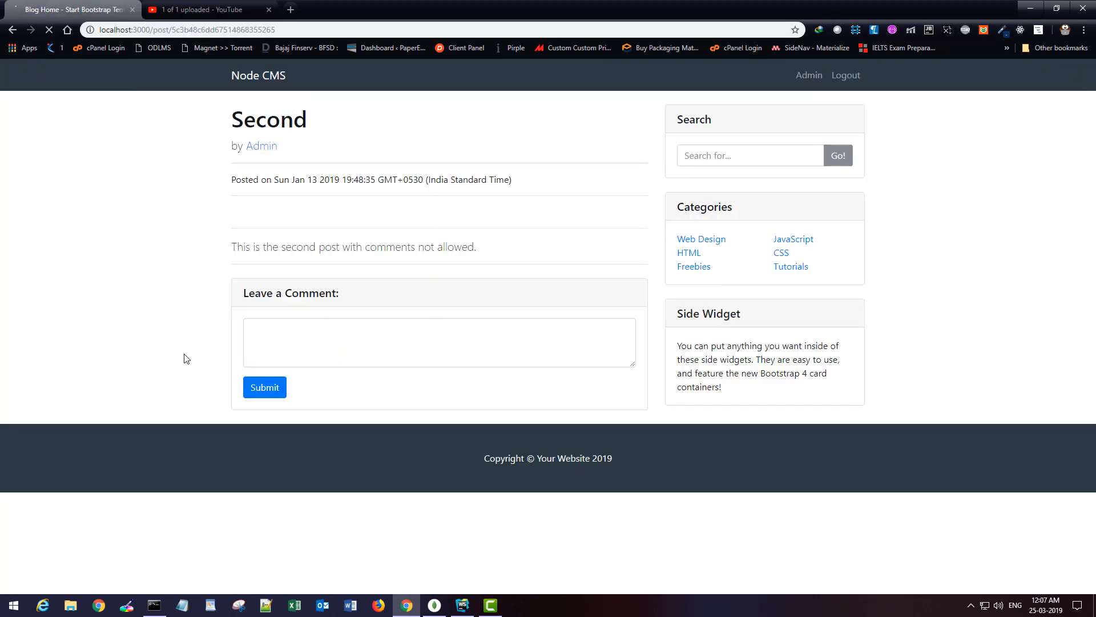
left_click(462, 605)
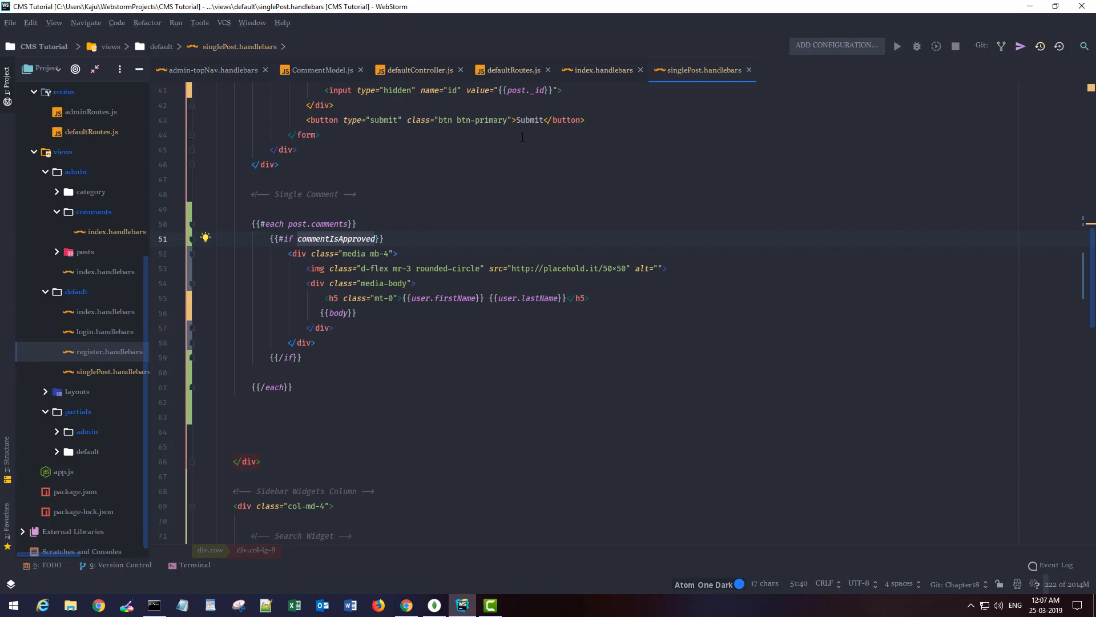
Step: In defaultController.js getSinglePost, break Post.findById(id) onto a new chained line before .then
left_click(415, 70)
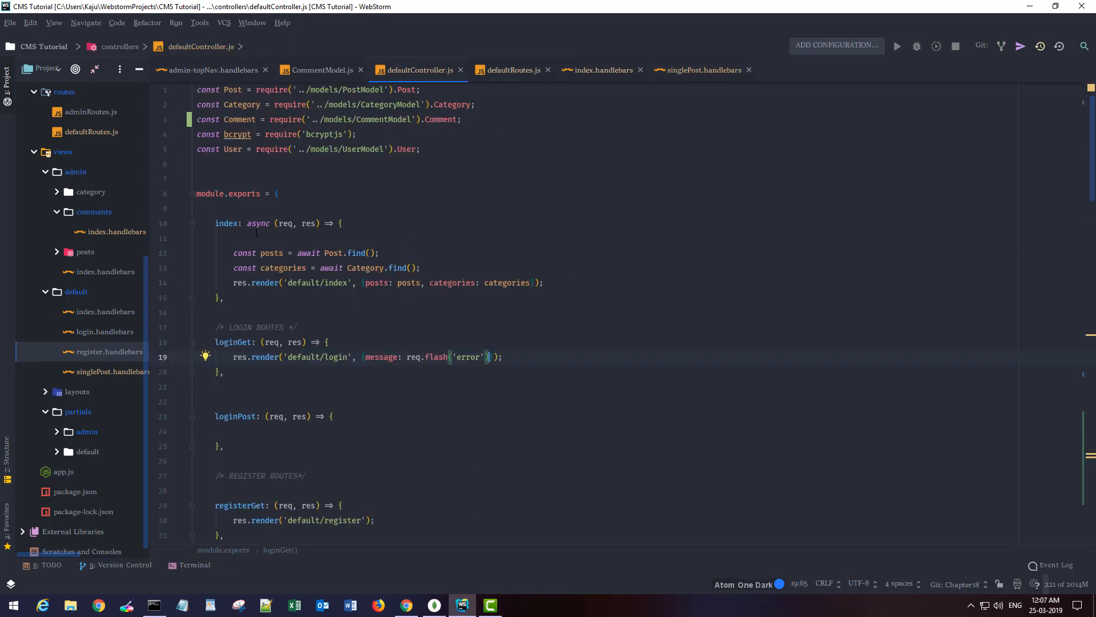
left_click(513, 70)
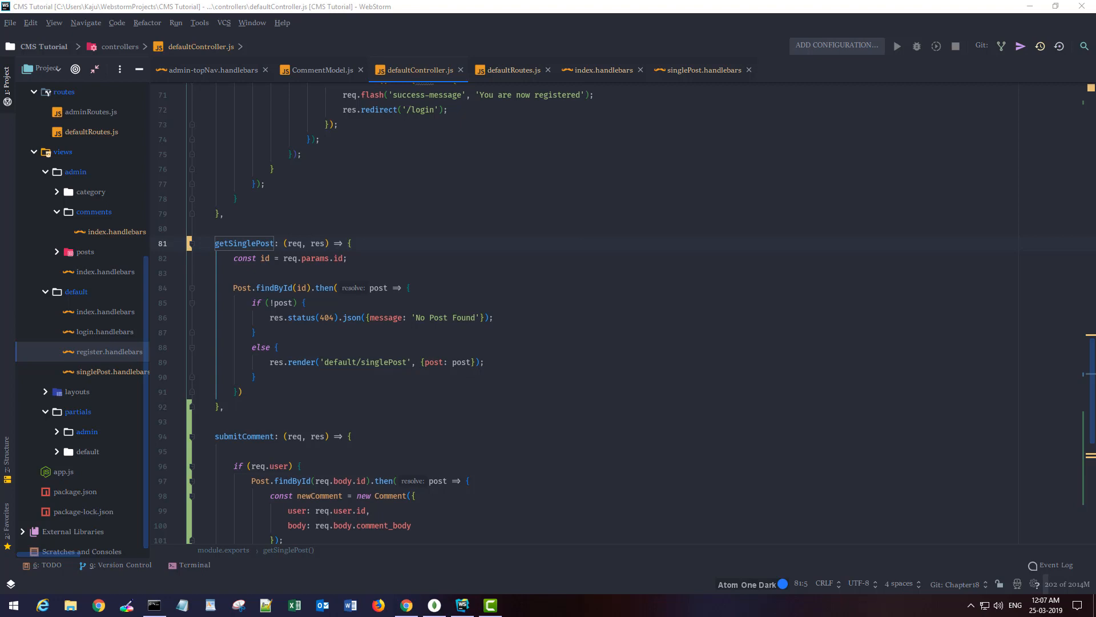
mouse_move(89, 270)
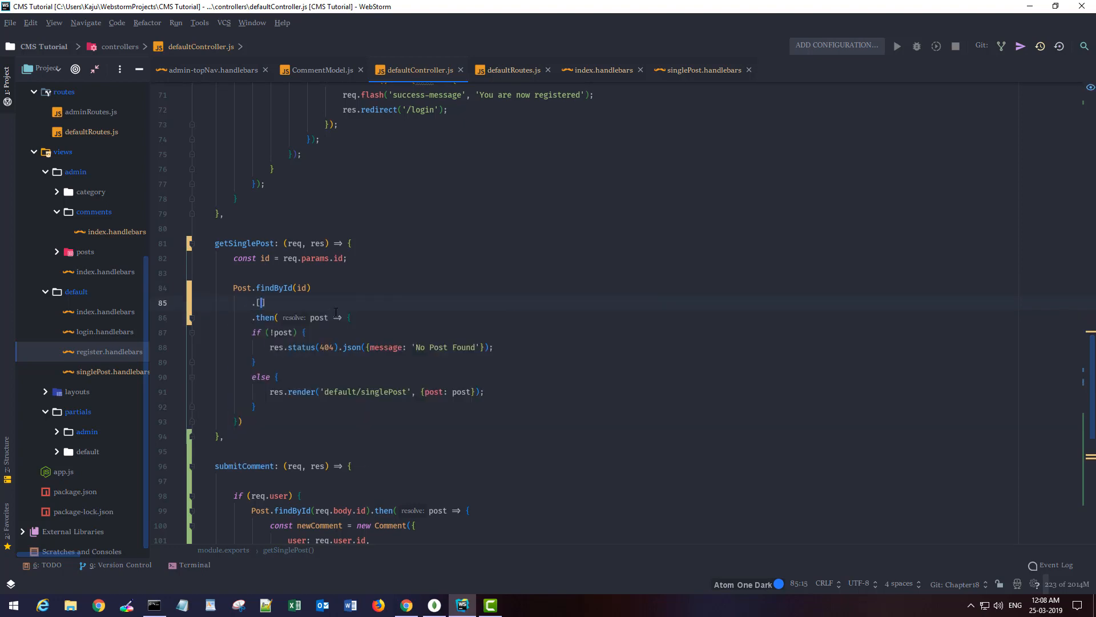
Step: Chain .populate({path: 'comments', populate: {path: 'user', model: 'user'}}) onto the post lookup
type("p")
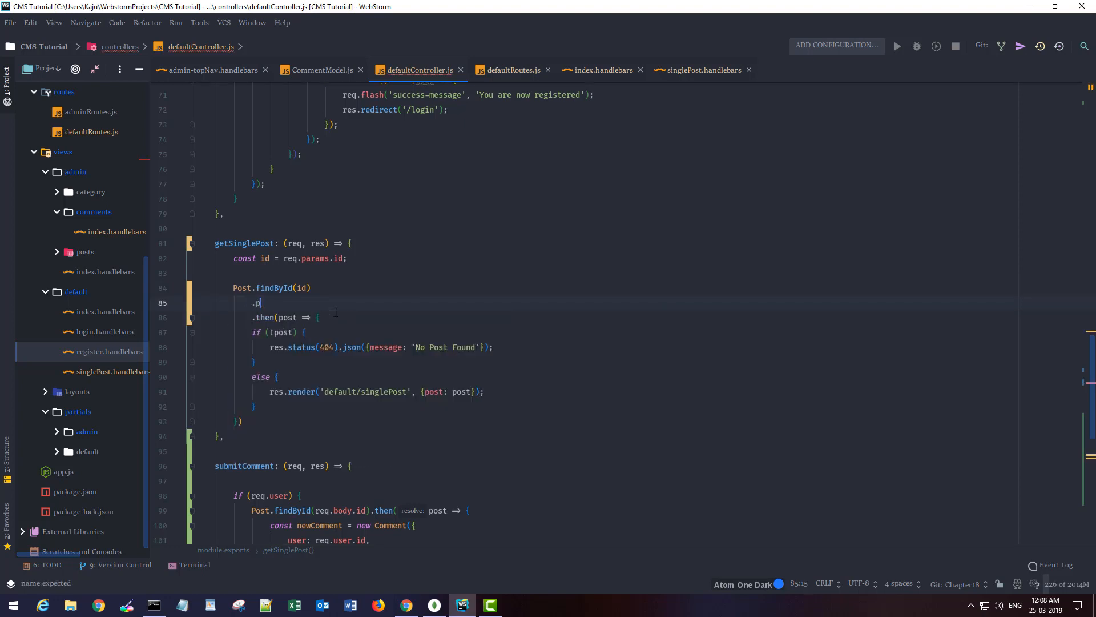
type("opulate(")
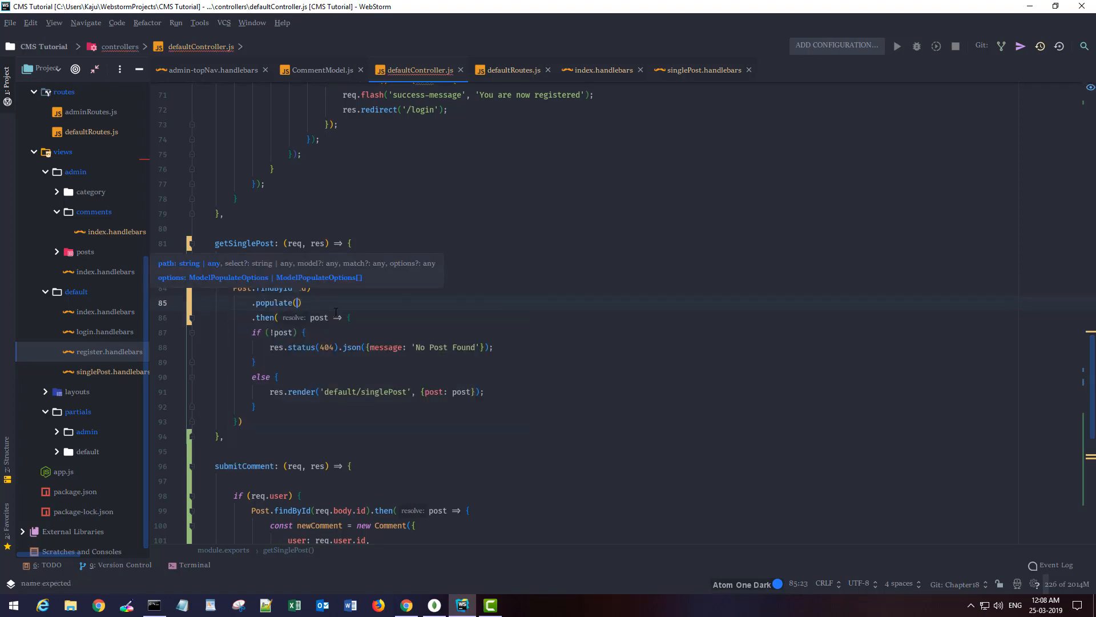
type("{}")
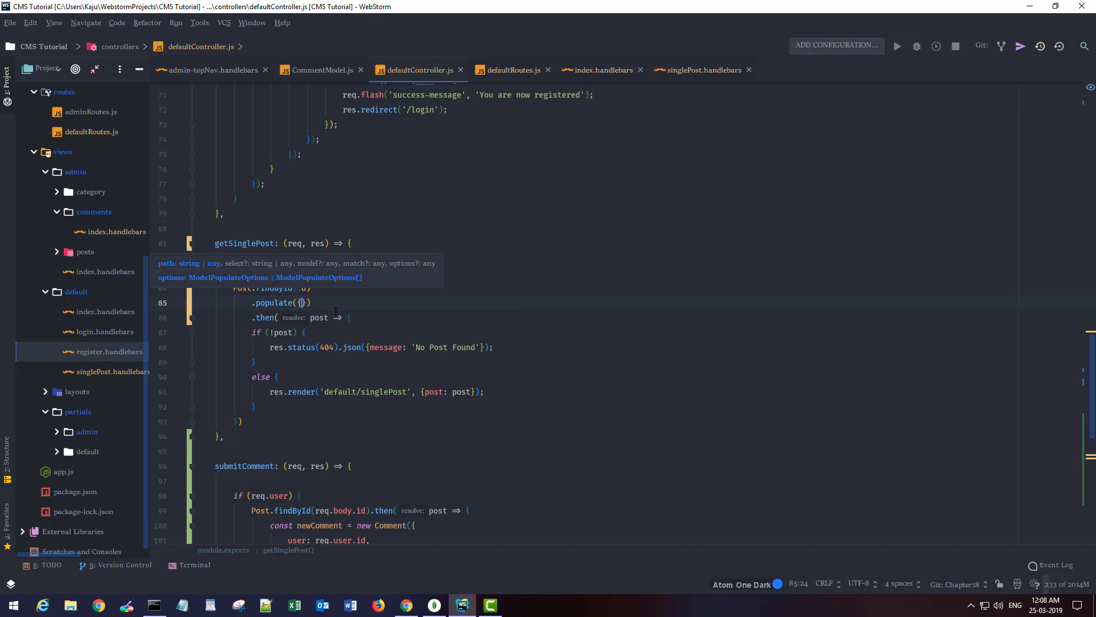
type("path: '")
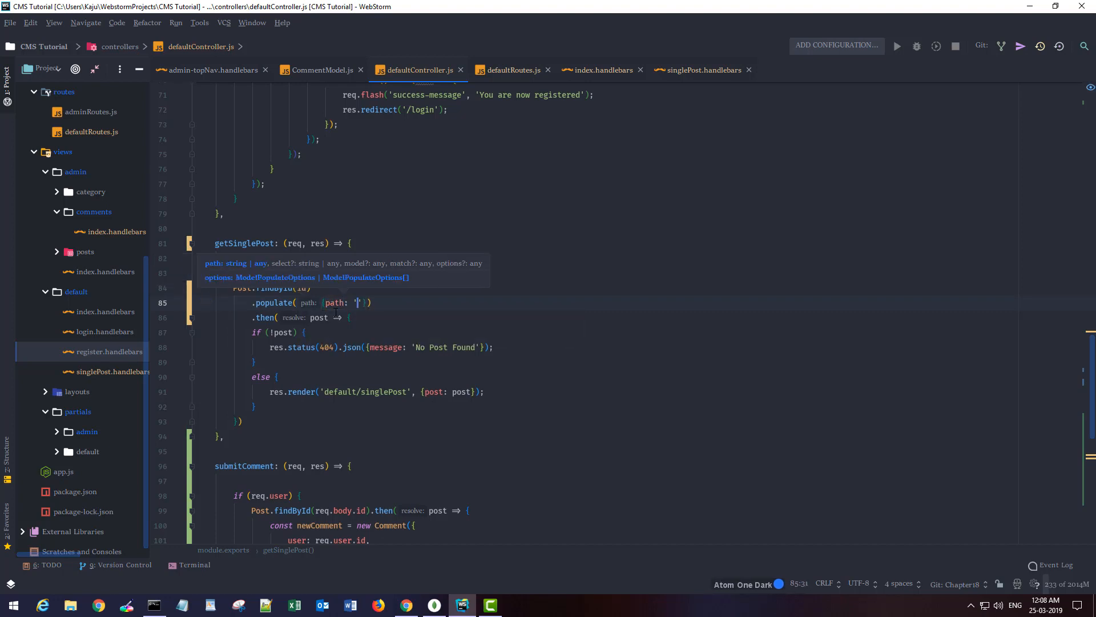
type("comment")
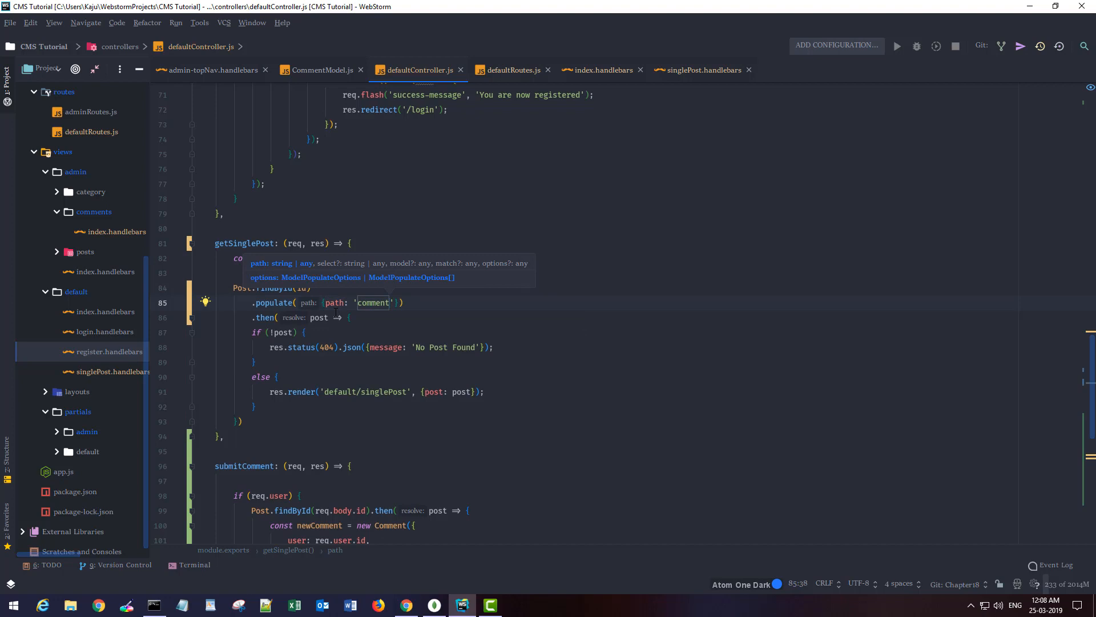
type("s', populate: {path: '")
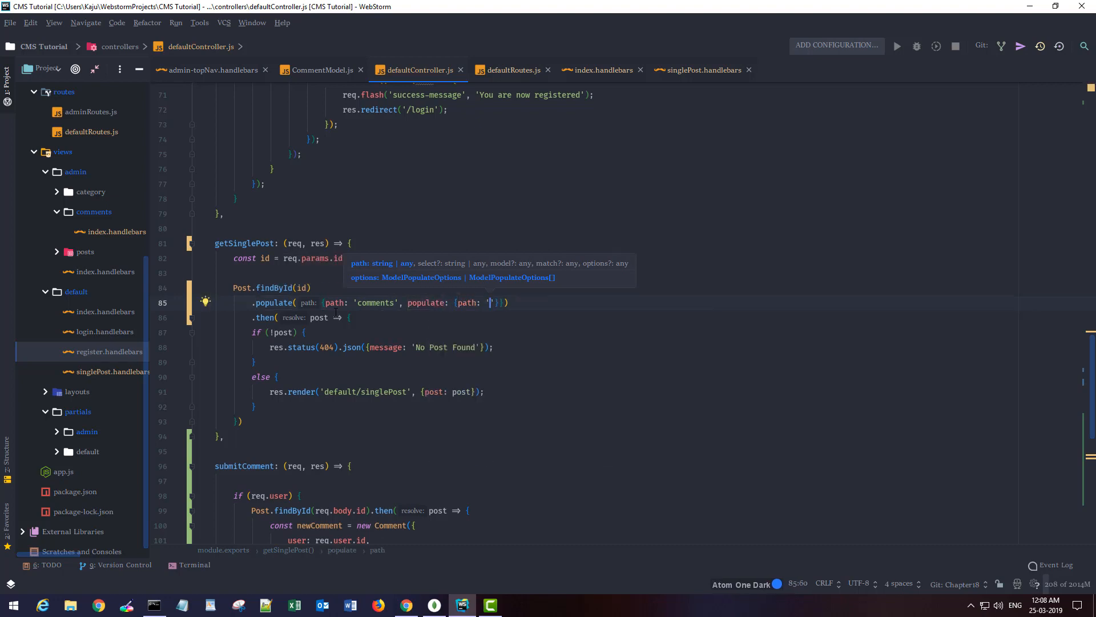
type("user")
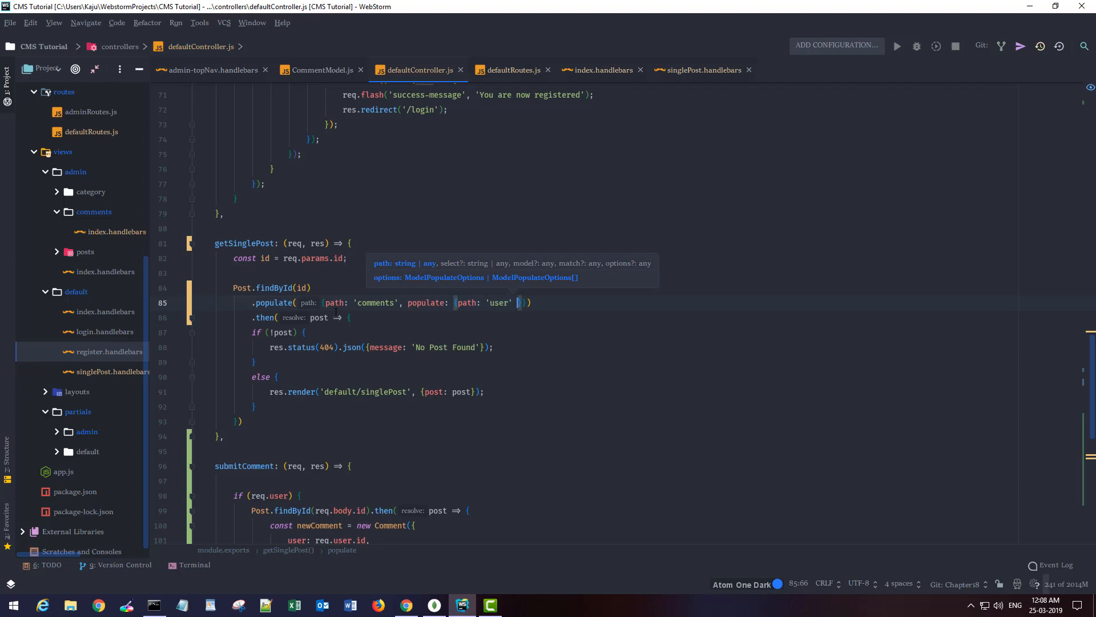
type(", model: 'u'")
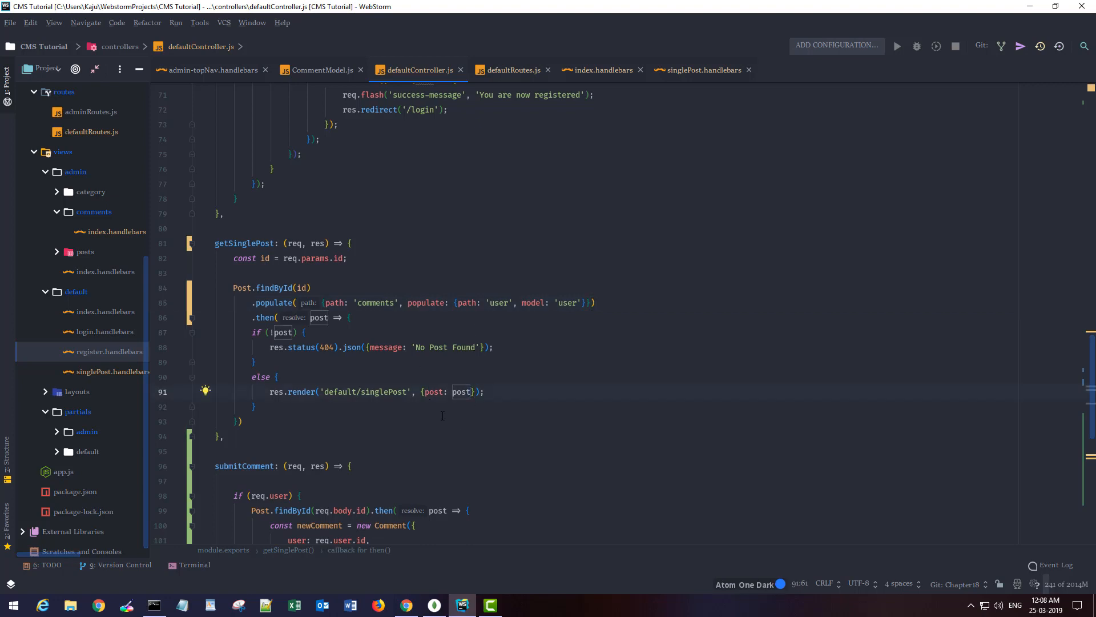
Step: Pass comments: post.comments to res.render and check the post page in the browser
type(",")
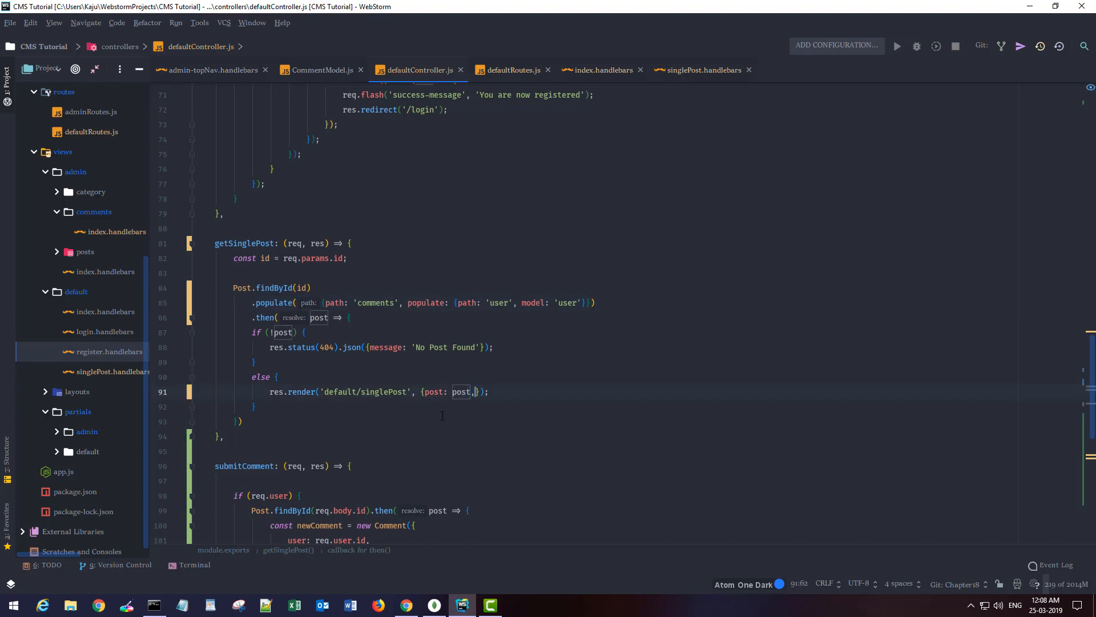
type("comments:")
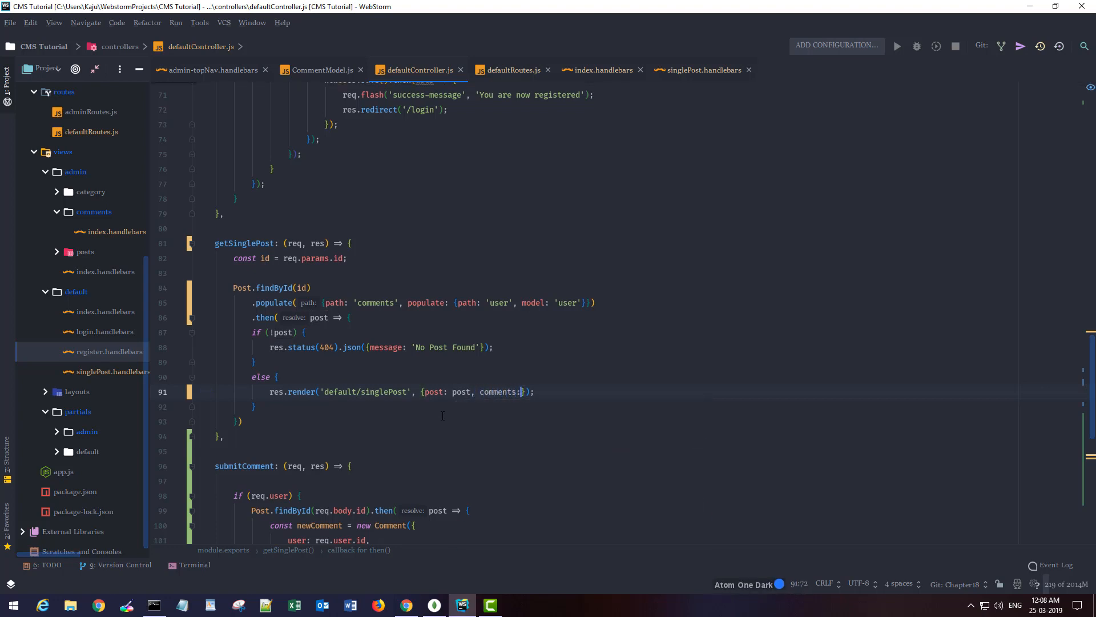
type("comments")
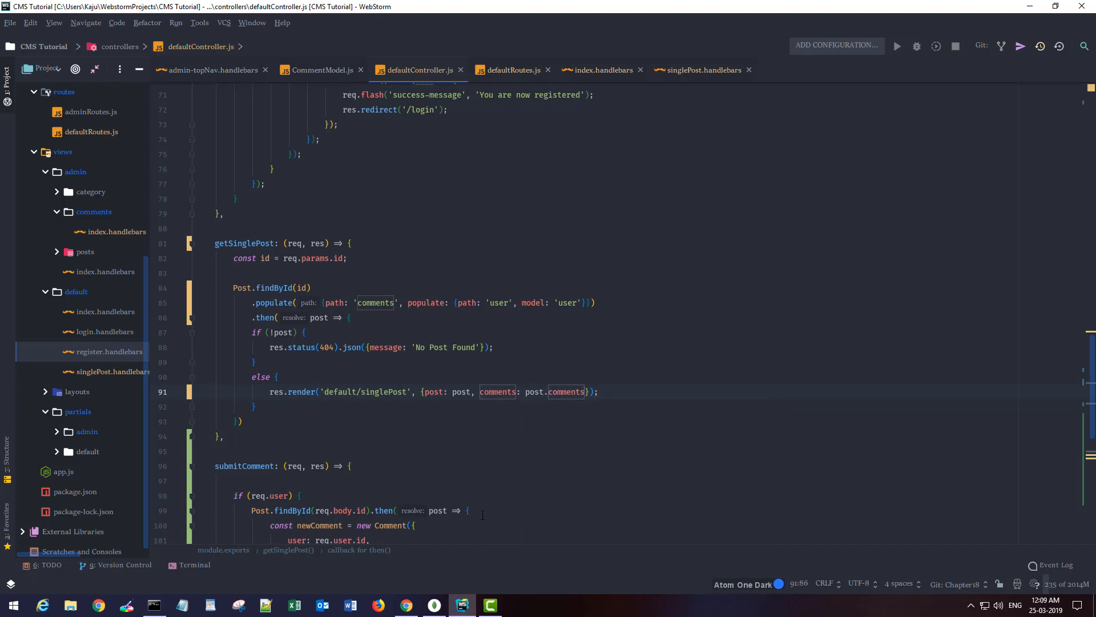
left_click(405, 605)
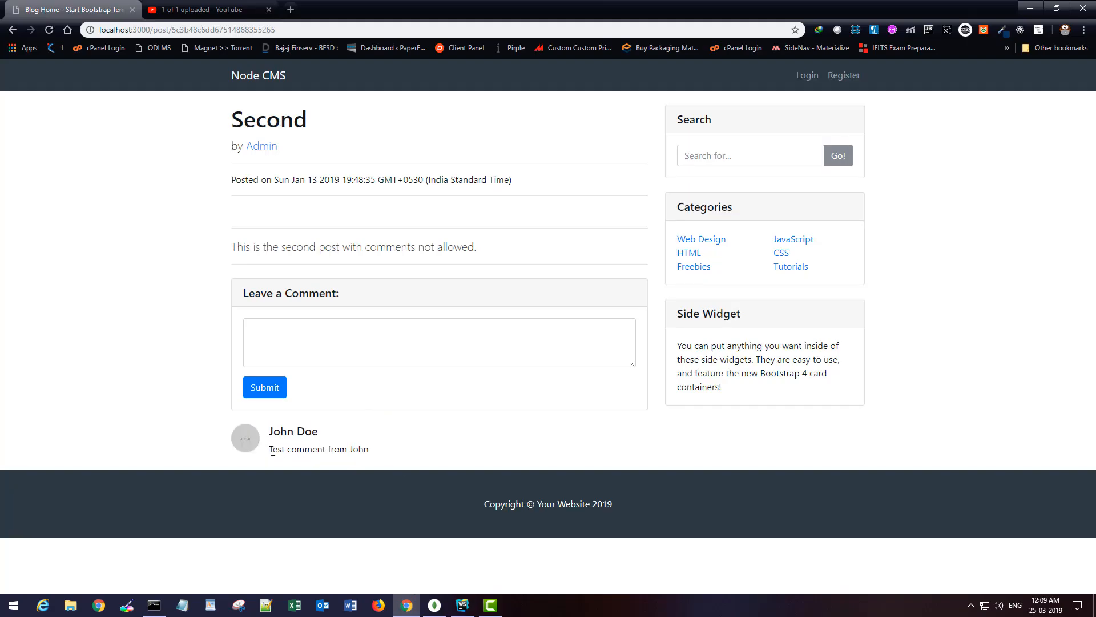
double_click(306, 431)
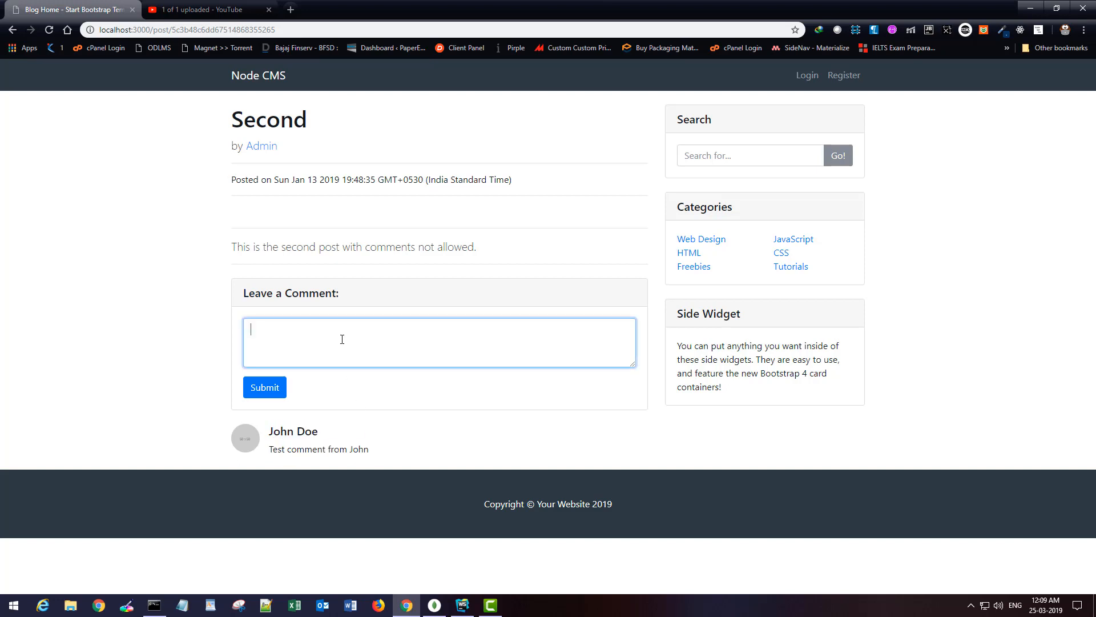
type("Second")
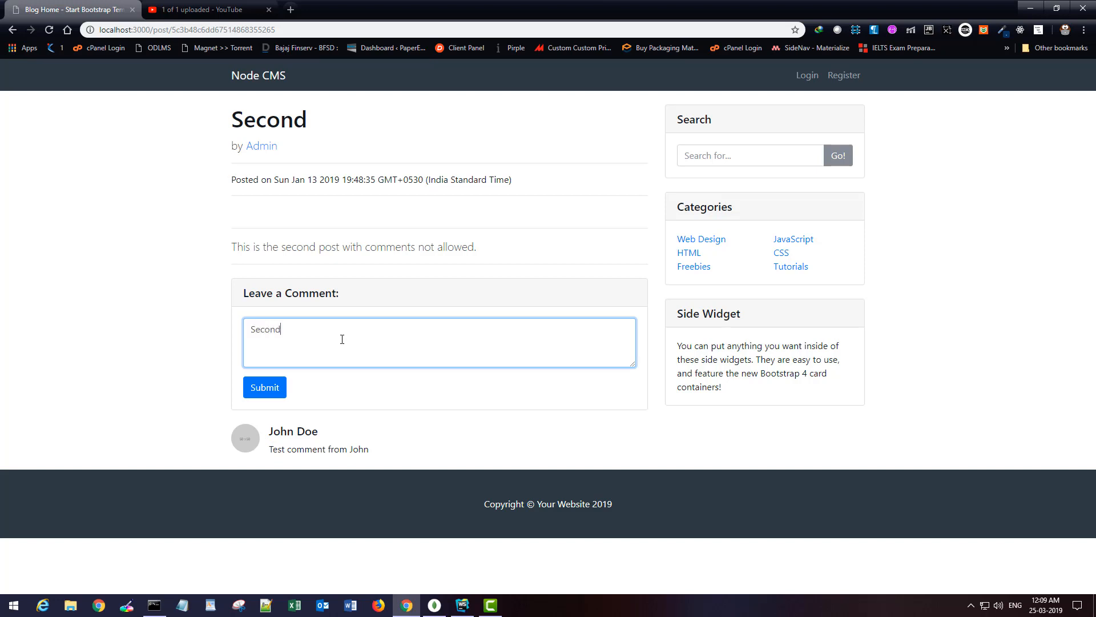
type("comment from John Doe")
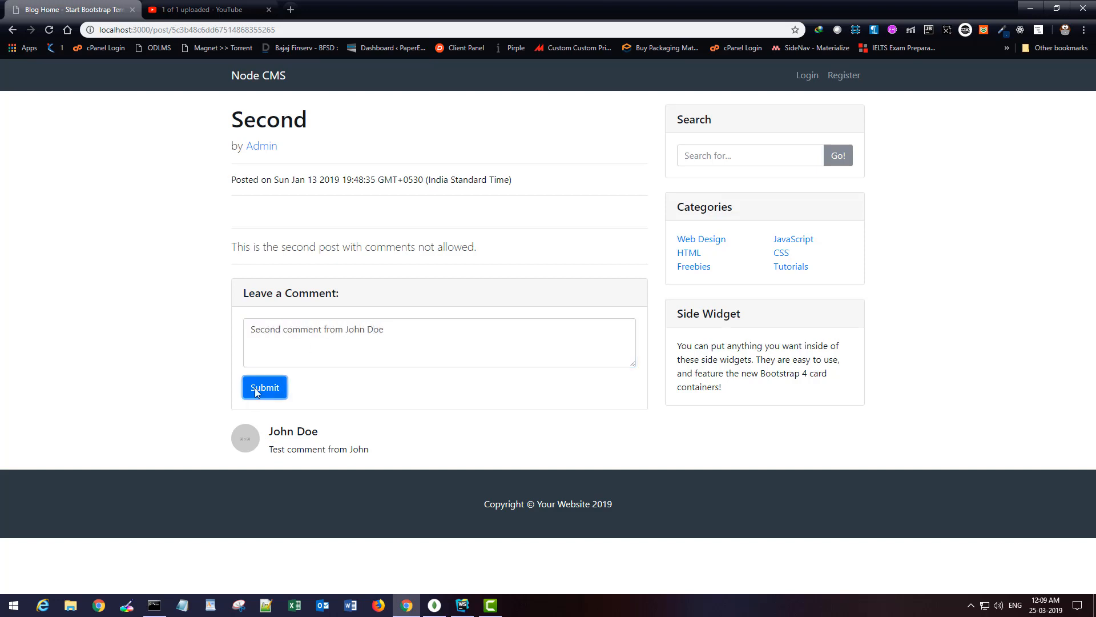
left_click(264, 387)
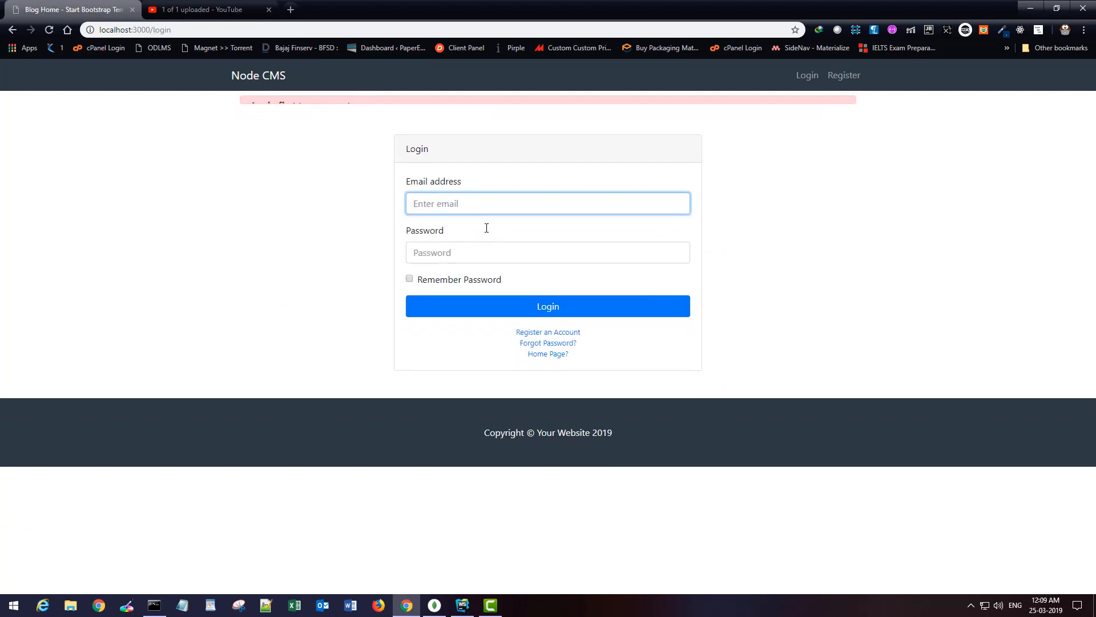
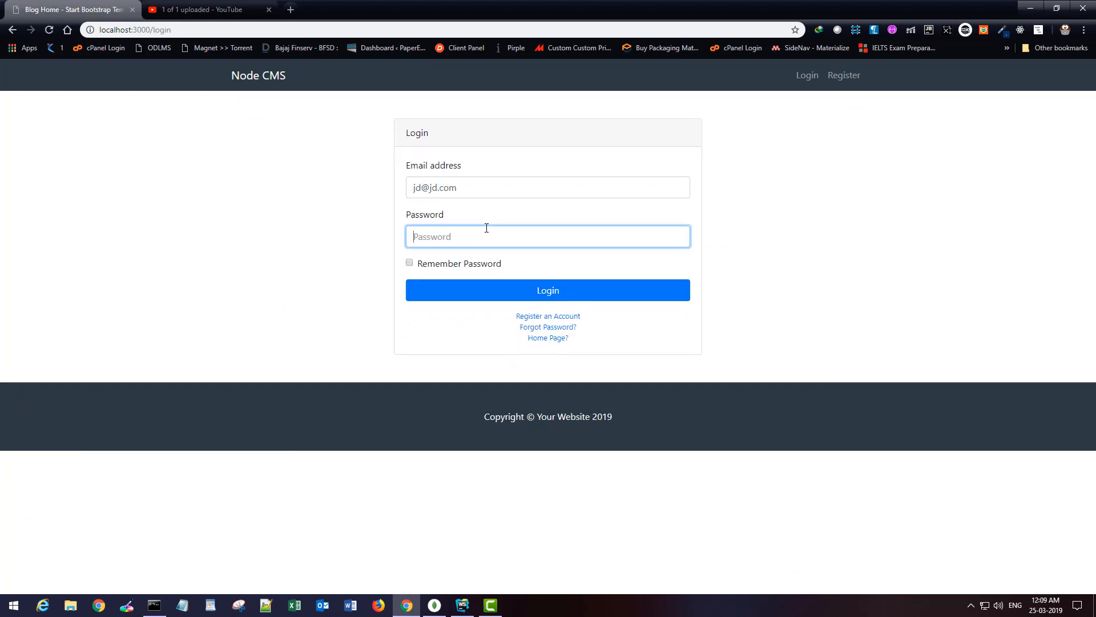
left_click(547, 290)
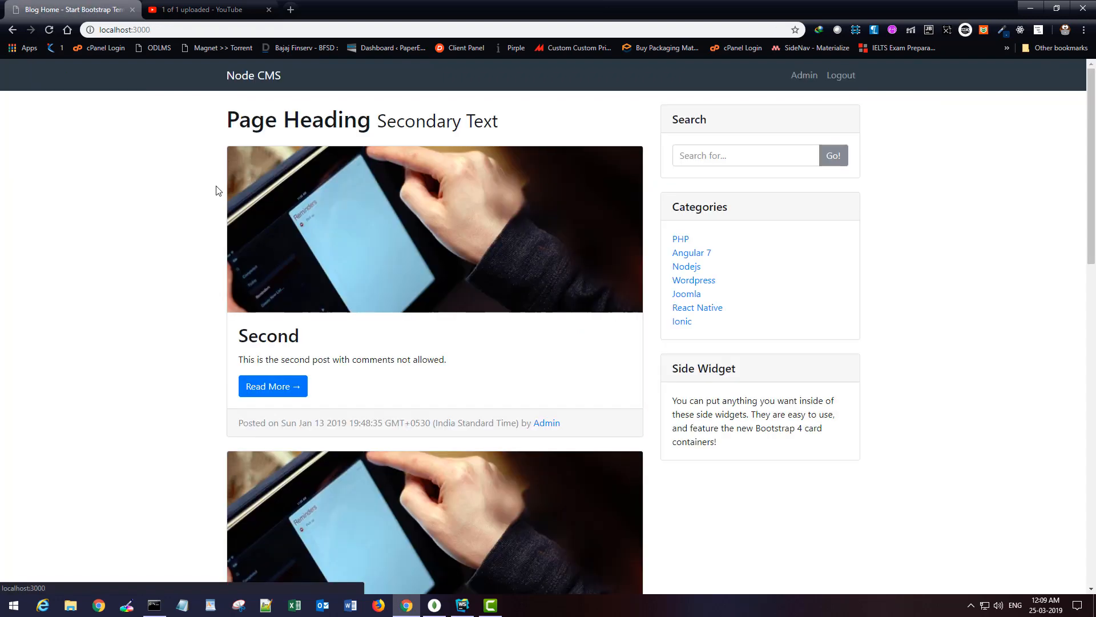
Step: Submit 'Second comment from John Doe' on the Second post, dismiss the review notice, and go to admin
left_click(272, 386)
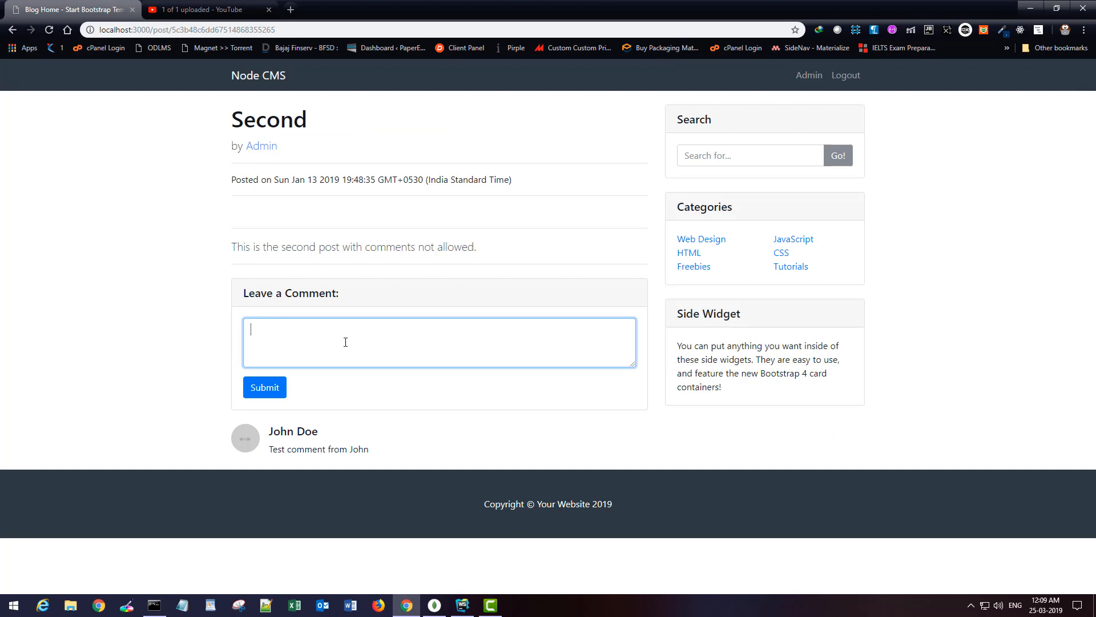
type("Second comment from John Doe")
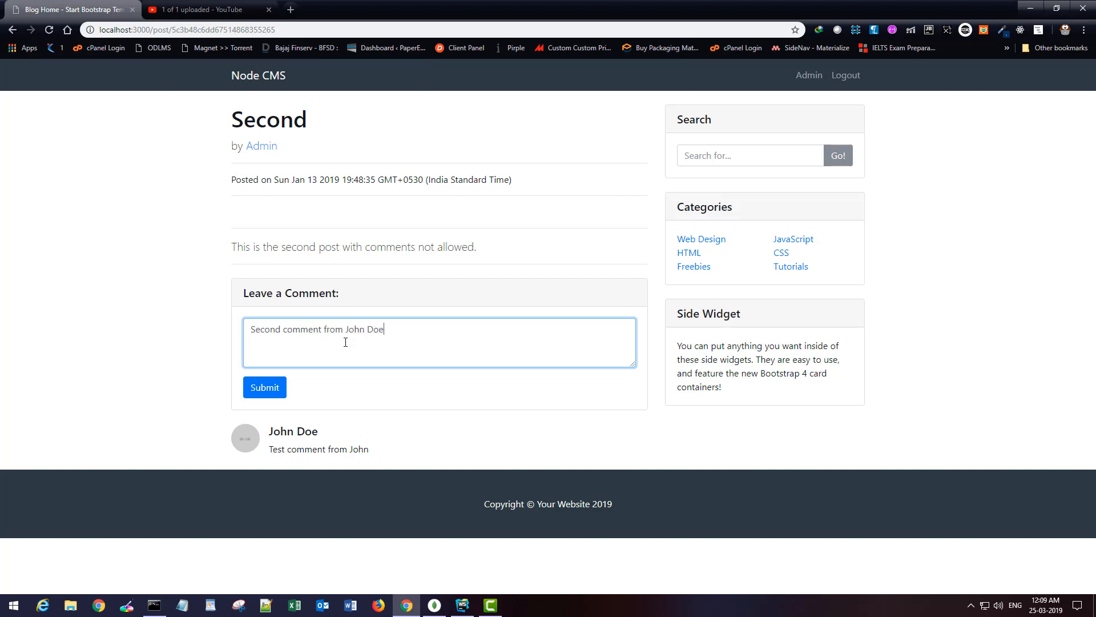
left_click(263, 387)
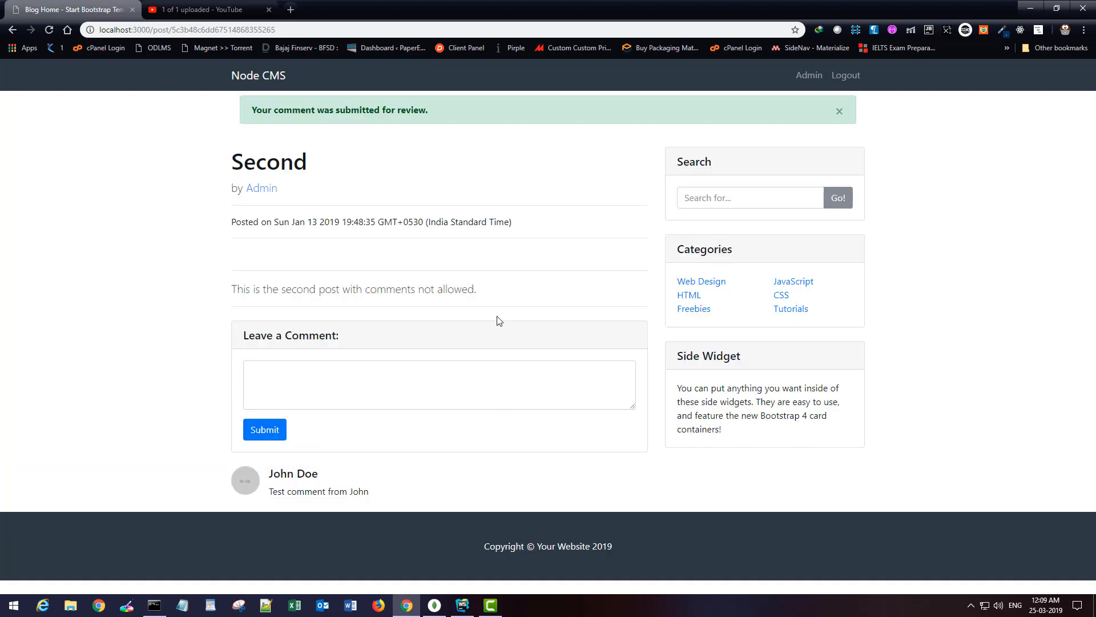
left_click(838, 111)
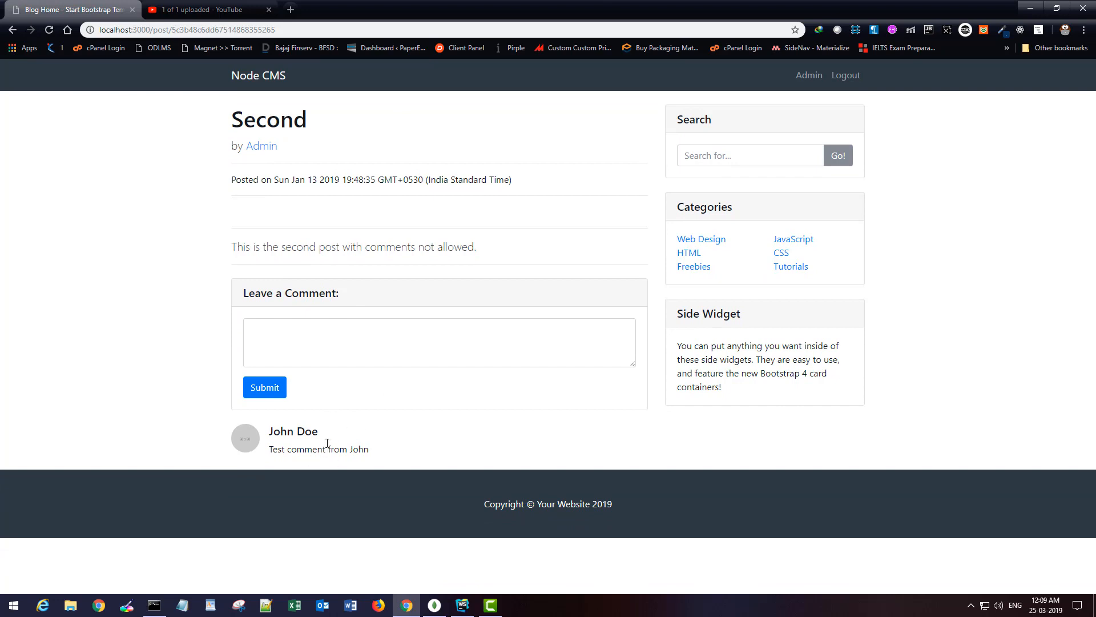
mouse_move(818, 117)
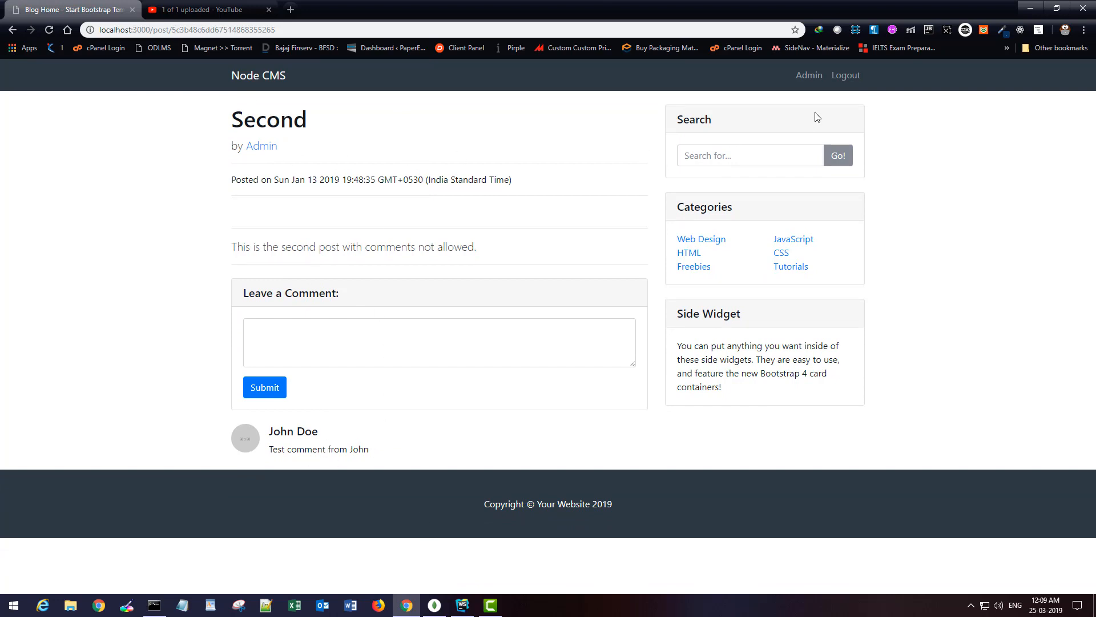
left_click(808, 75)
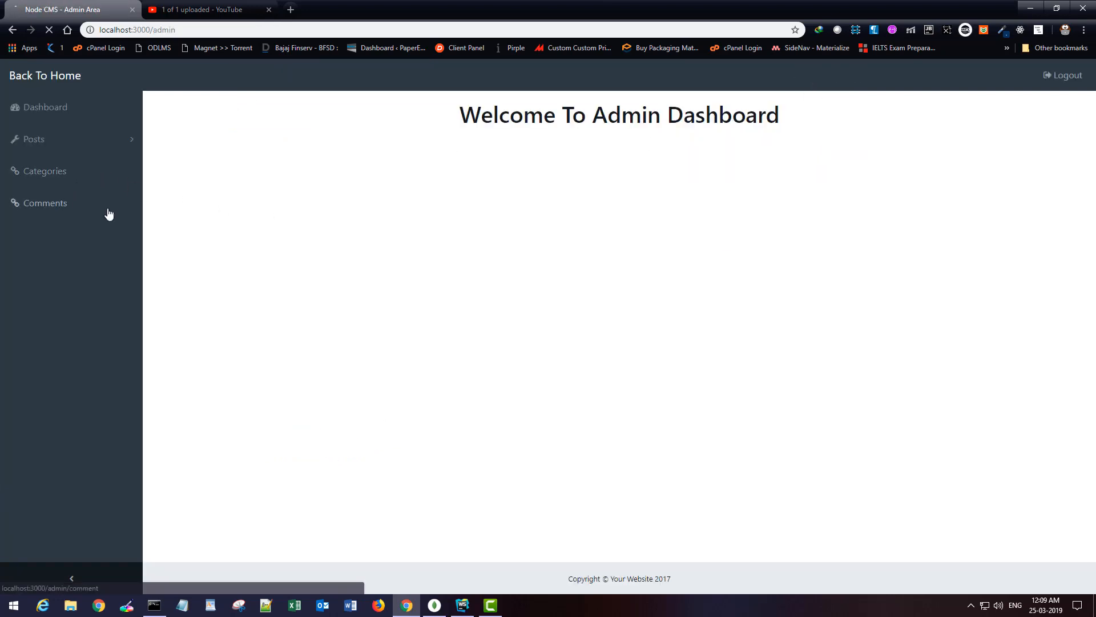
Step: Show the admin comments table listing 'Second comment from John Doe' with approval false
left_click(45, 203)
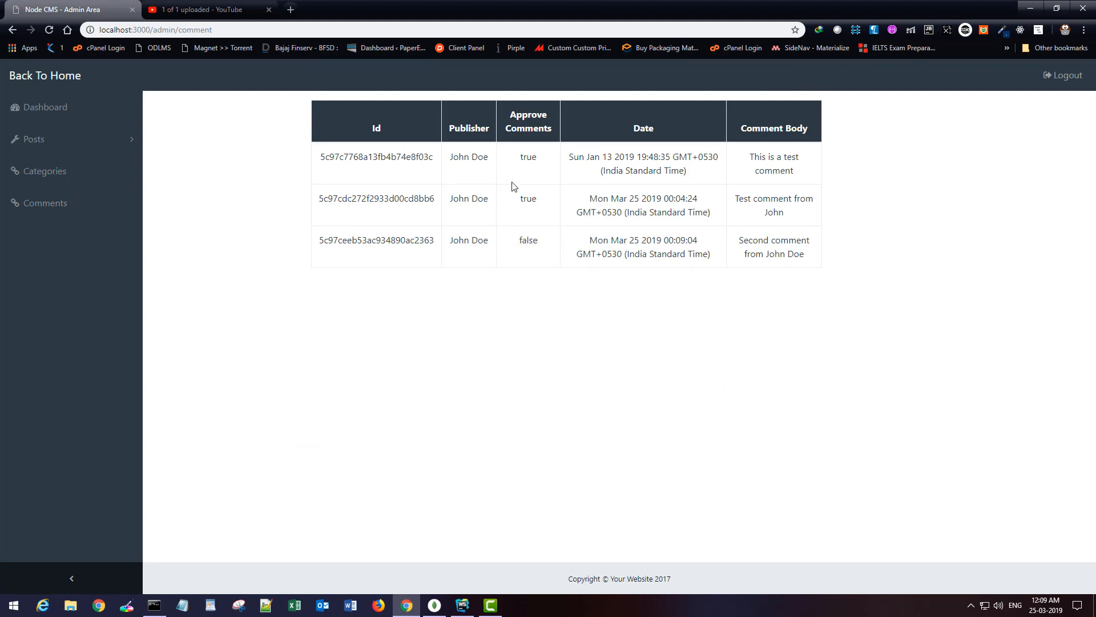
double_click(525, 156)
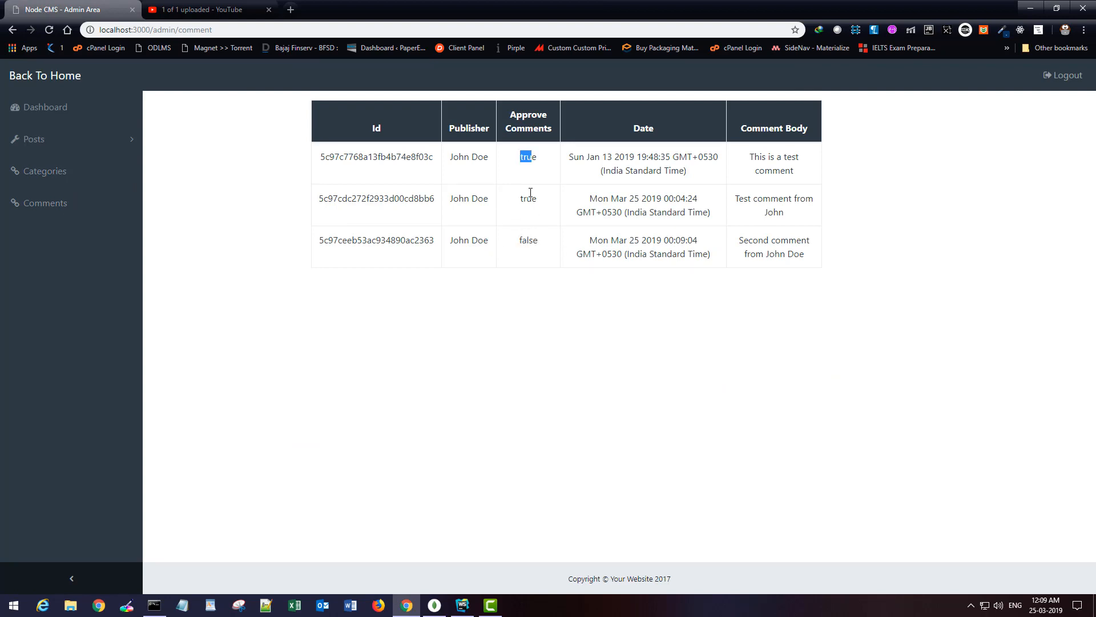